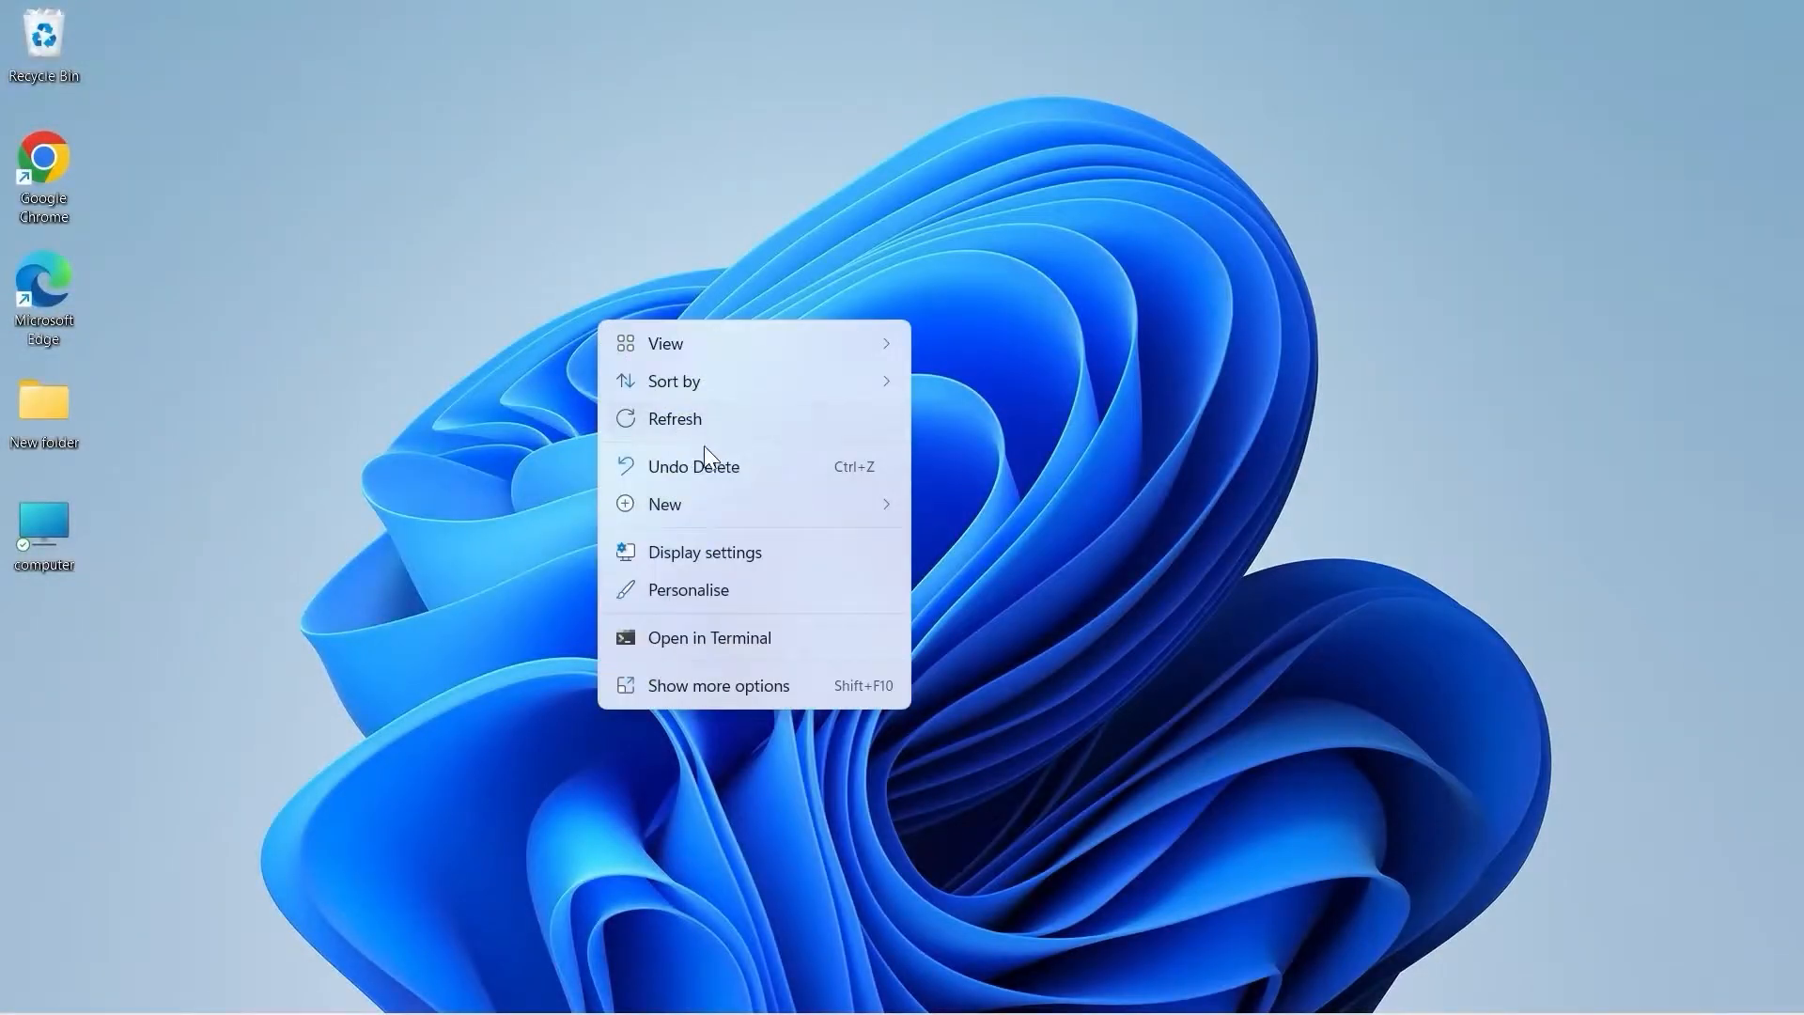
Create a new text document on the desktop named 'API Details'
left_click(665, 504)
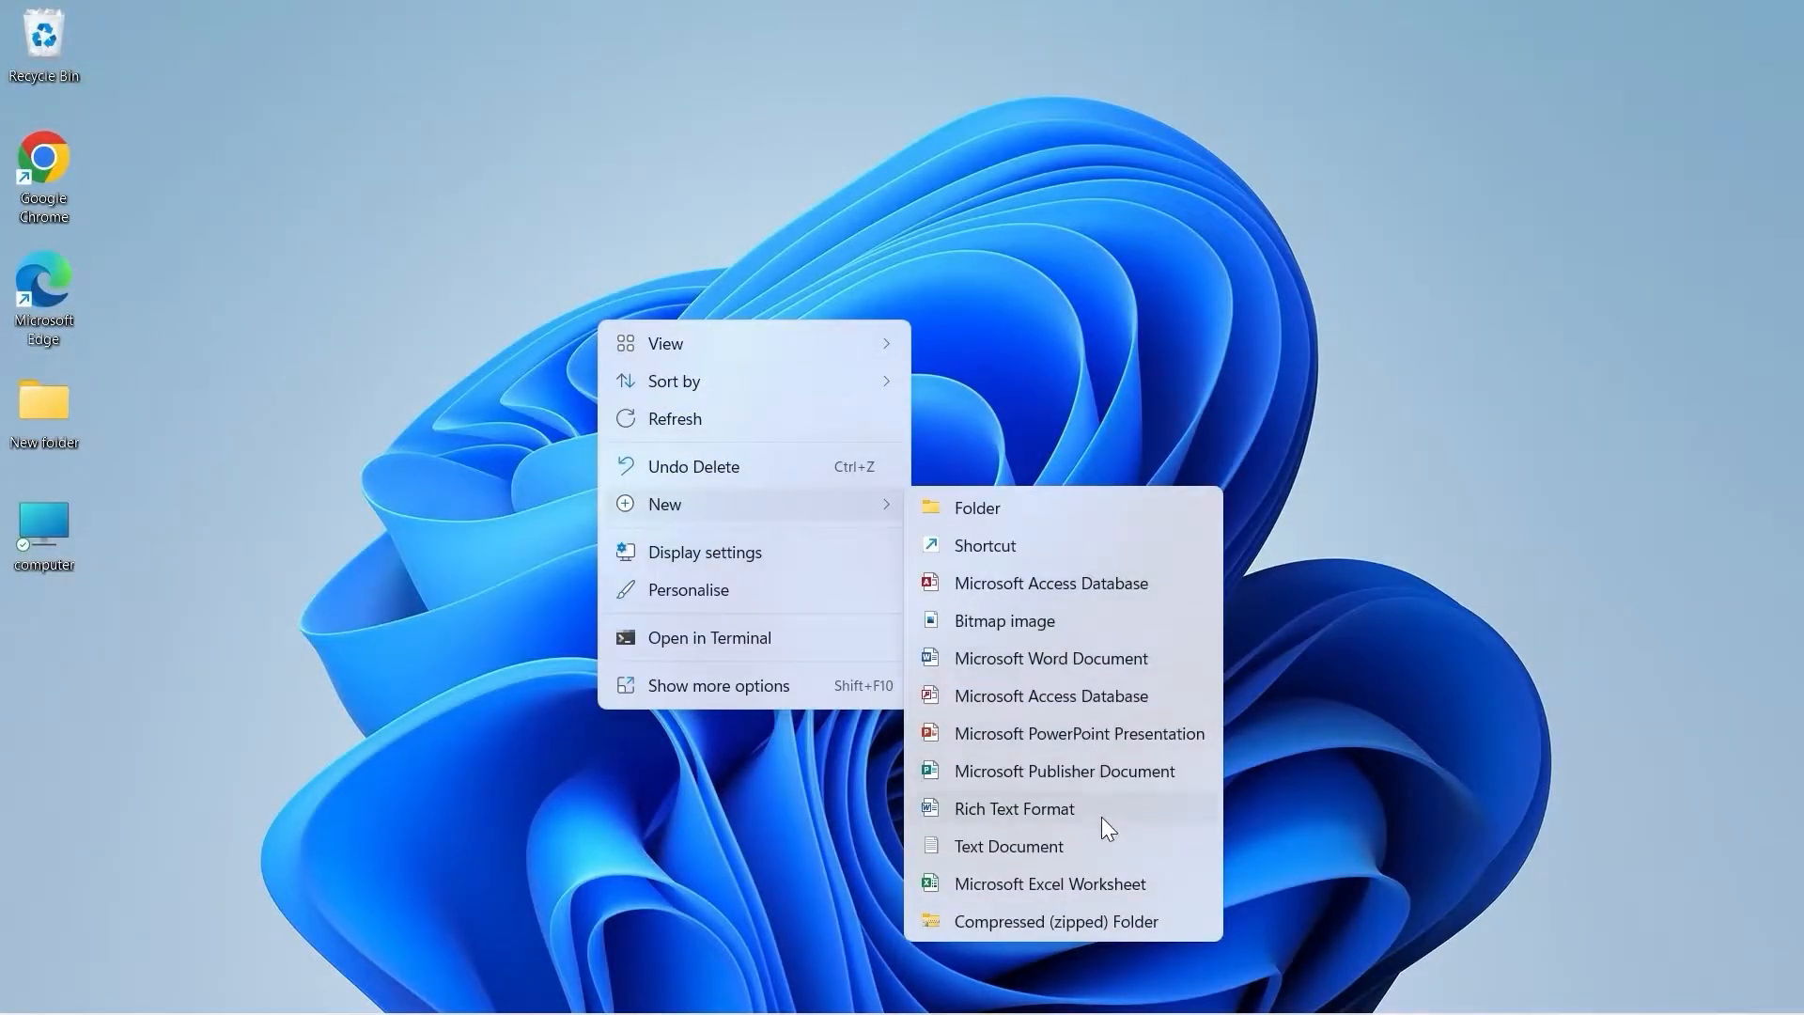
left_click(1008, 846)
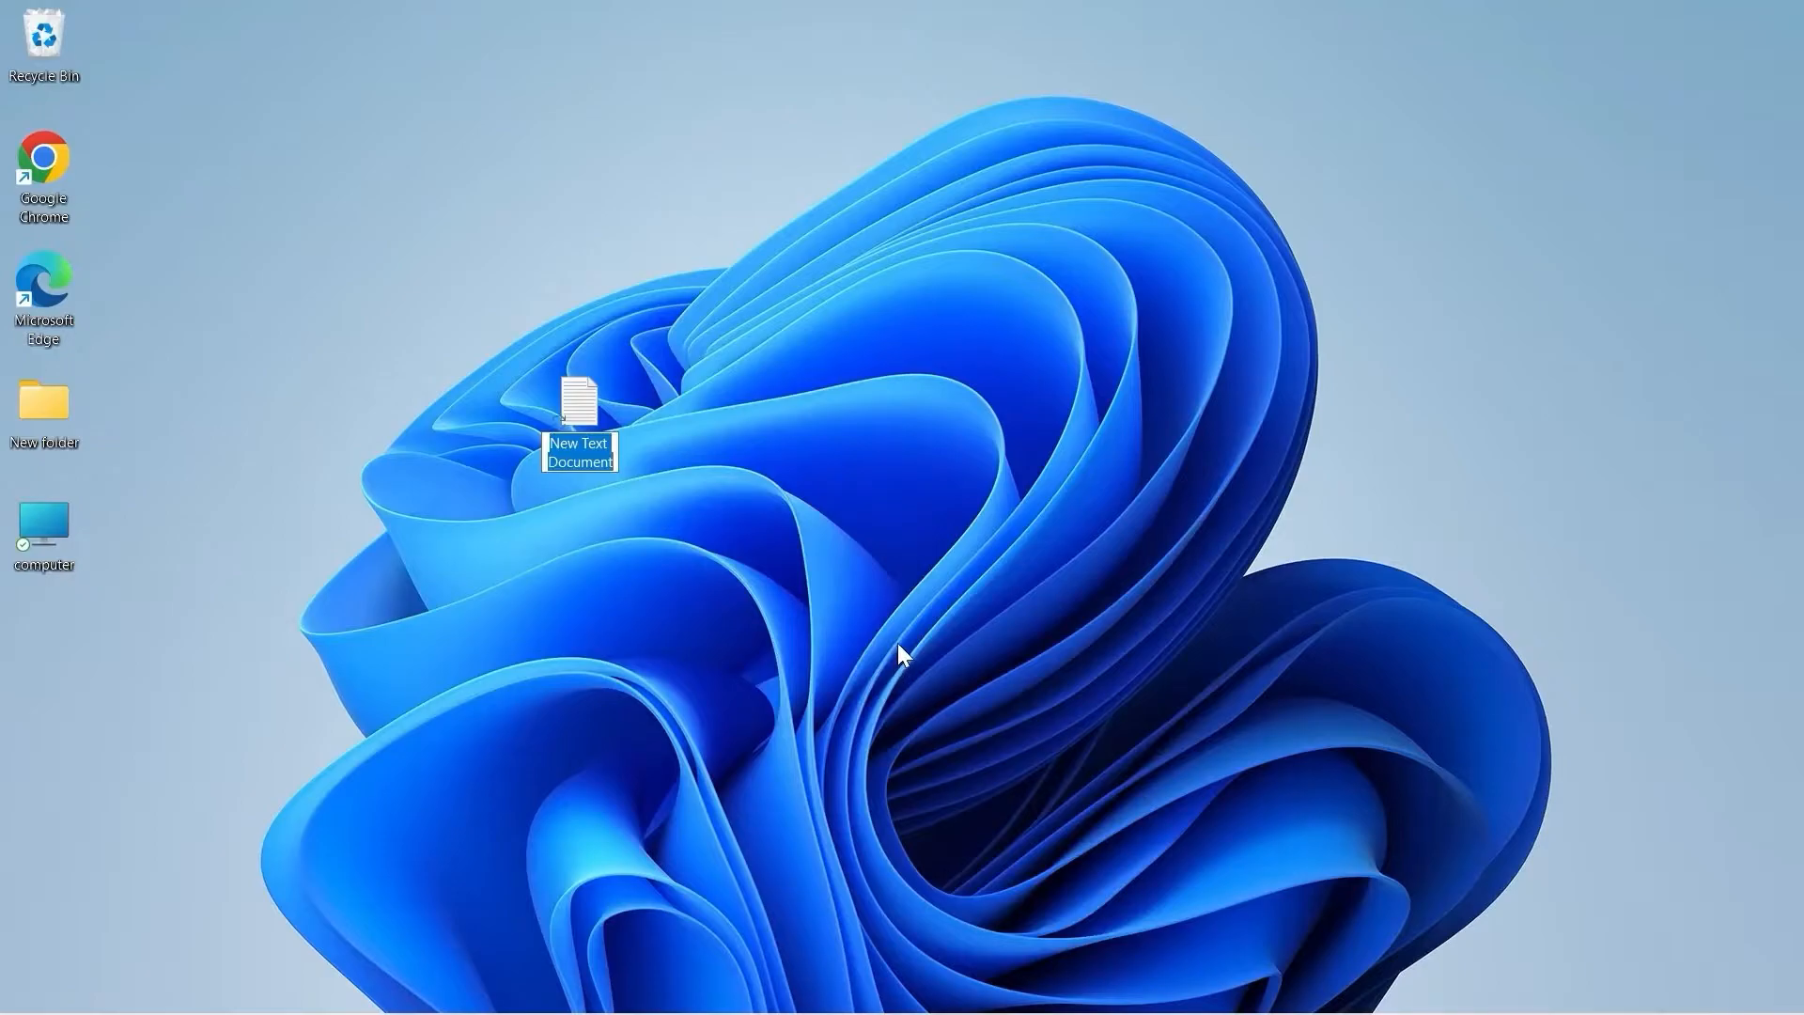
type("API")
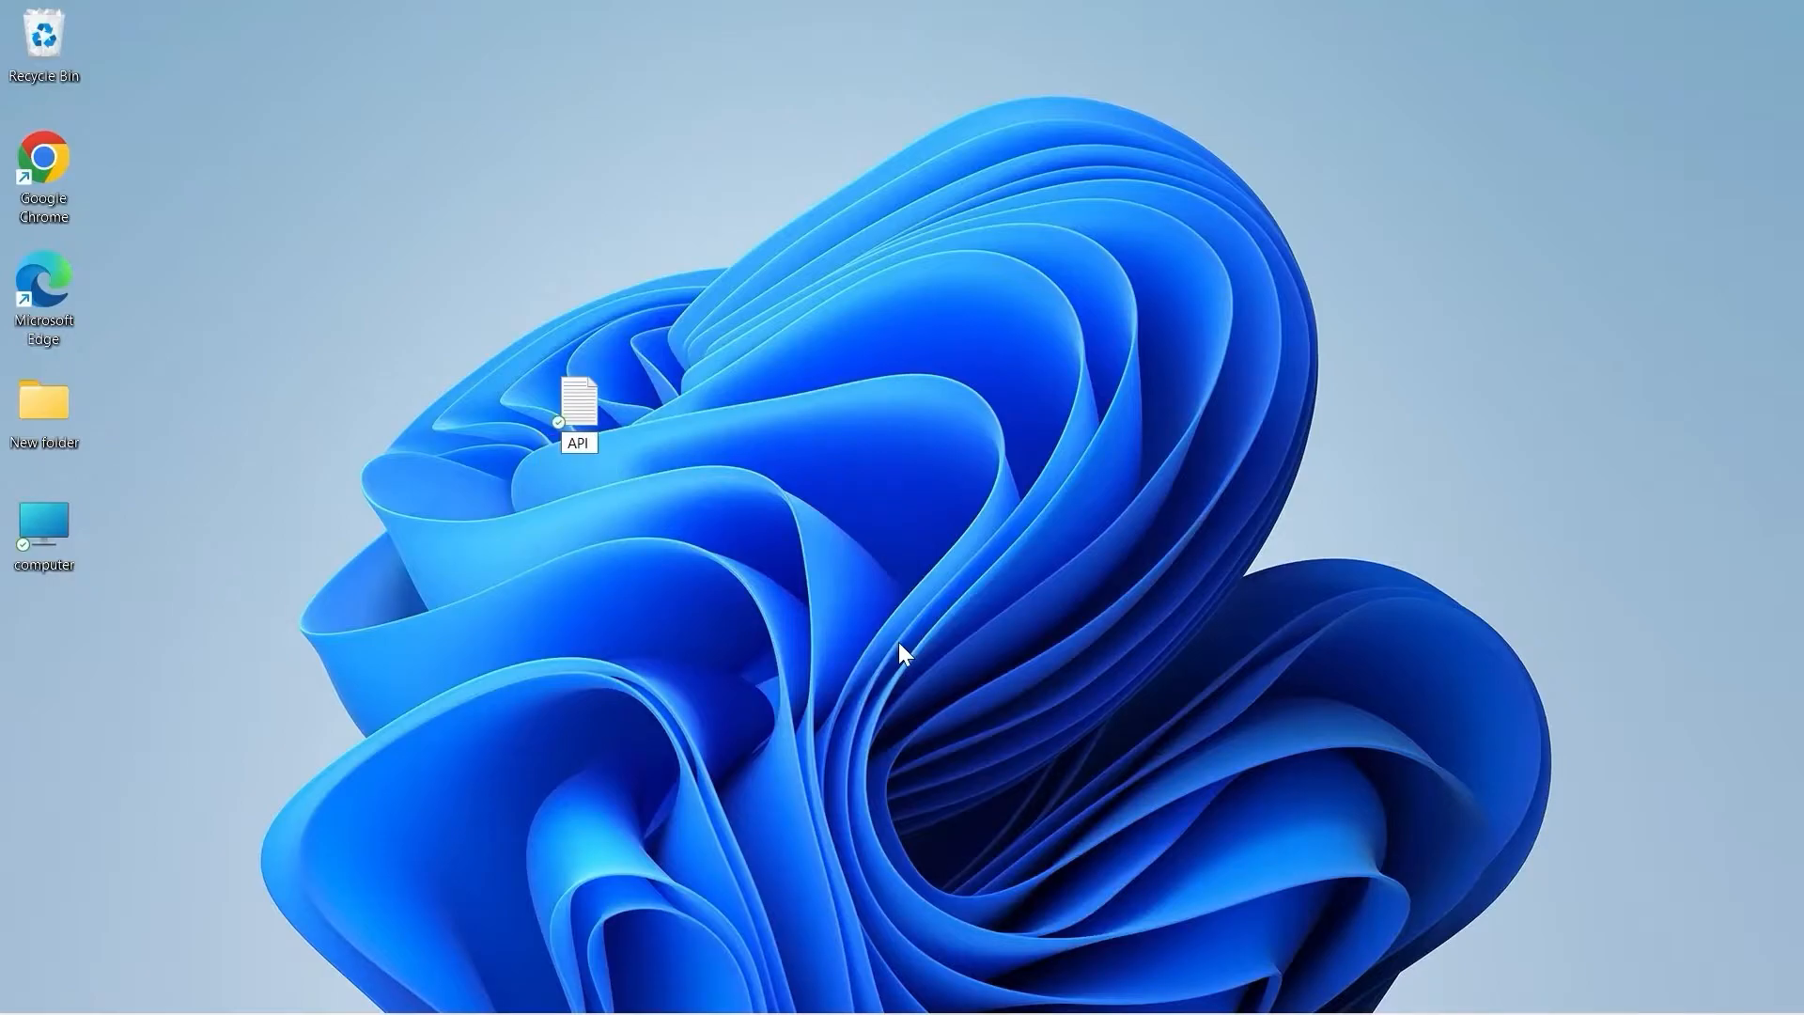
type("D")
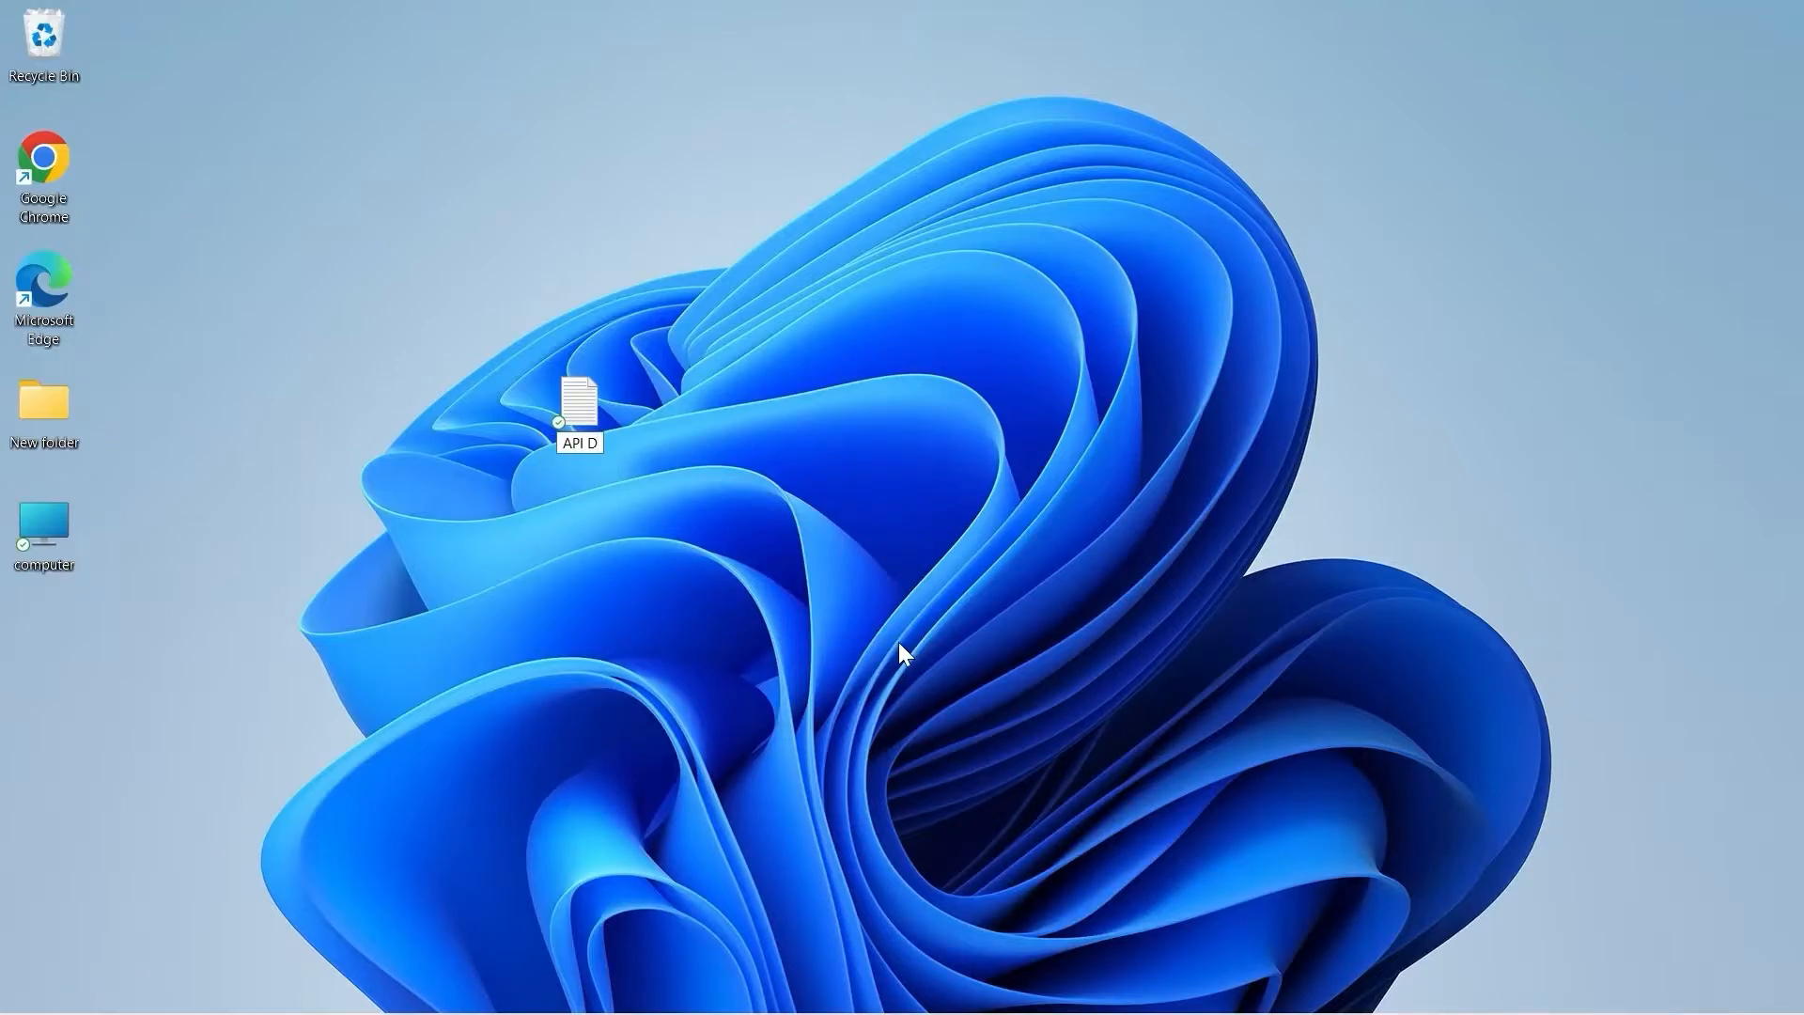
type("Detai")
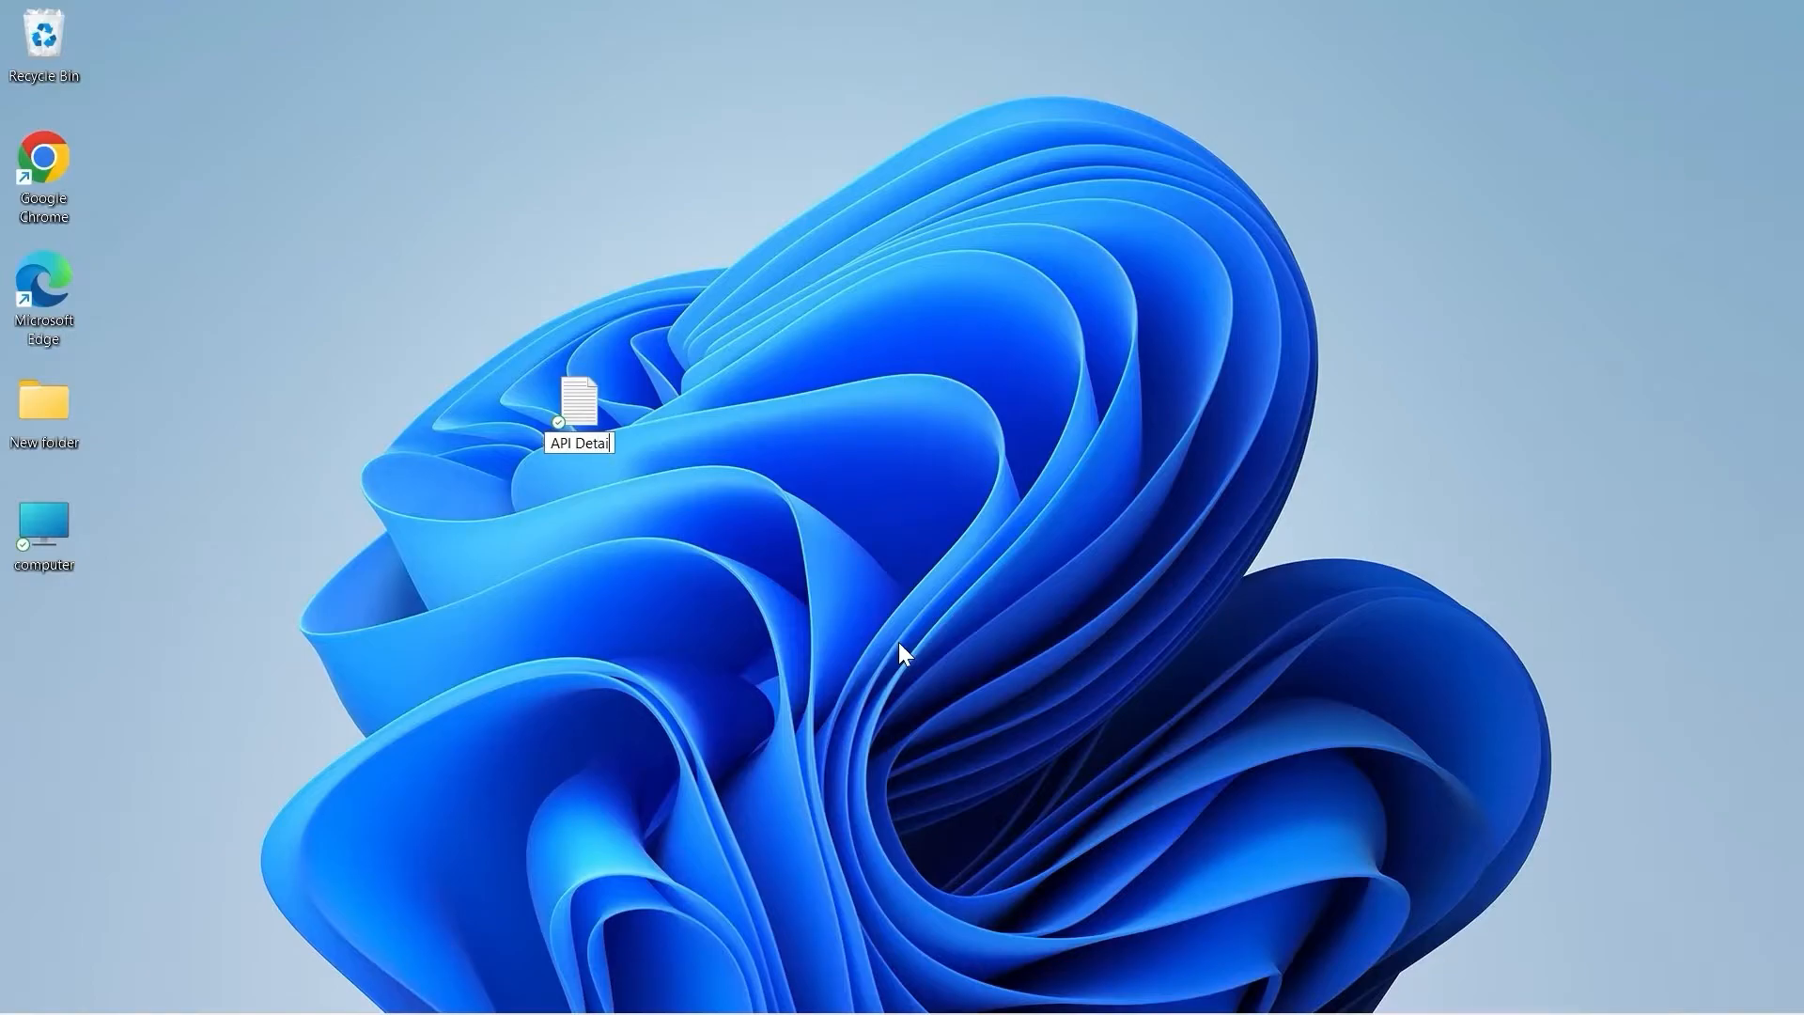
type("s")
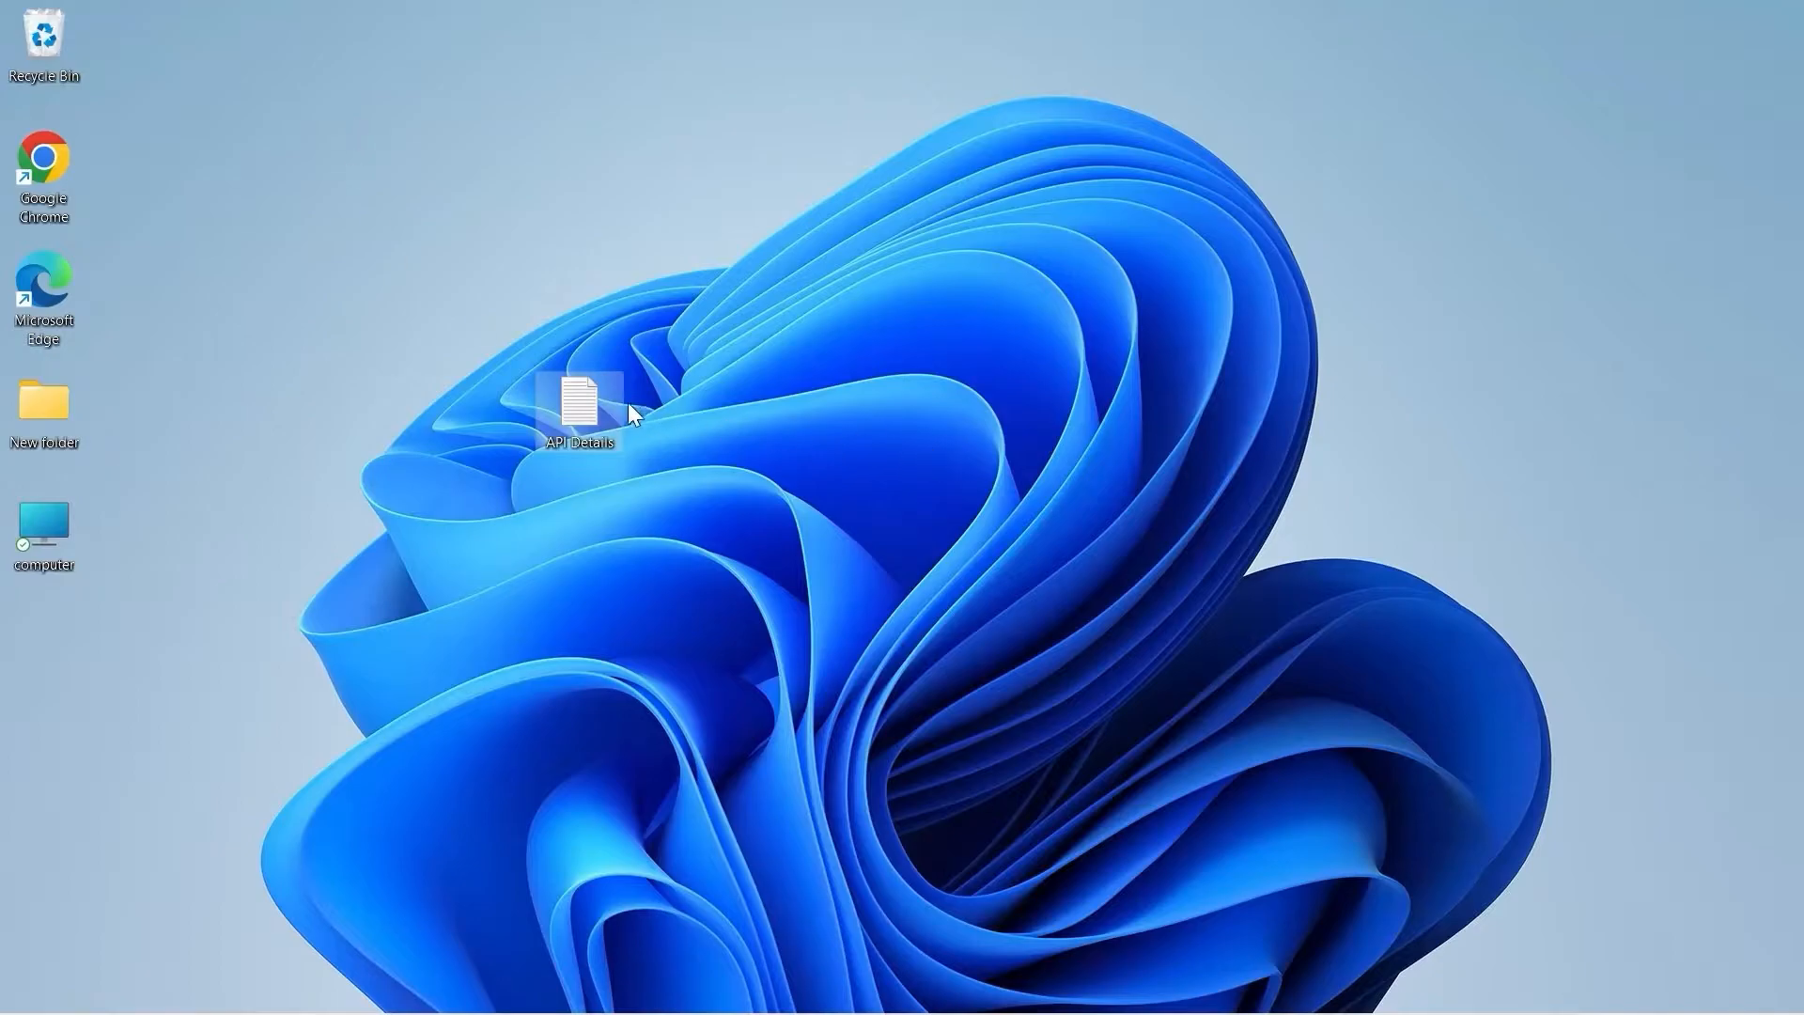
Open API Details in Notepad and type the API KEY, SECRET and KITE USER ID labels
double_click(575, 405)
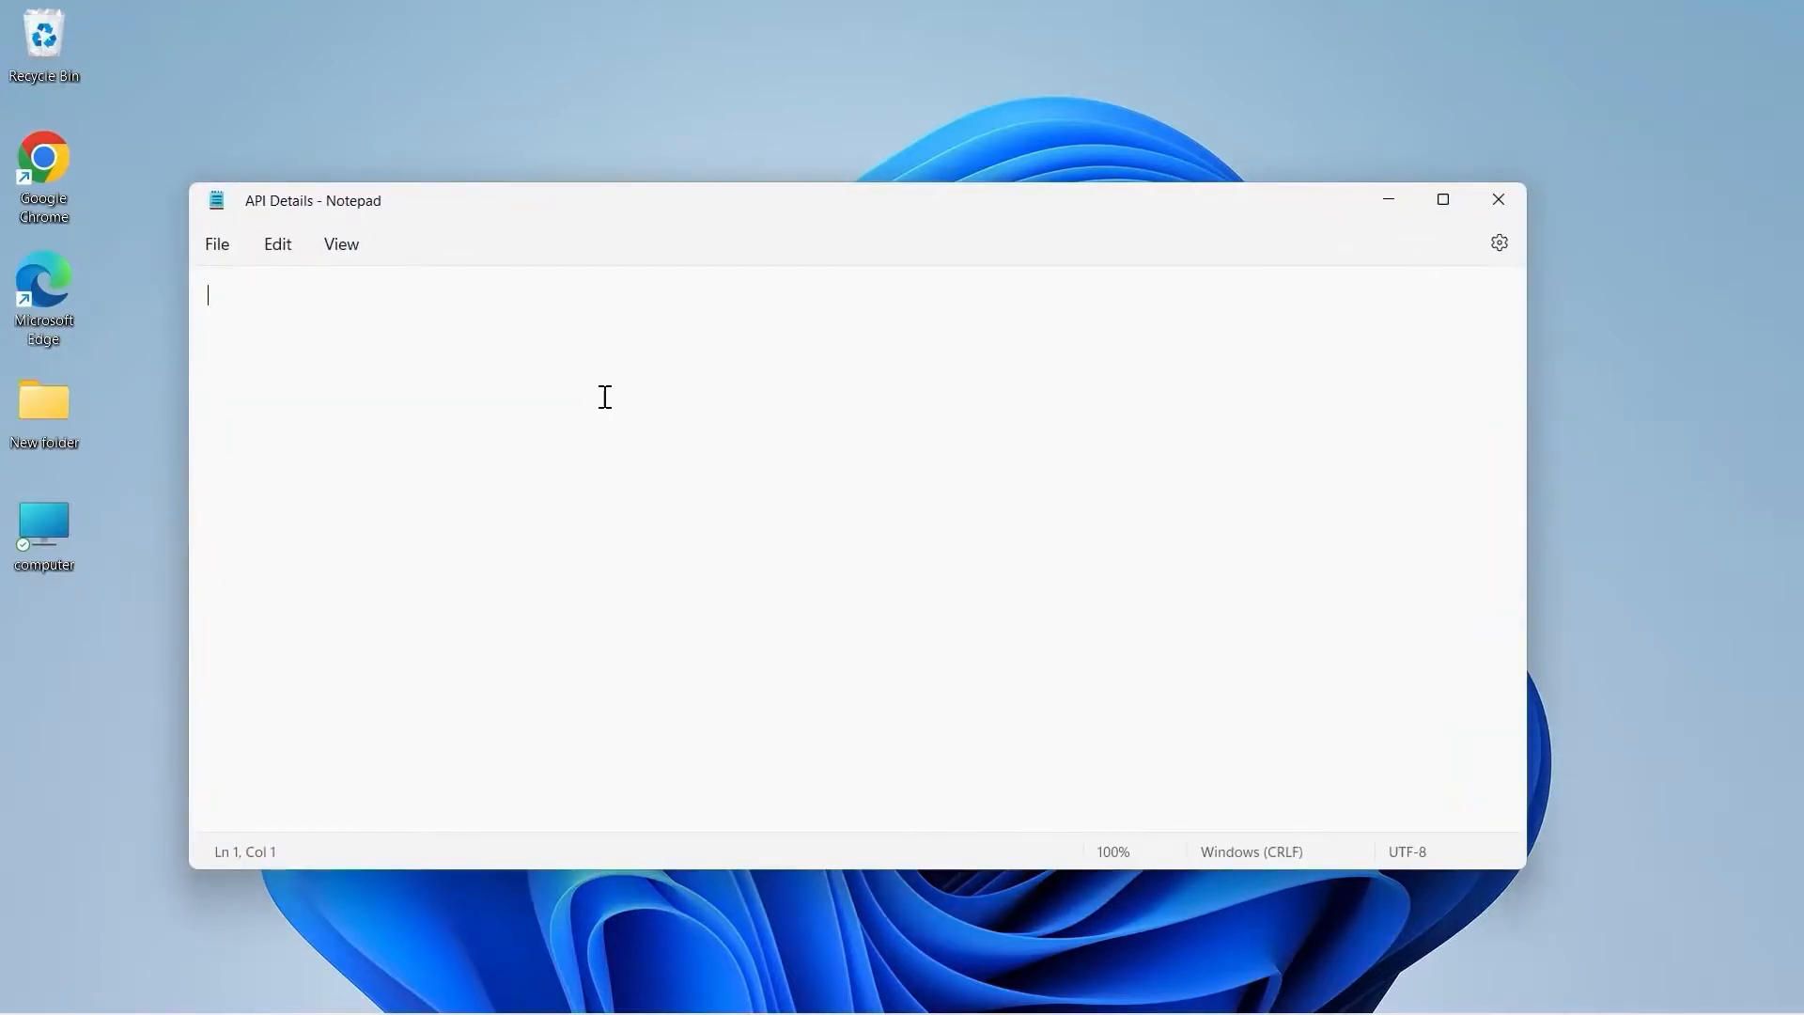
type("AP")
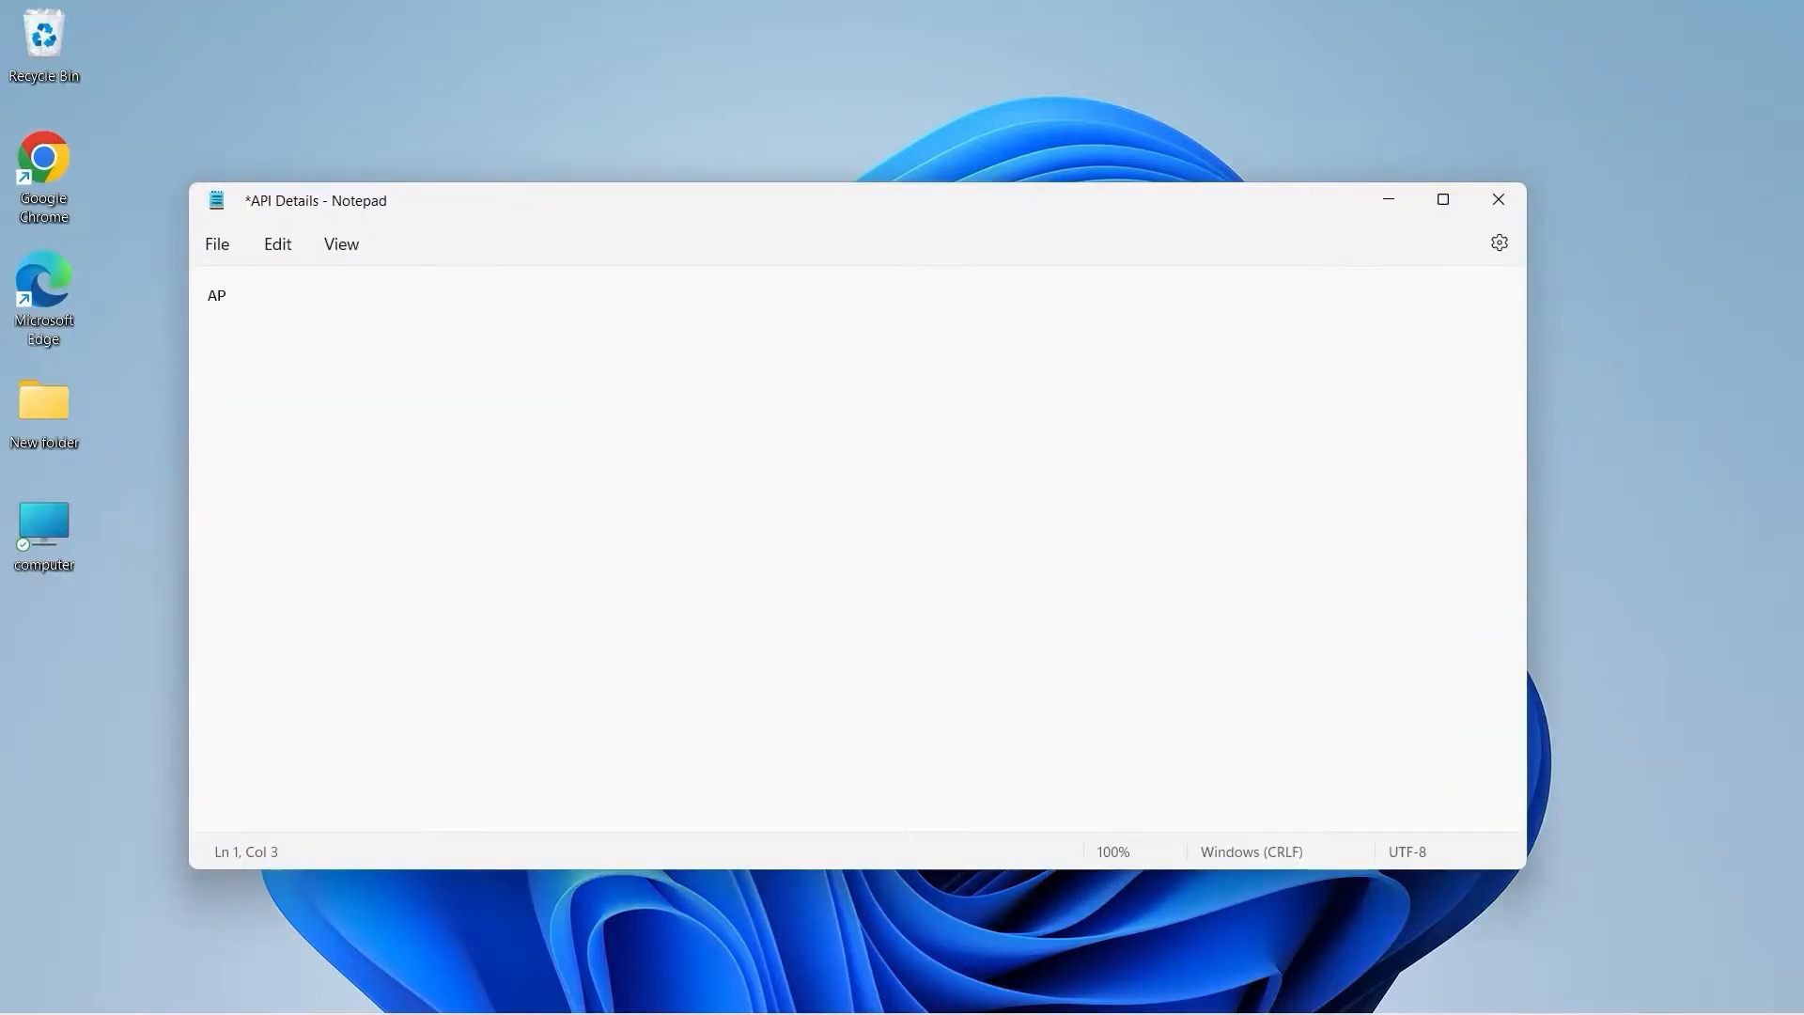
type("I K")
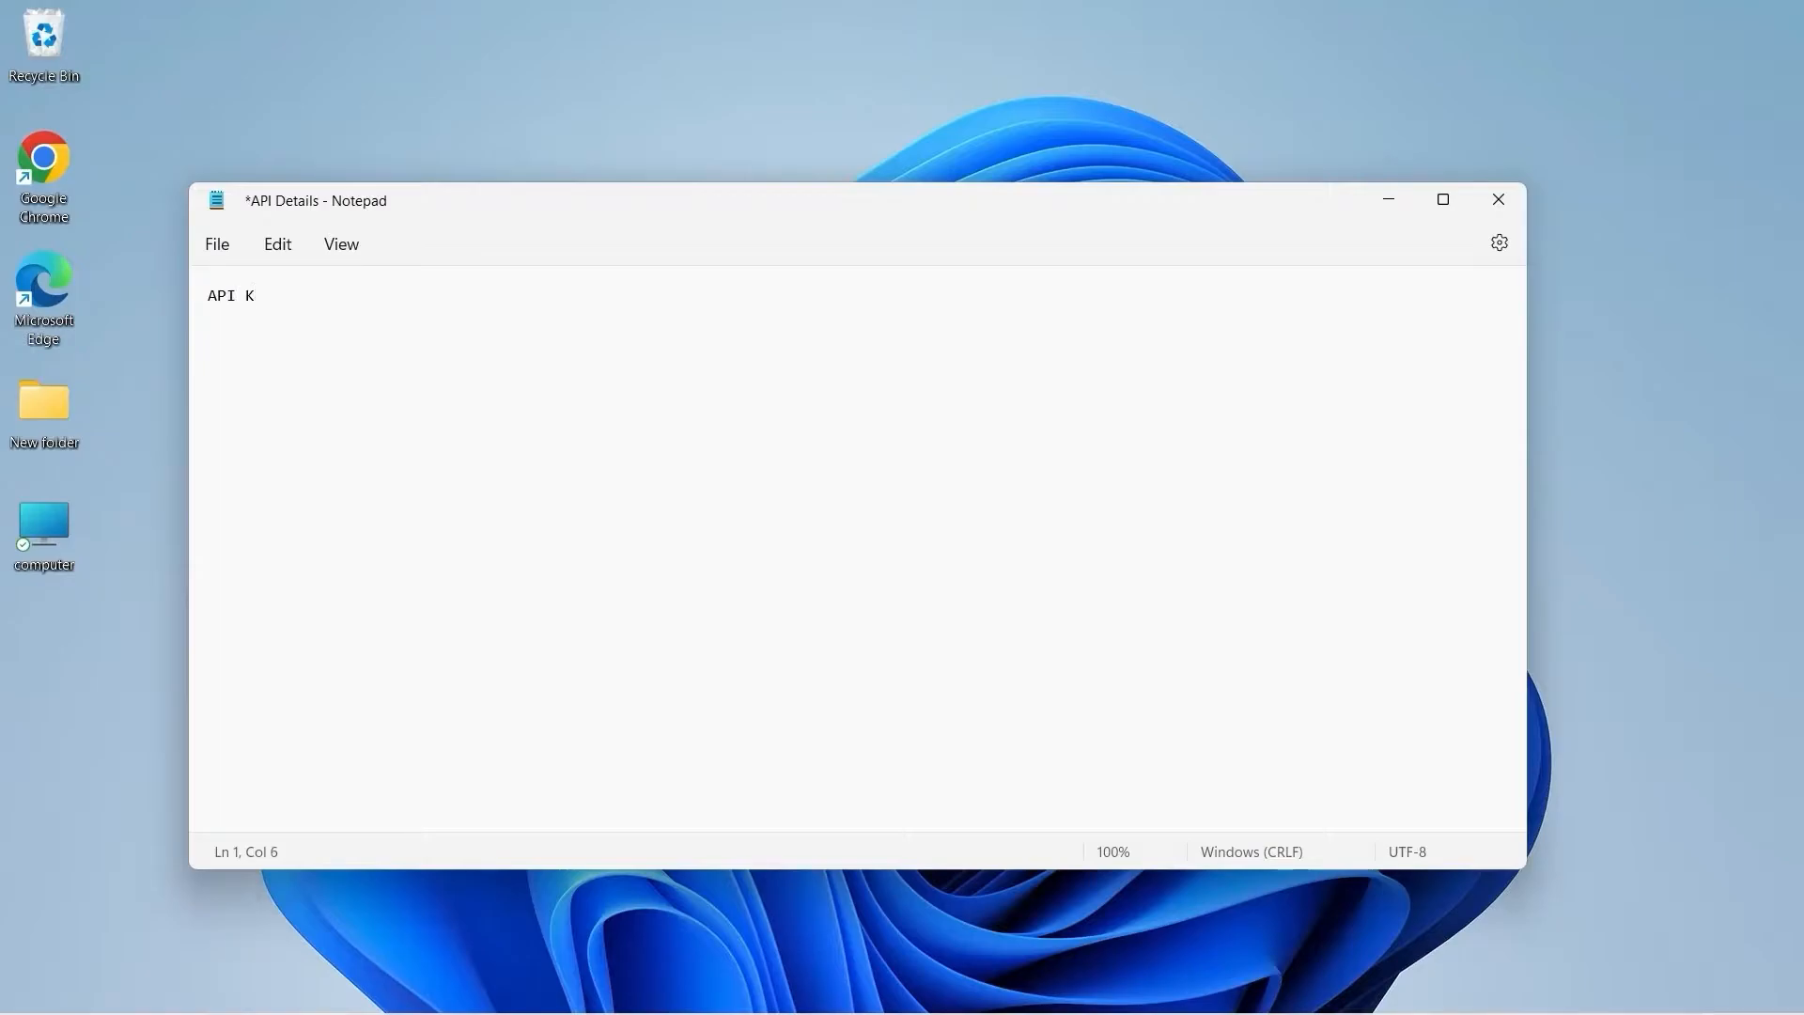
type("EY:-")
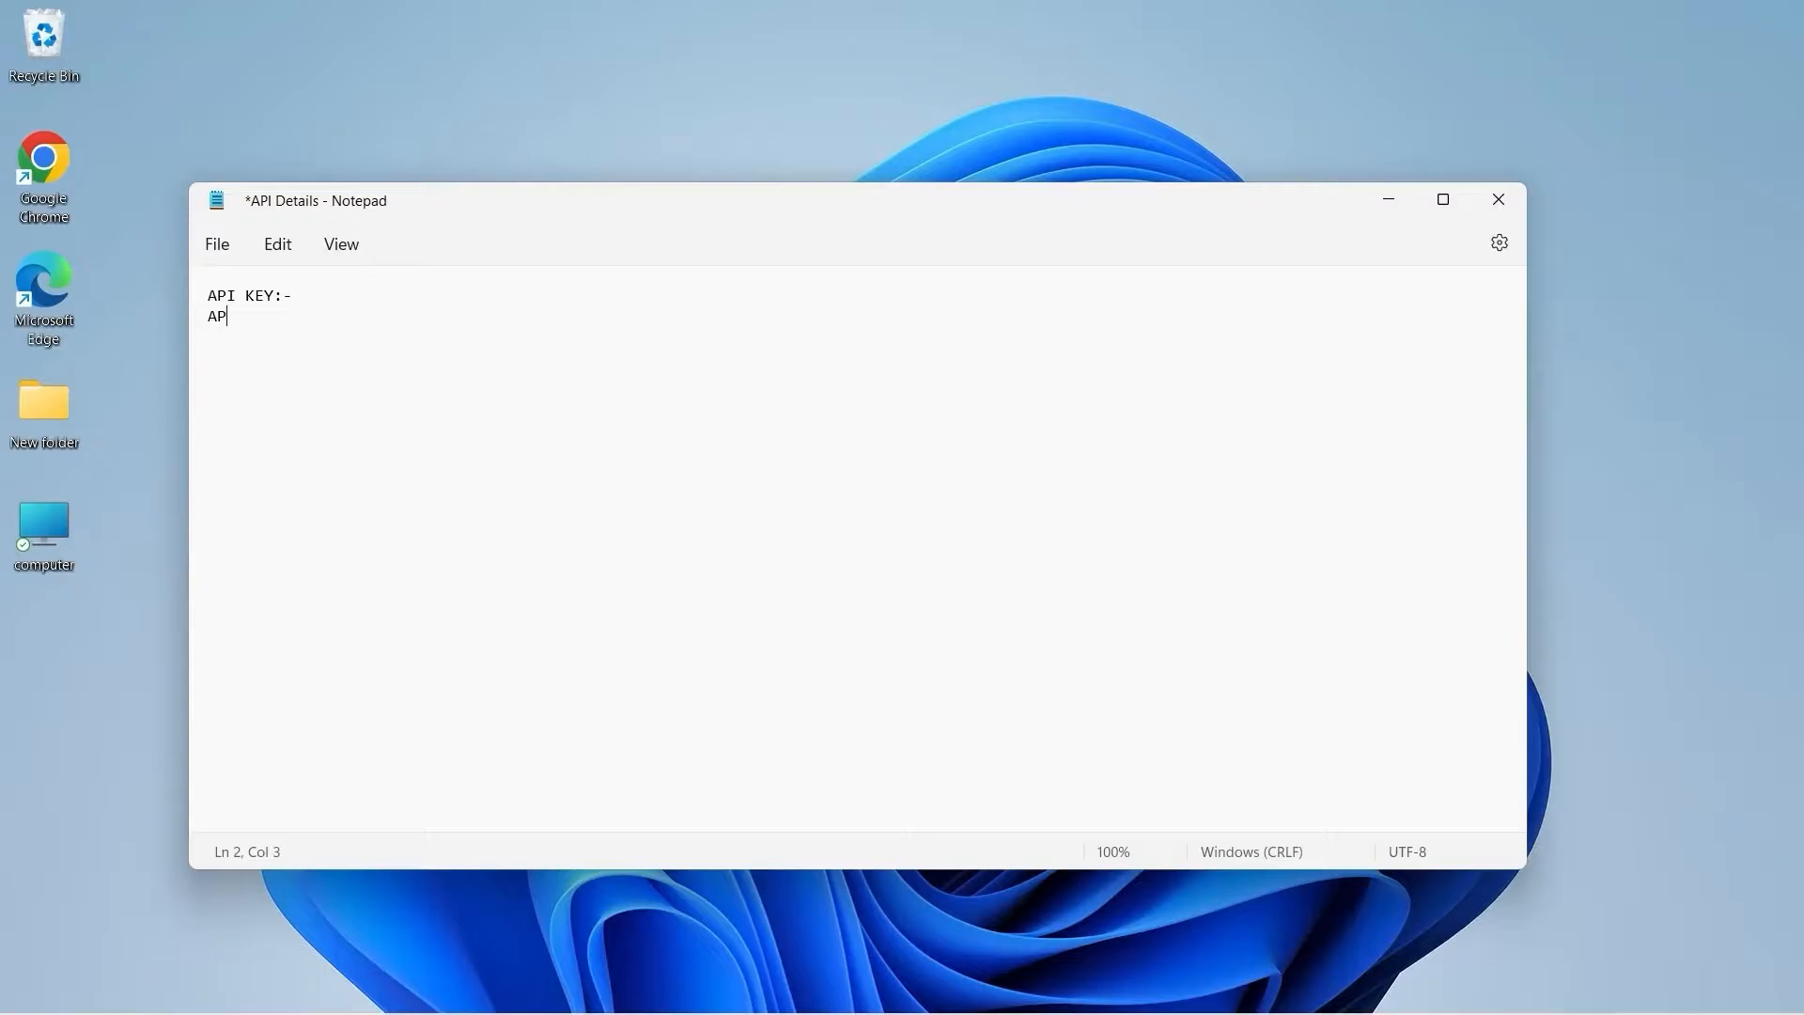
type("T SECRET")
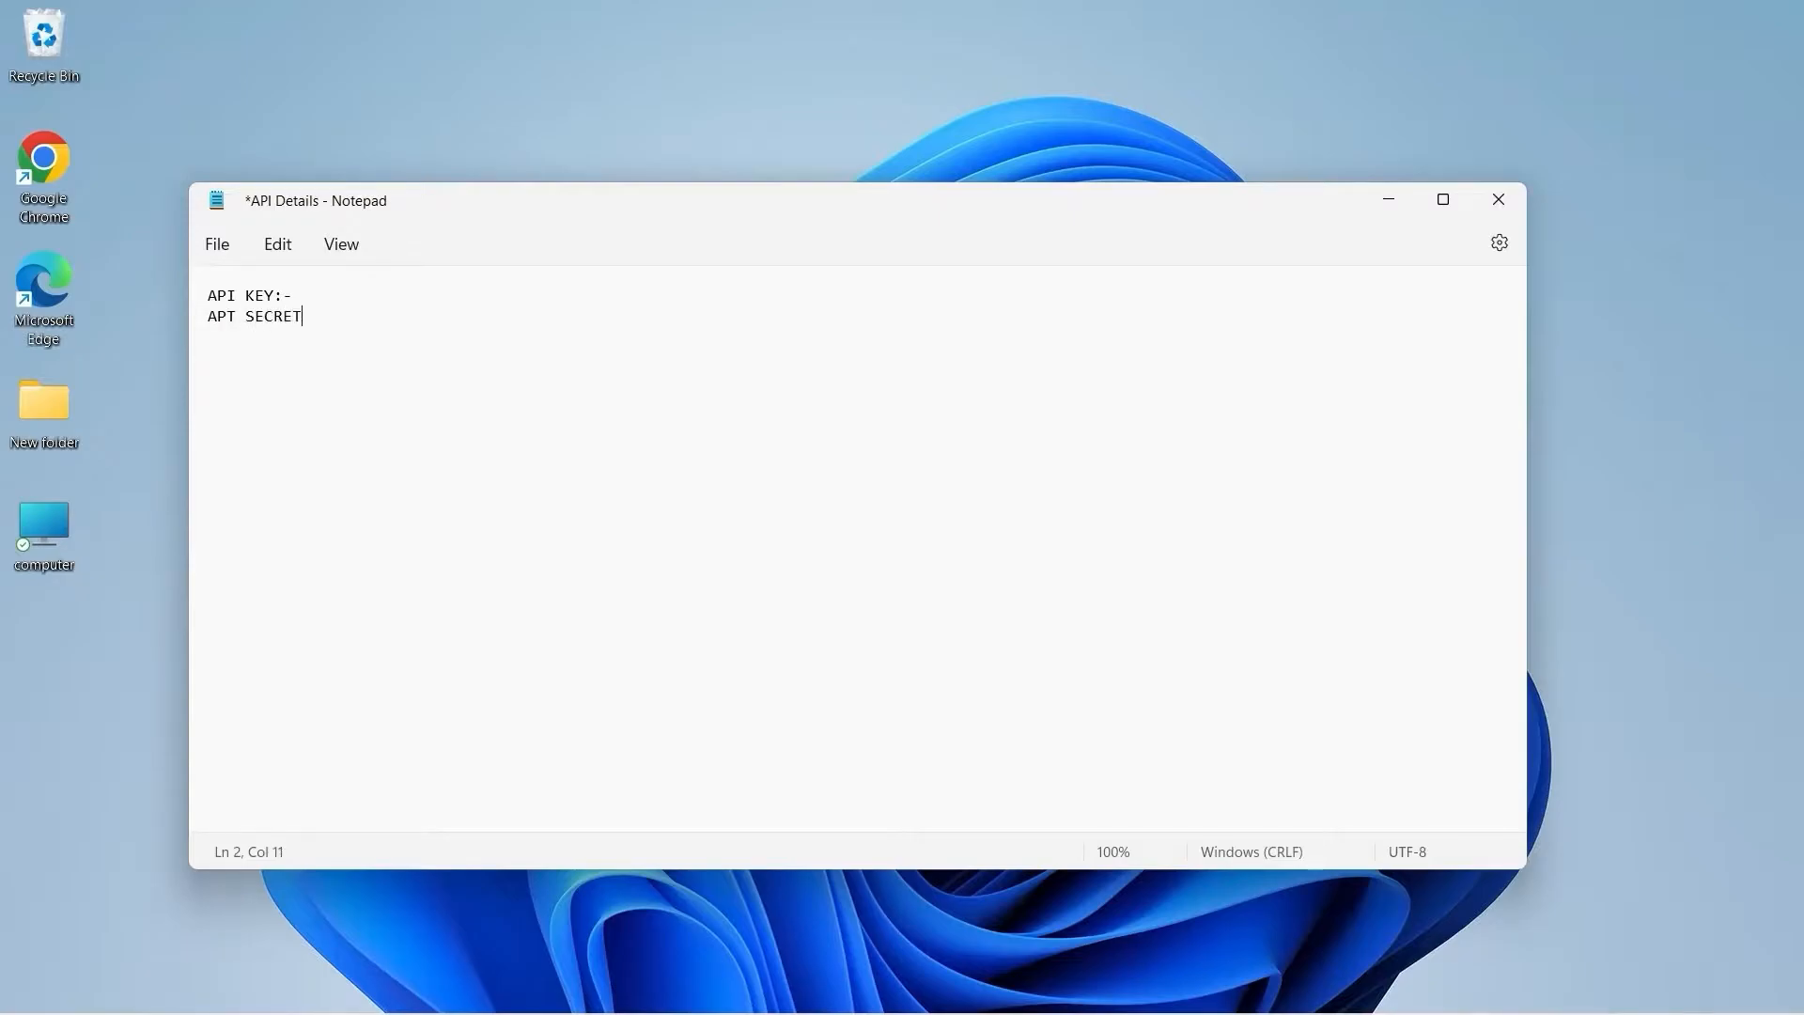
type(":-")
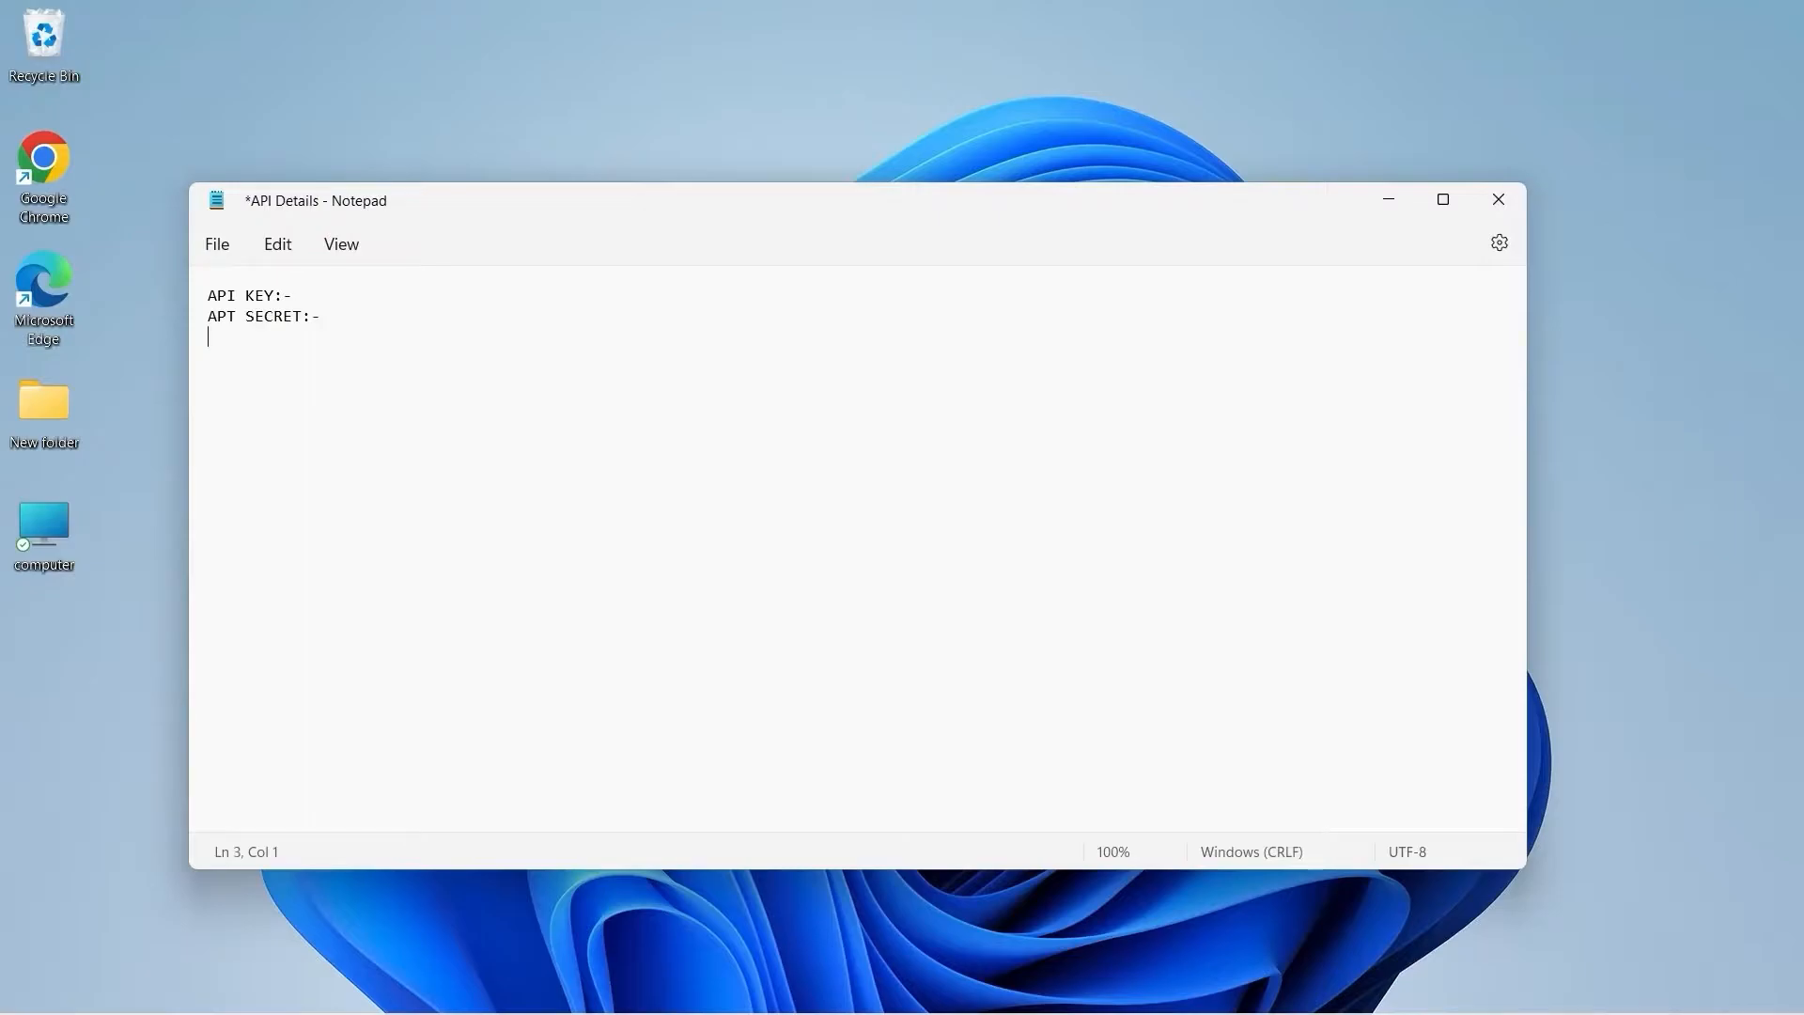
type("KI")
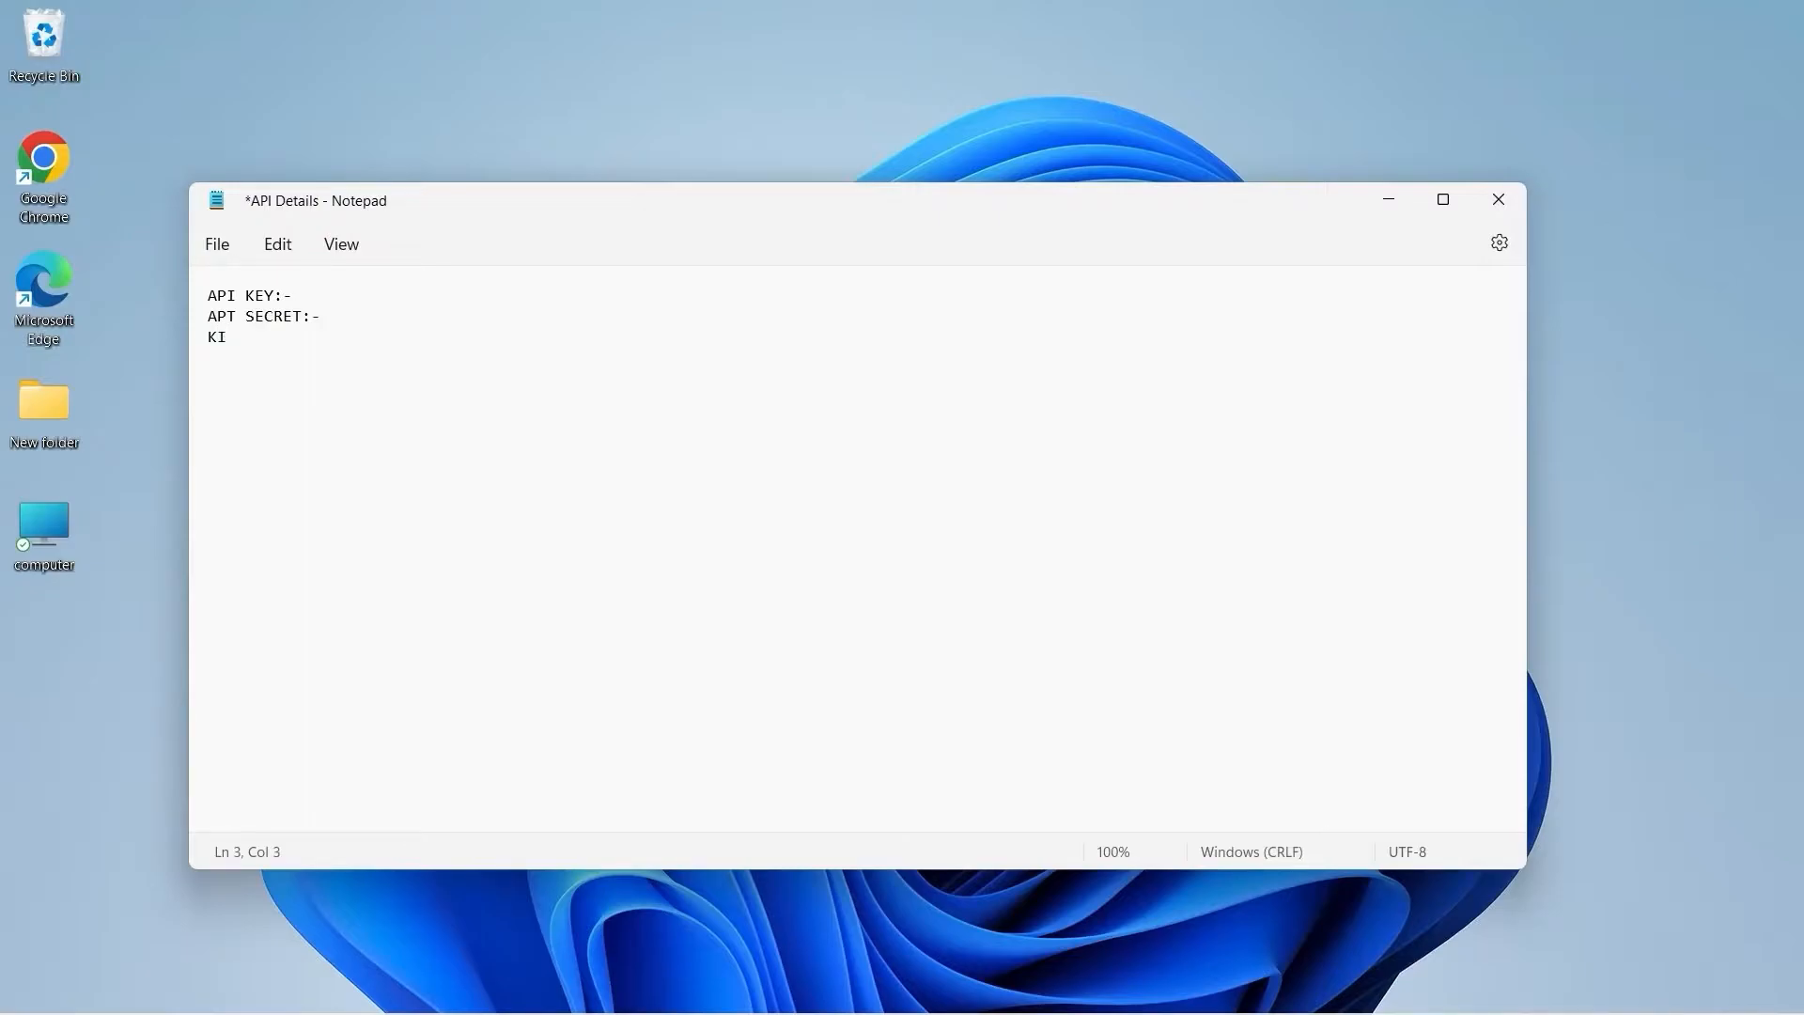
type("TE US")
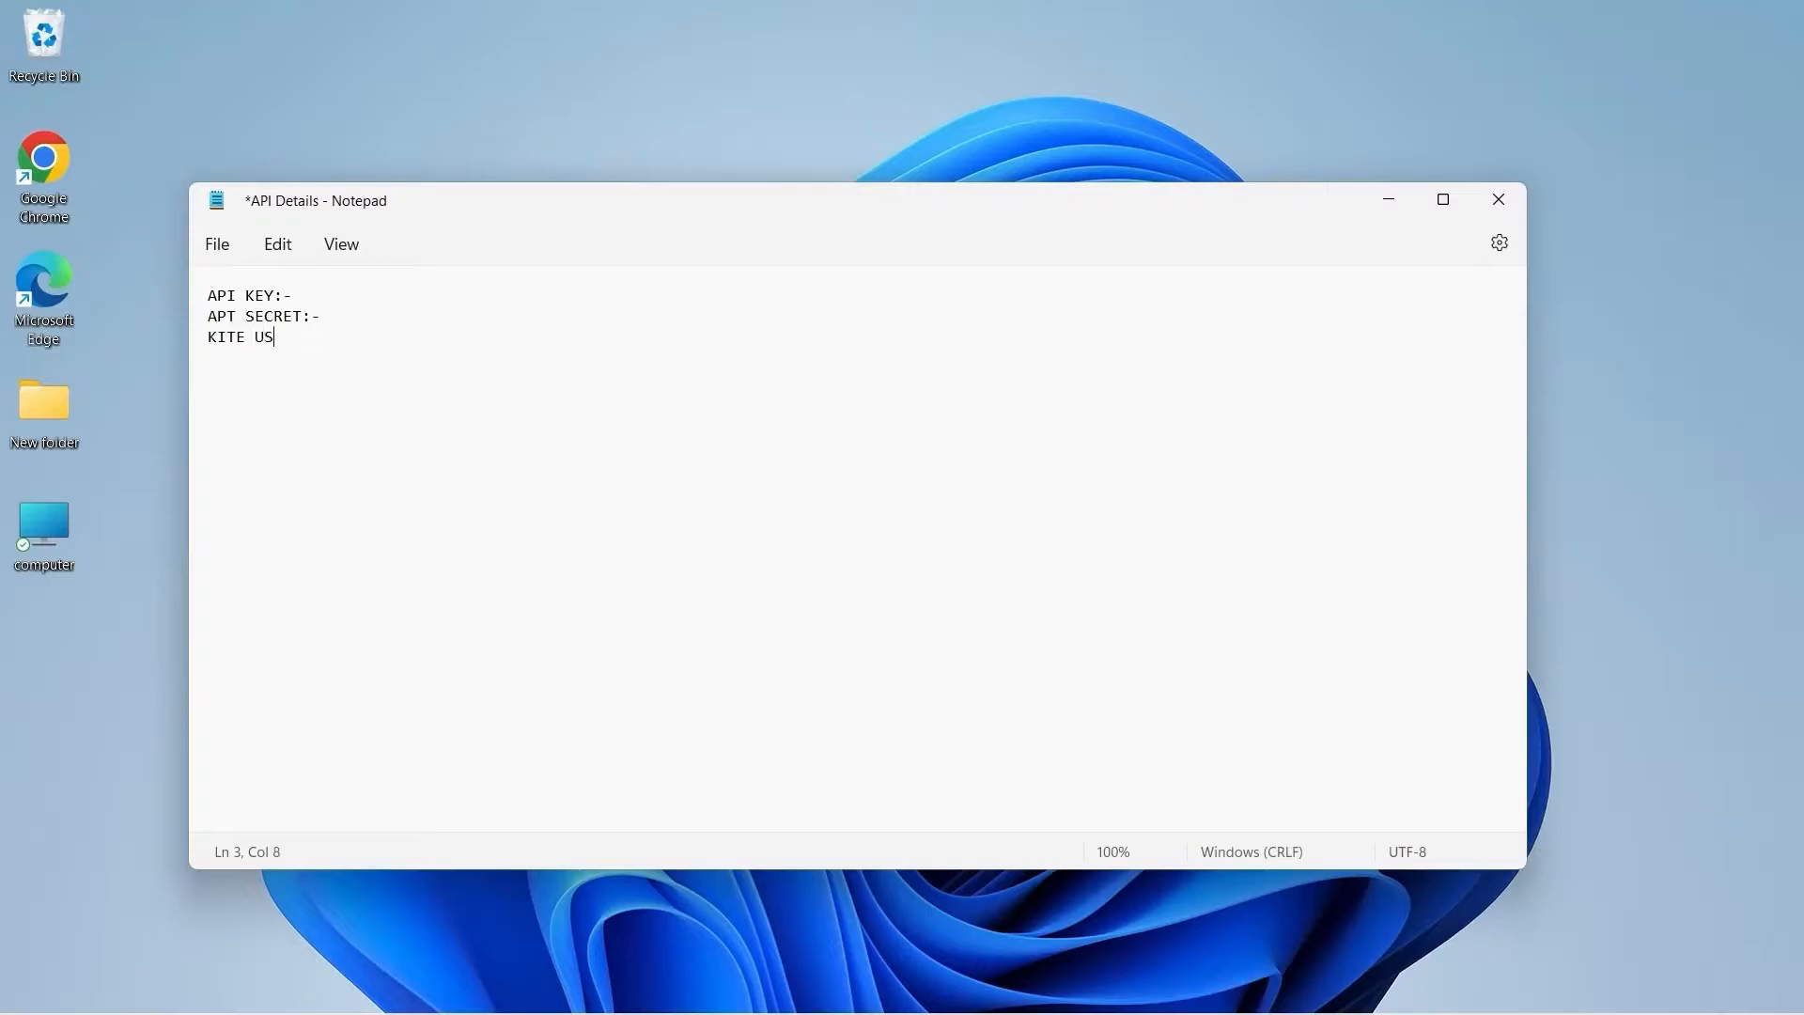
type("ER NAM")
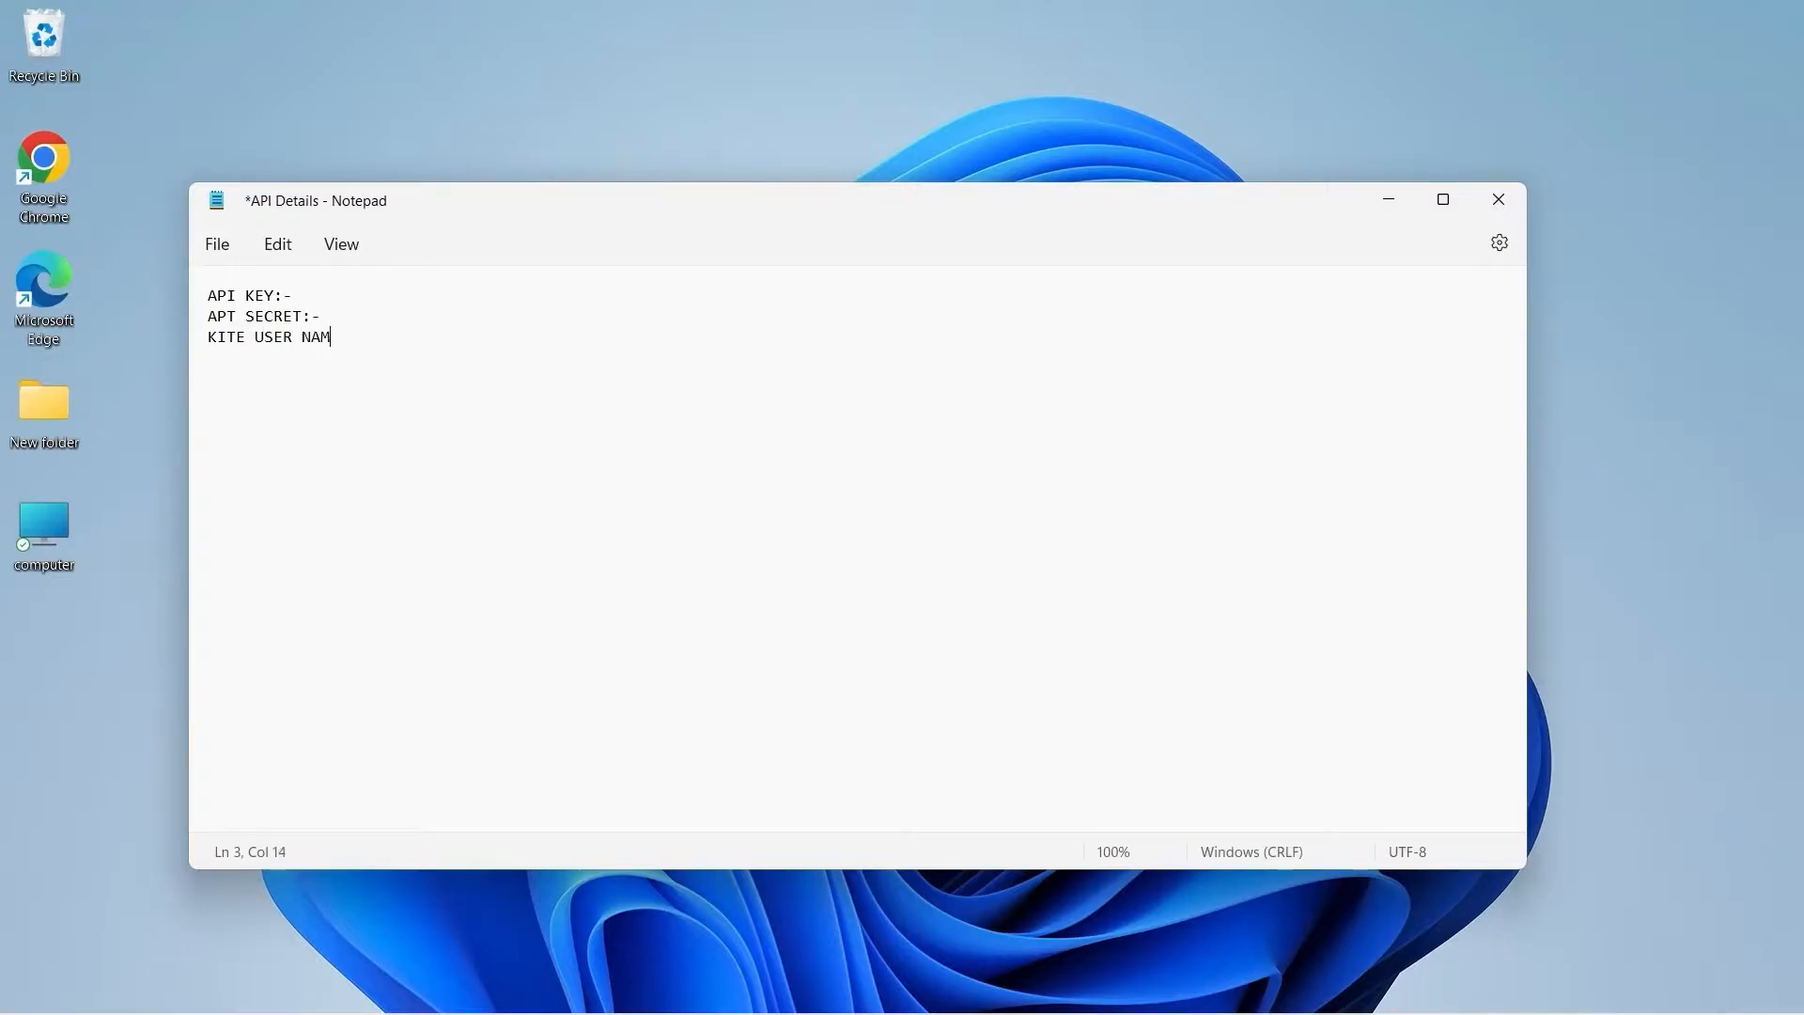
key("Backspace")
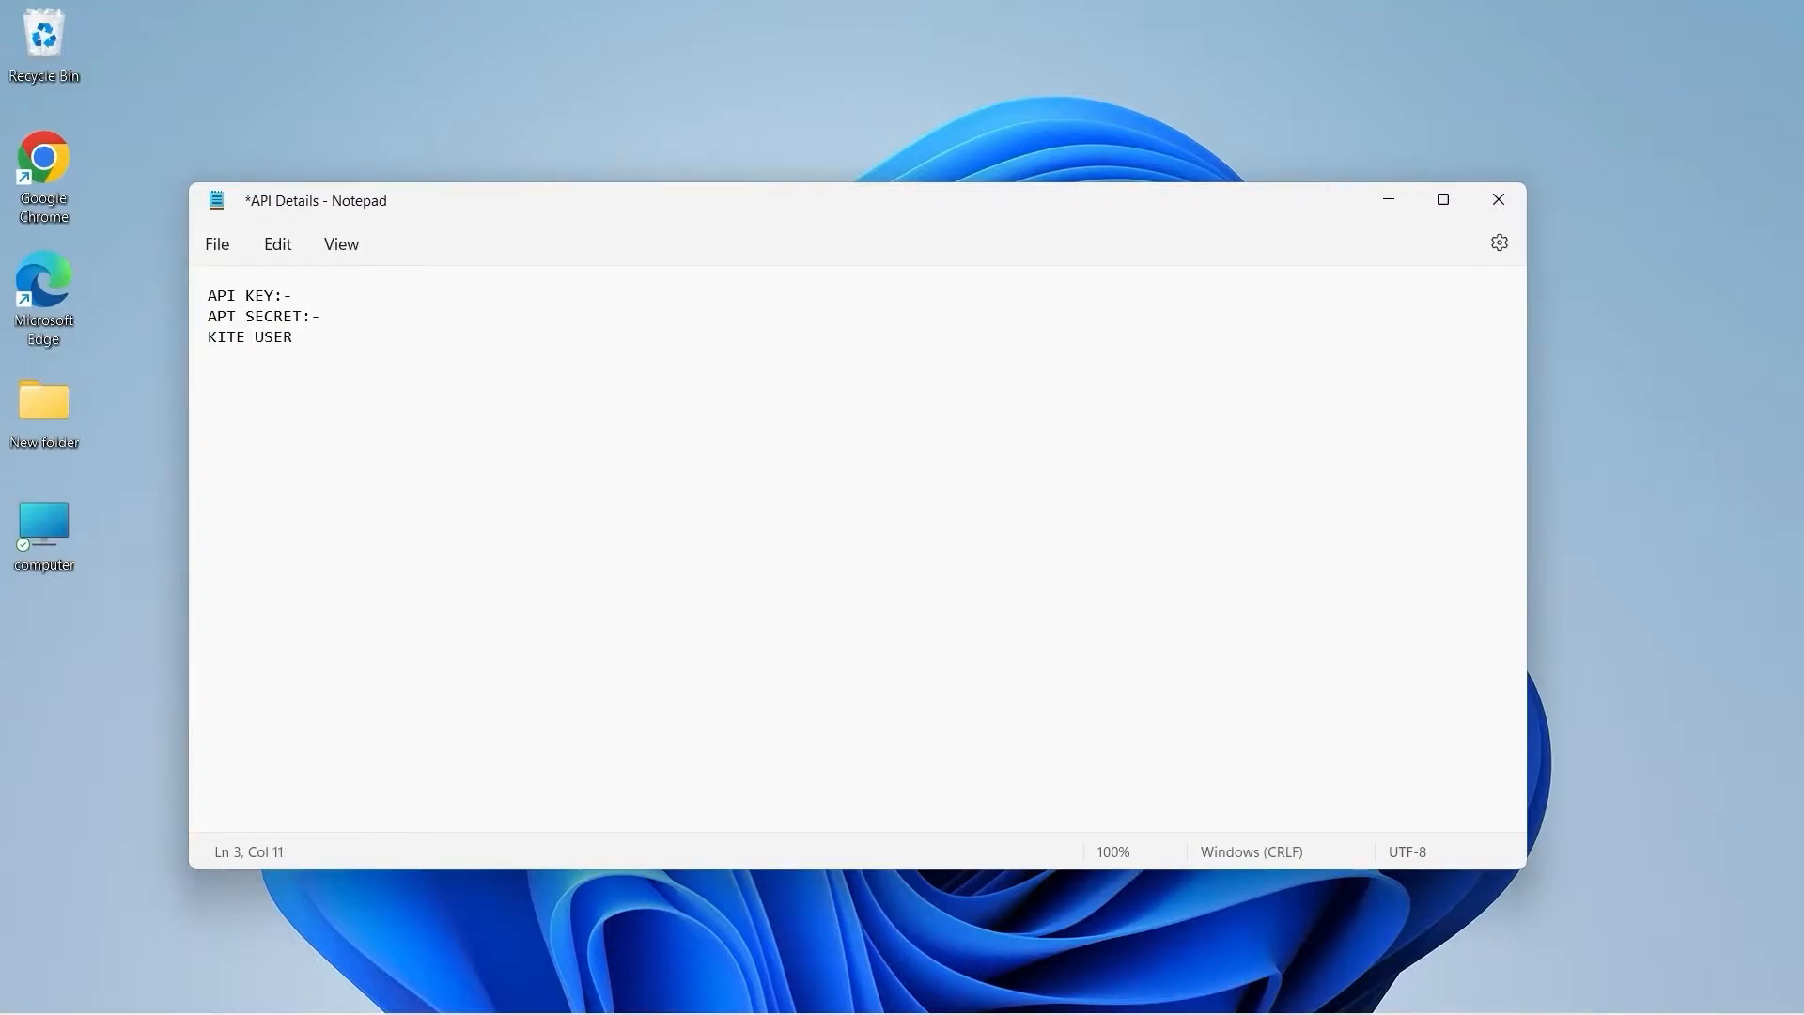
type("ID:-")
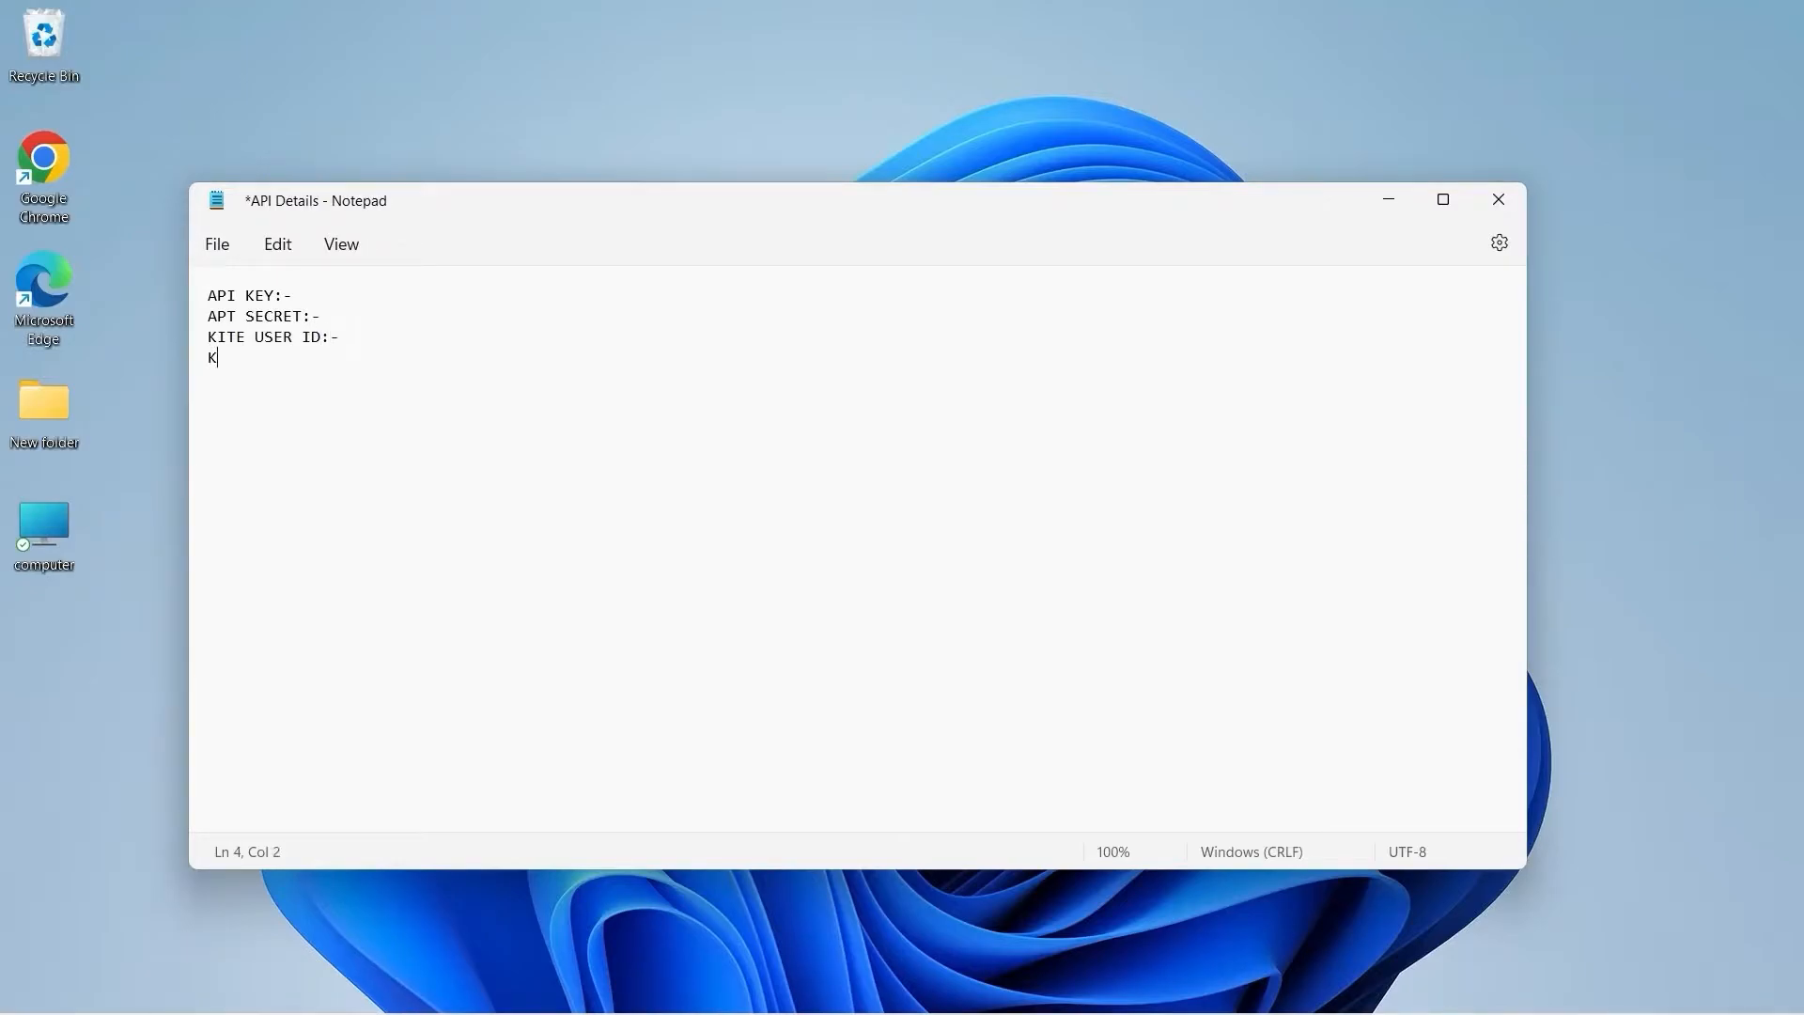
Add the PASSWORD, KITE PIN and TOTP label lines and save the file
type("IRE")
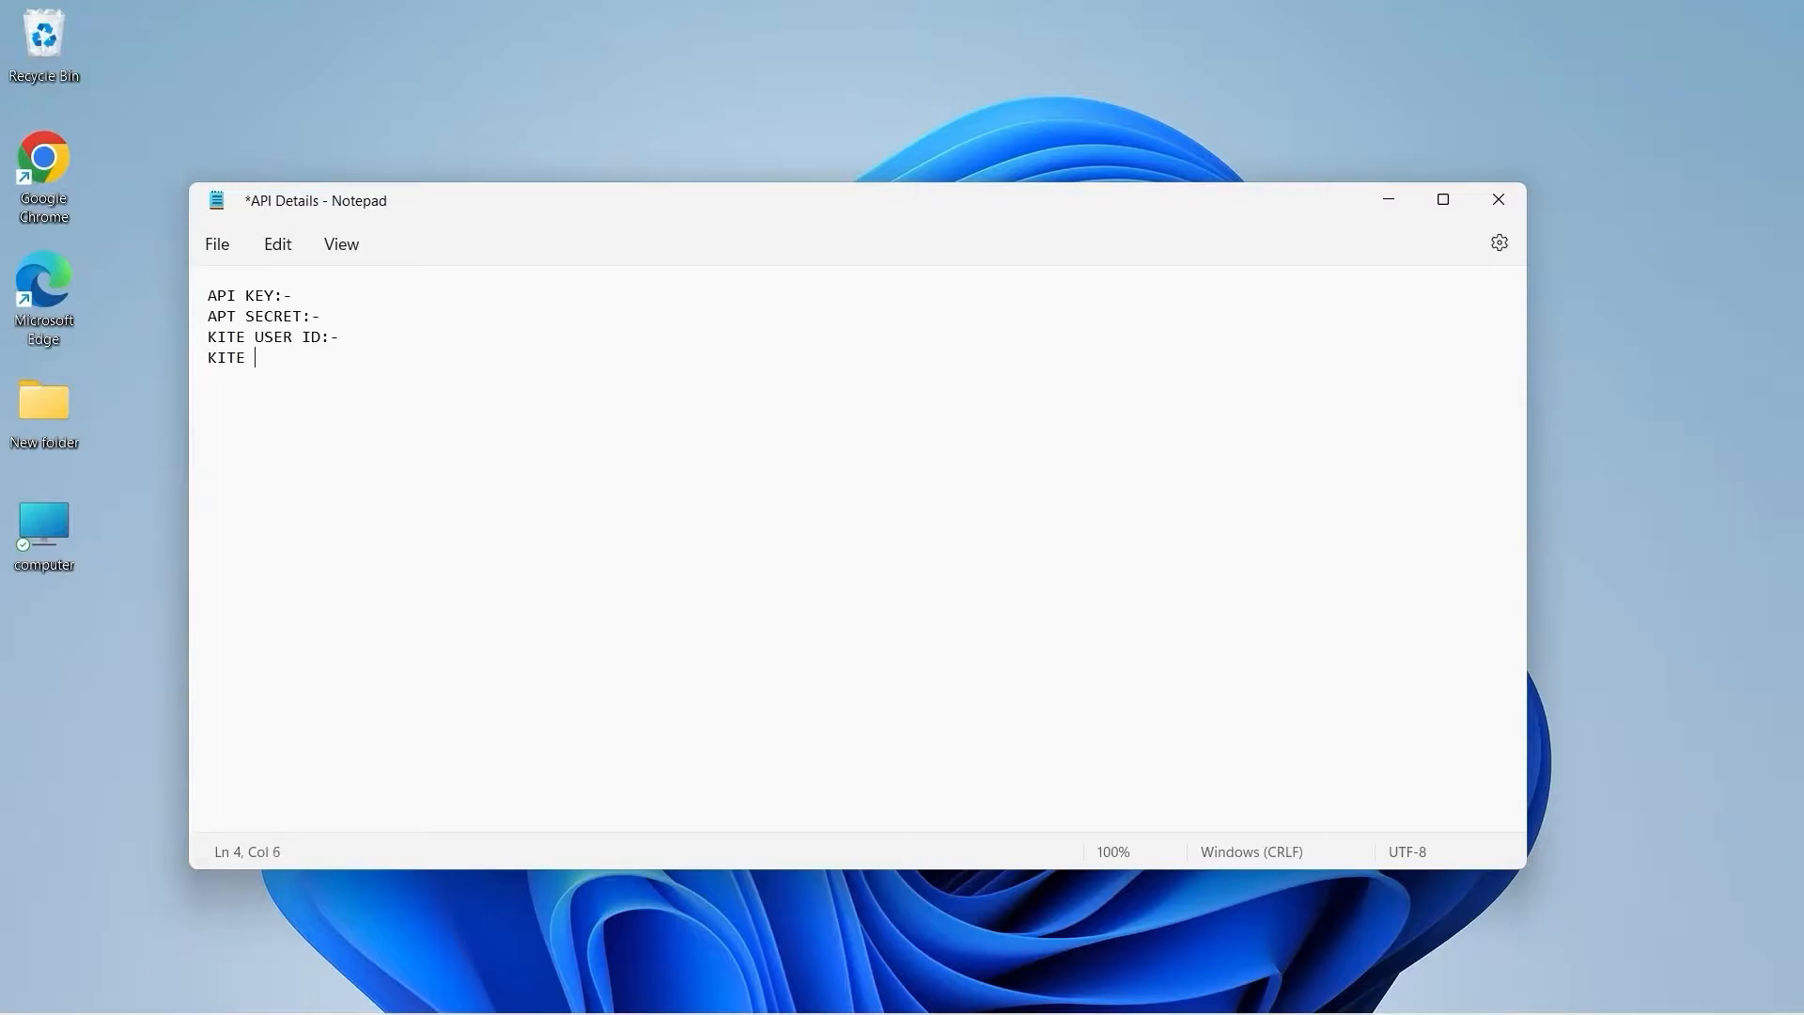
type("PASSWOR")
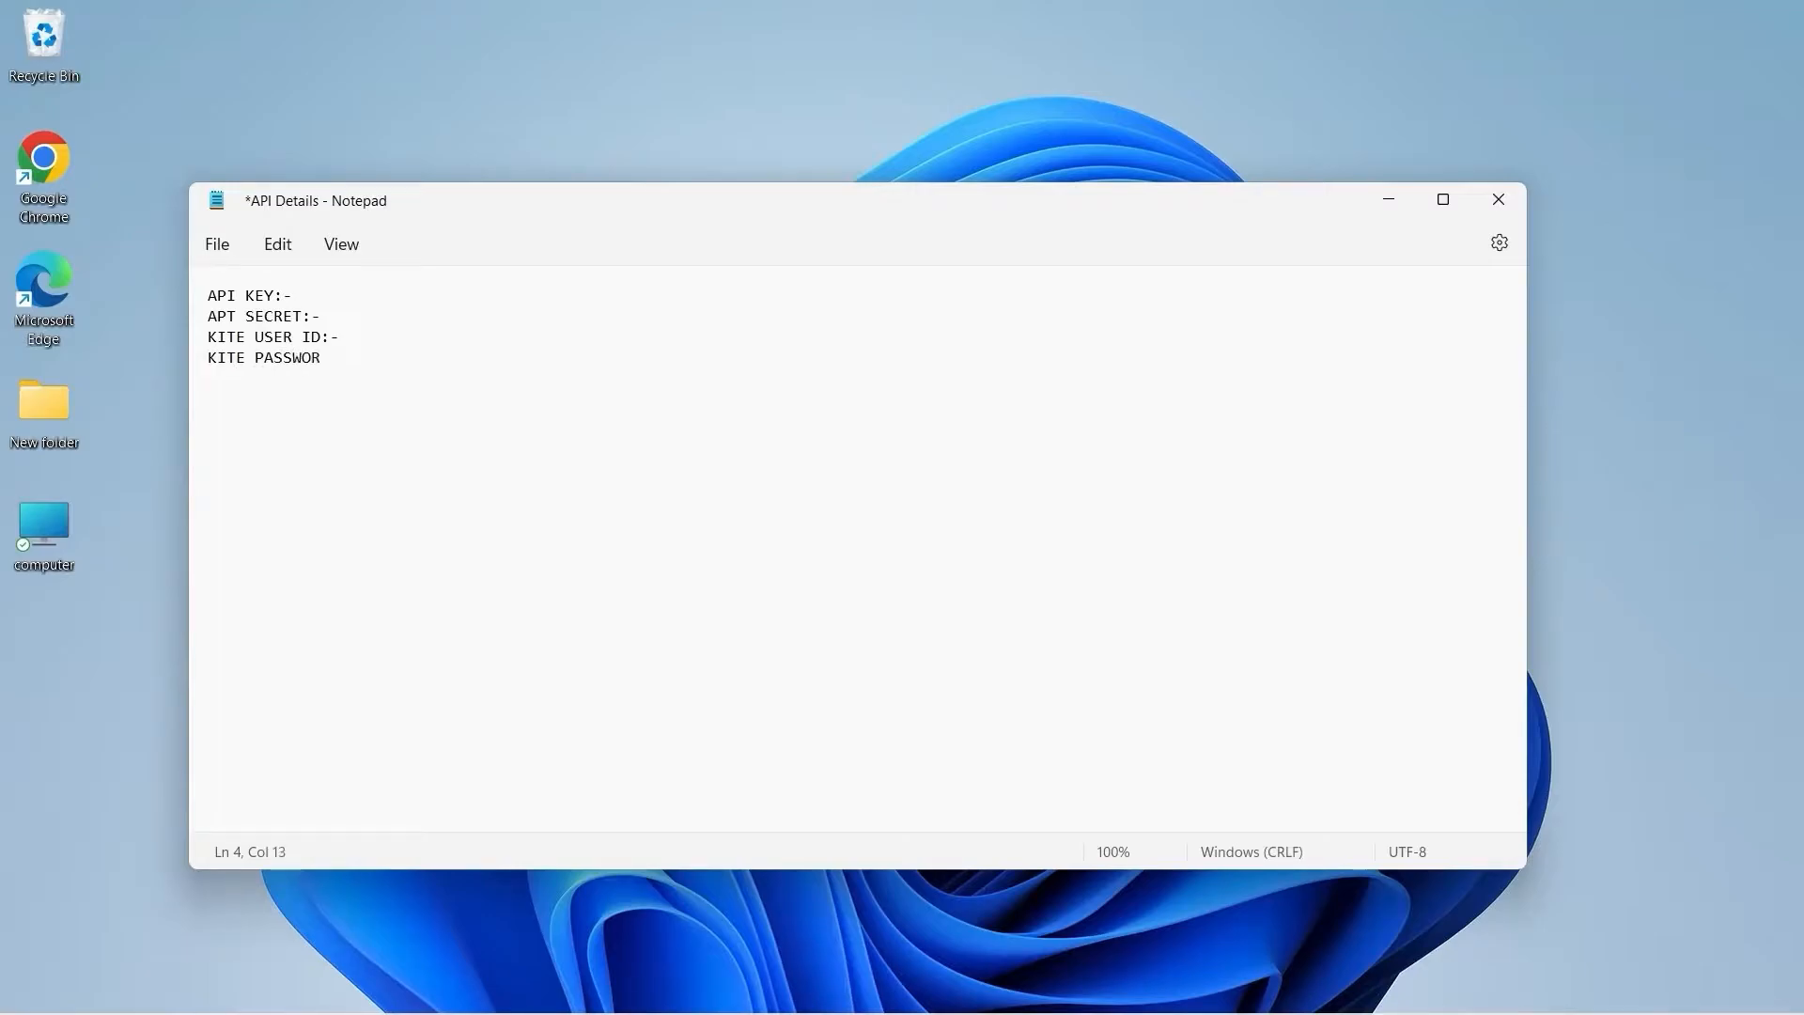
type("D:-")
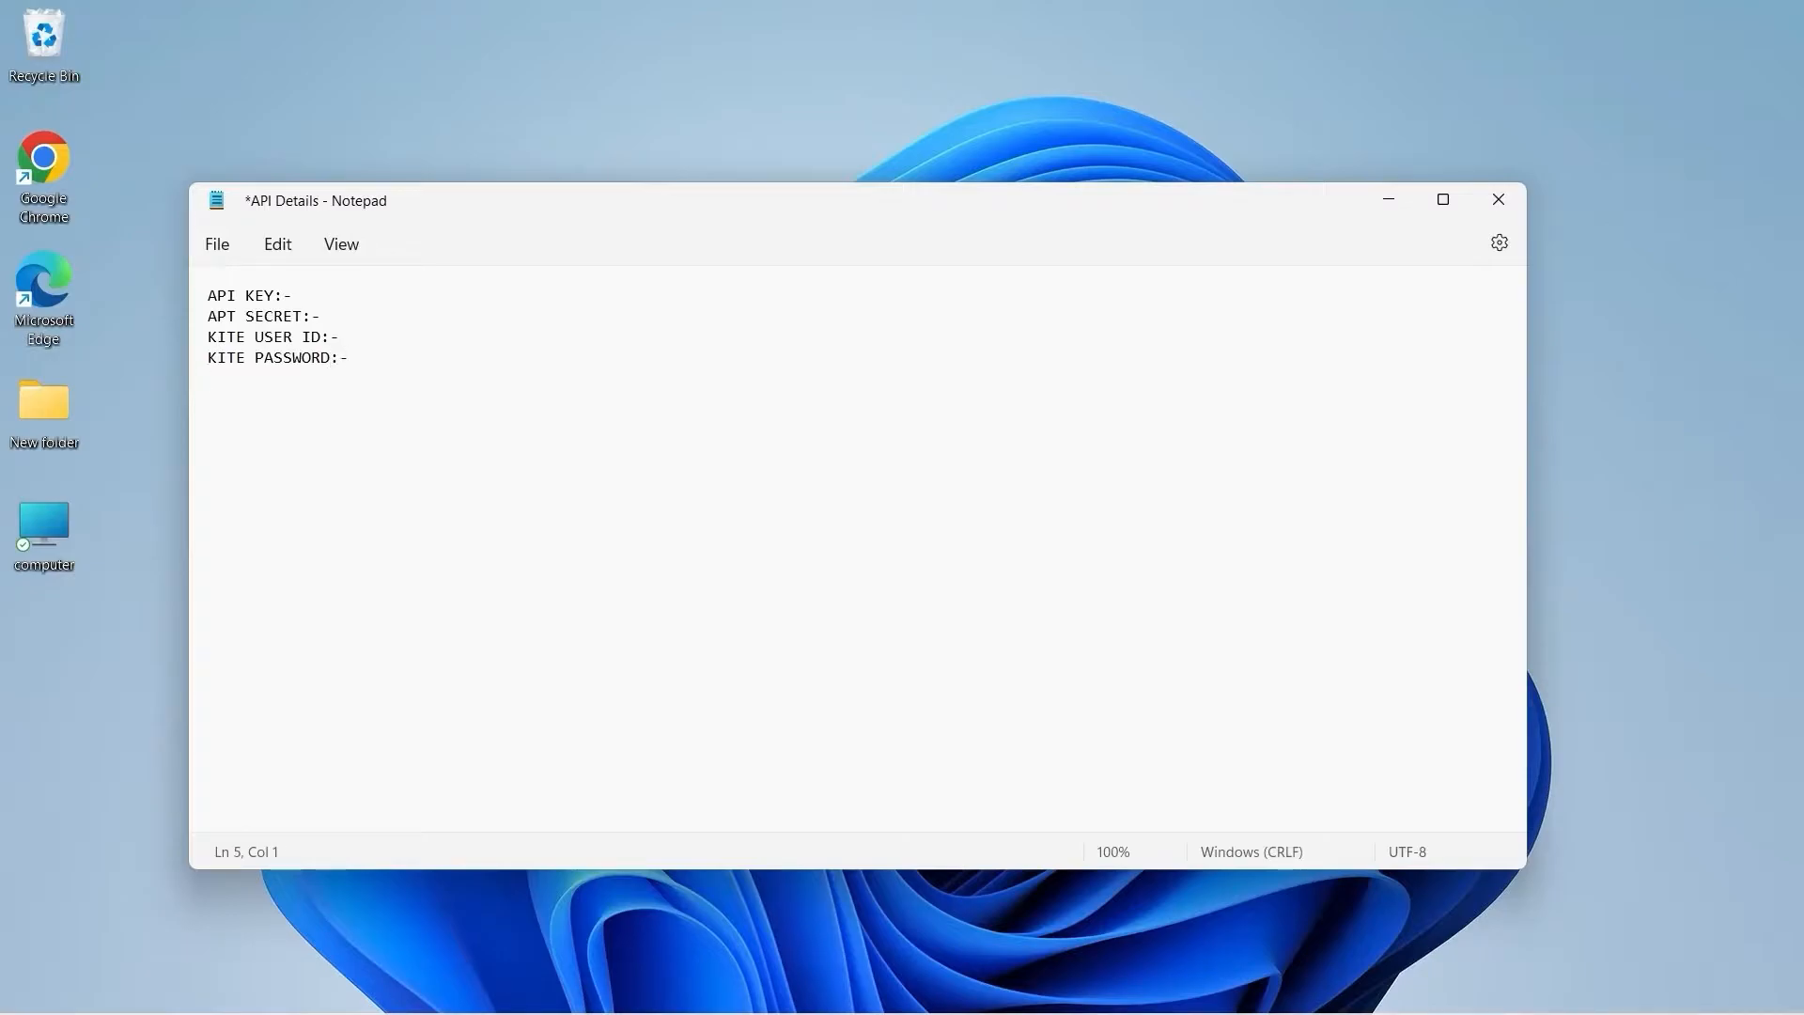
type("KITE")
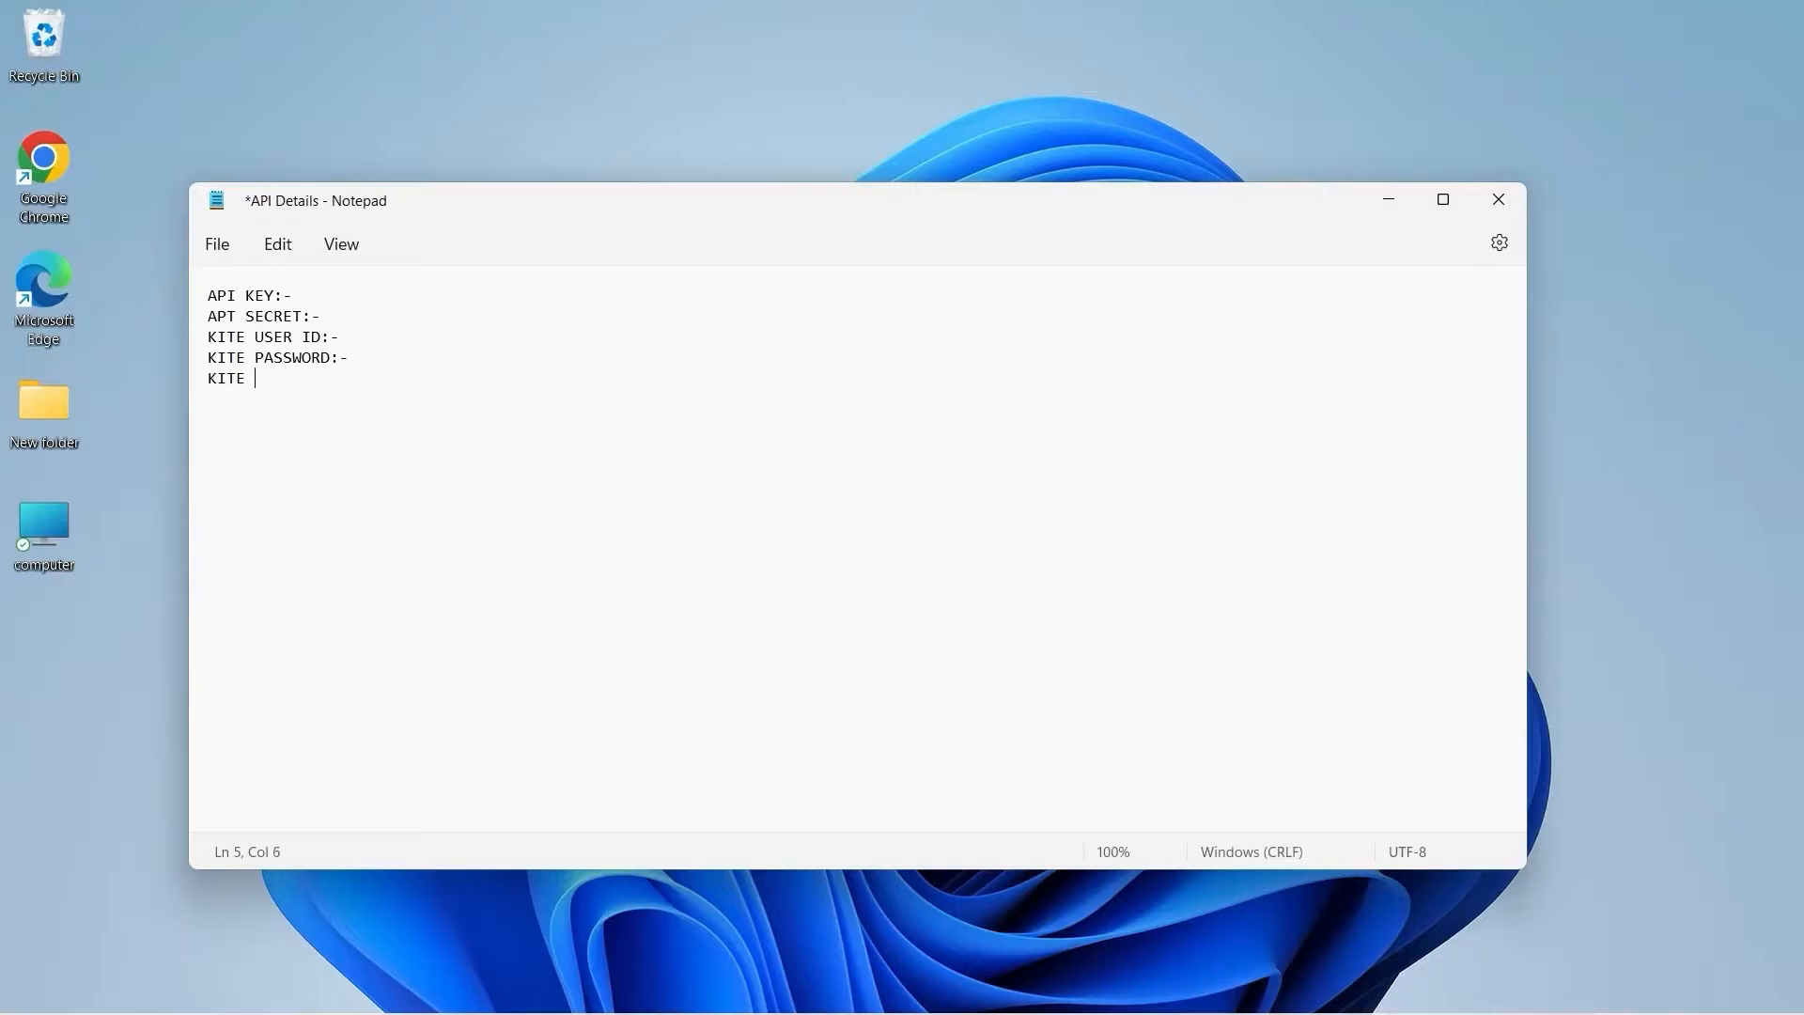
type("PIN")
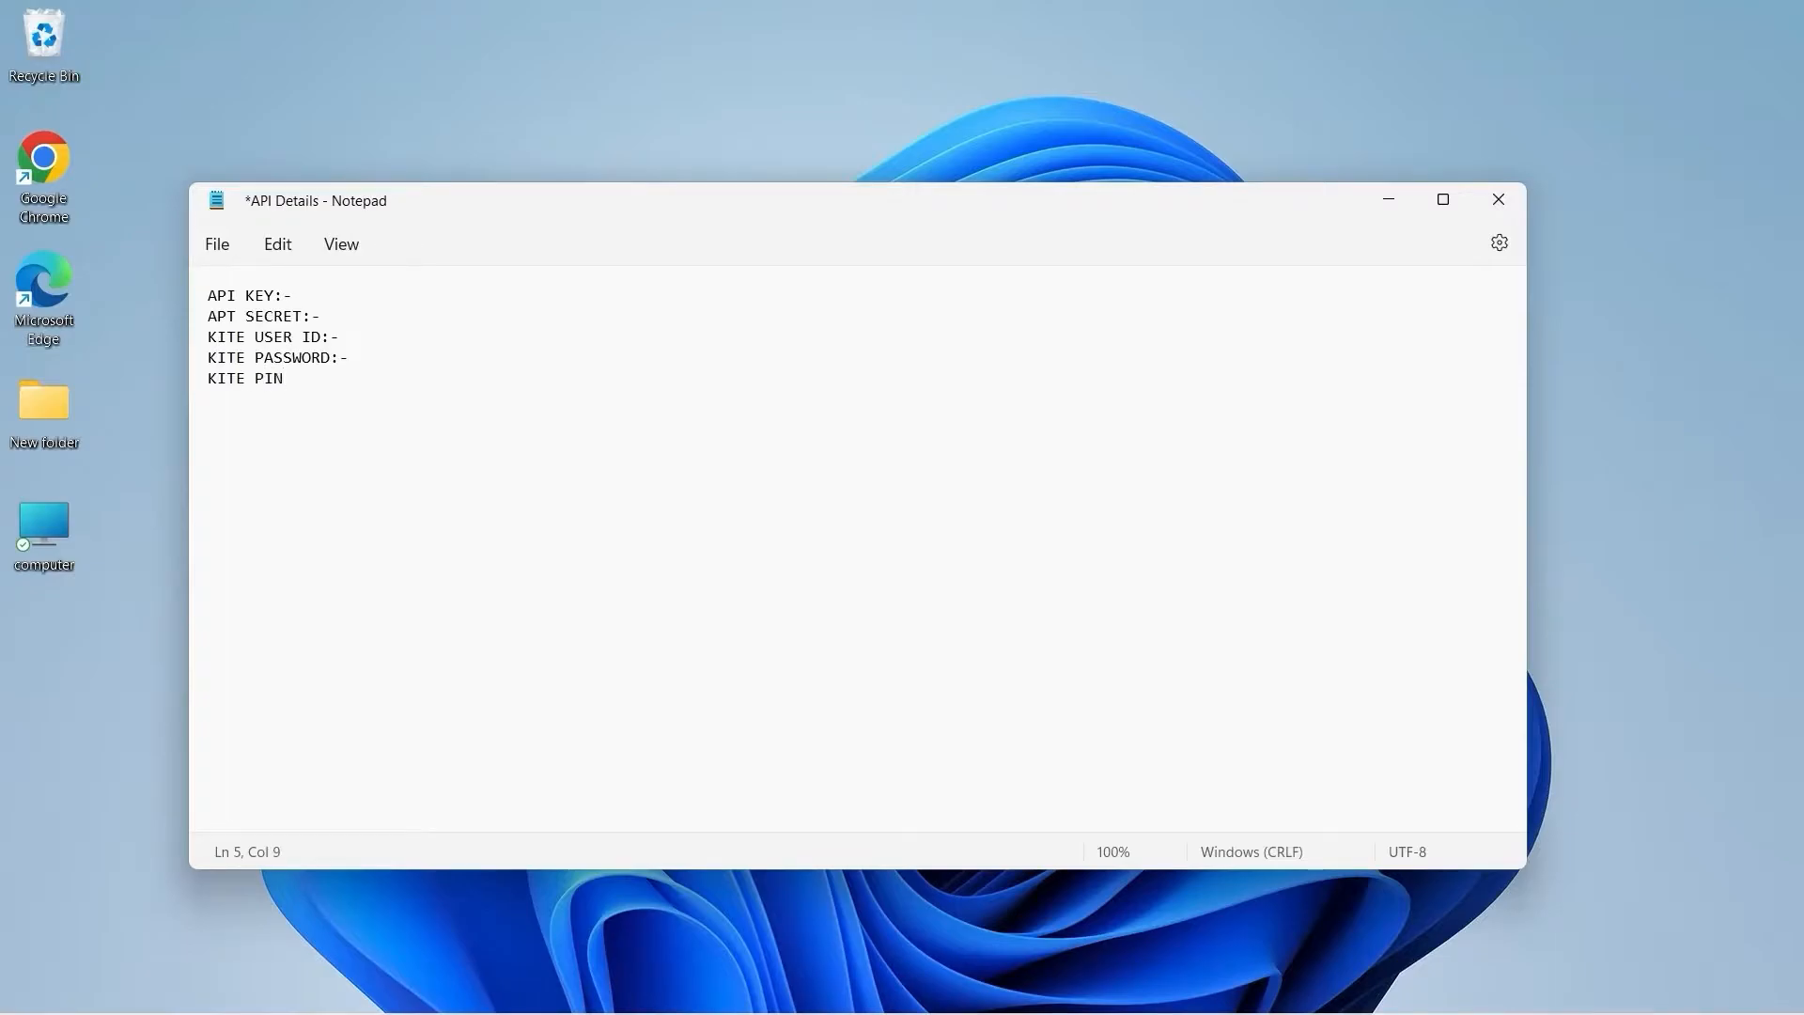
type(":-")
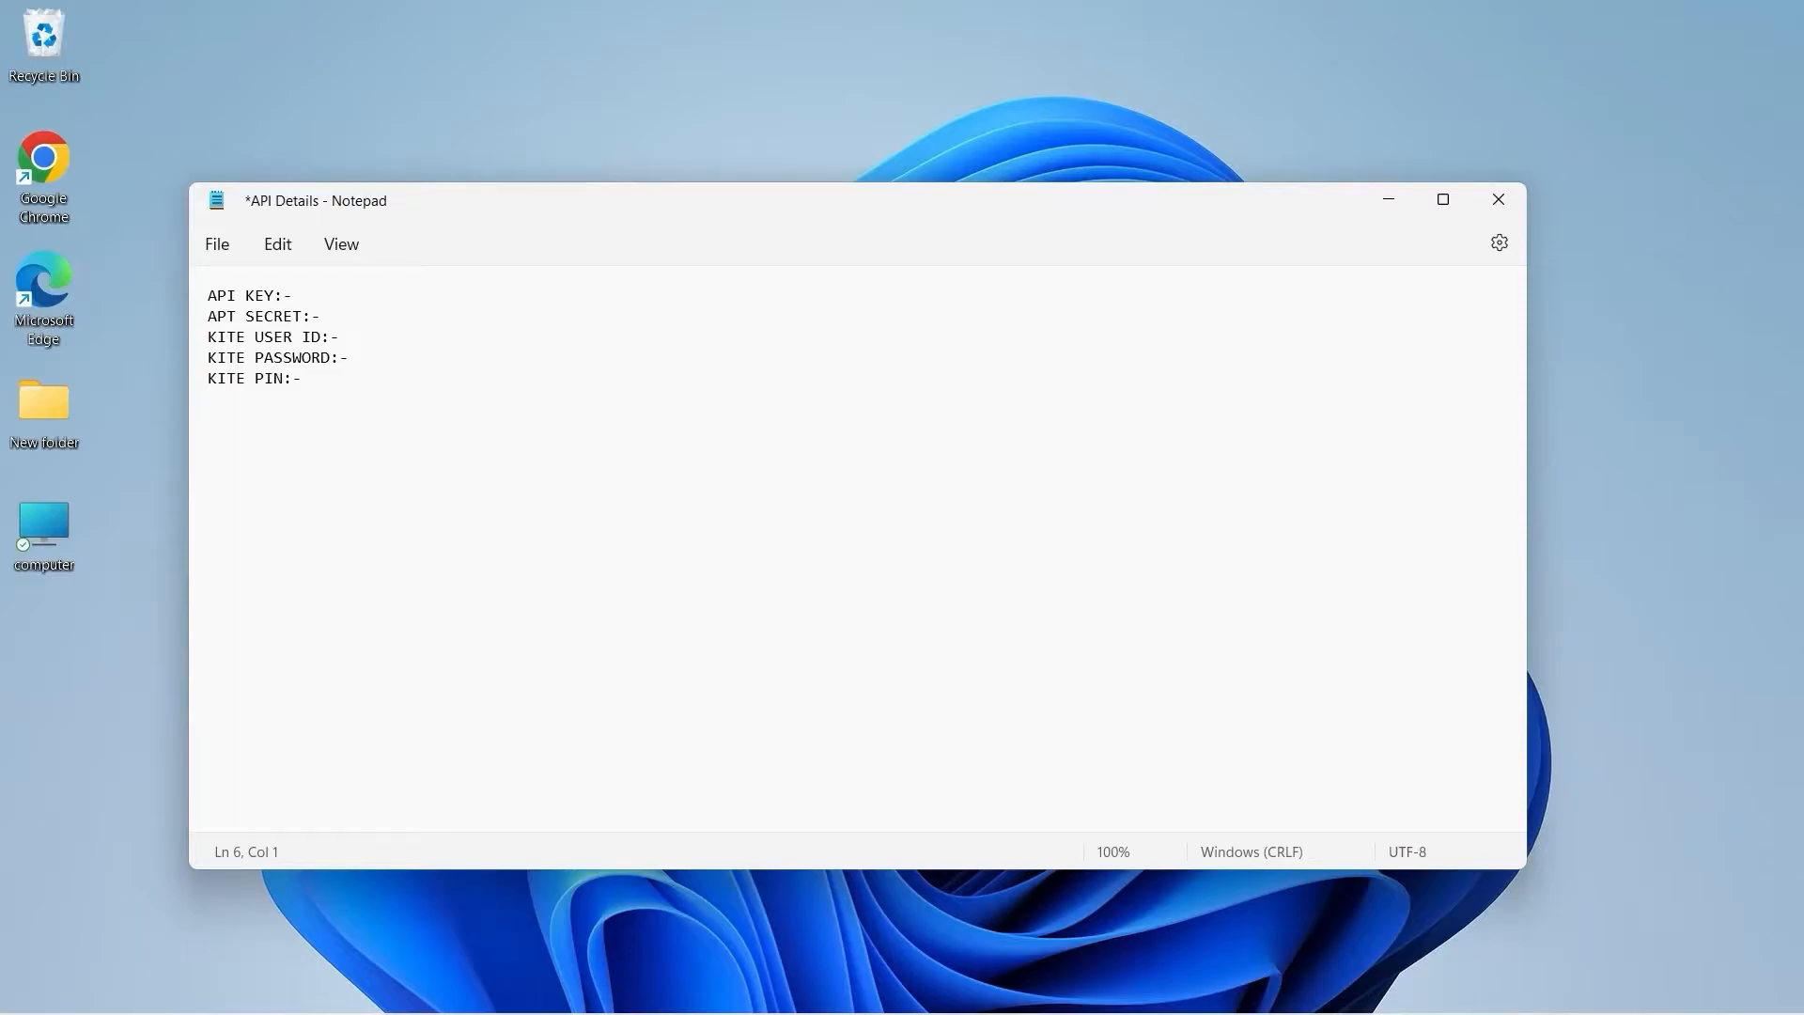
type("T")
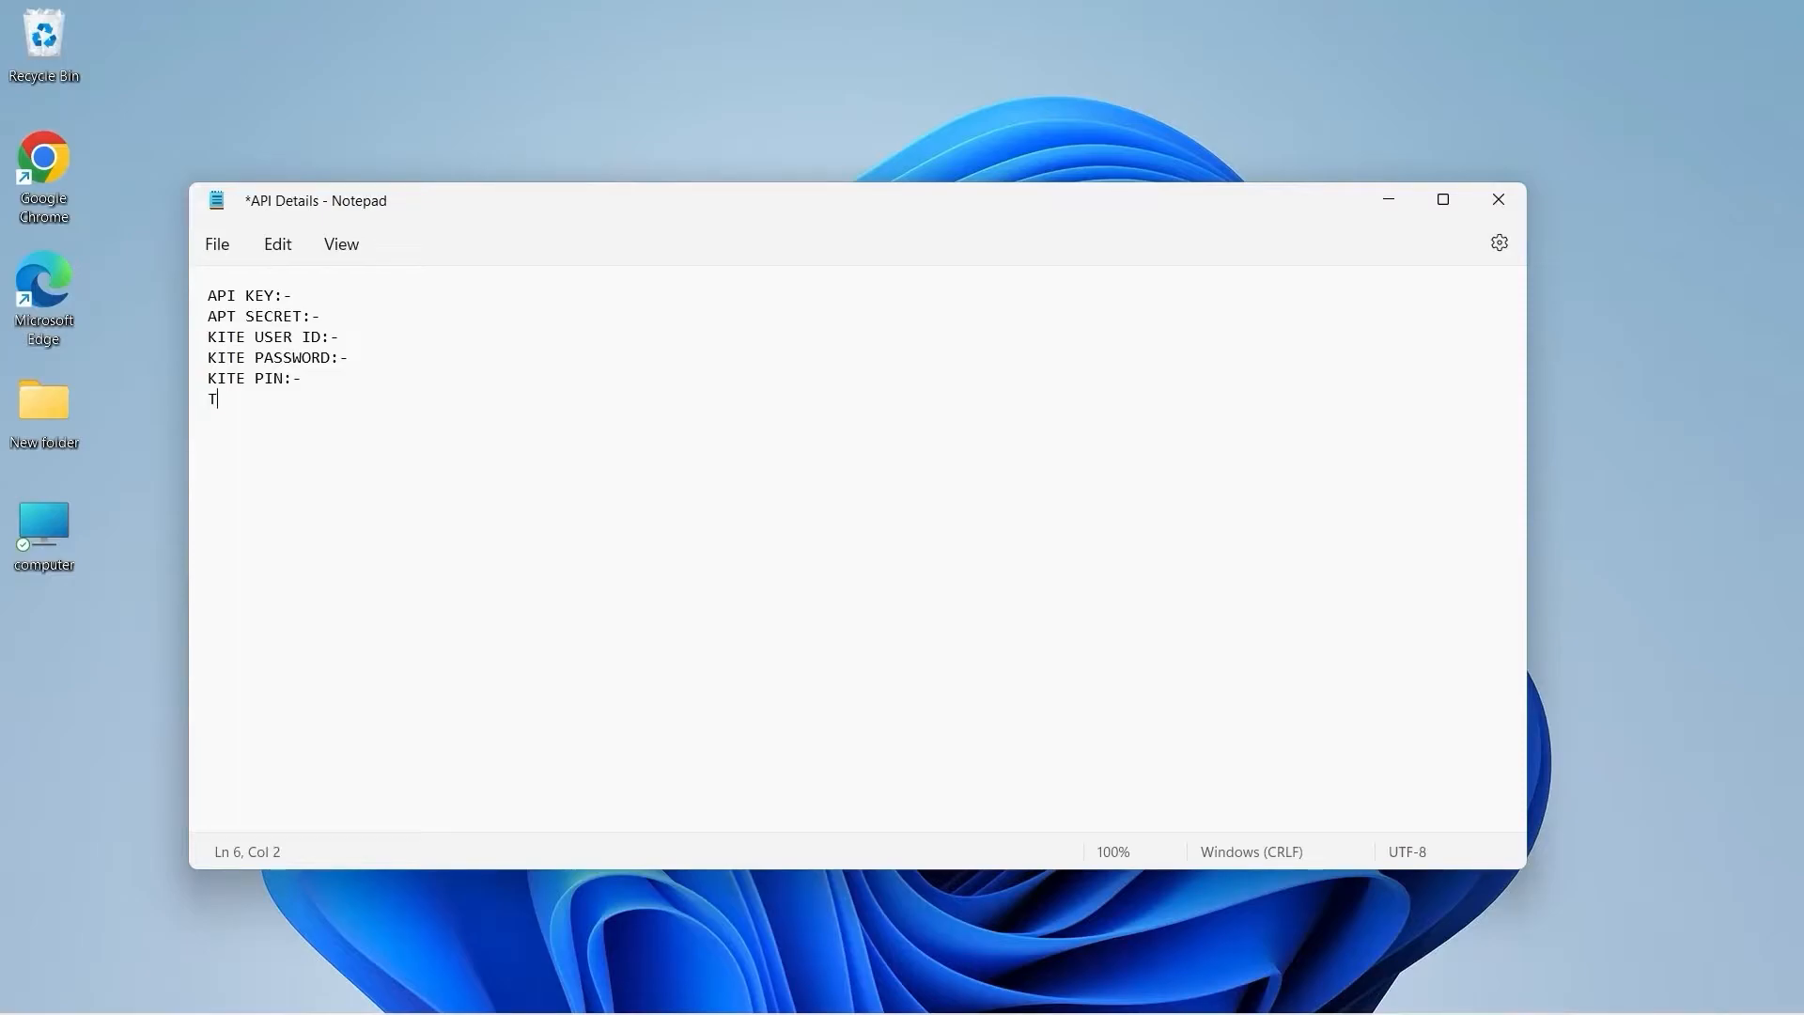
type("OTP:")
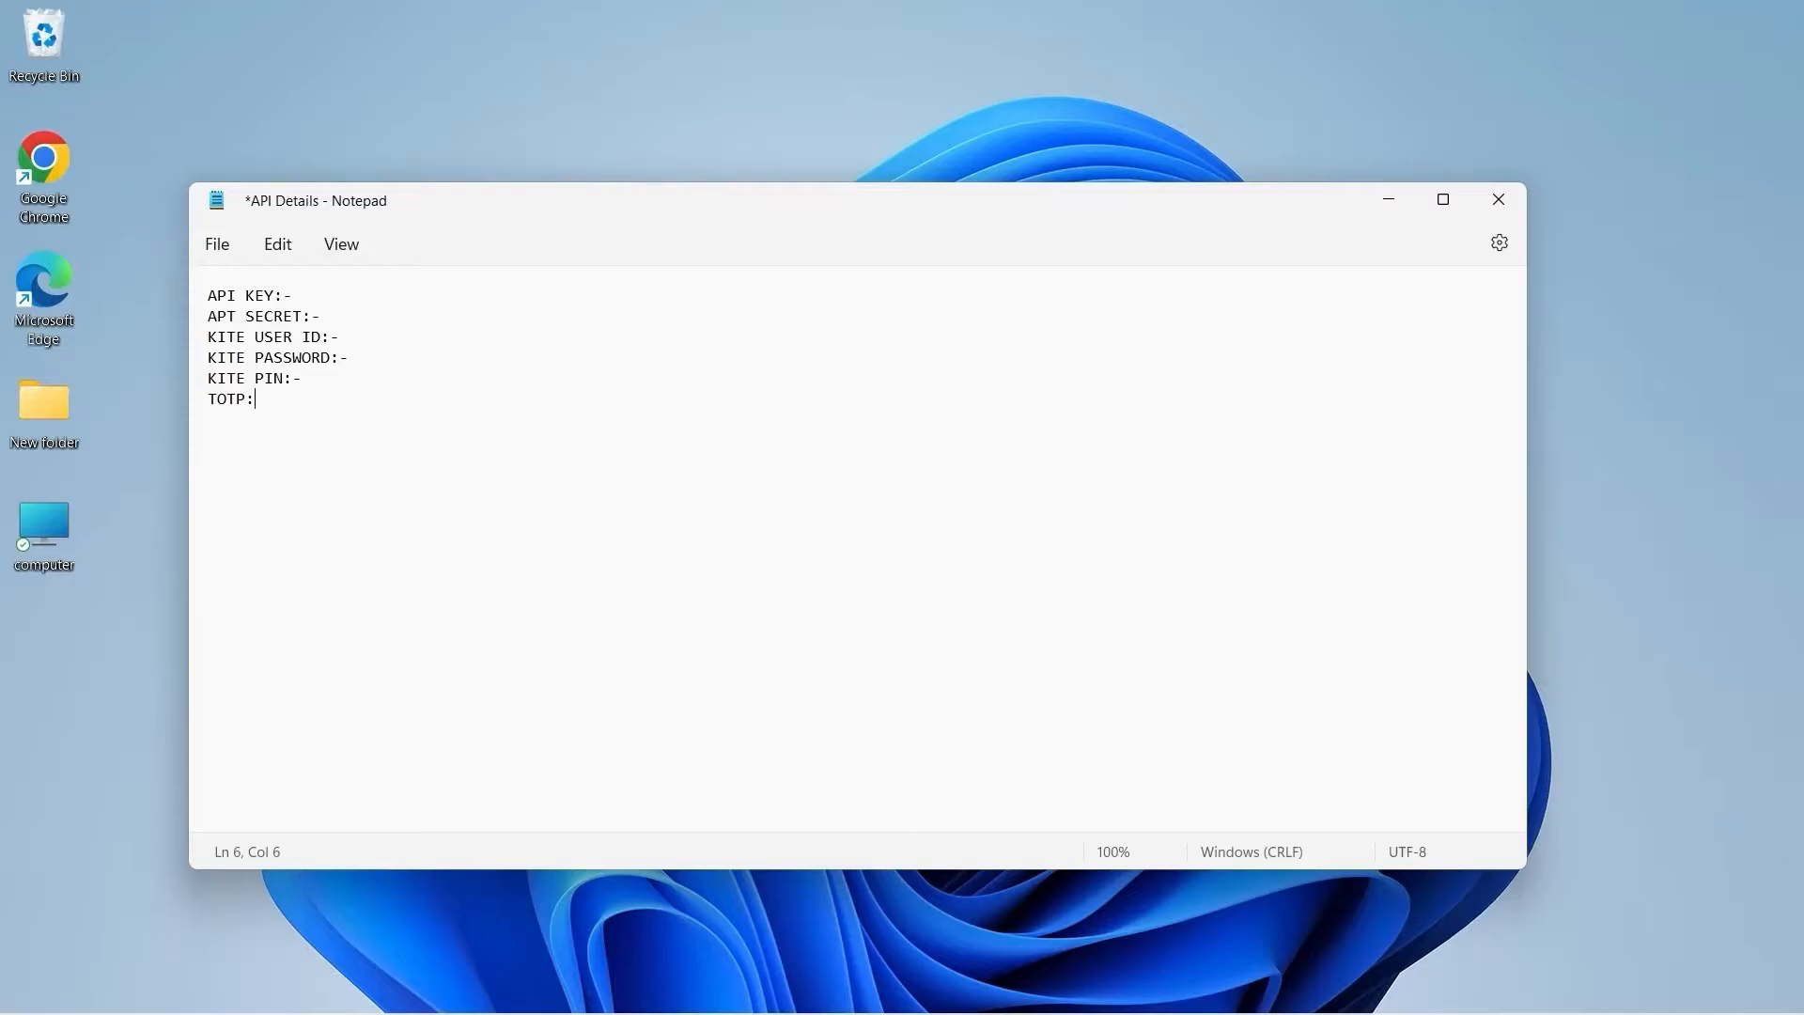
type("-")
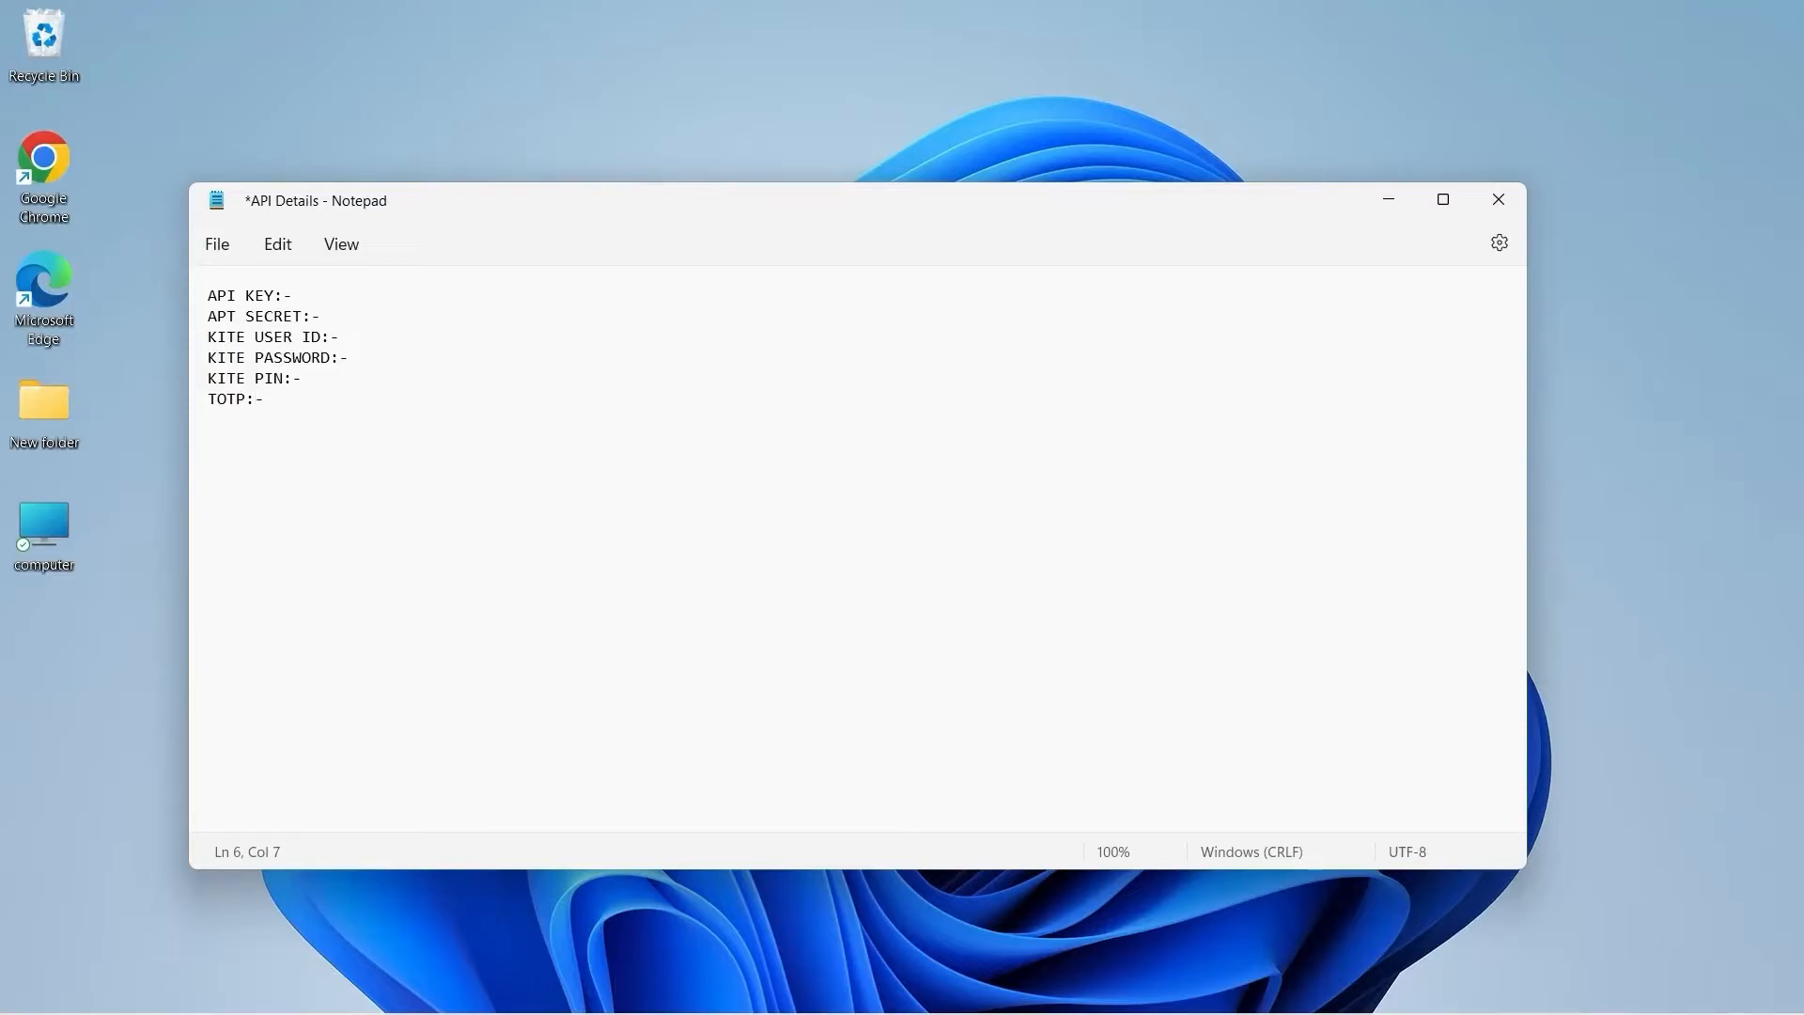
key("ctrl+s")
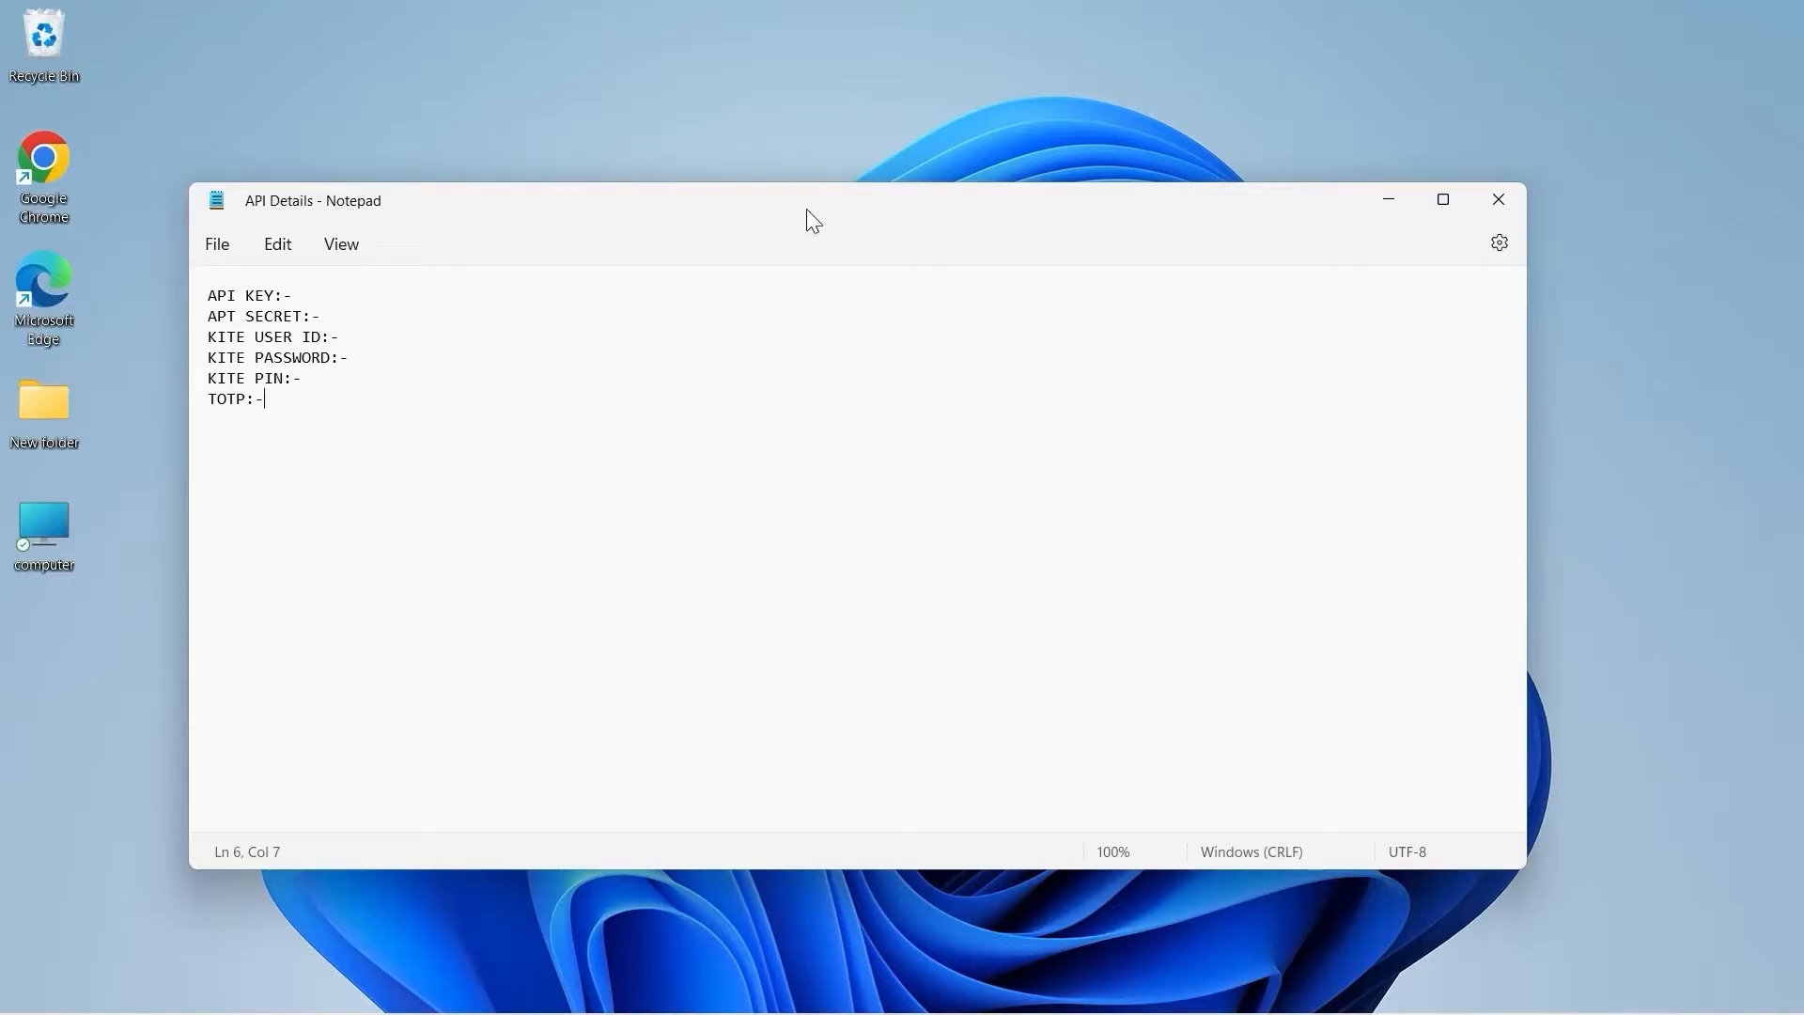
left_click(1498, 199)
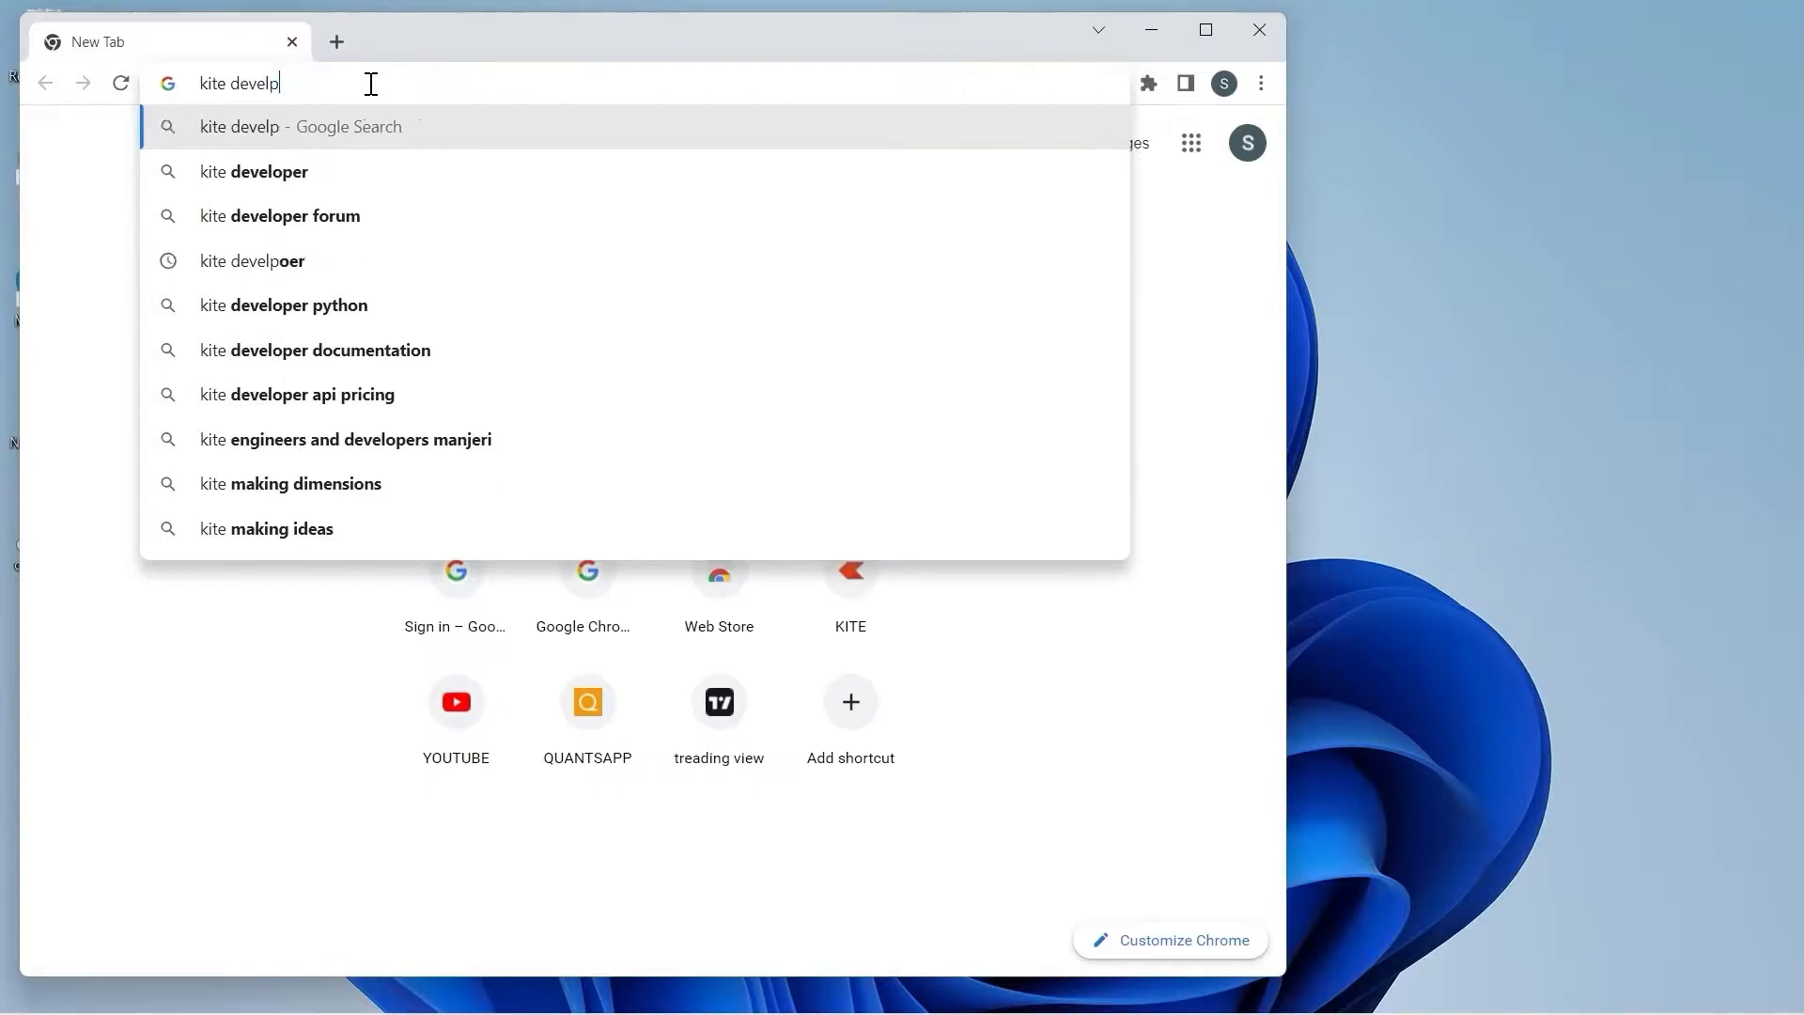
Run a Google search for 'kite developer' from the Chrome address bar
type("er")
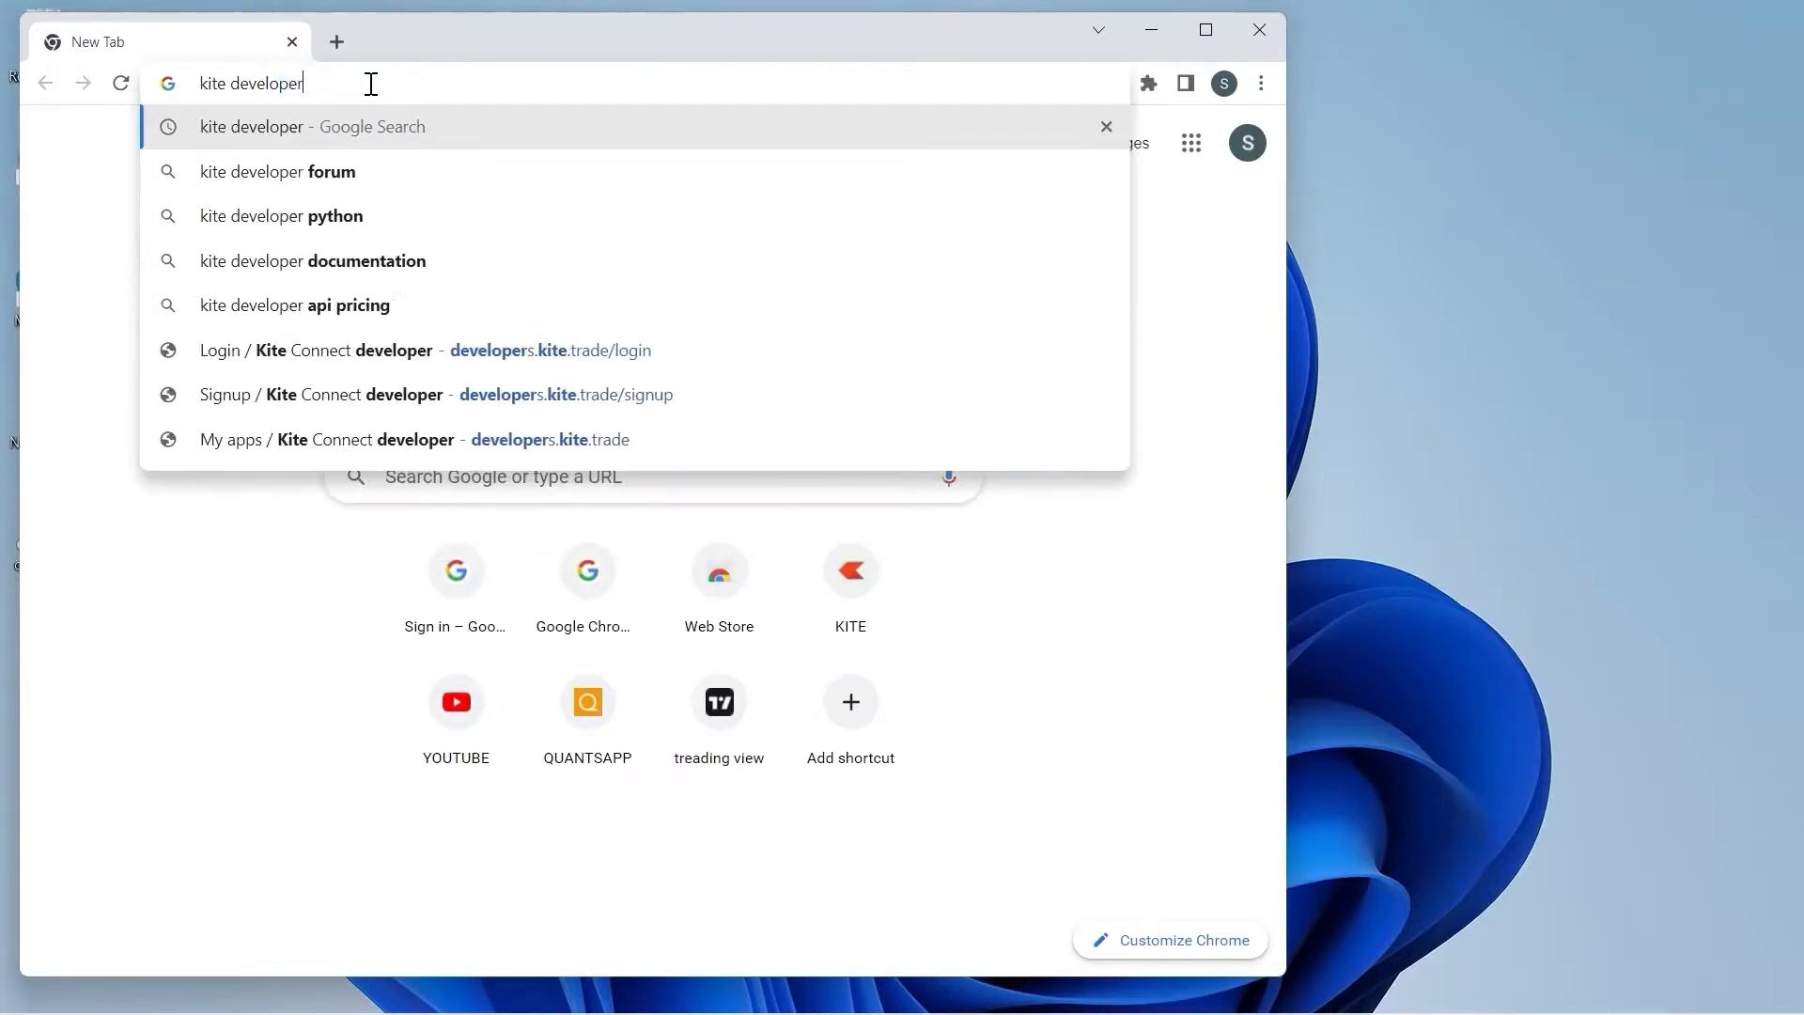
key("Return")
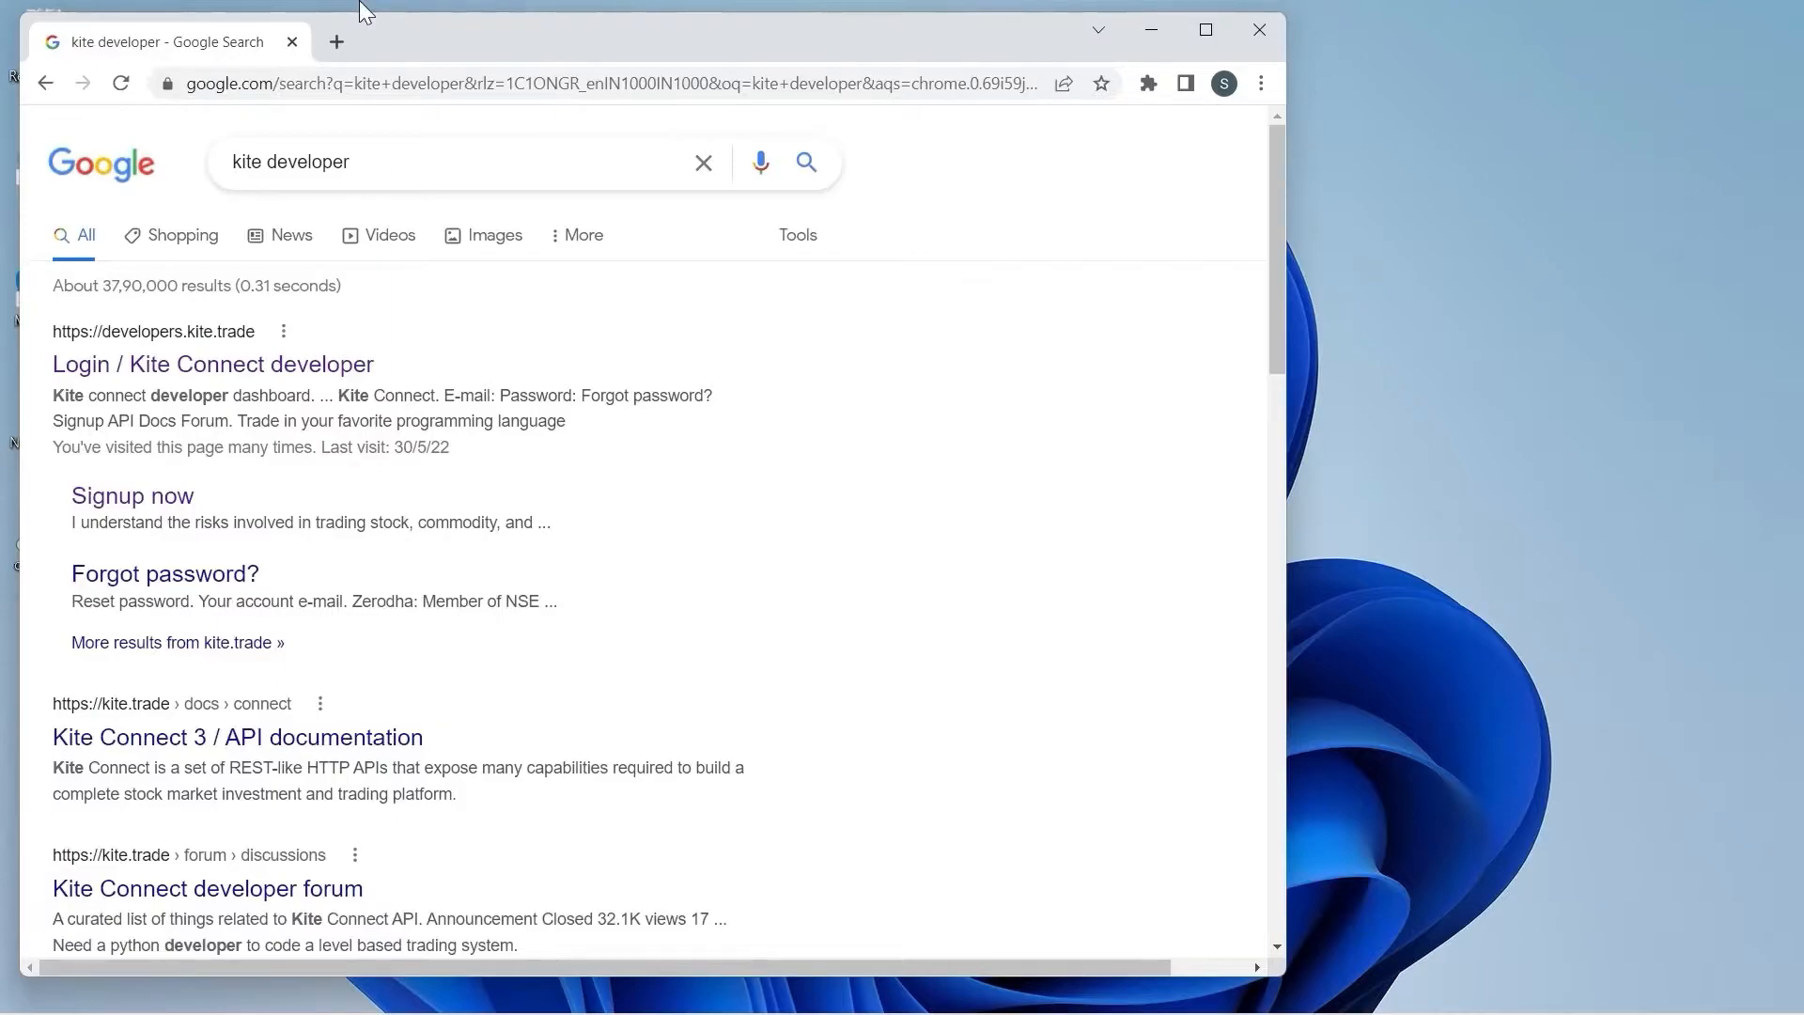
mouse_move(242, 369)
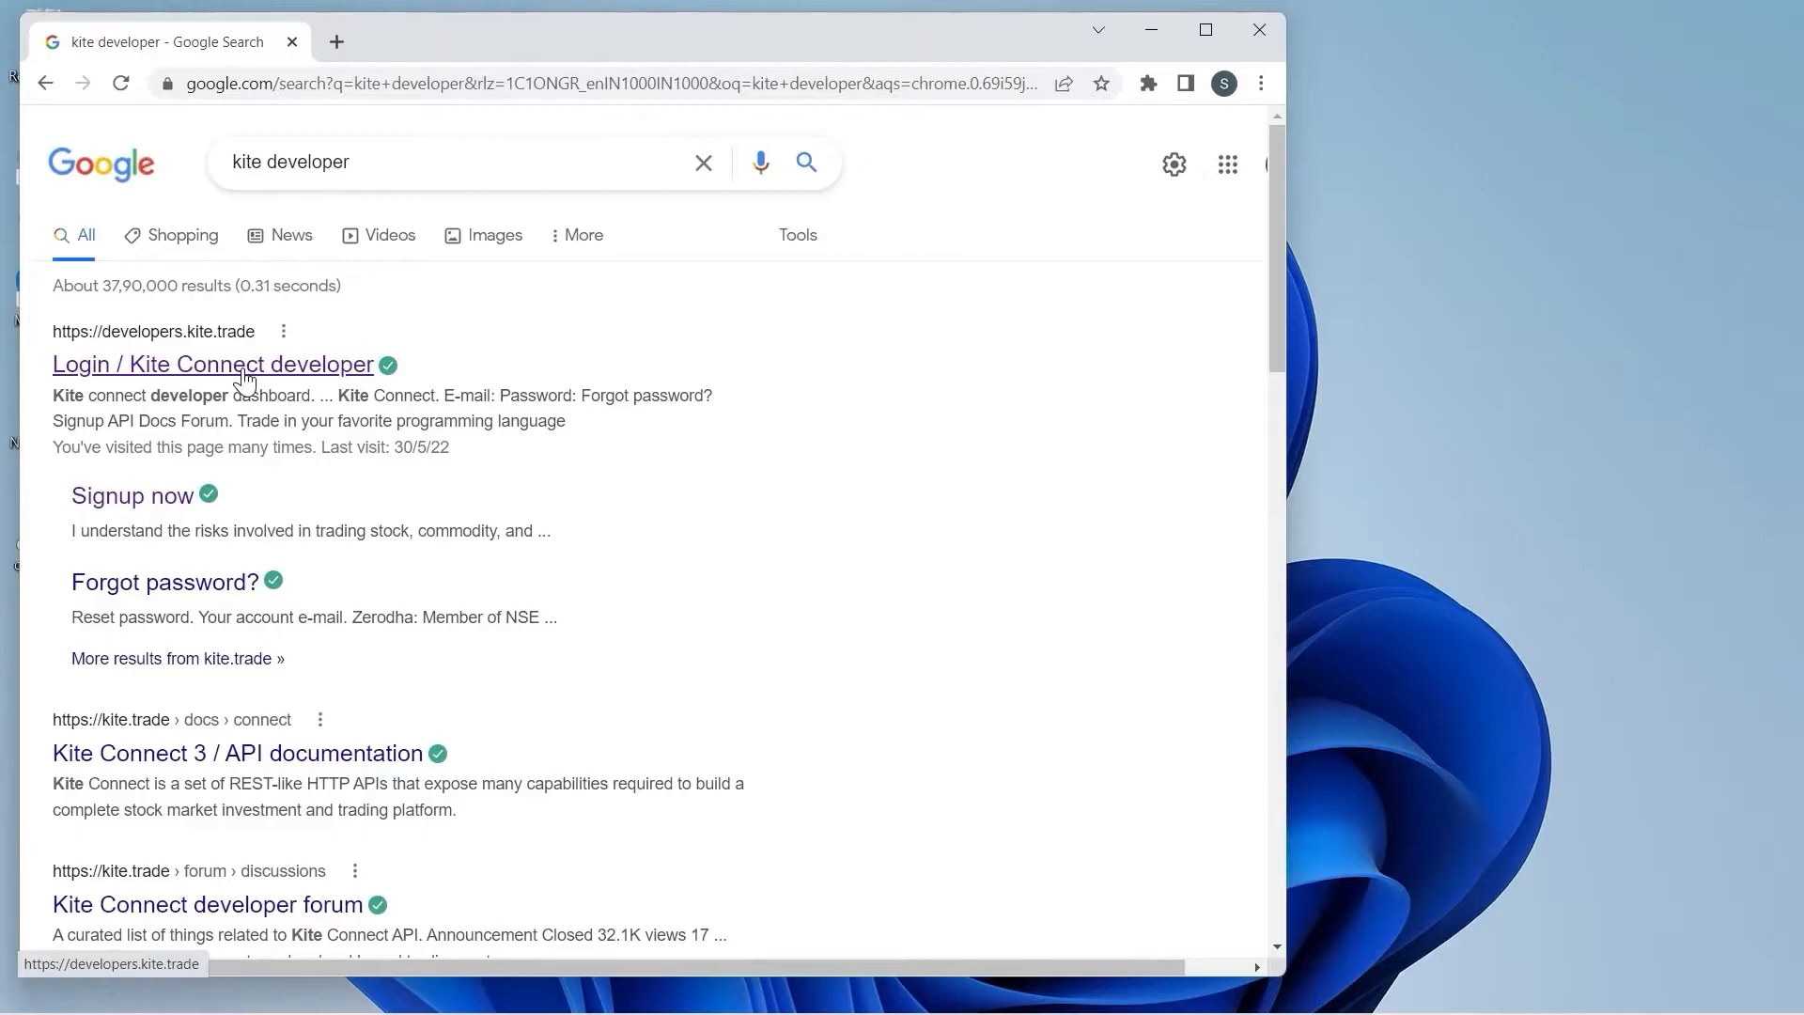
Open the Kite Connect developer result and go to its Signup form
left_click(210, 363)
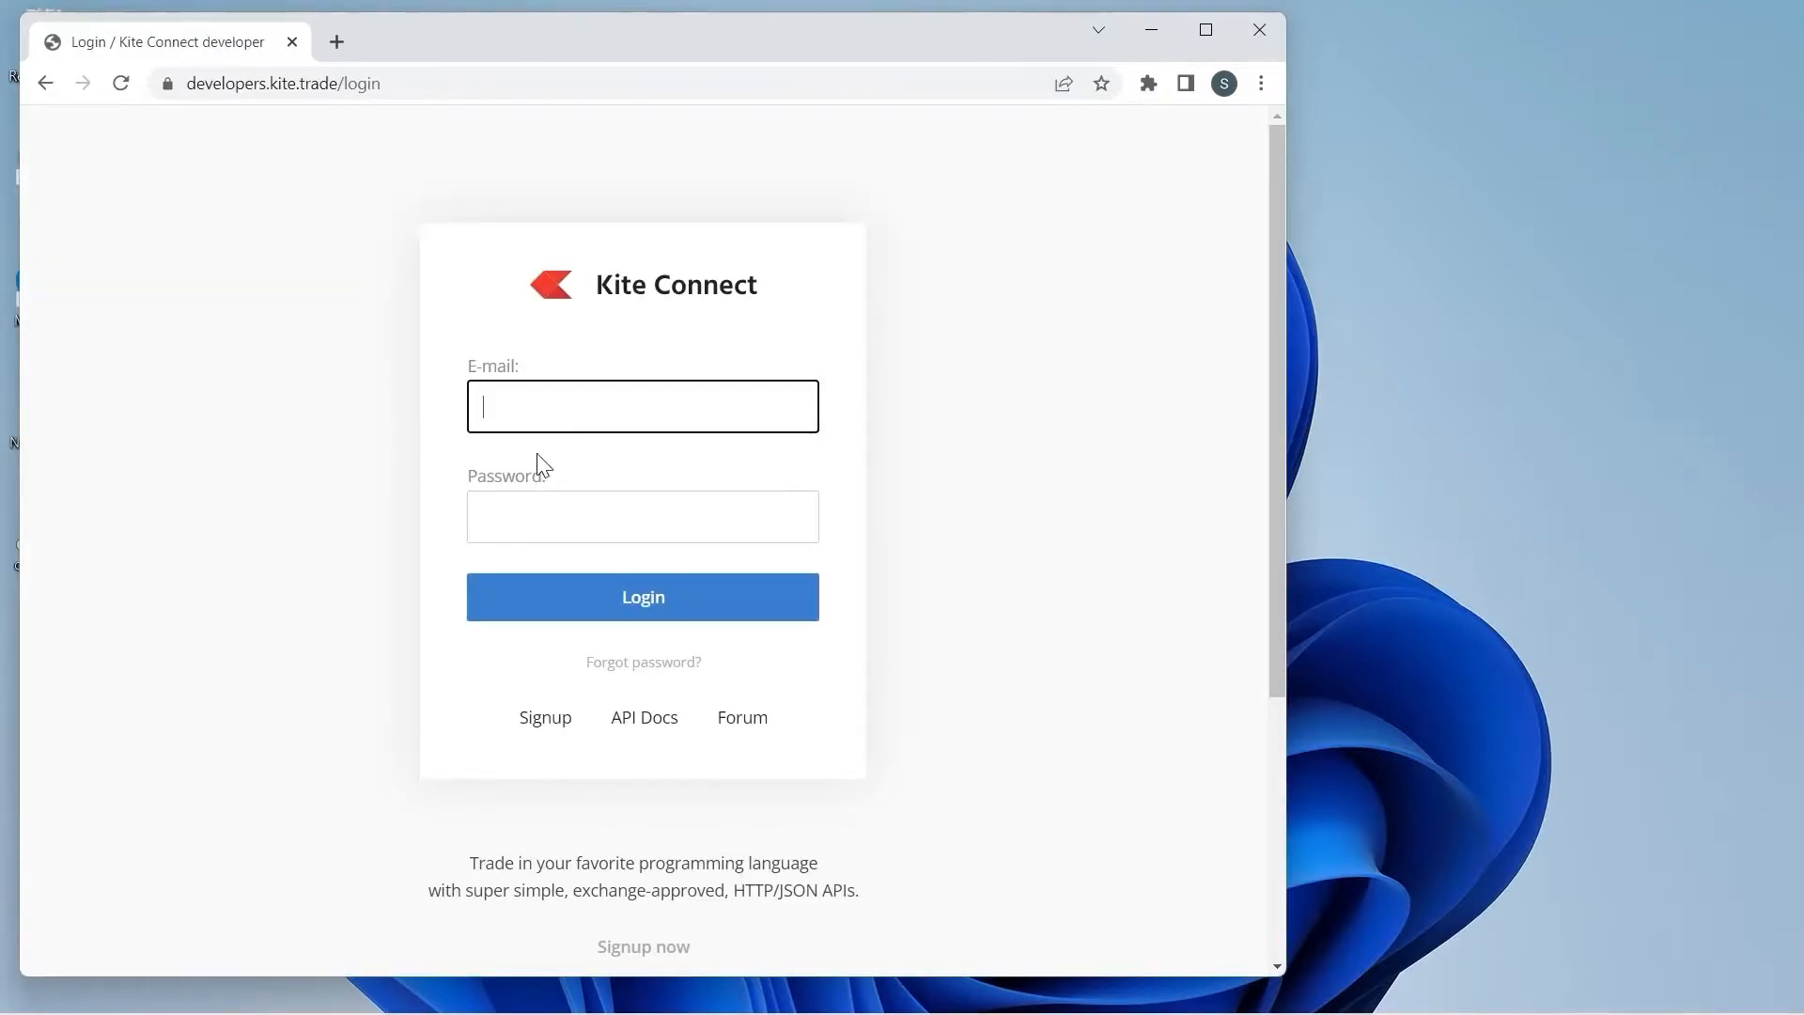
left_click(545, 717)
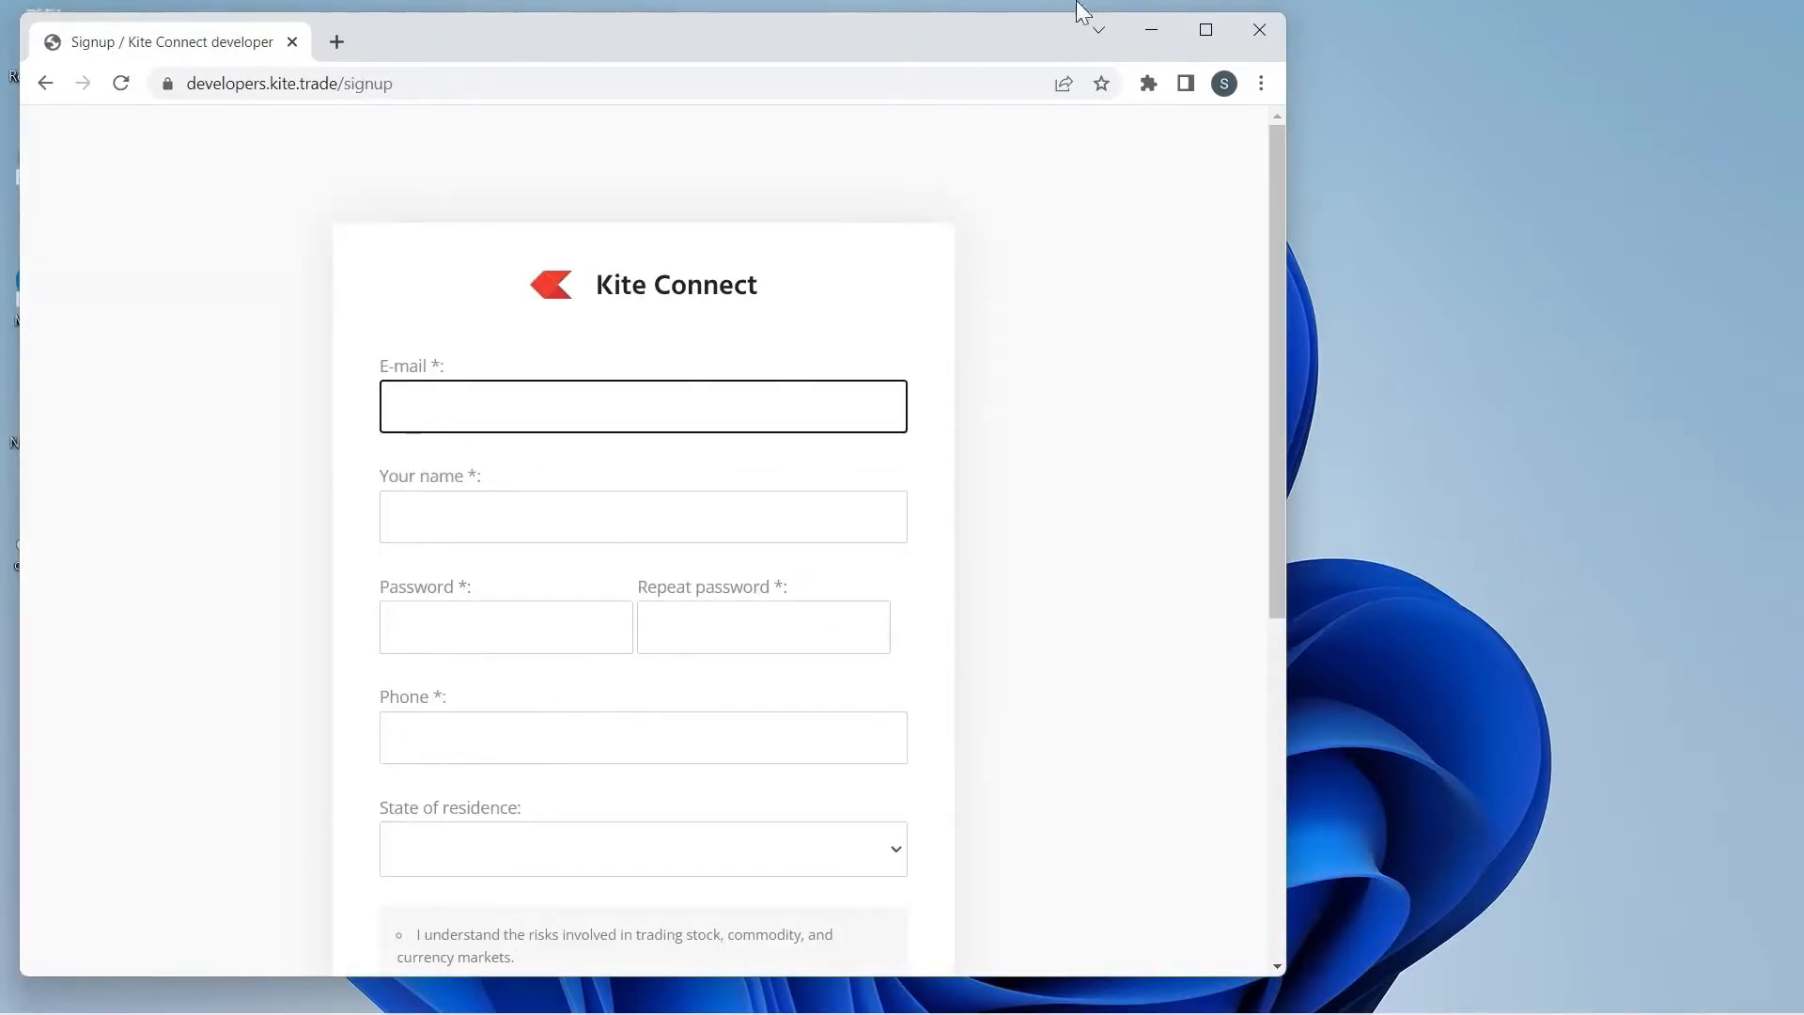
left_click(1204, 29)
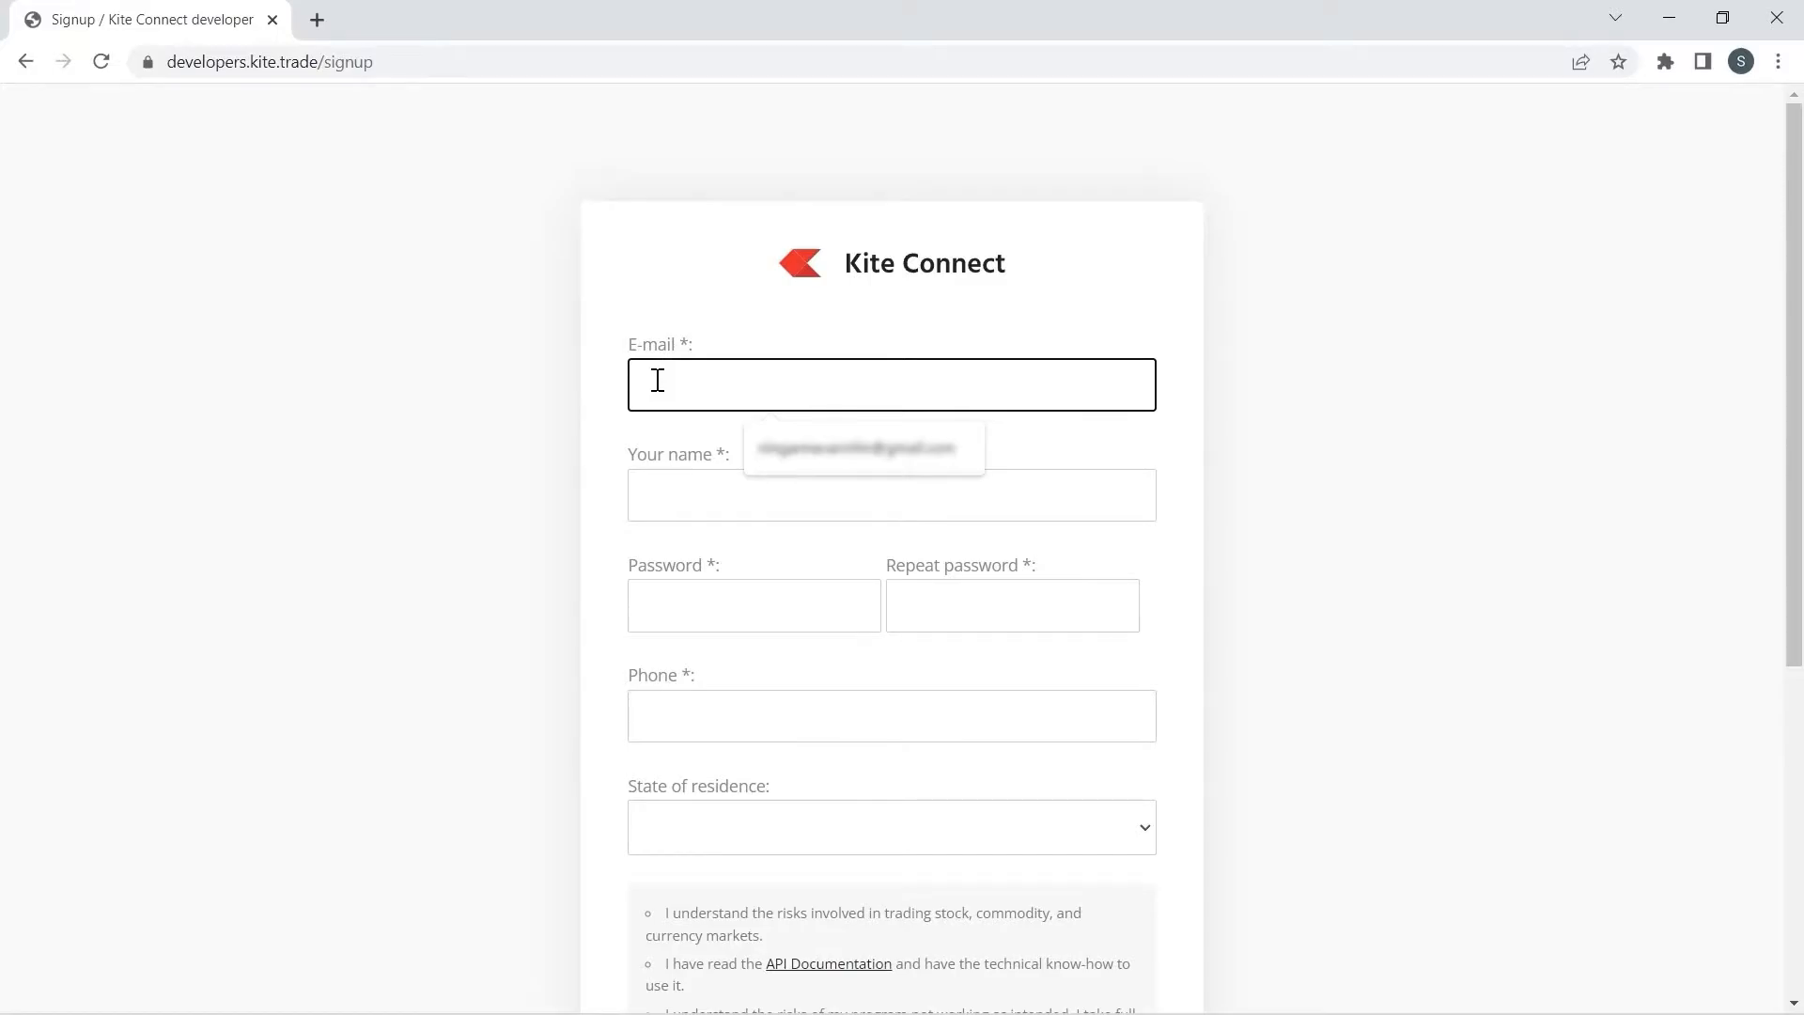
Fill in the signup e-mail, name, password, repeated password and phone number
left_click(862, 446)
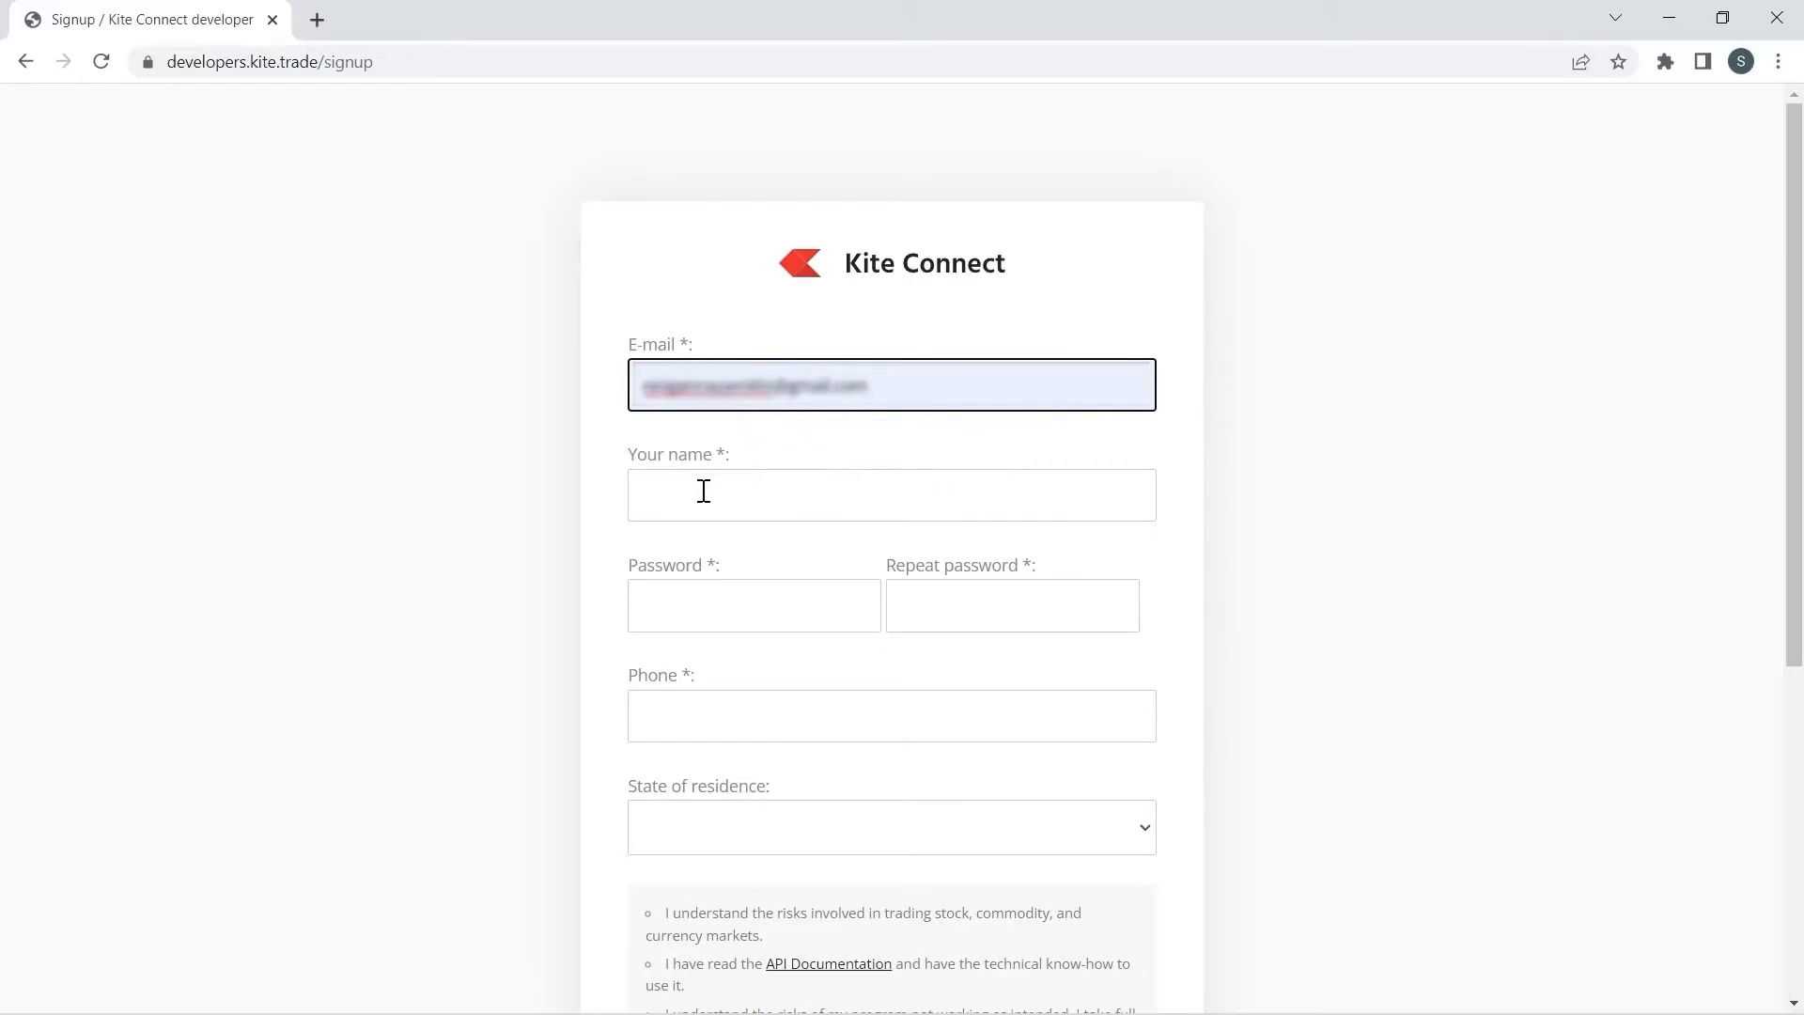
left_click(892, 496)
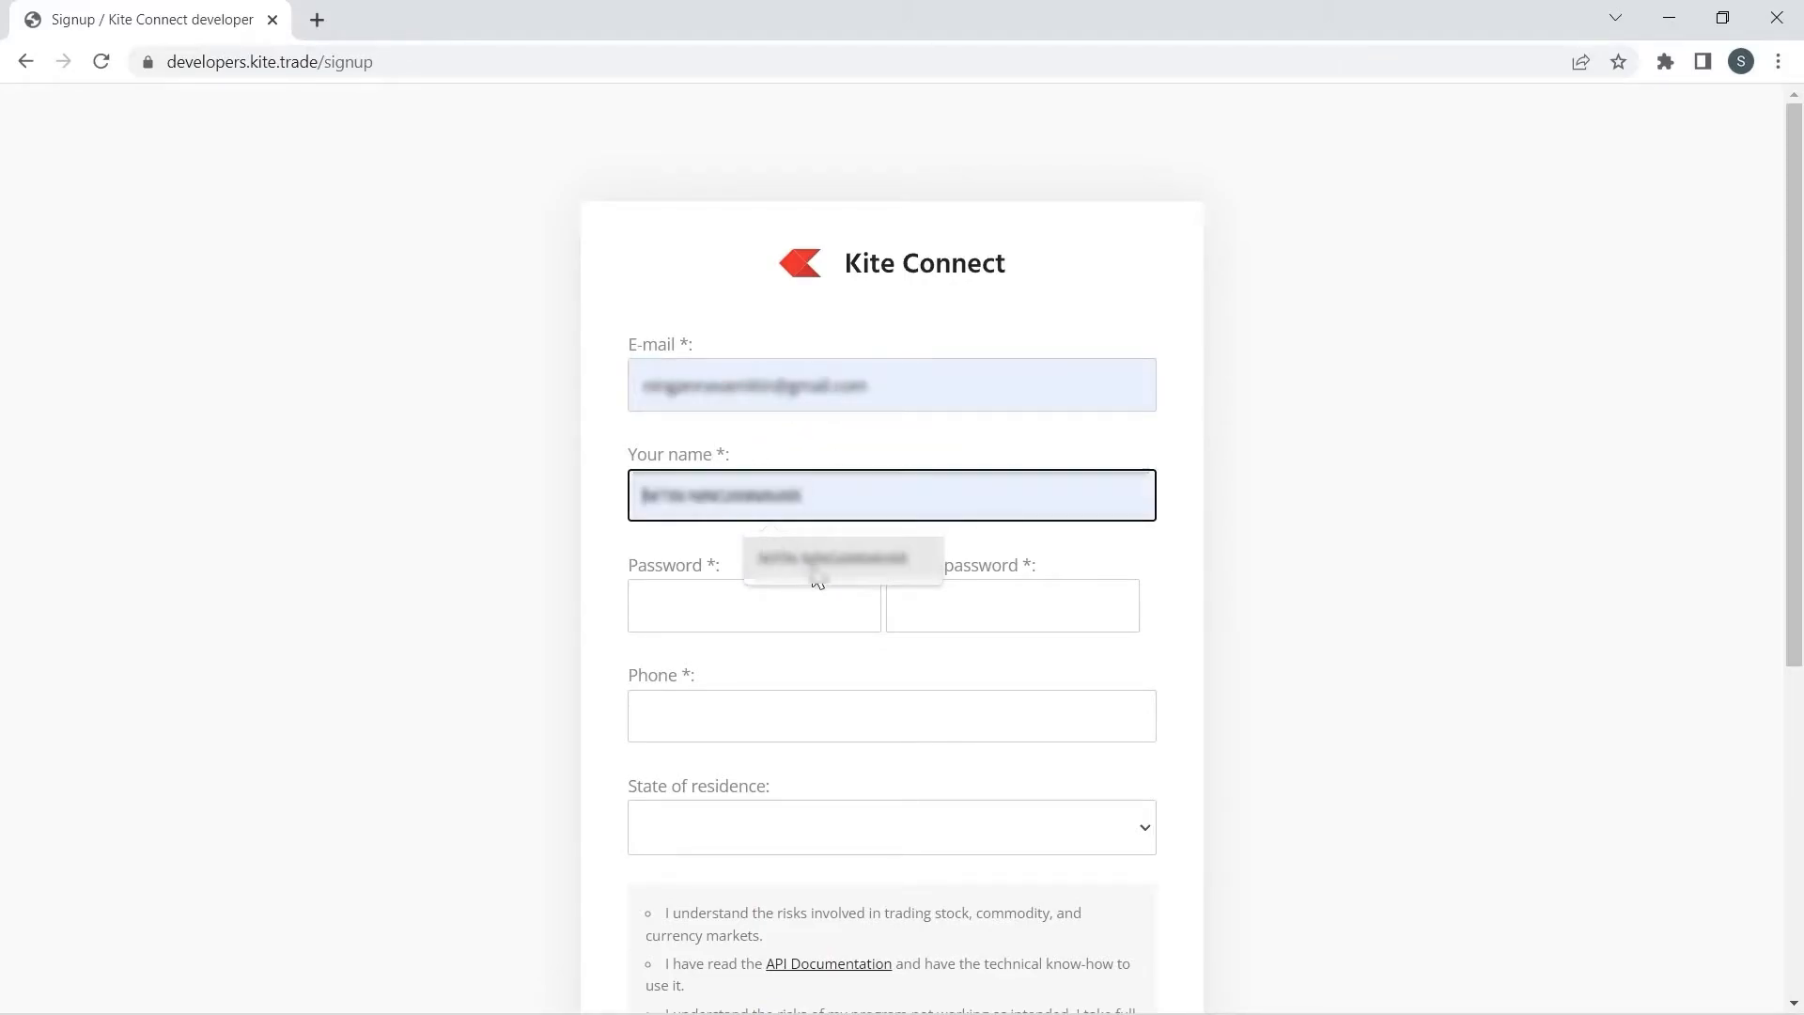
left_click(753, 605)
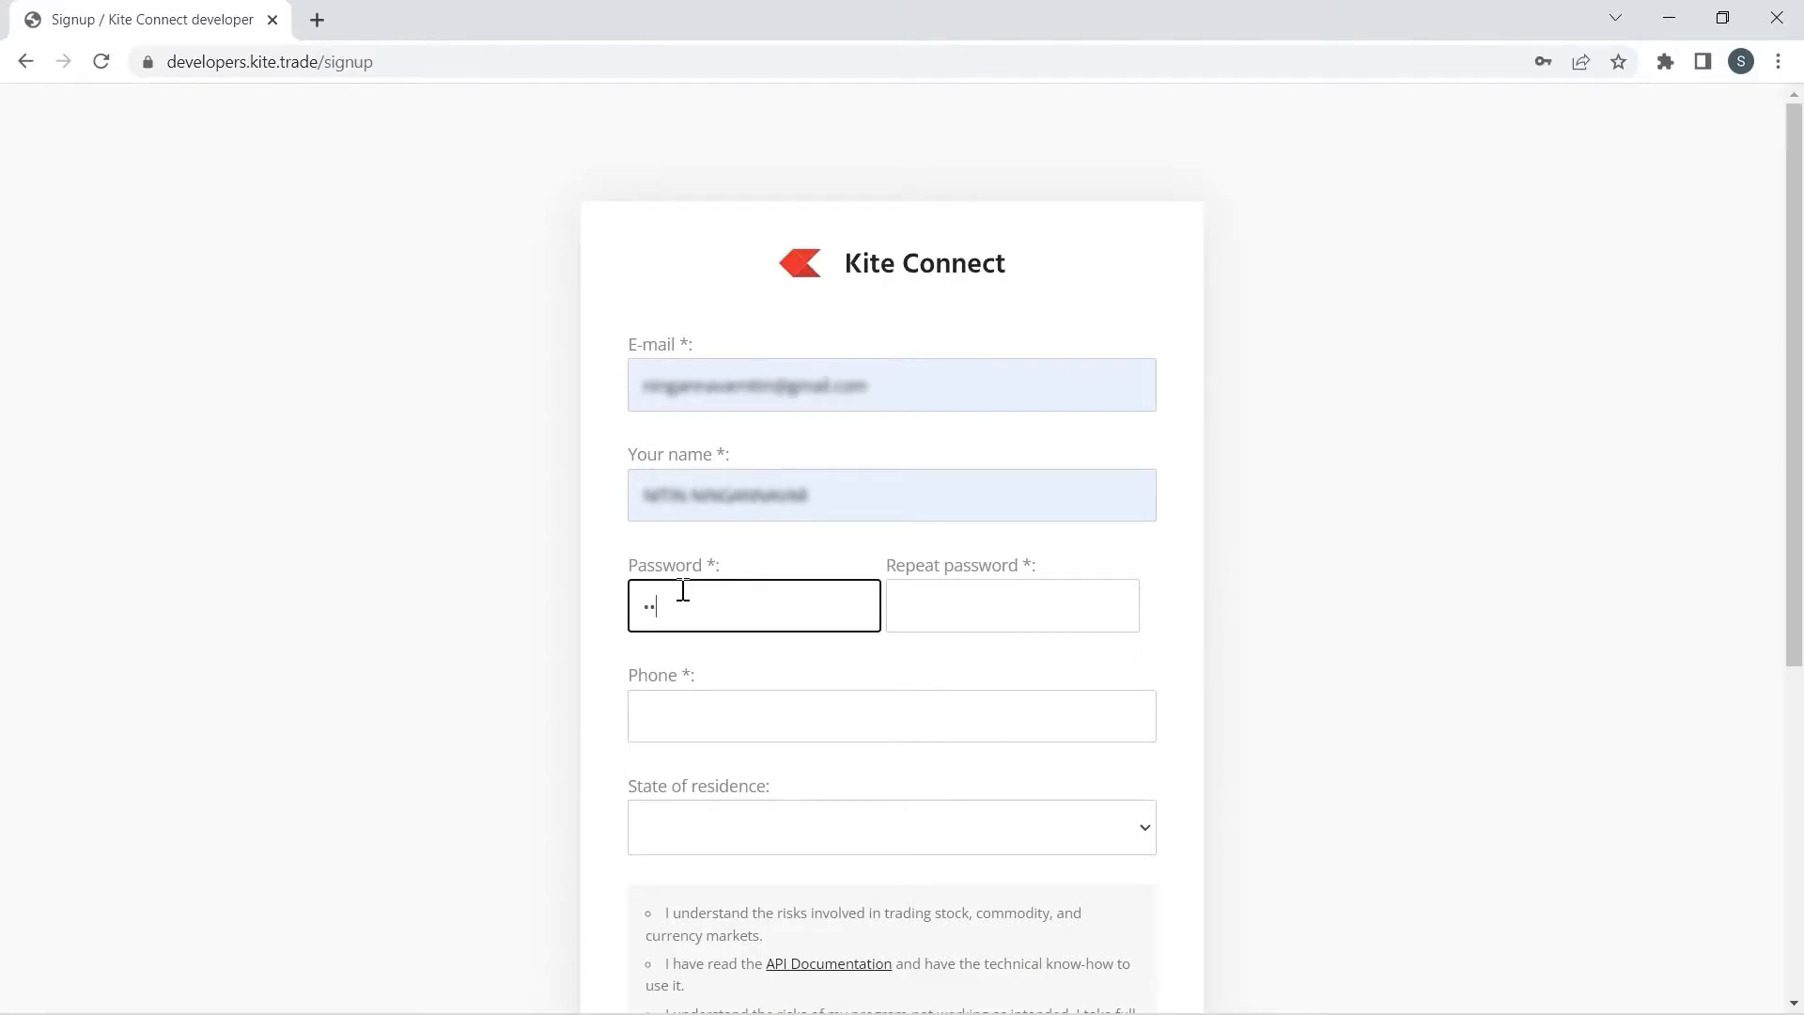
type("•")
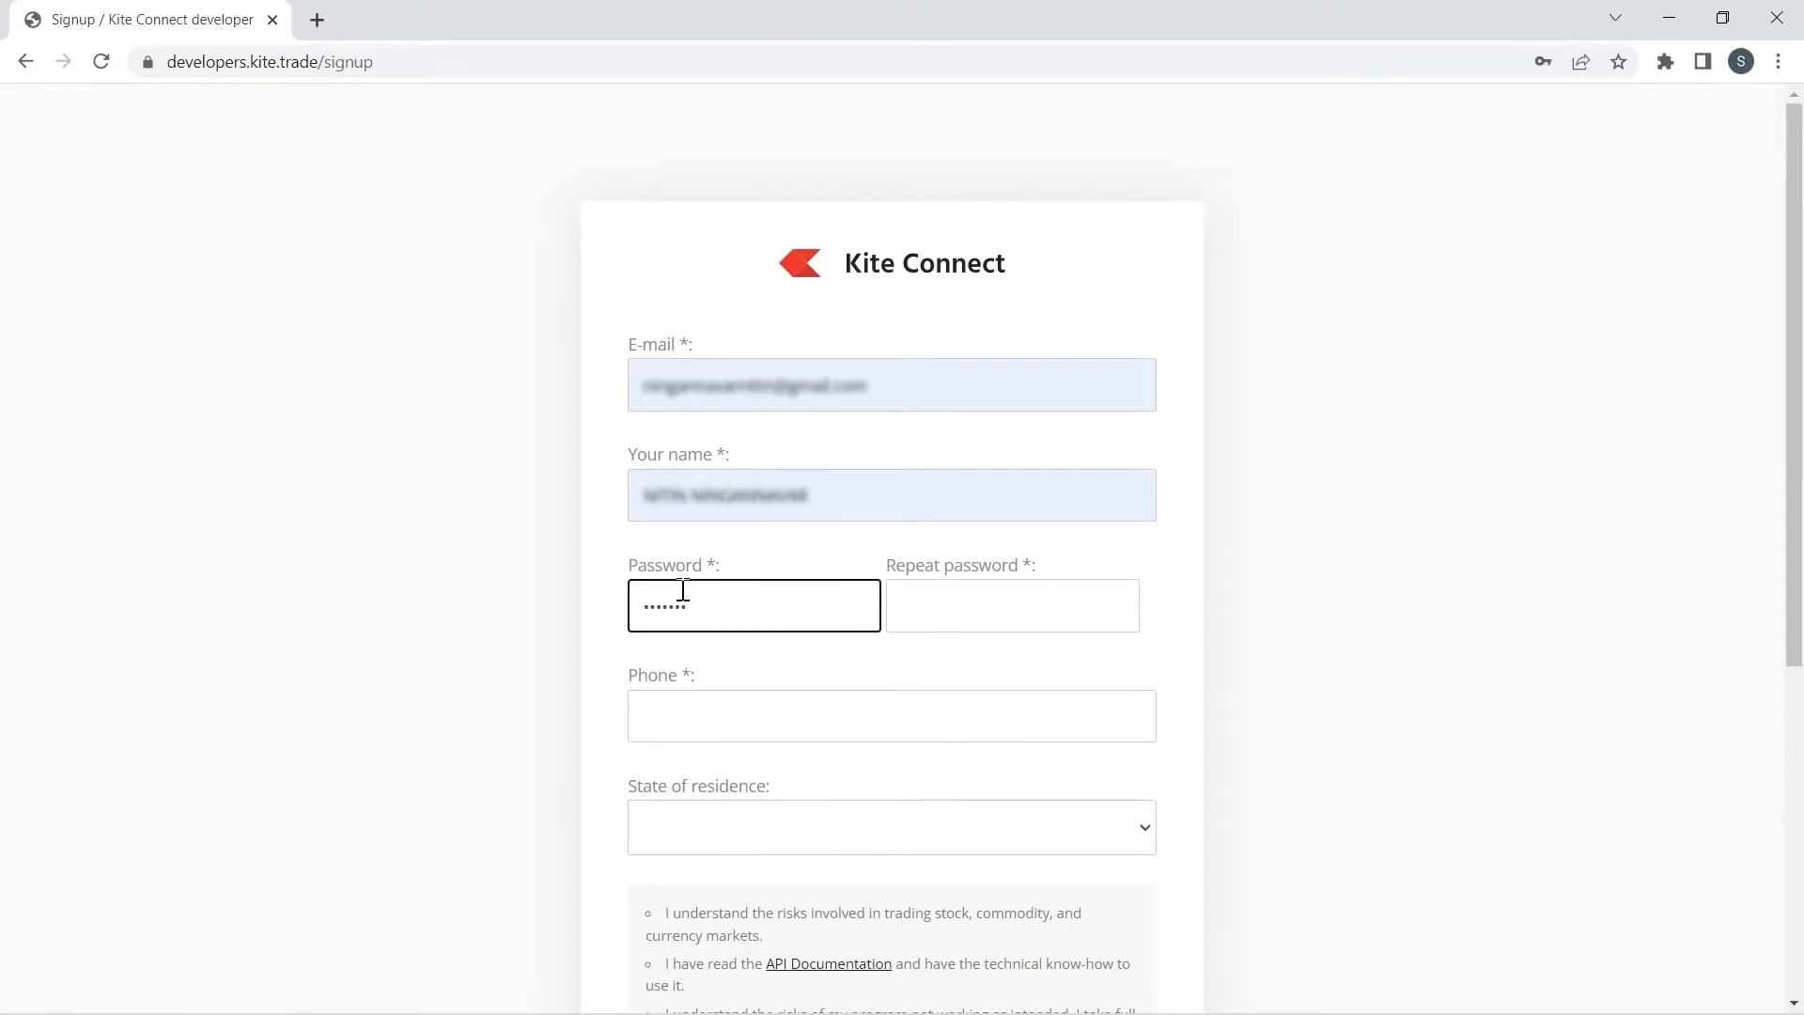
left_click(1010, 605)
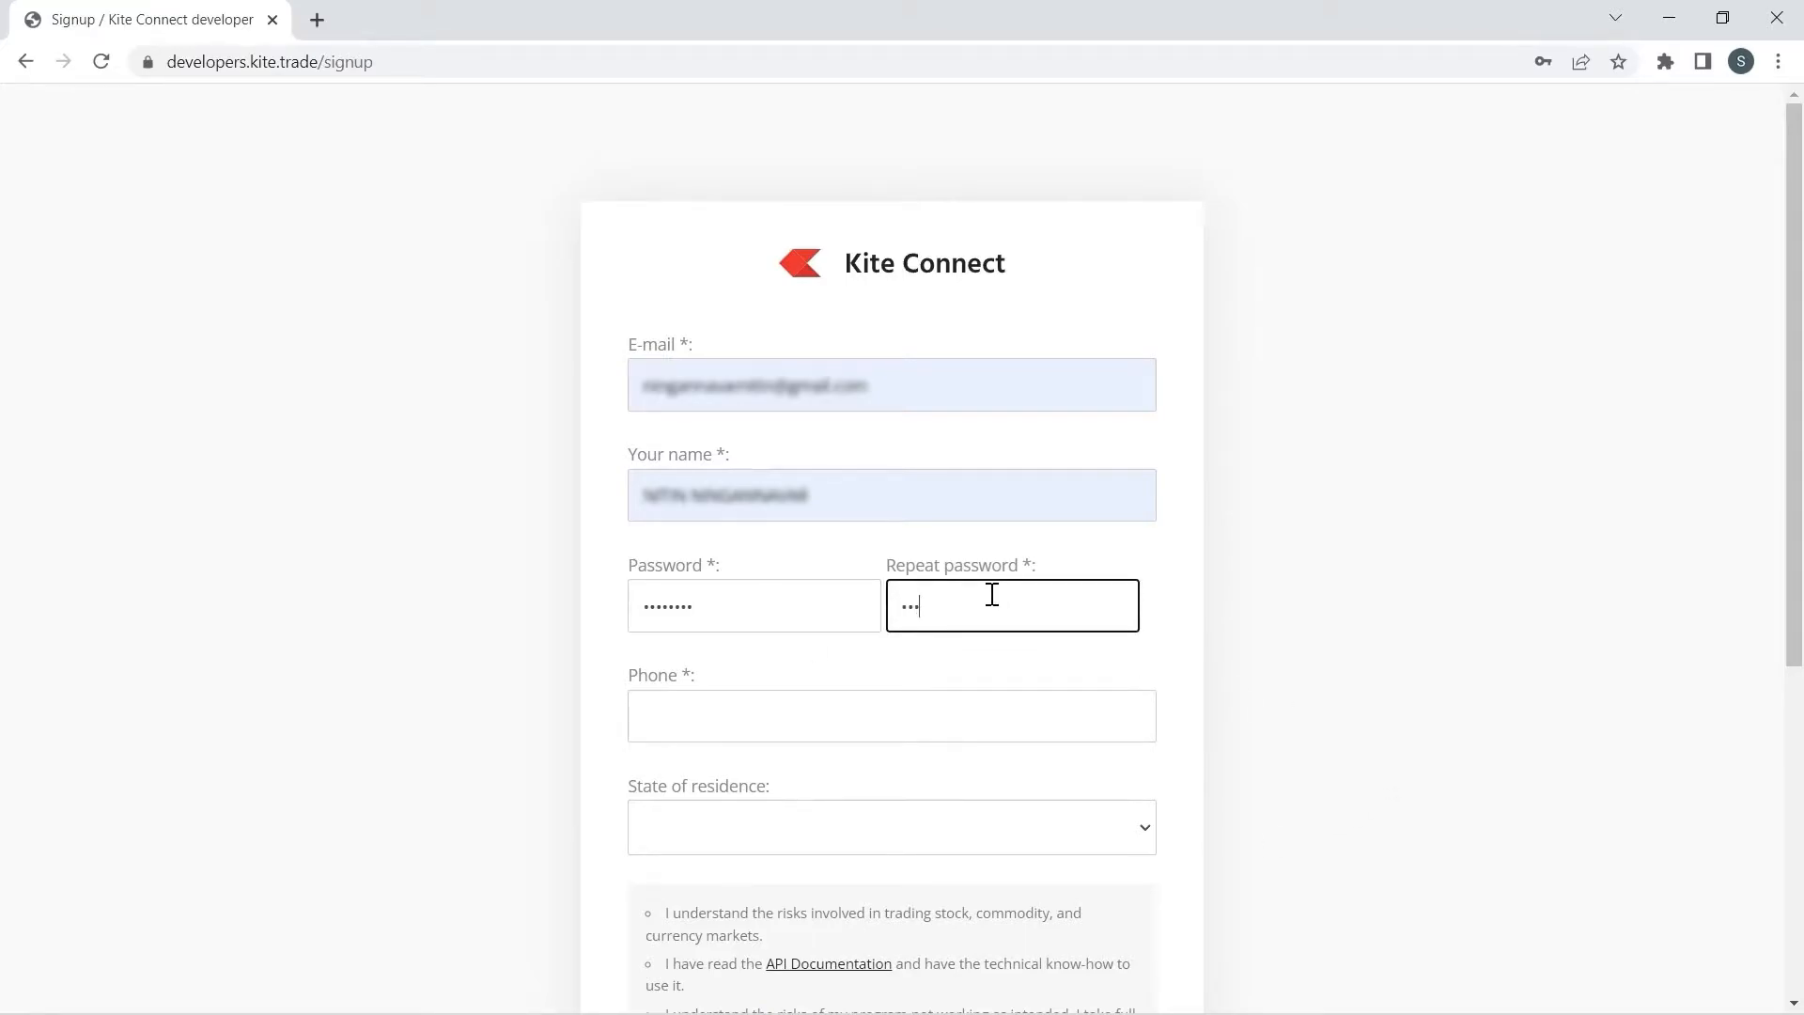
type("•••")
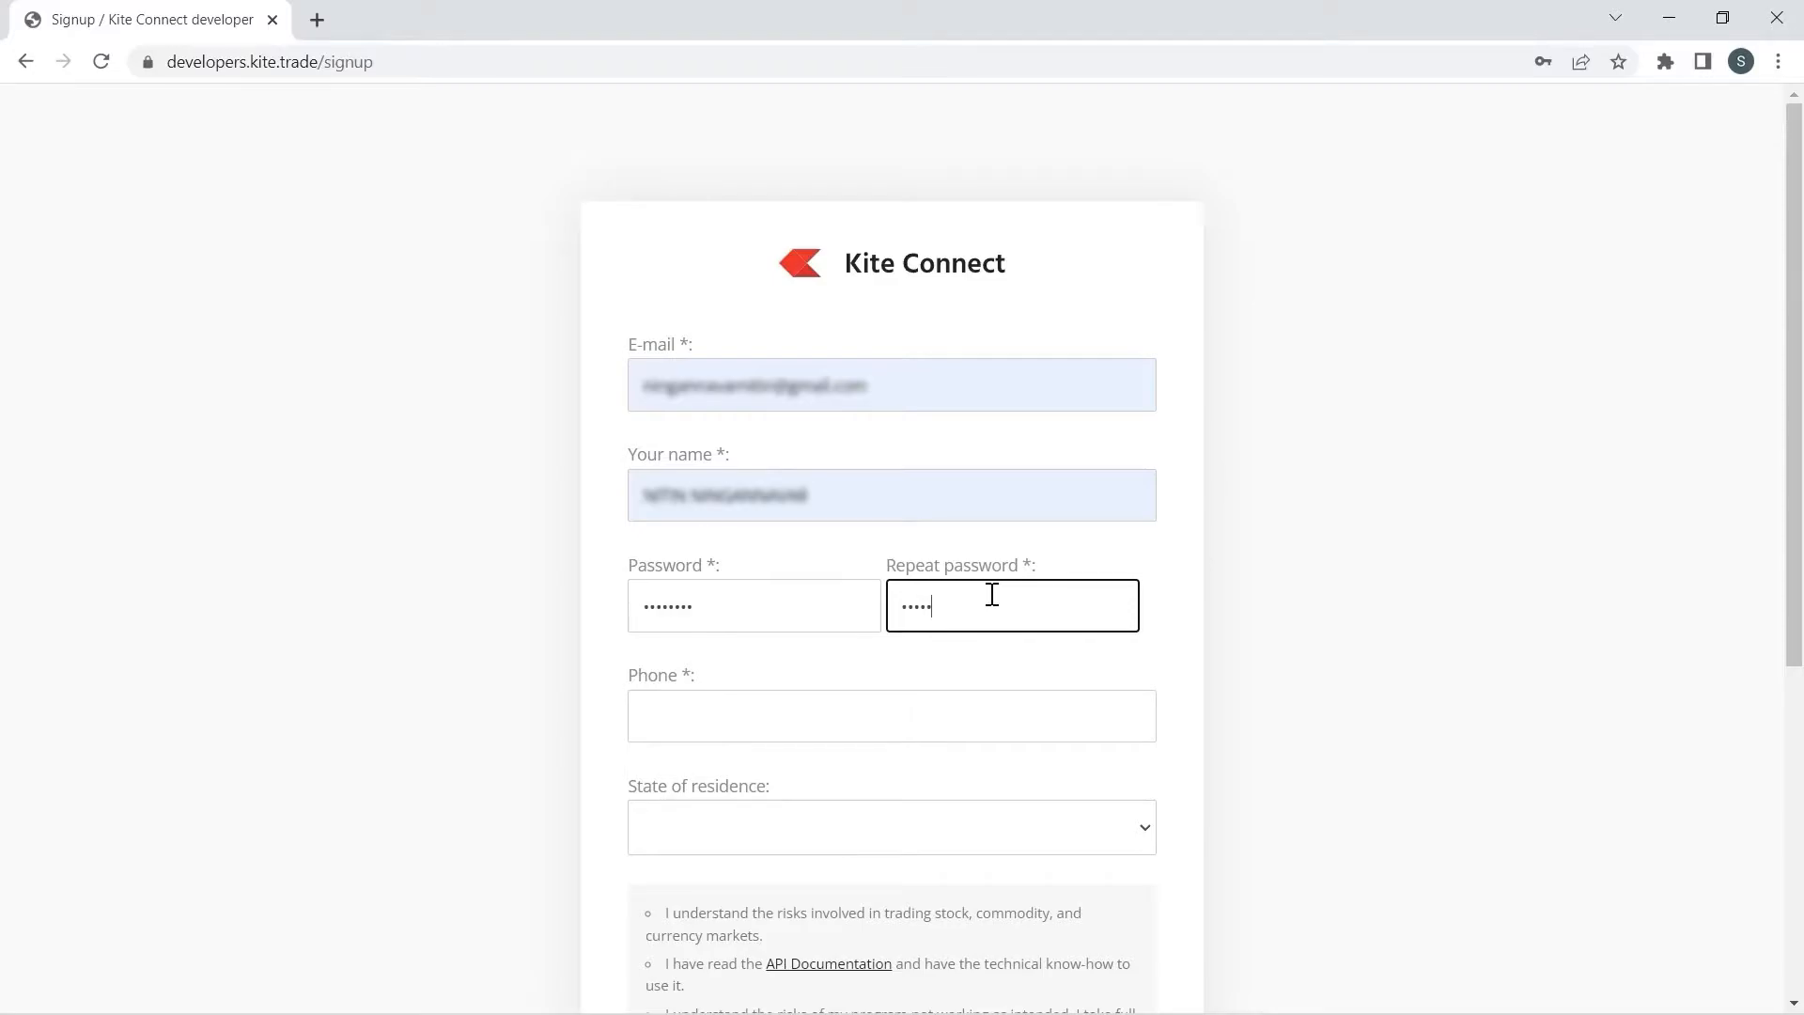
type("••••")
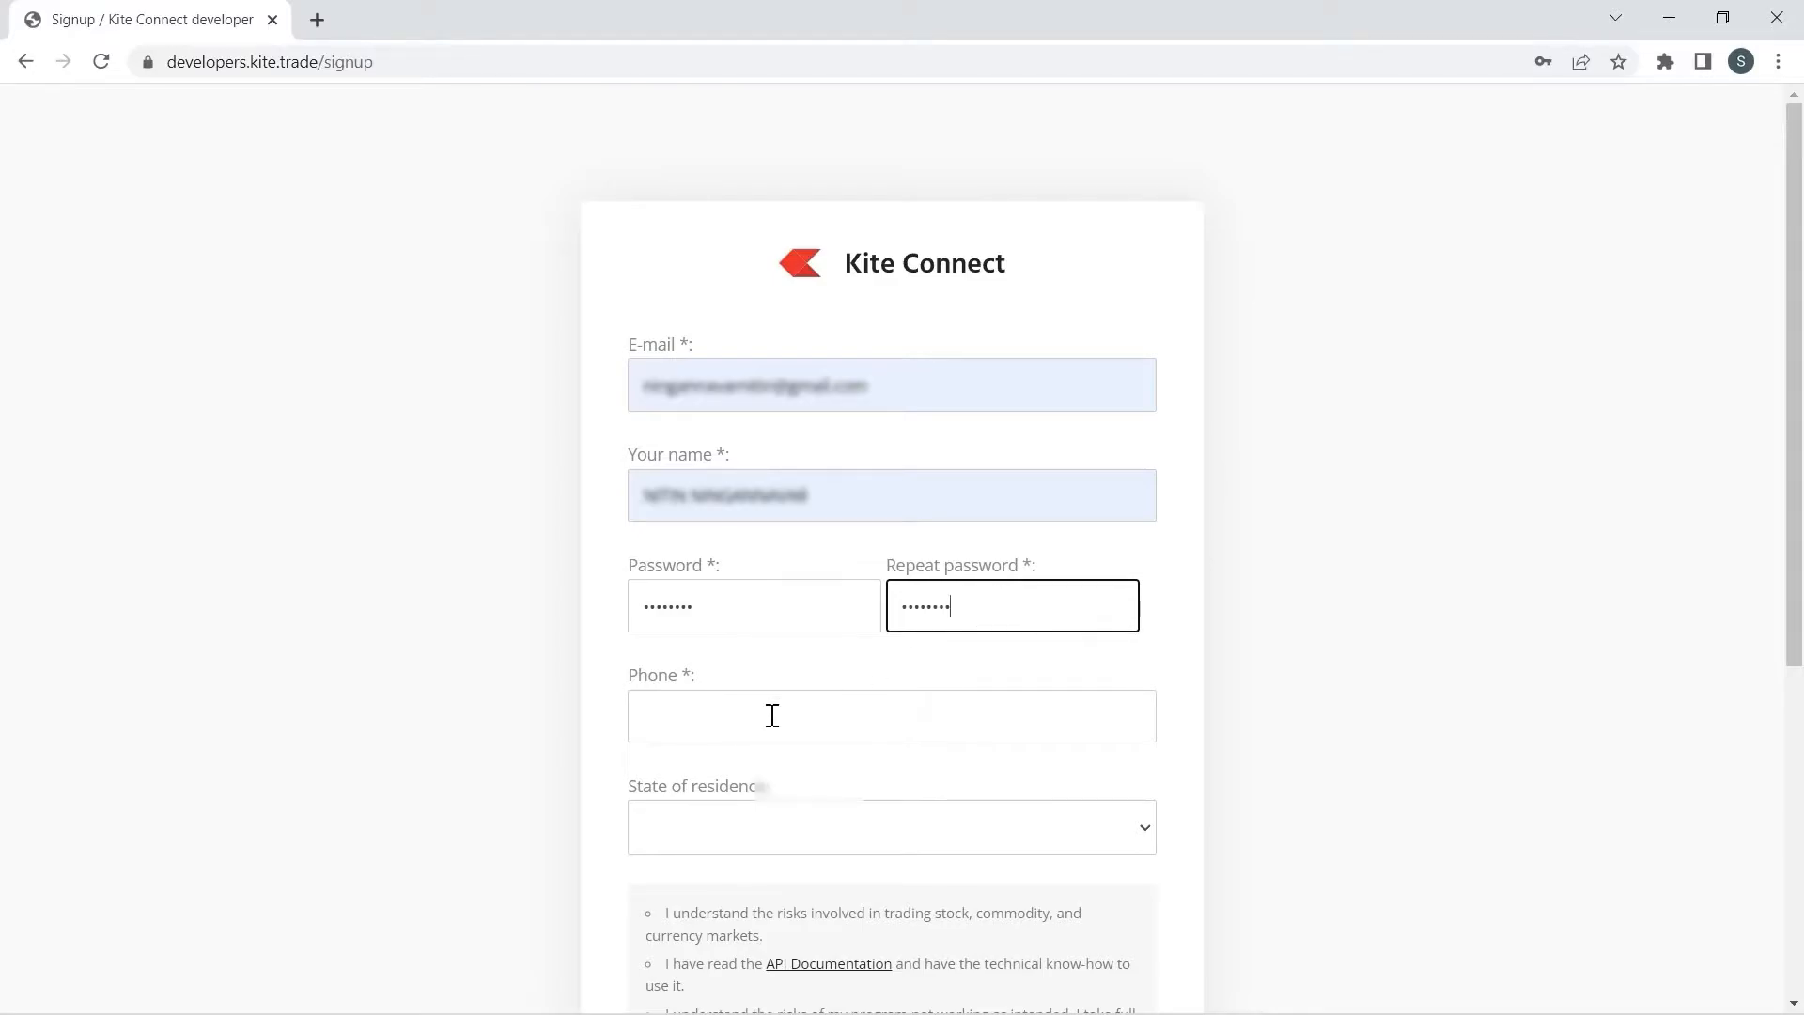
left_click(891, 714)
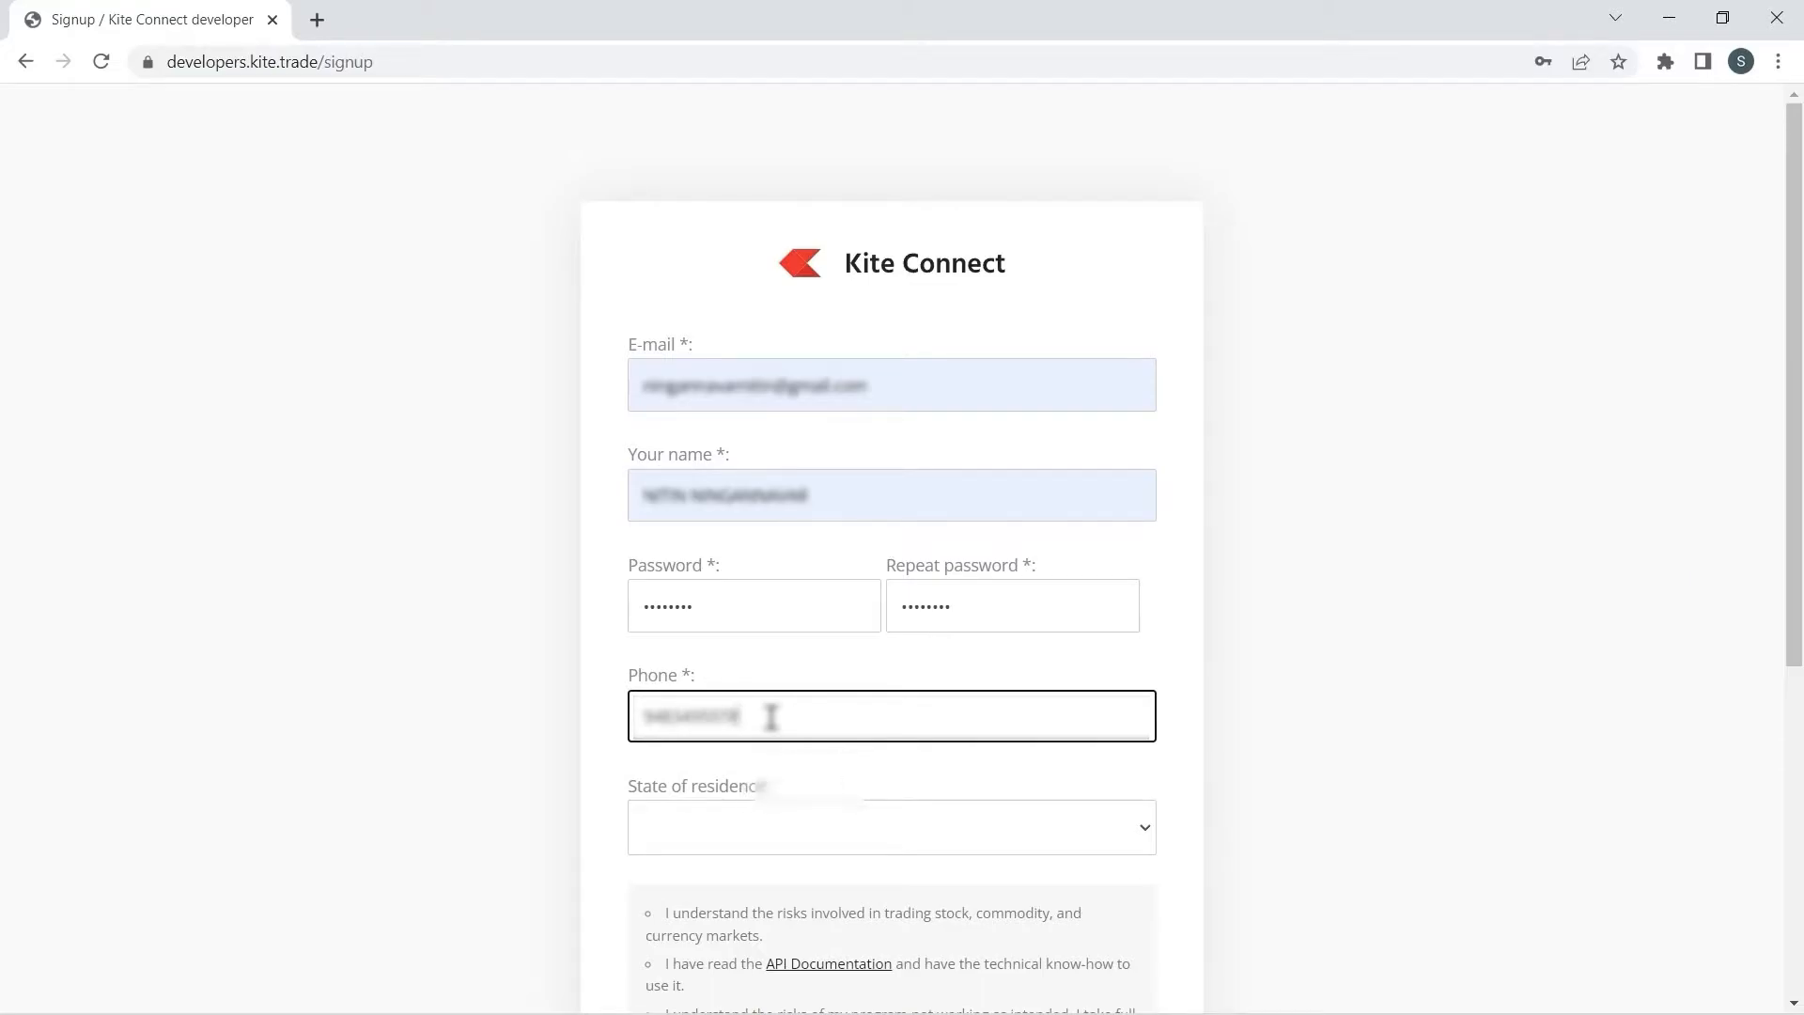
Choose KARNATAKA as state, accept the terms and submit the signup
left_click(891, 826)
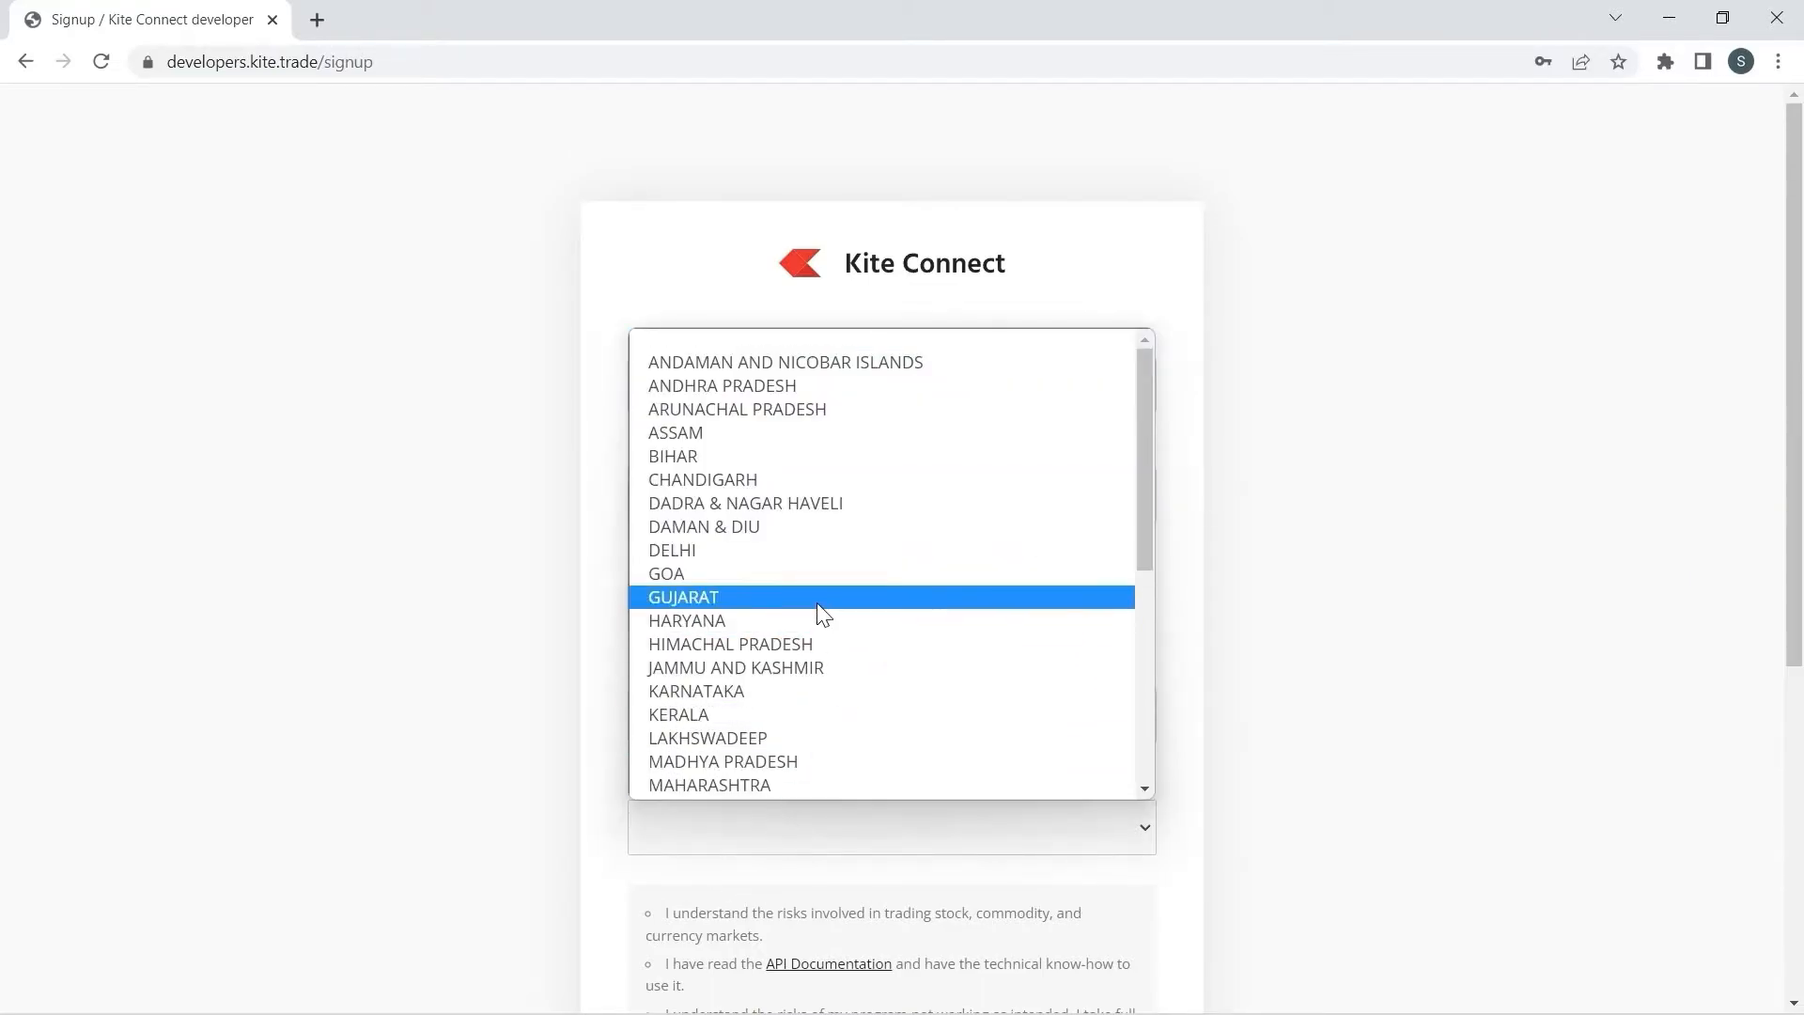
left_click(696, 690)
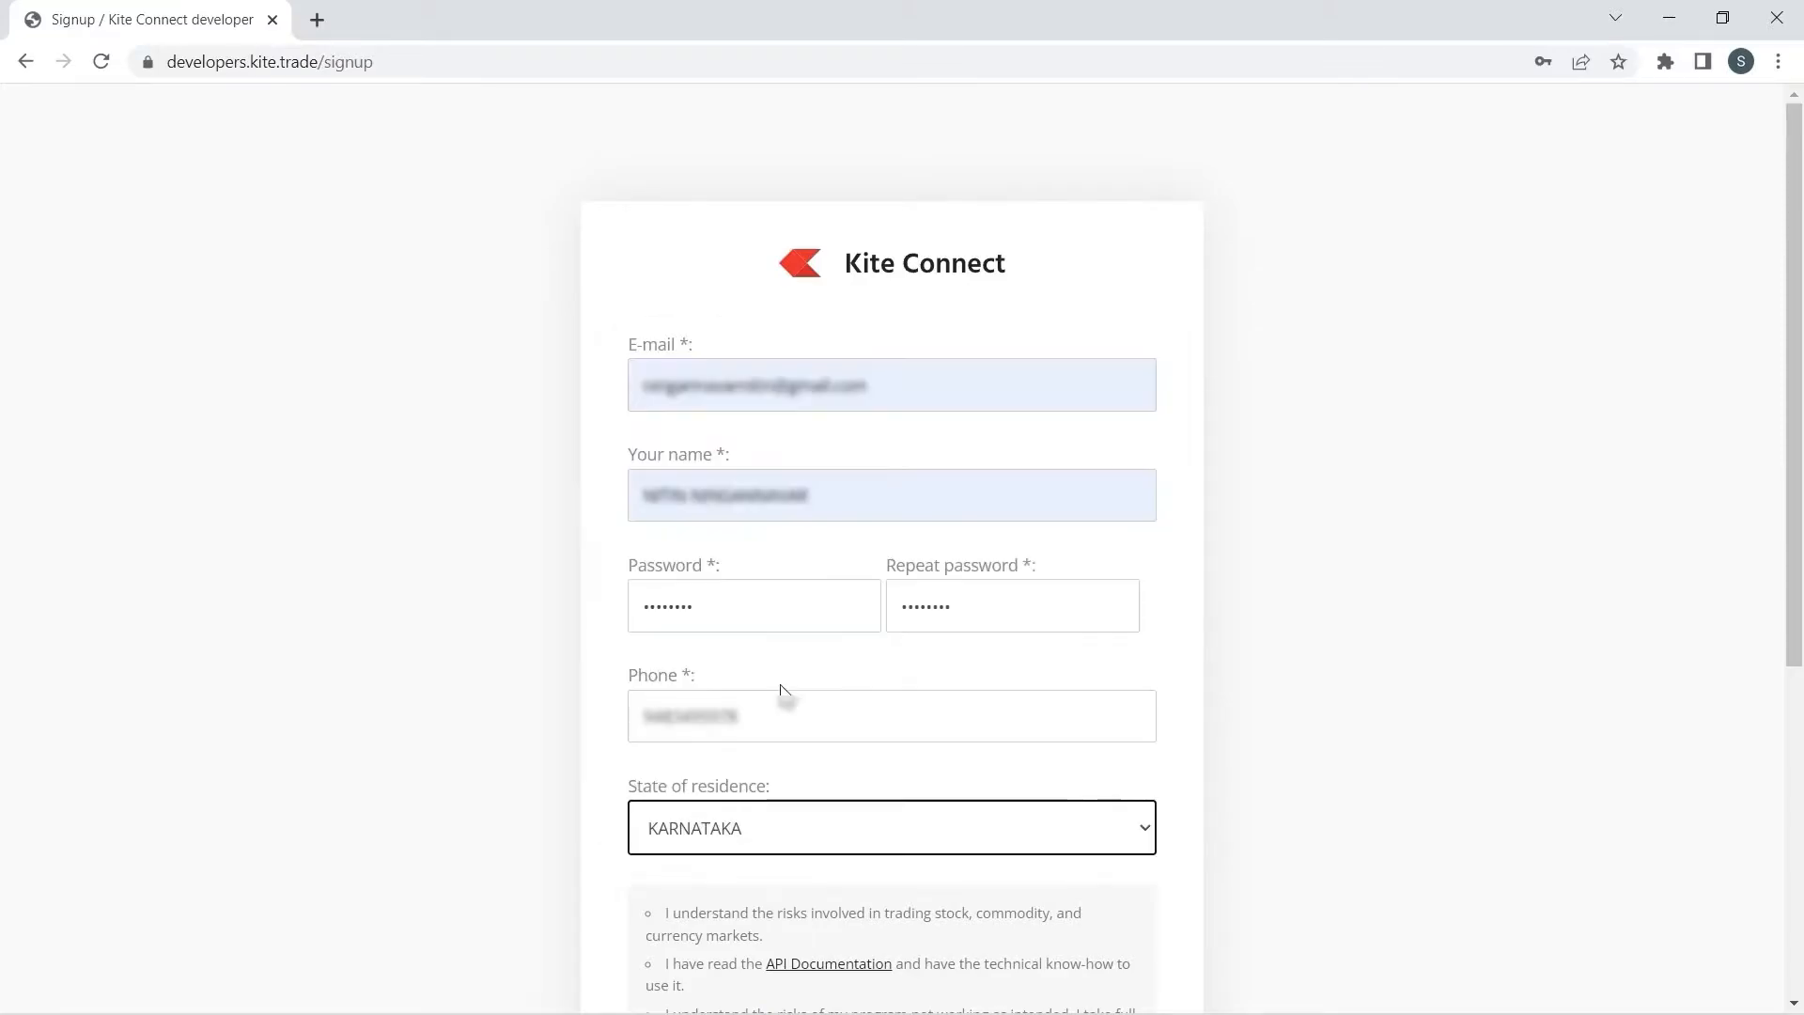
scroll("down", 3)
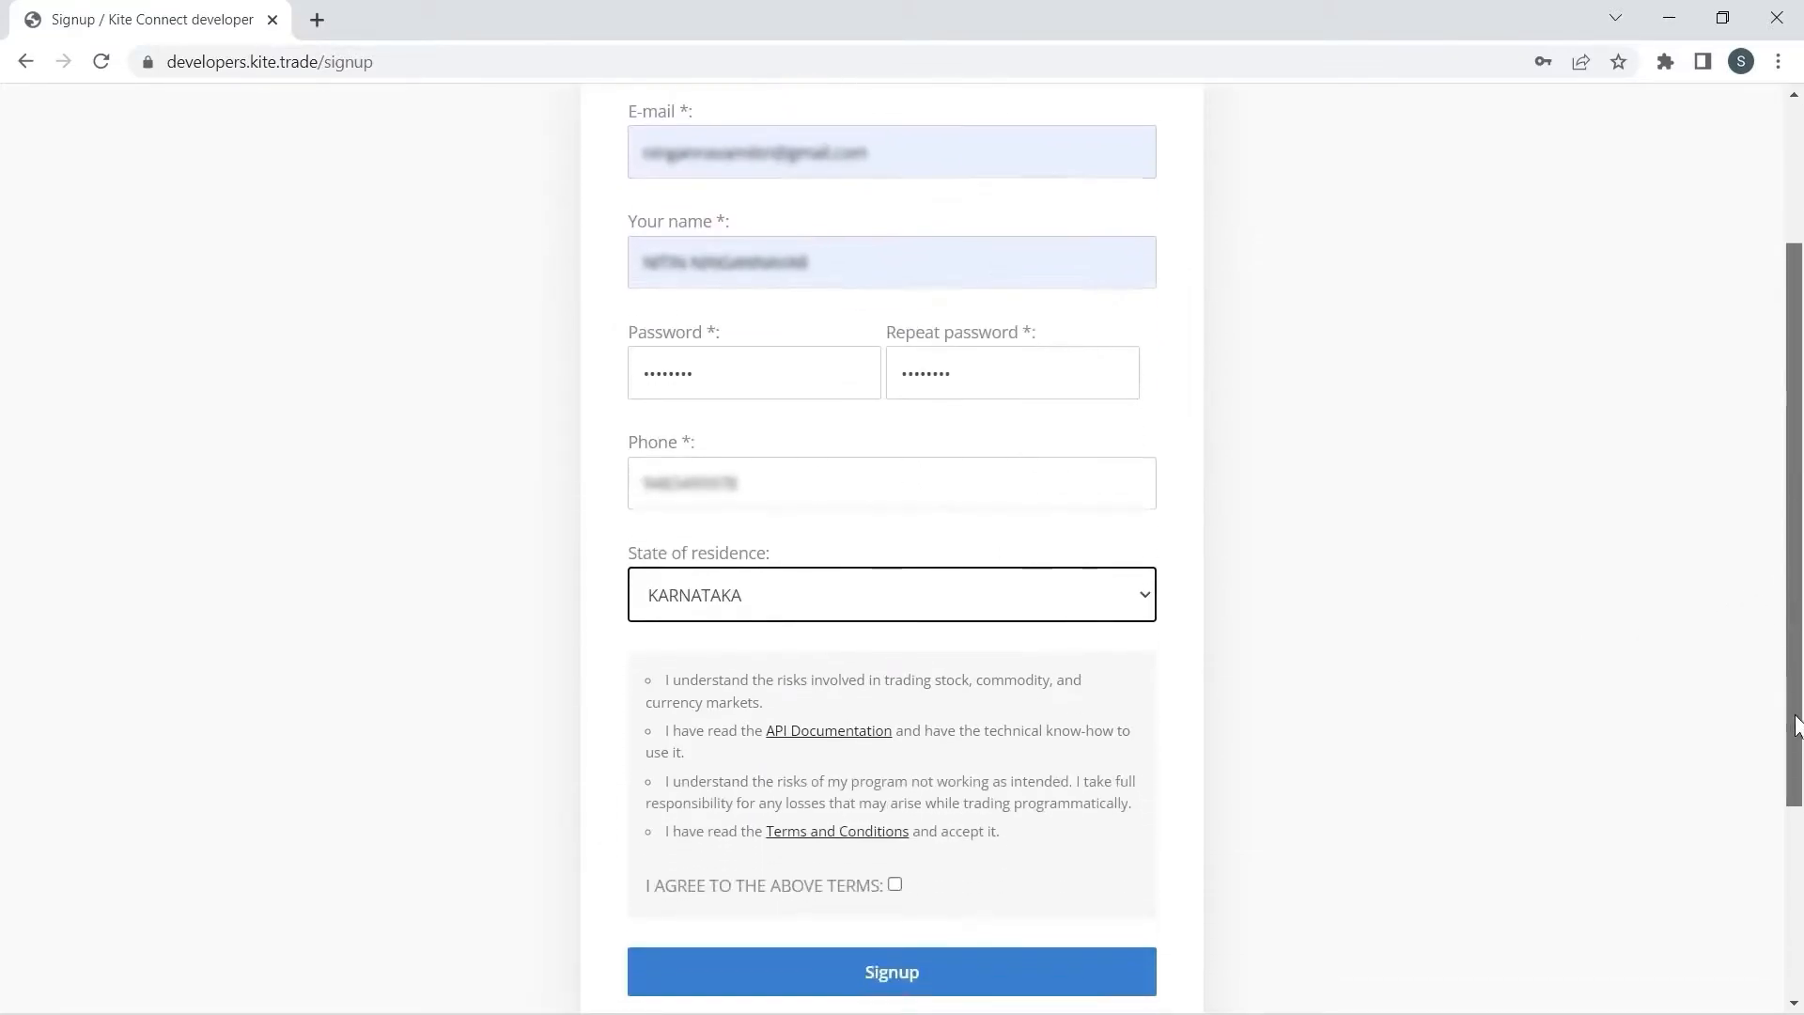
scroll("down", 3)
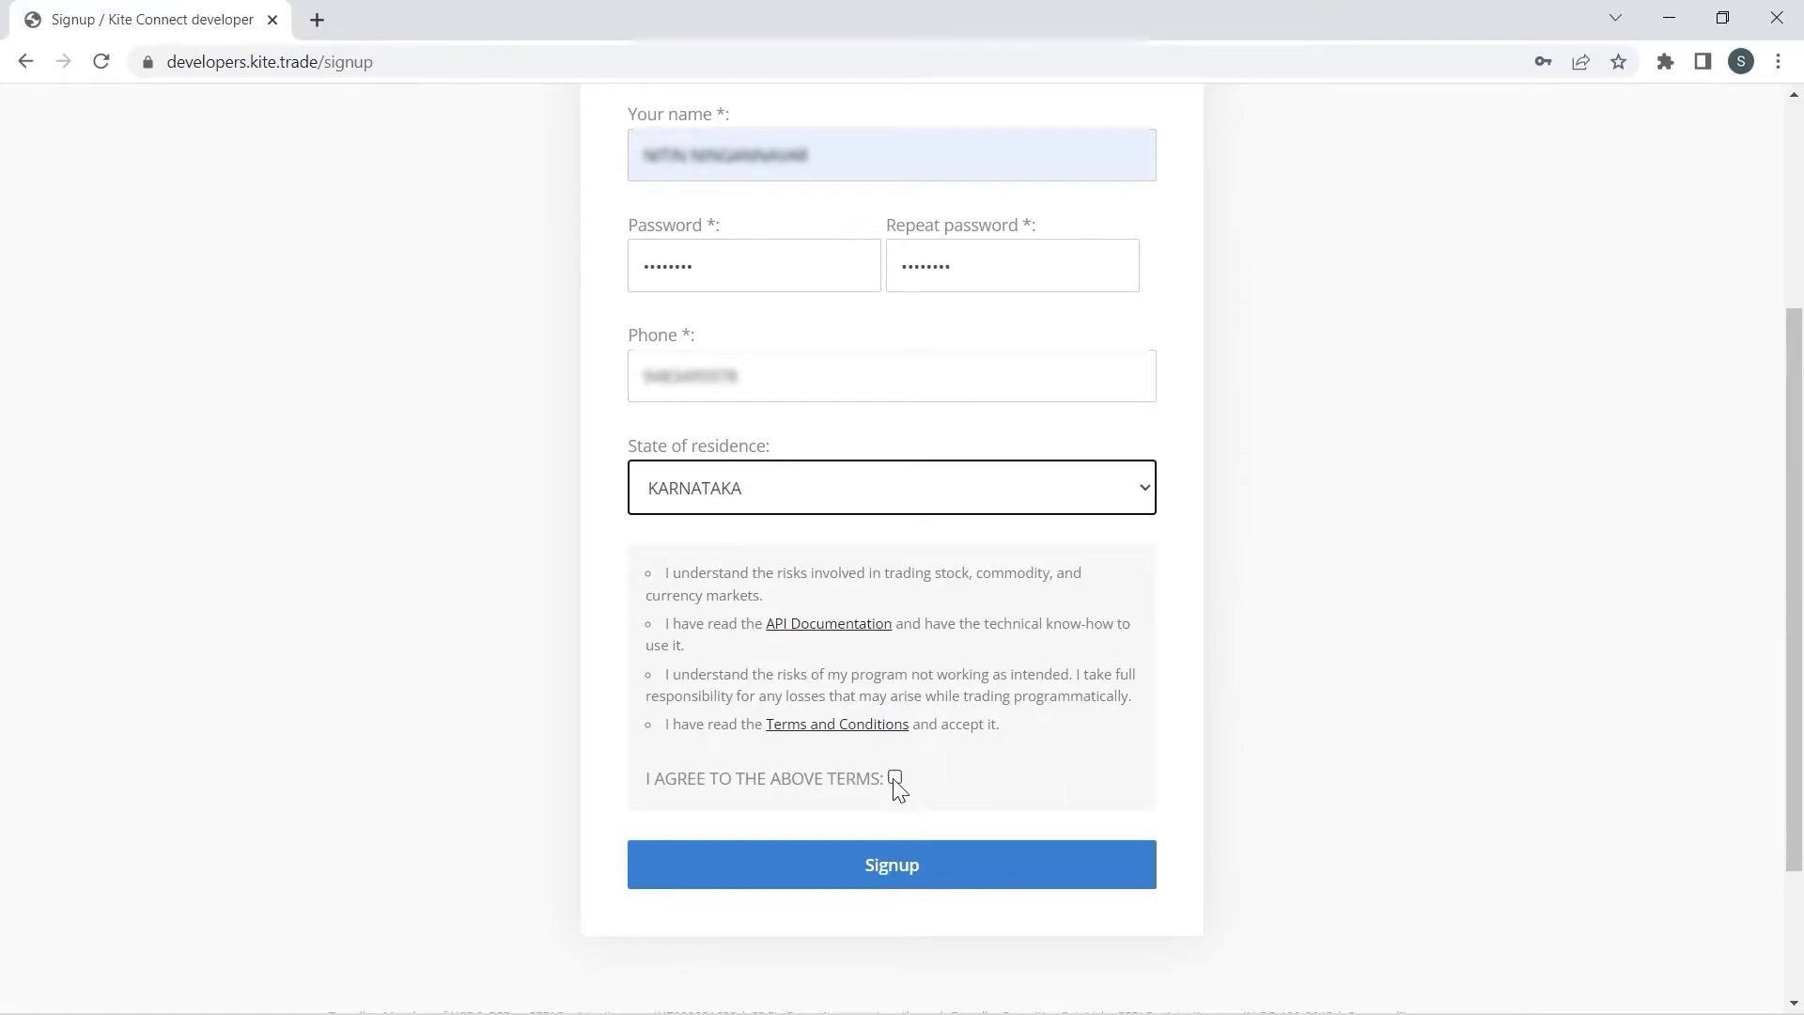
left_click(894, 777)
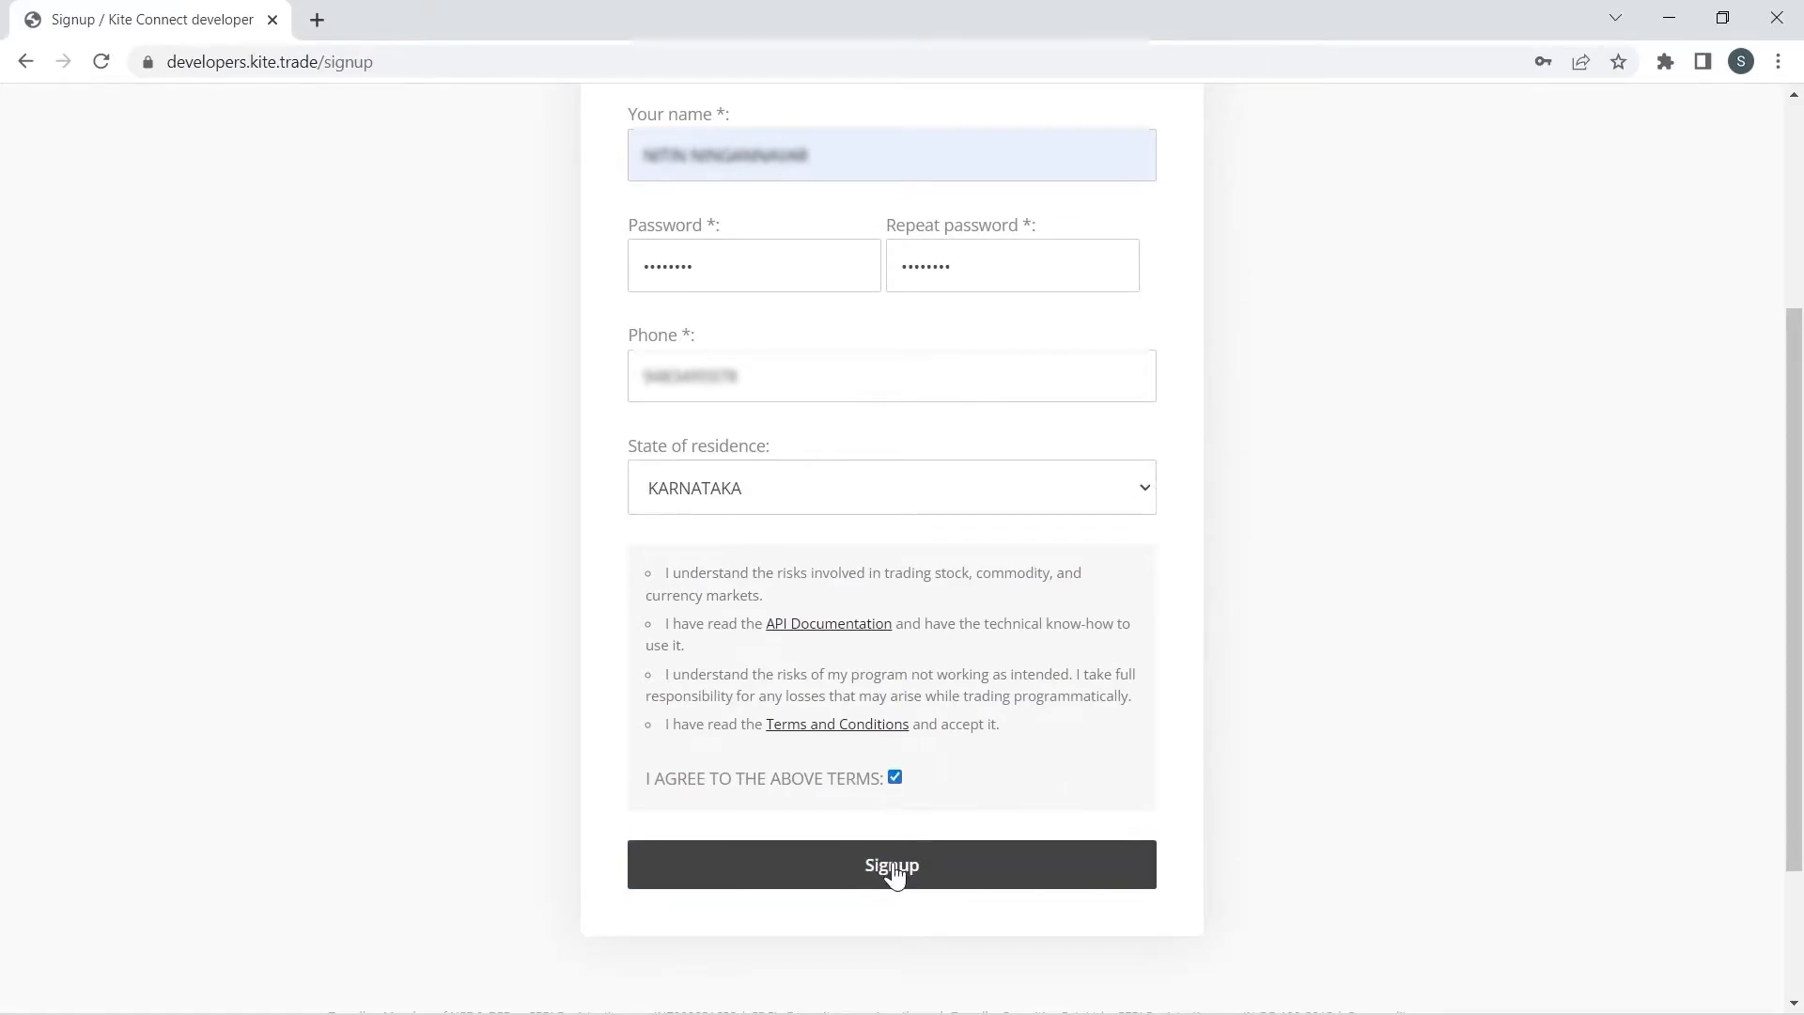
left_click(891, 864)
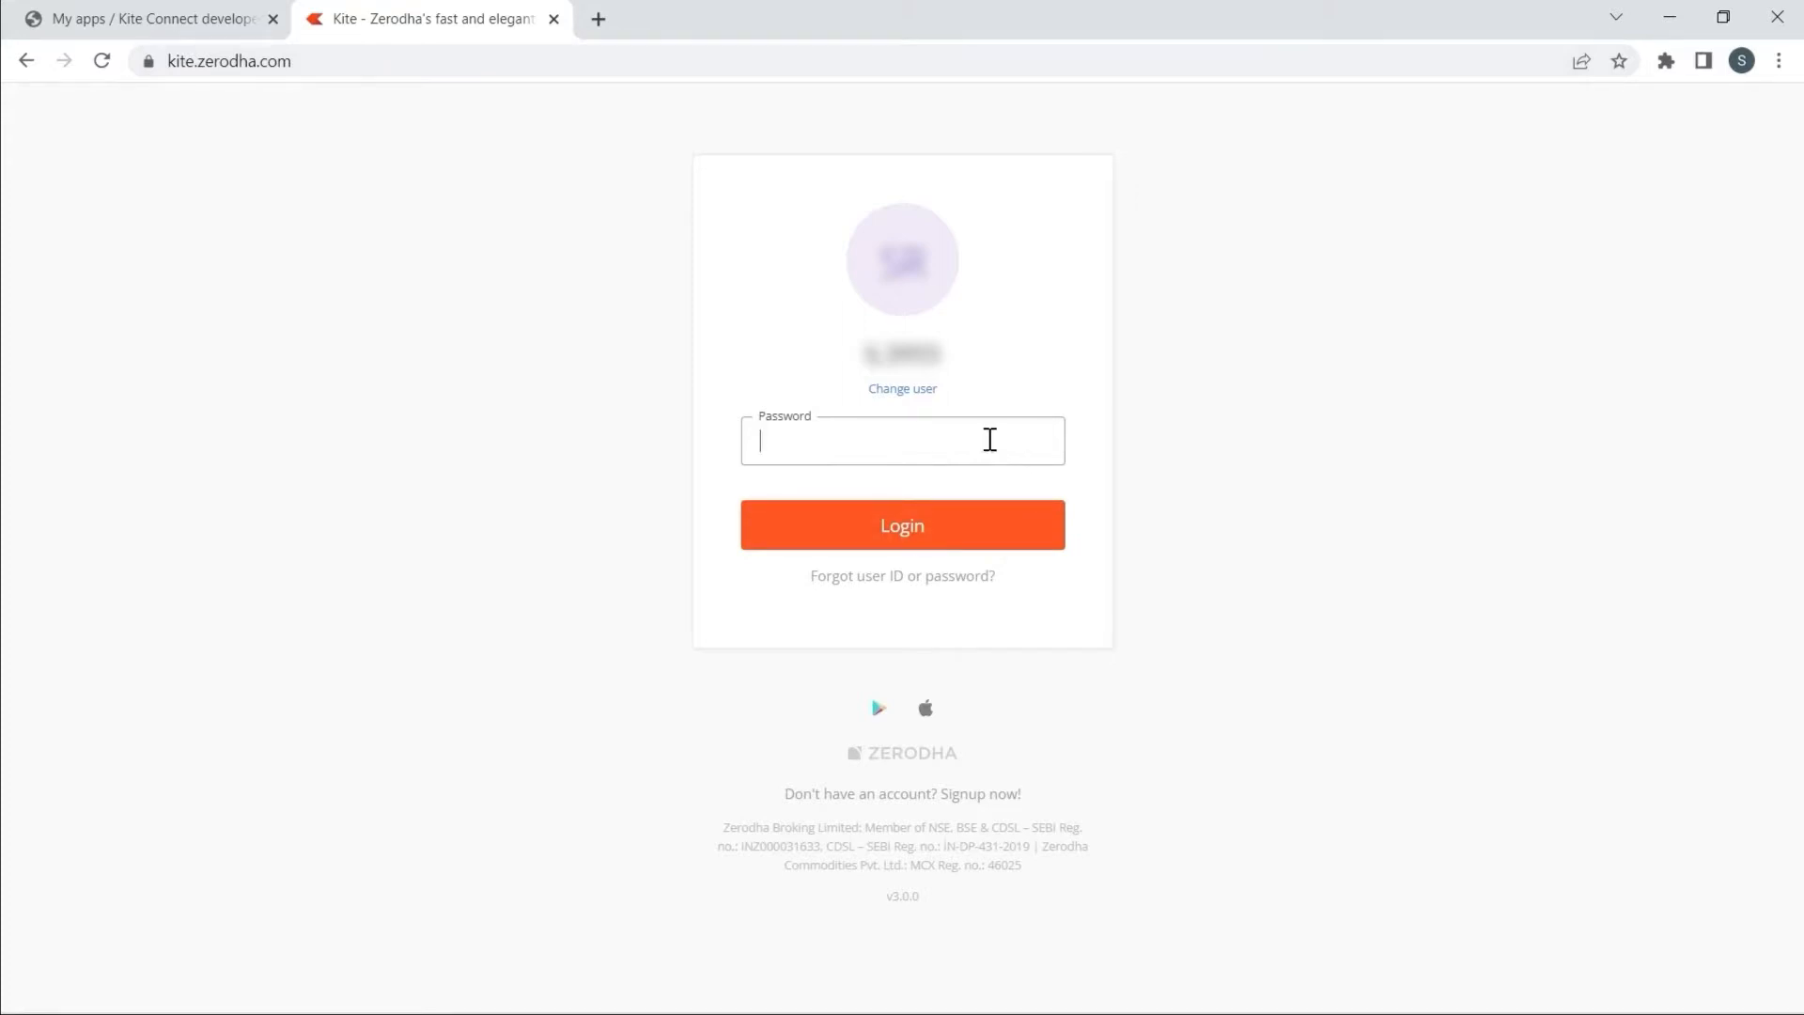
Log in to Zerodha Kite with the account password and PIN
type("password")
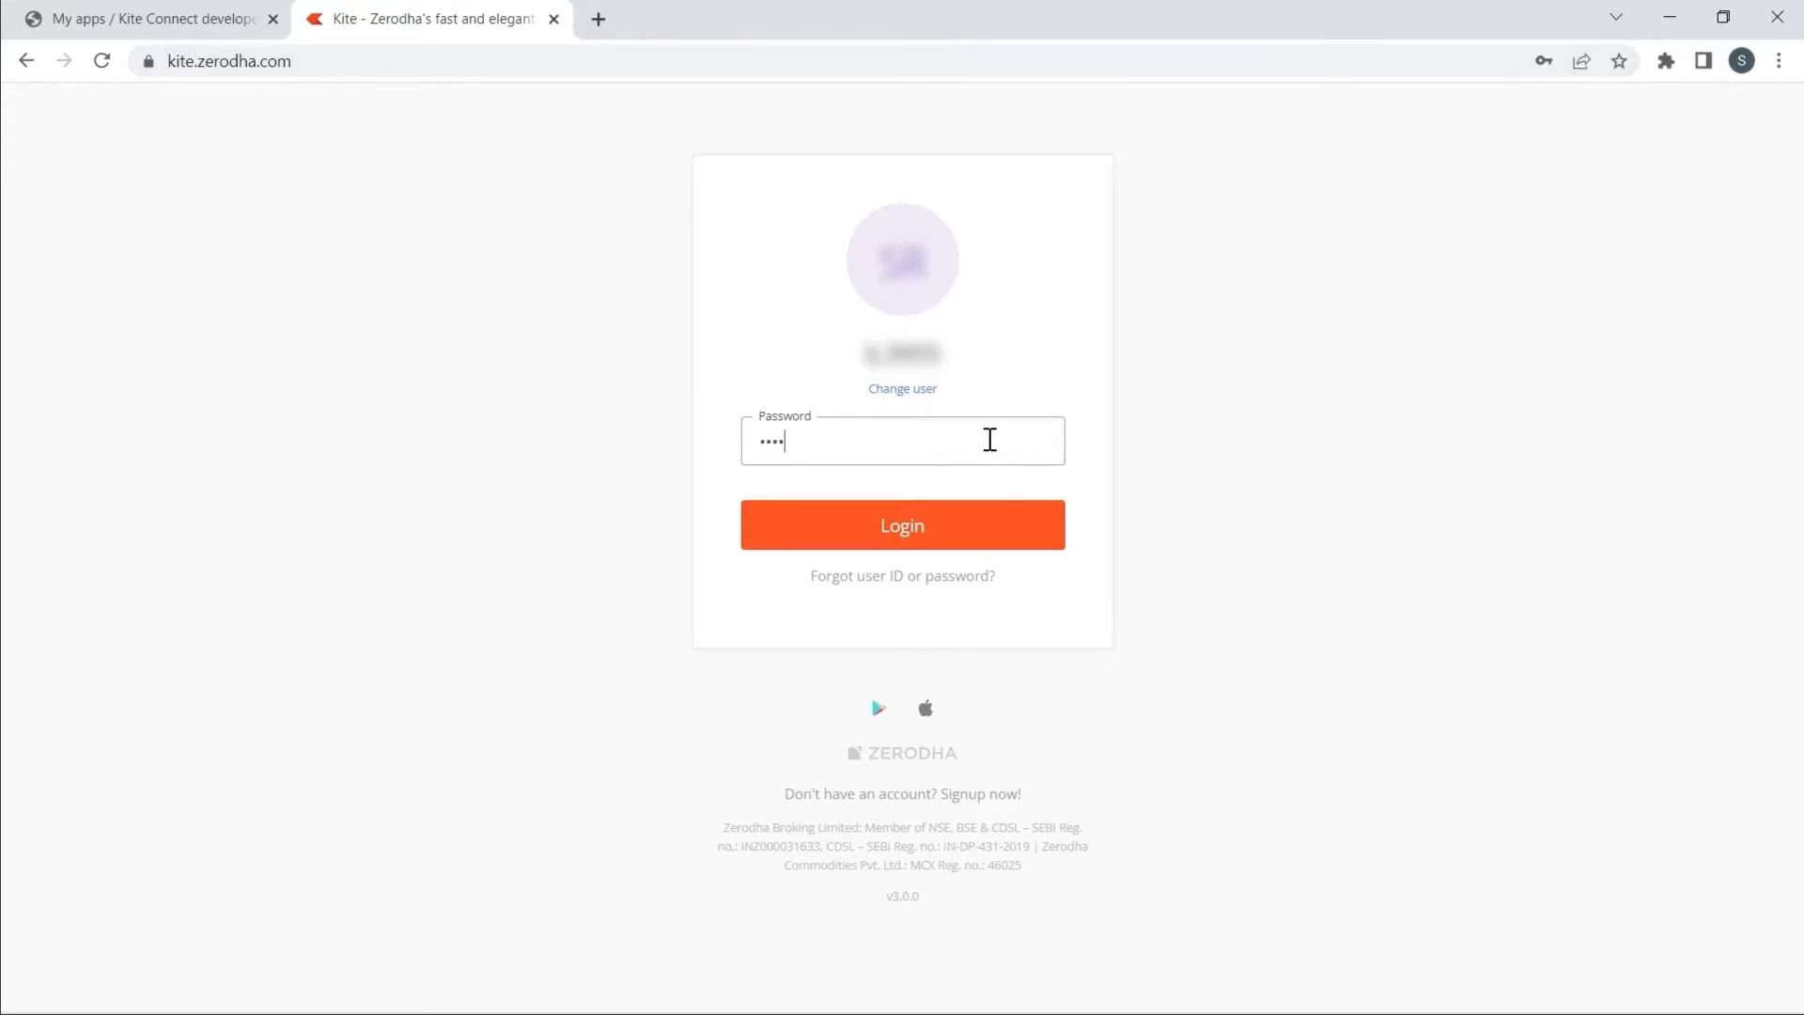
type("password")
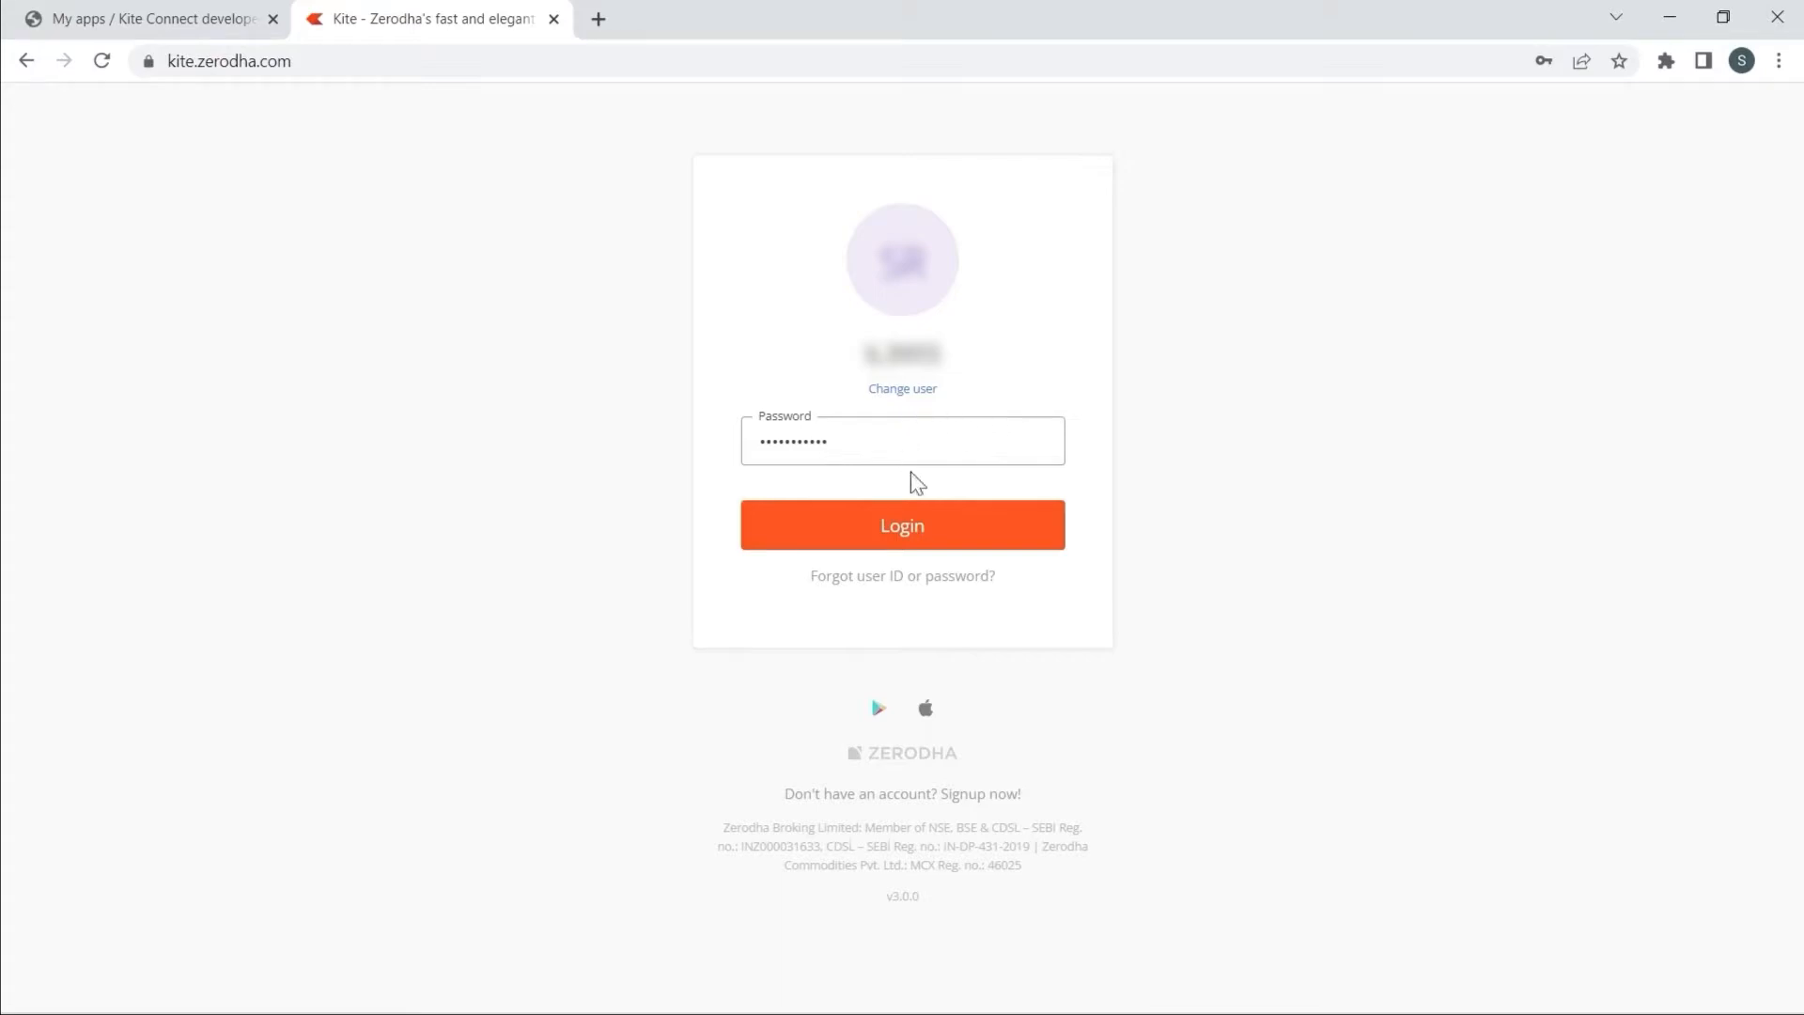
left_click(901, 525)
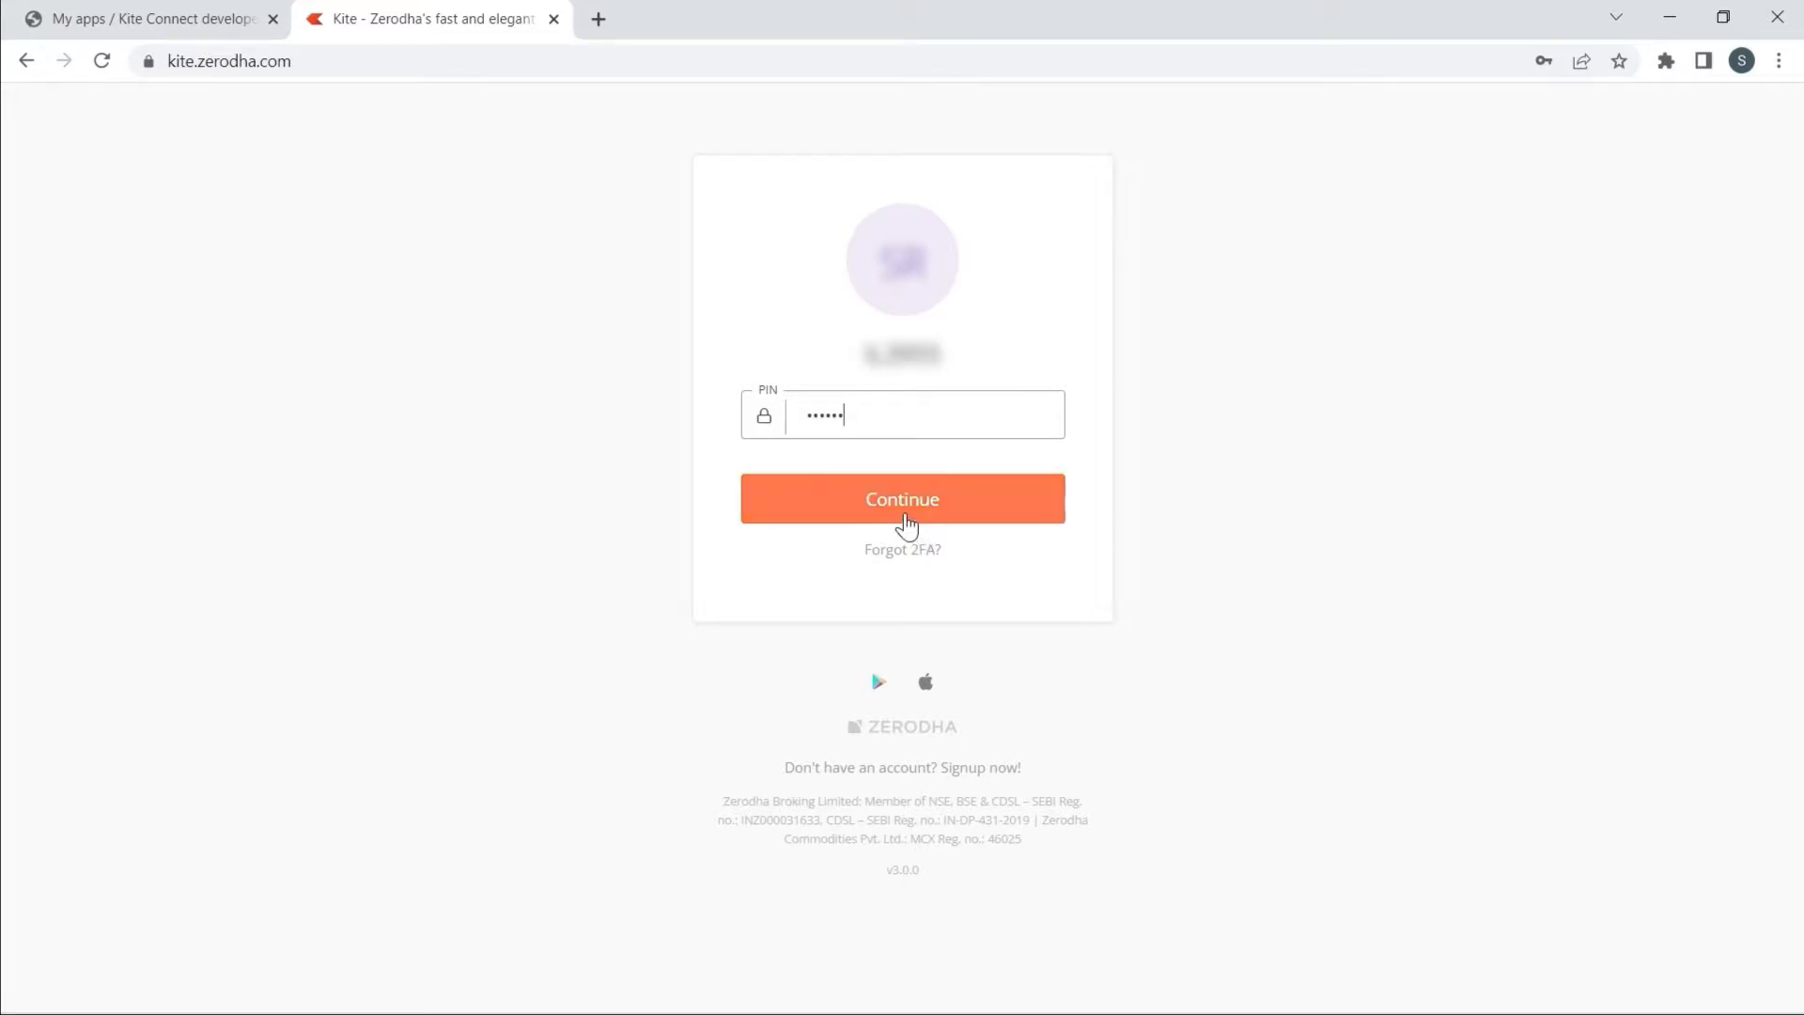
left_click(902, 498)
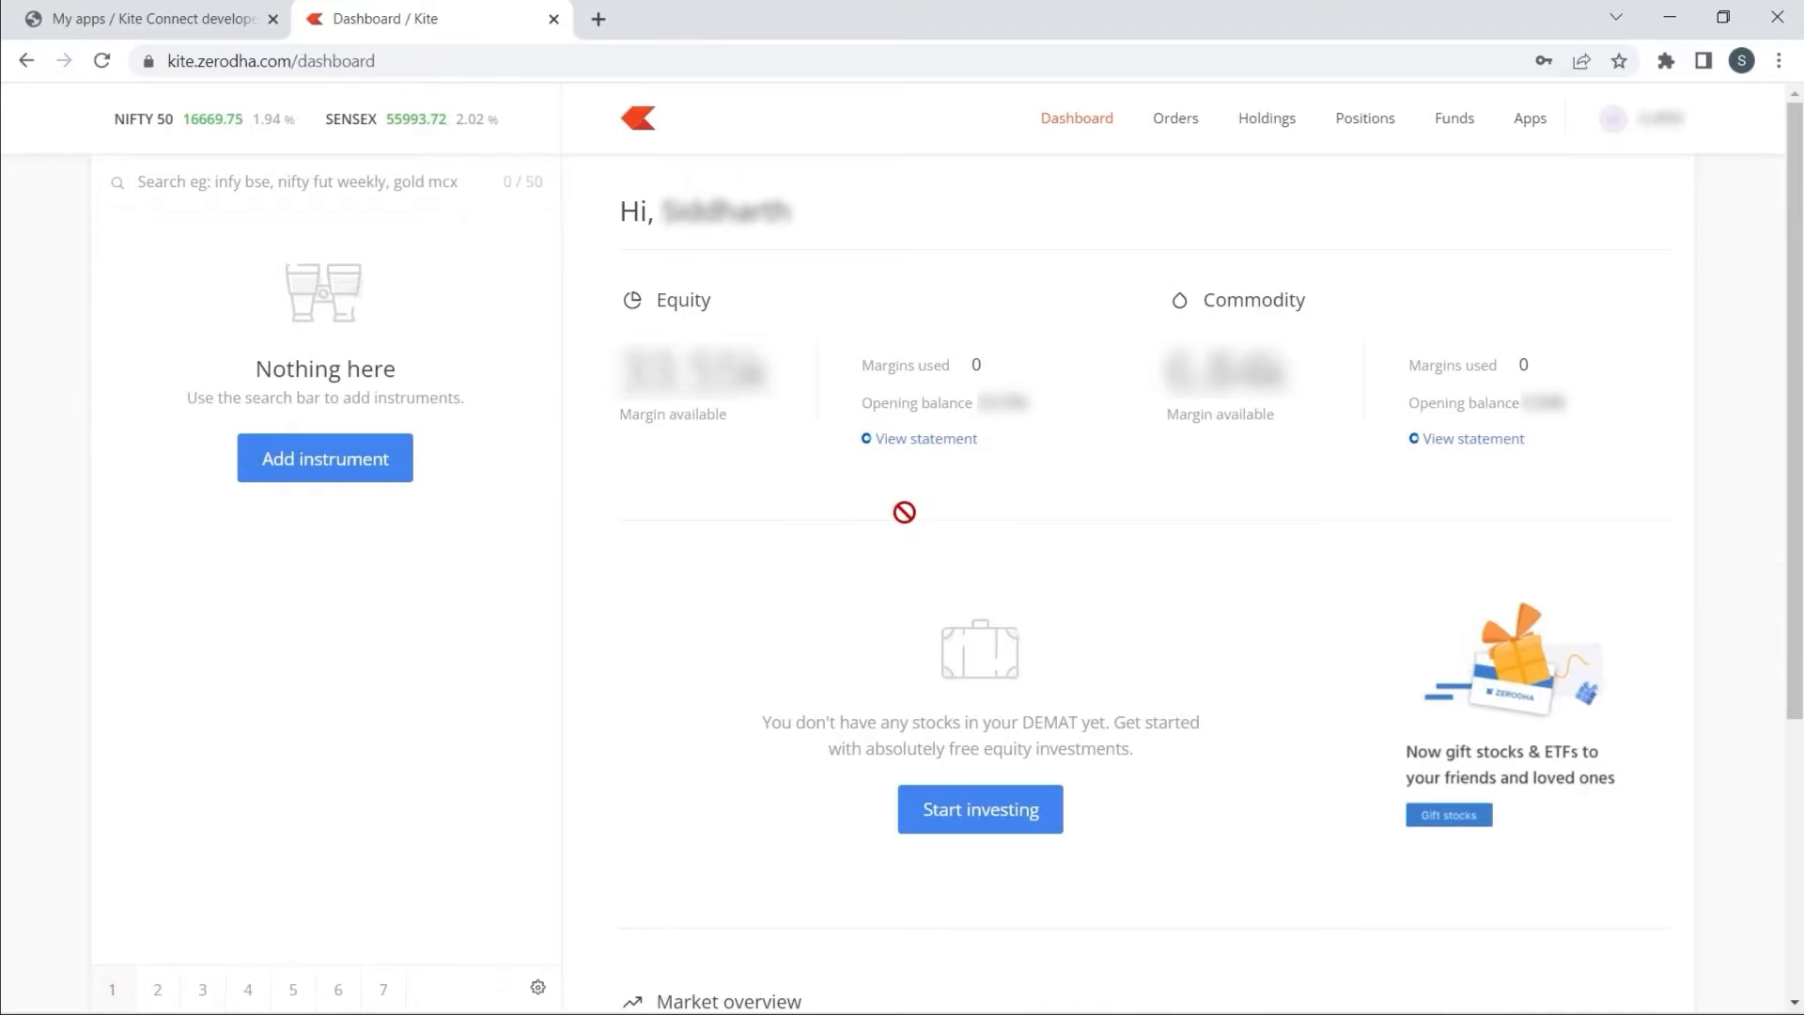
Link the Zerodha account on the Billing page via 'Connect using Kite', then return to My apps
left_click(150, 19)
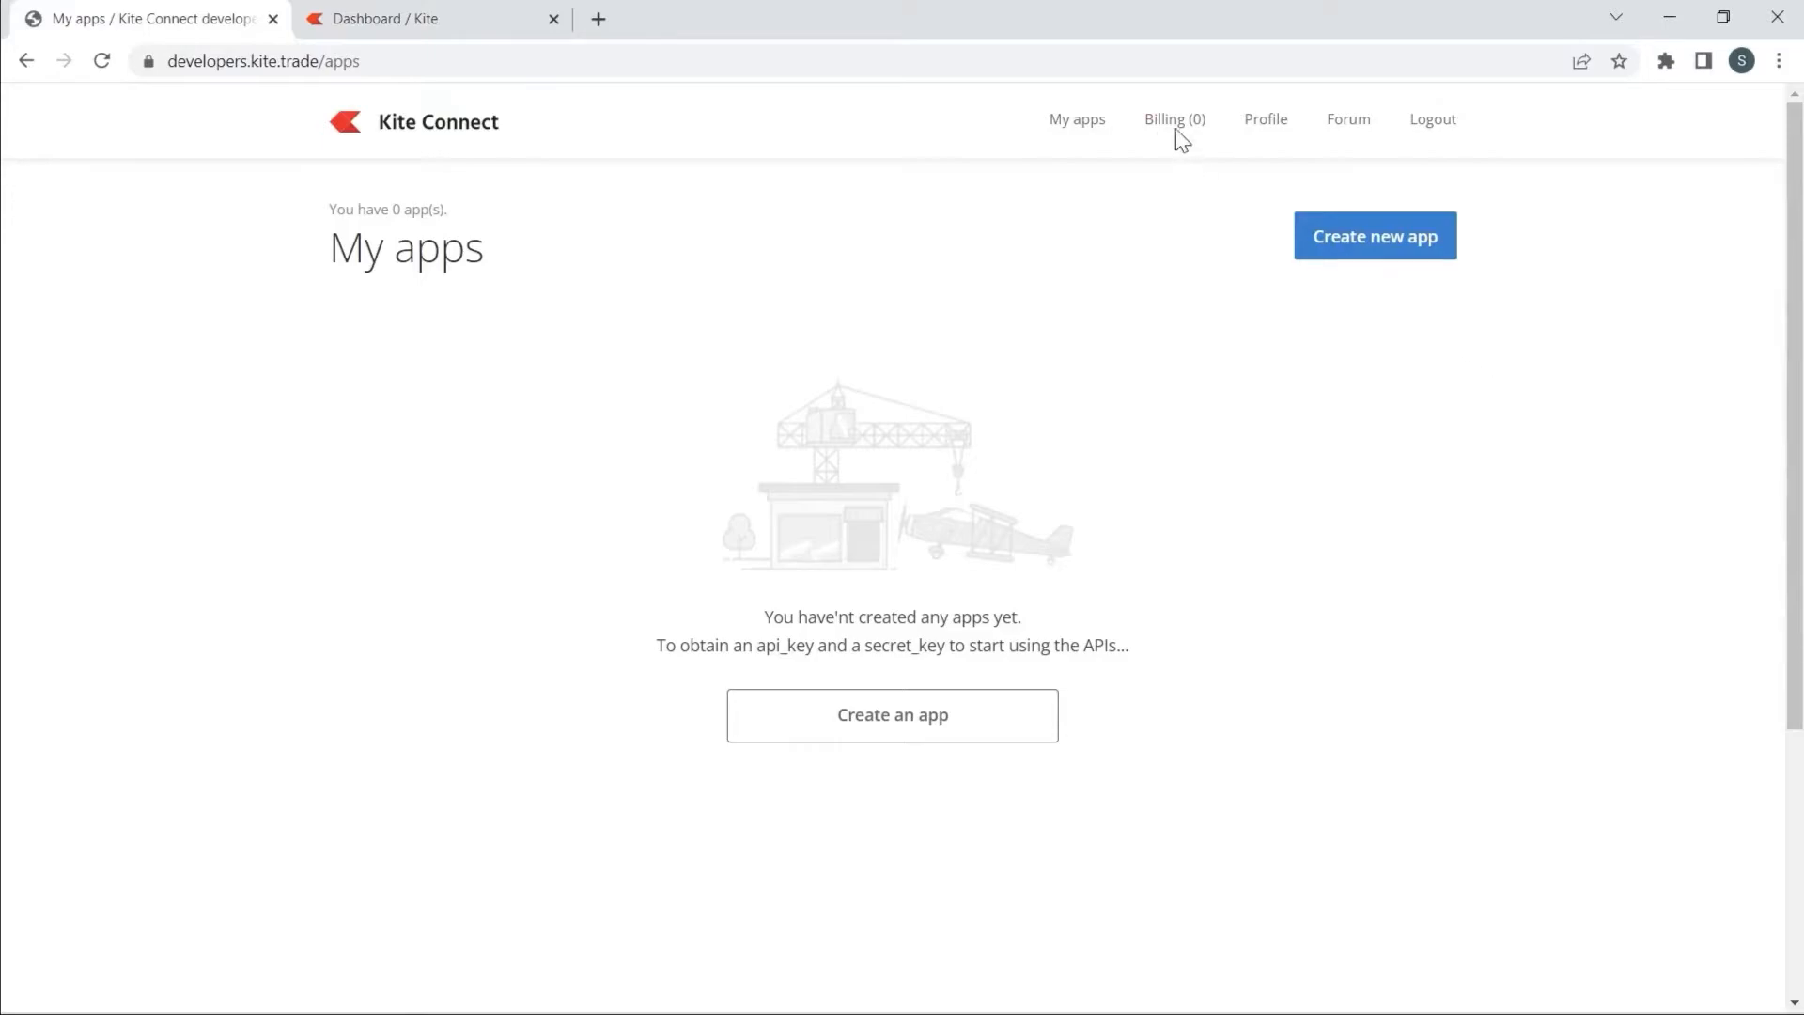
left_click(1173, 118)
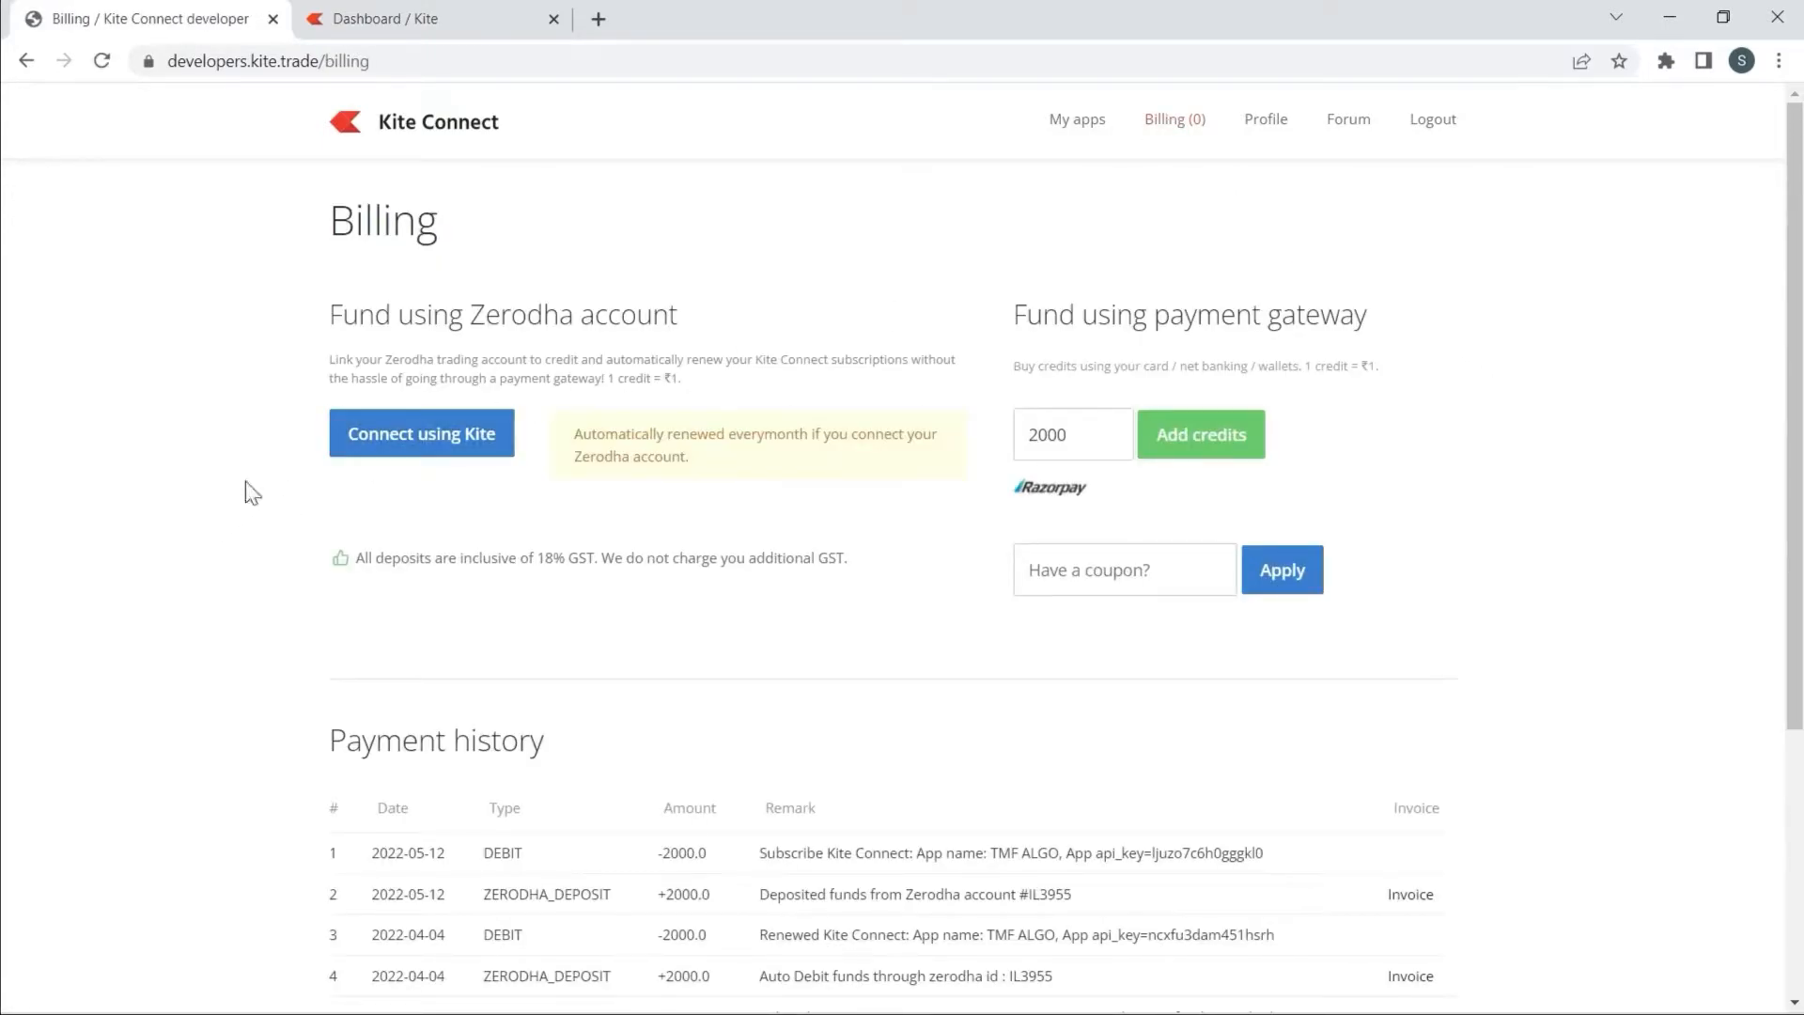
left_click(421, 434)
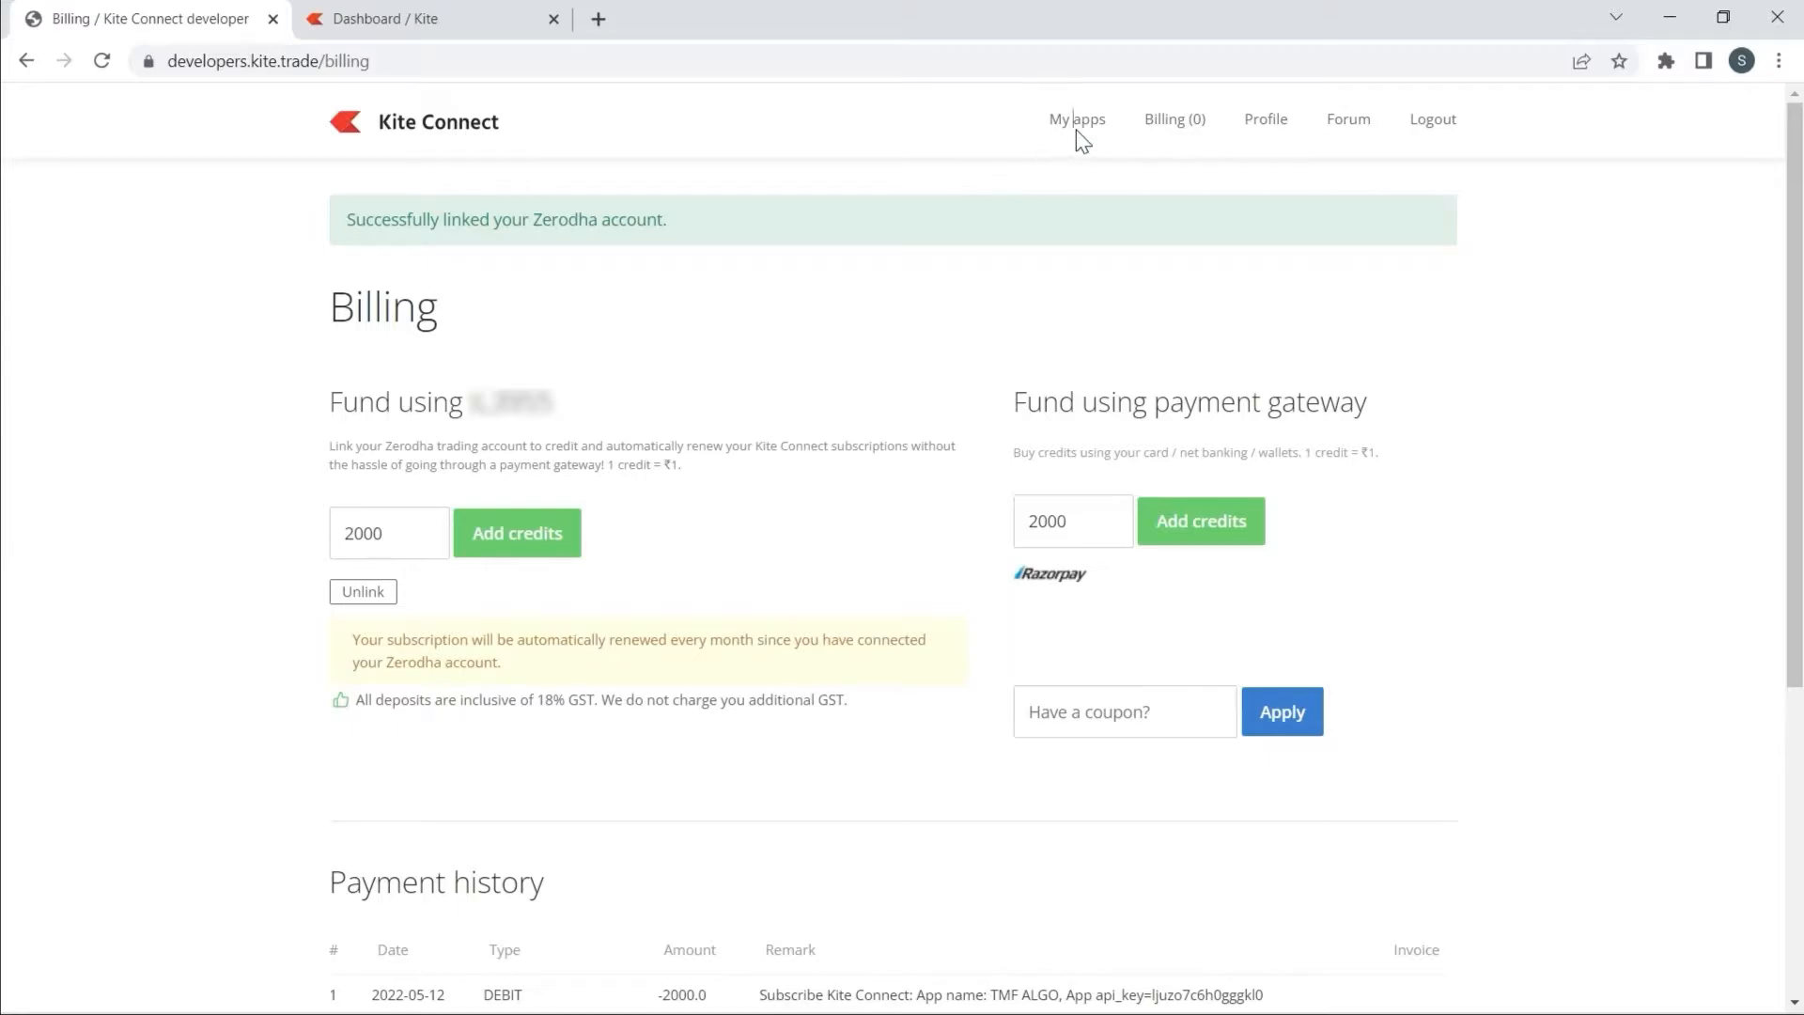
left_click(1076, 119)
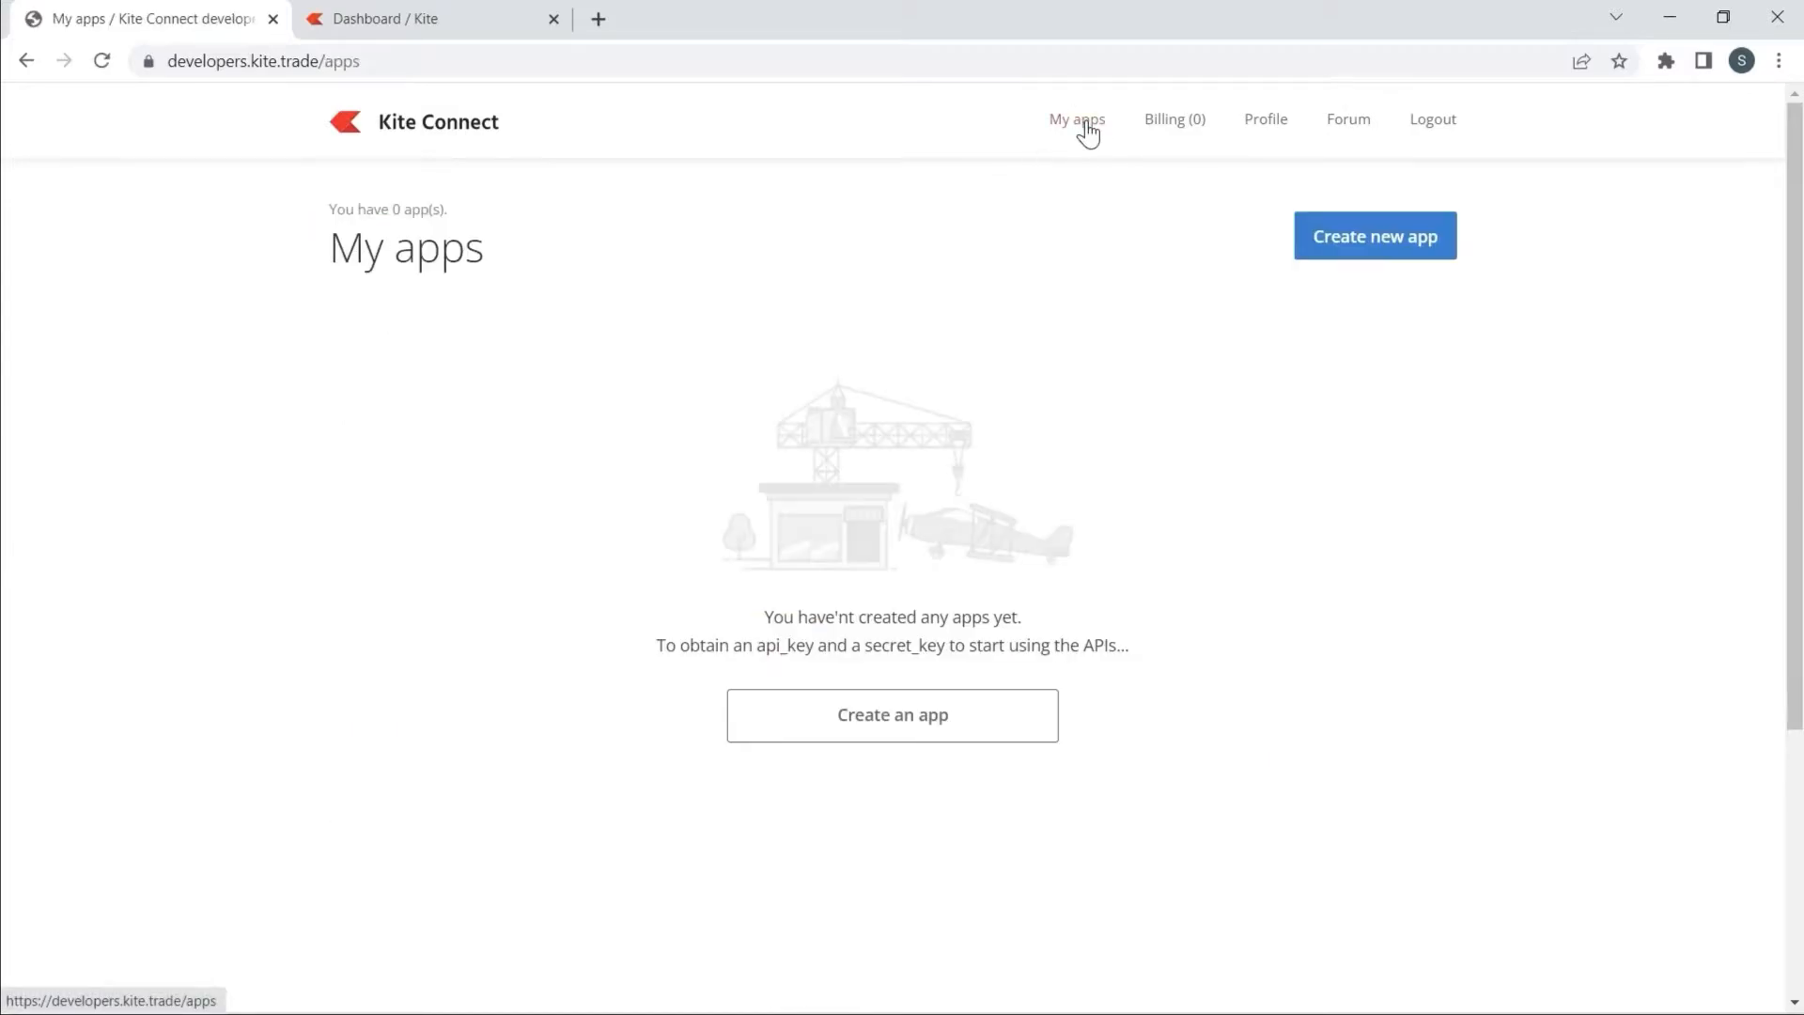
Start a new app named 'TMF ALGO' and enter the Zerodha client ID
left_click(1373, 235)
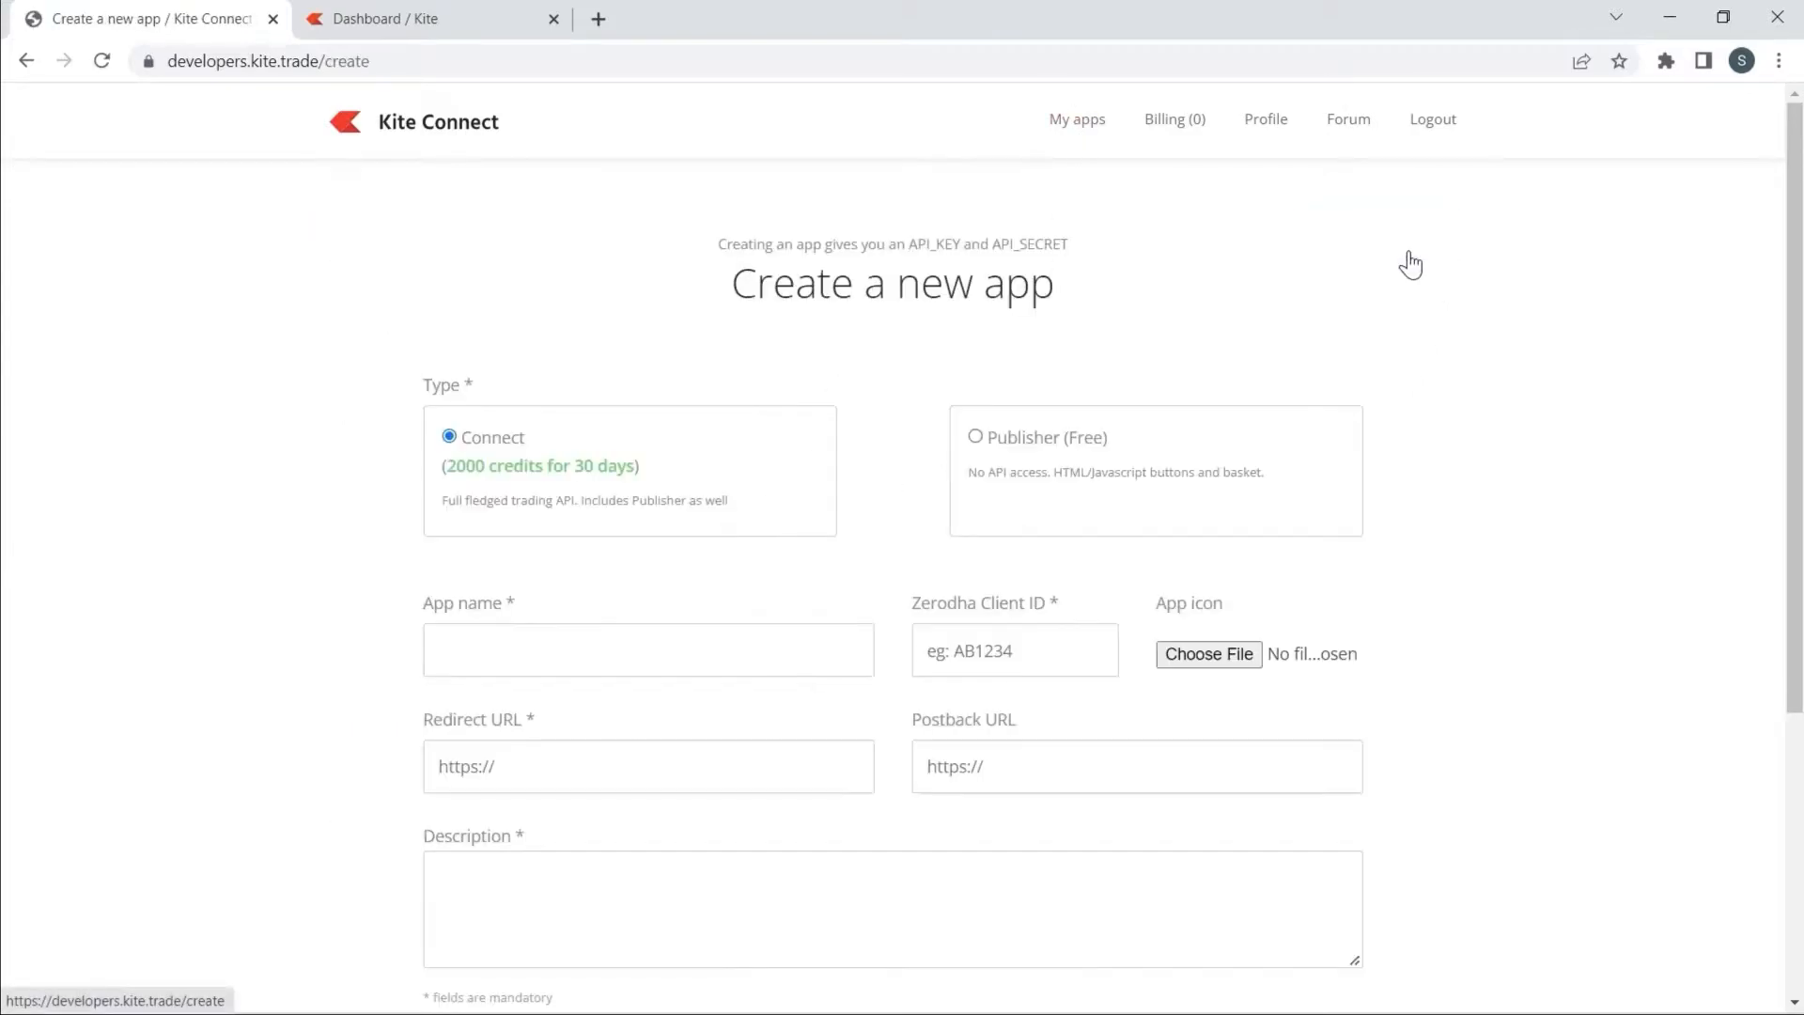
left_click(647, 649)
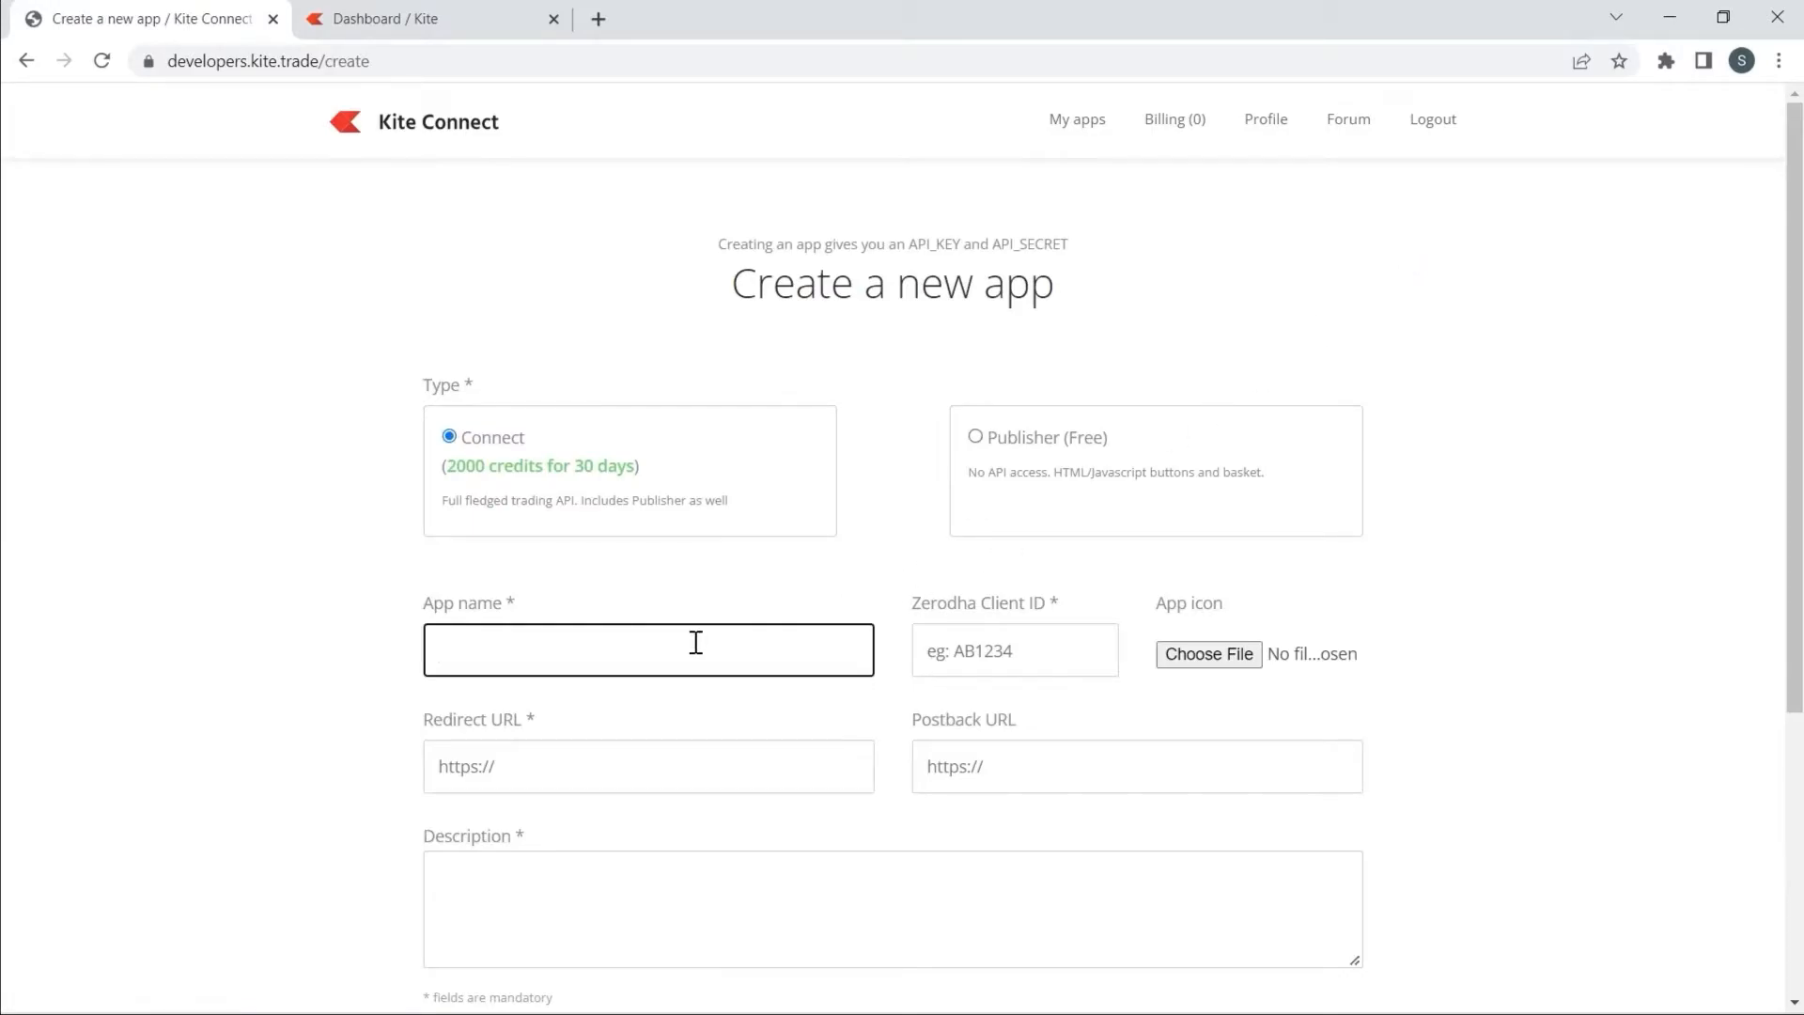
type("TMF")
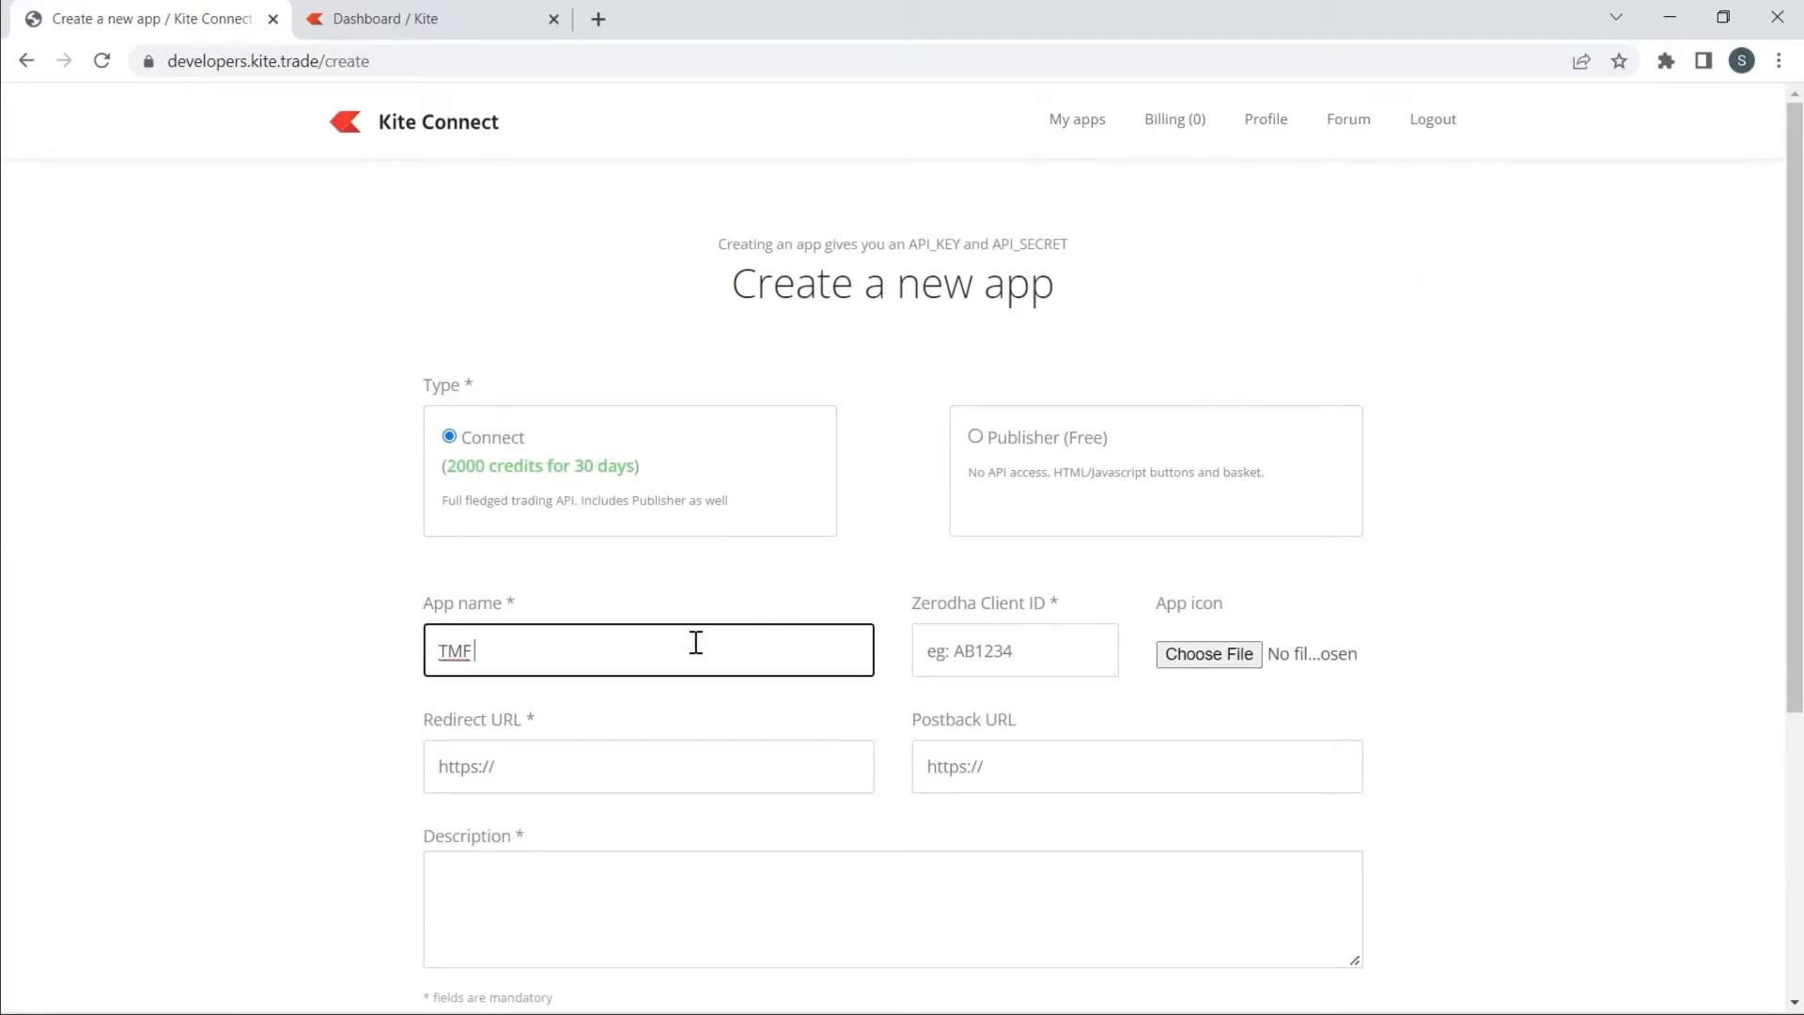
type("AL")
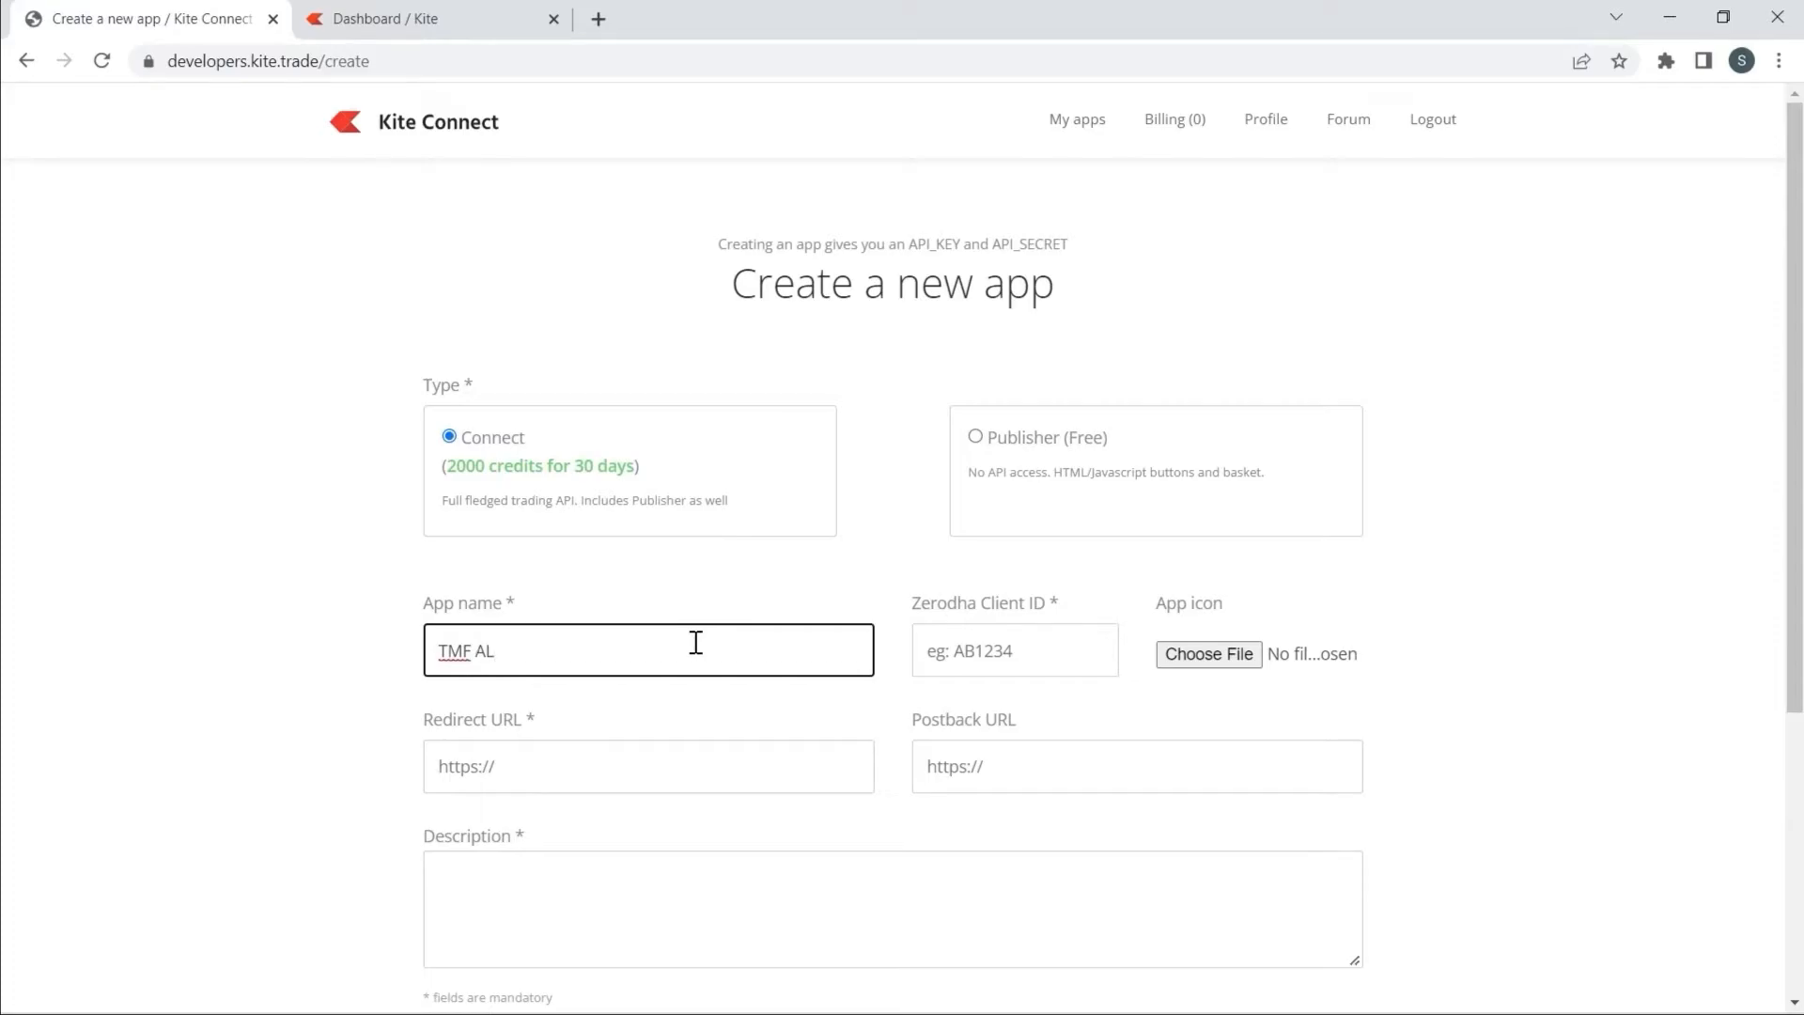
type("GO")
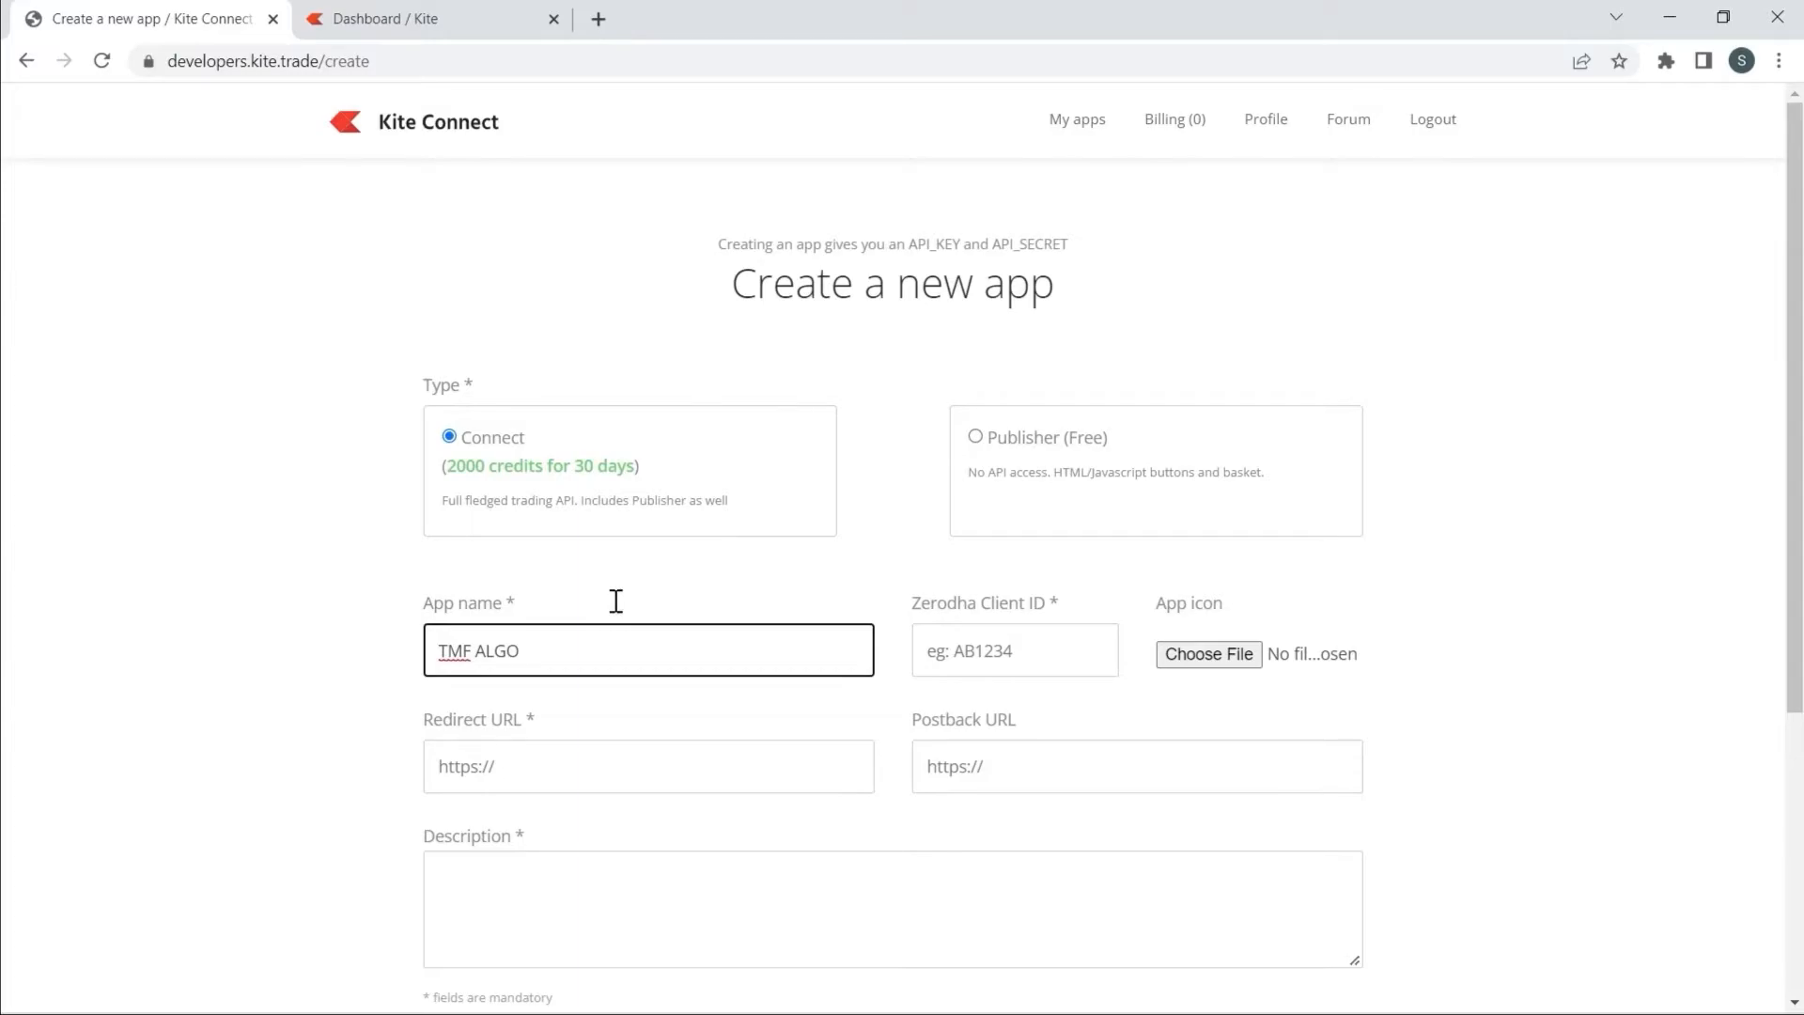
left_click(1014, 650)
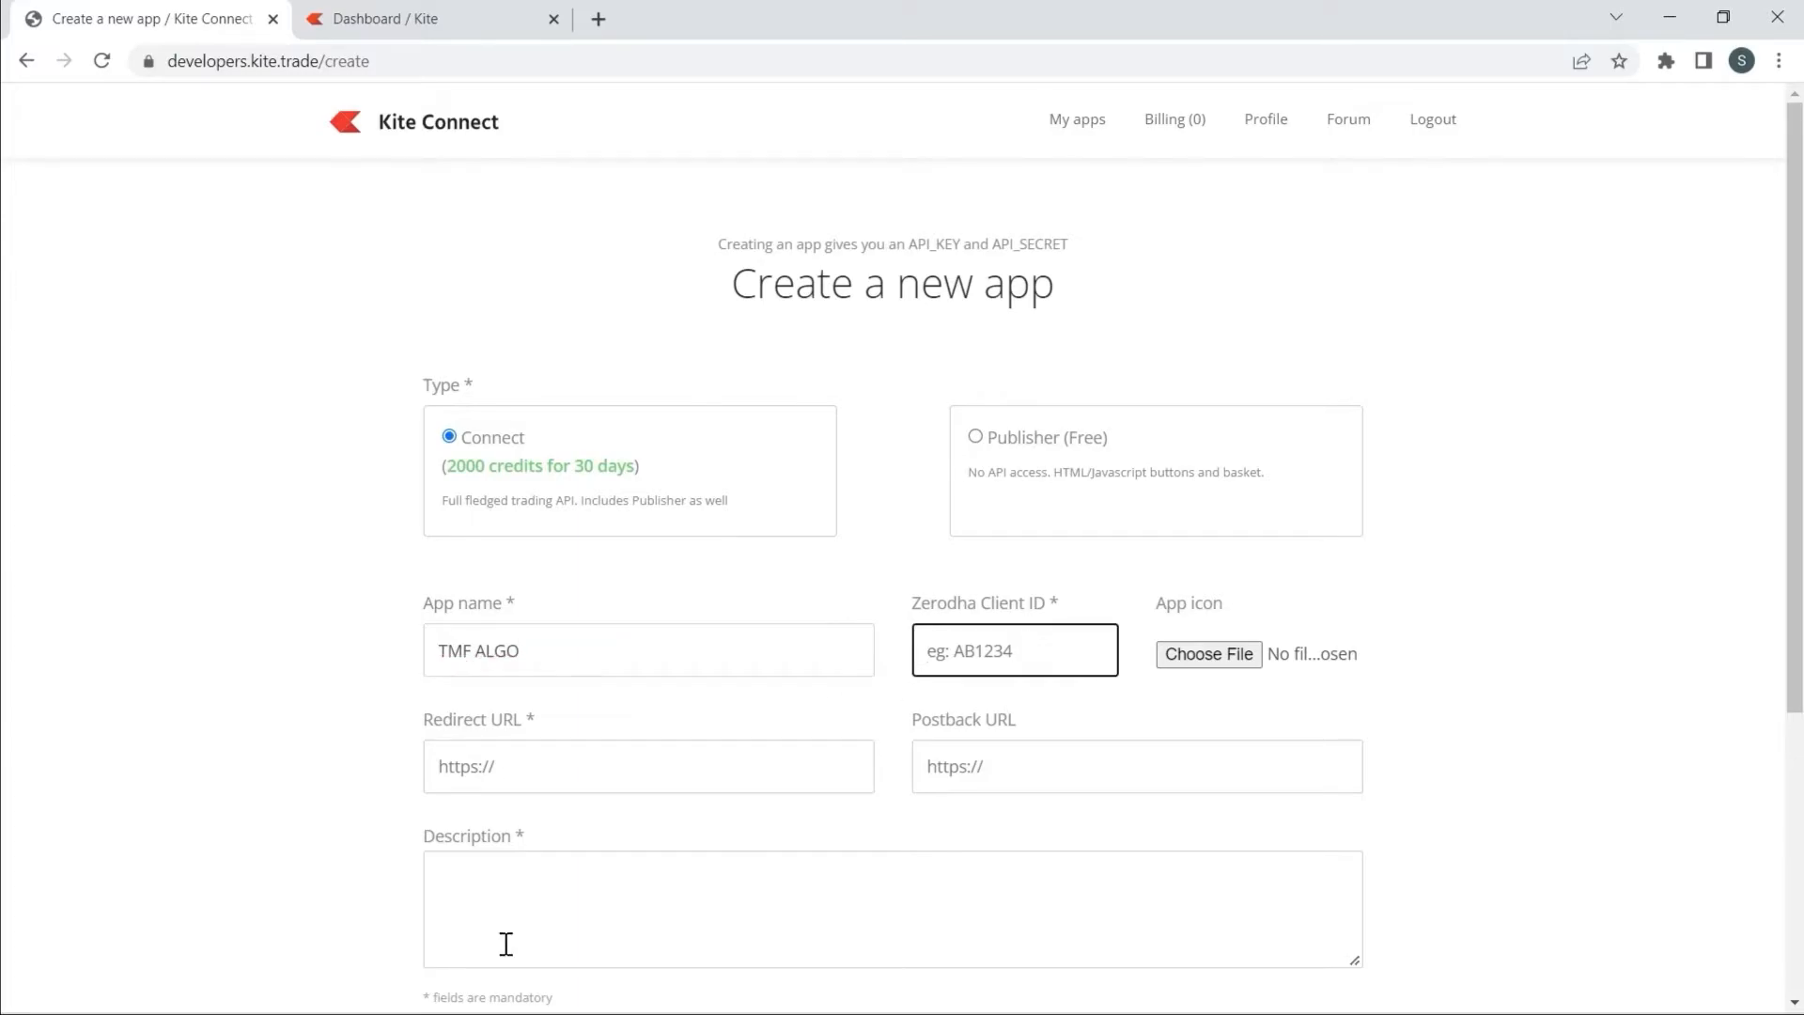
left_click(1014, 650)
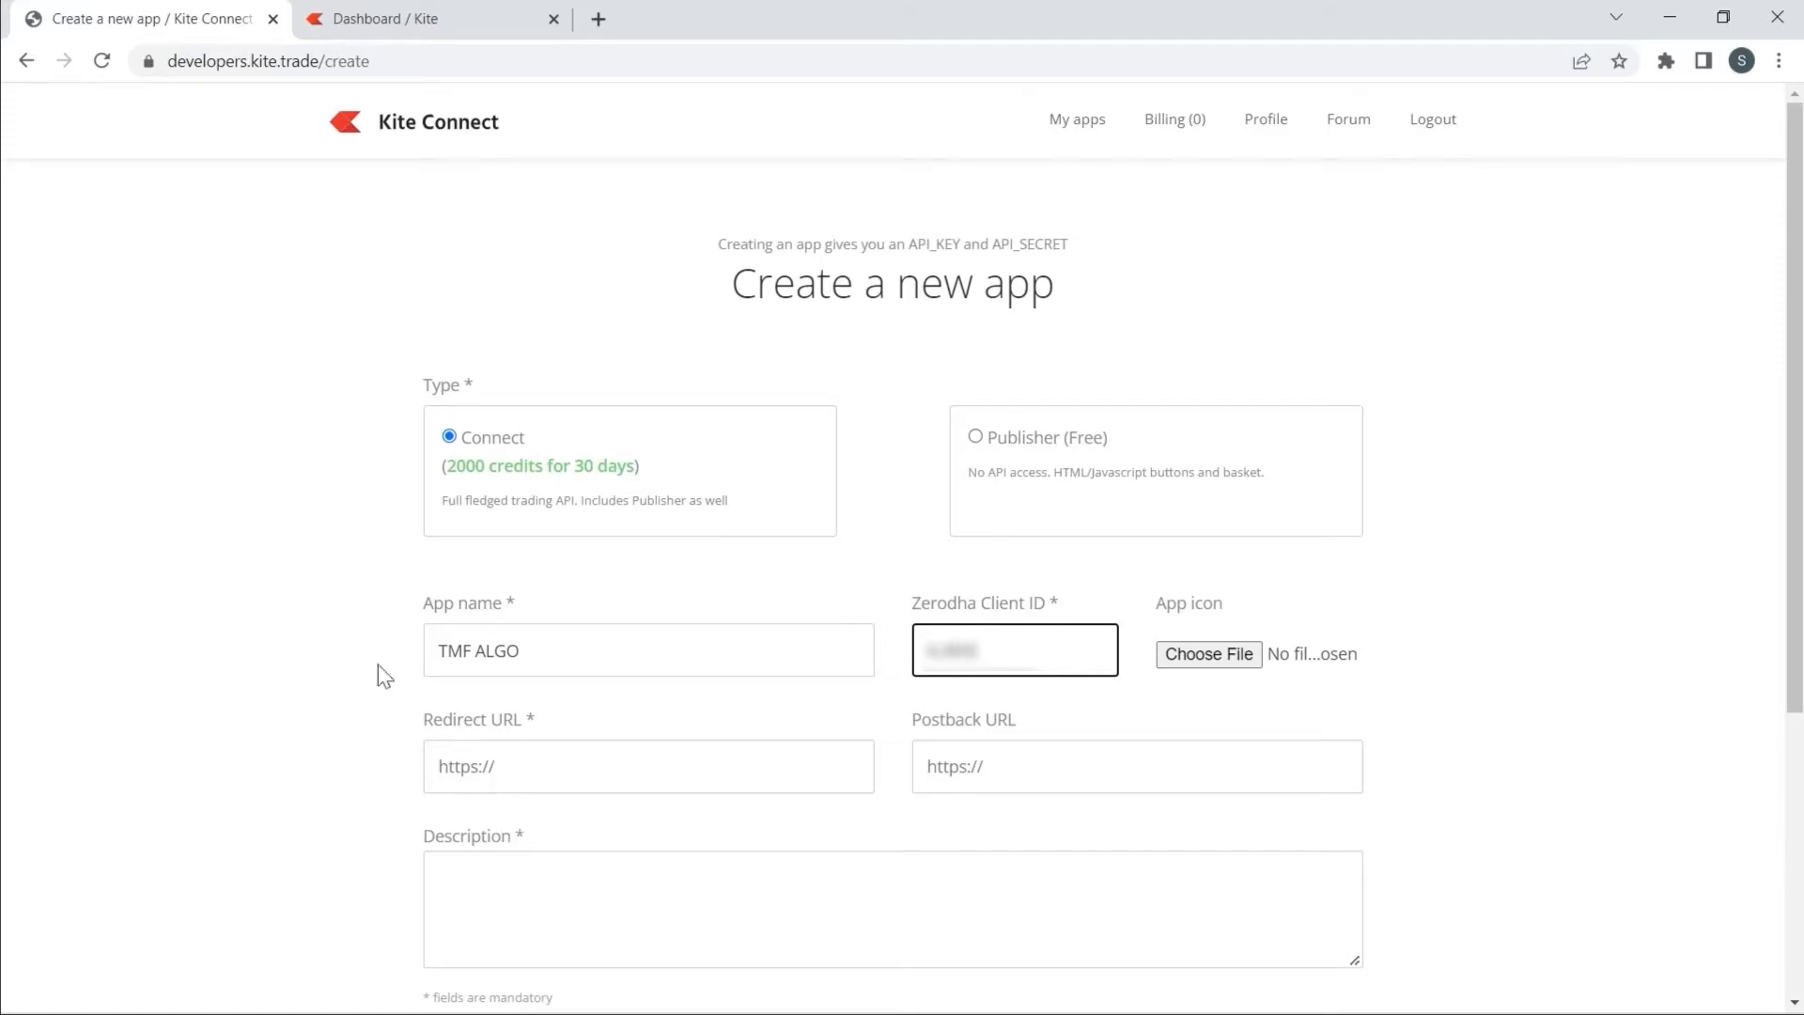
left_click(647, 767)
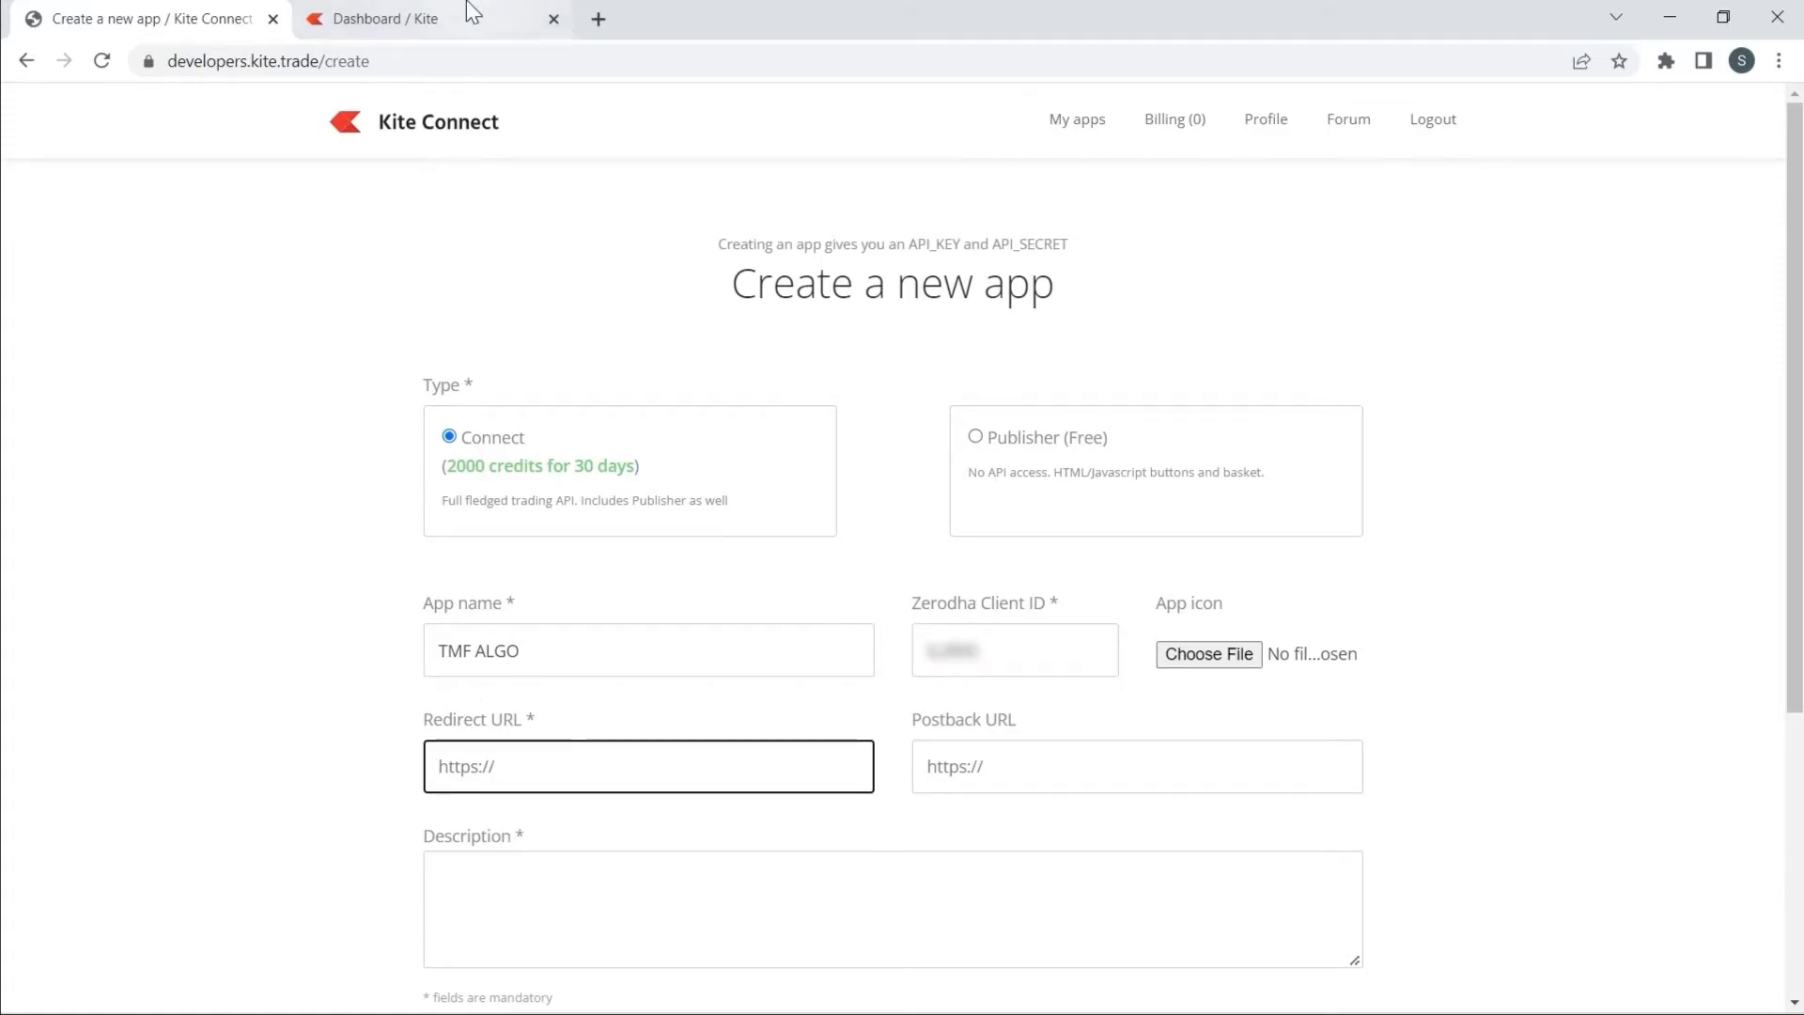
left_click(403, 19)
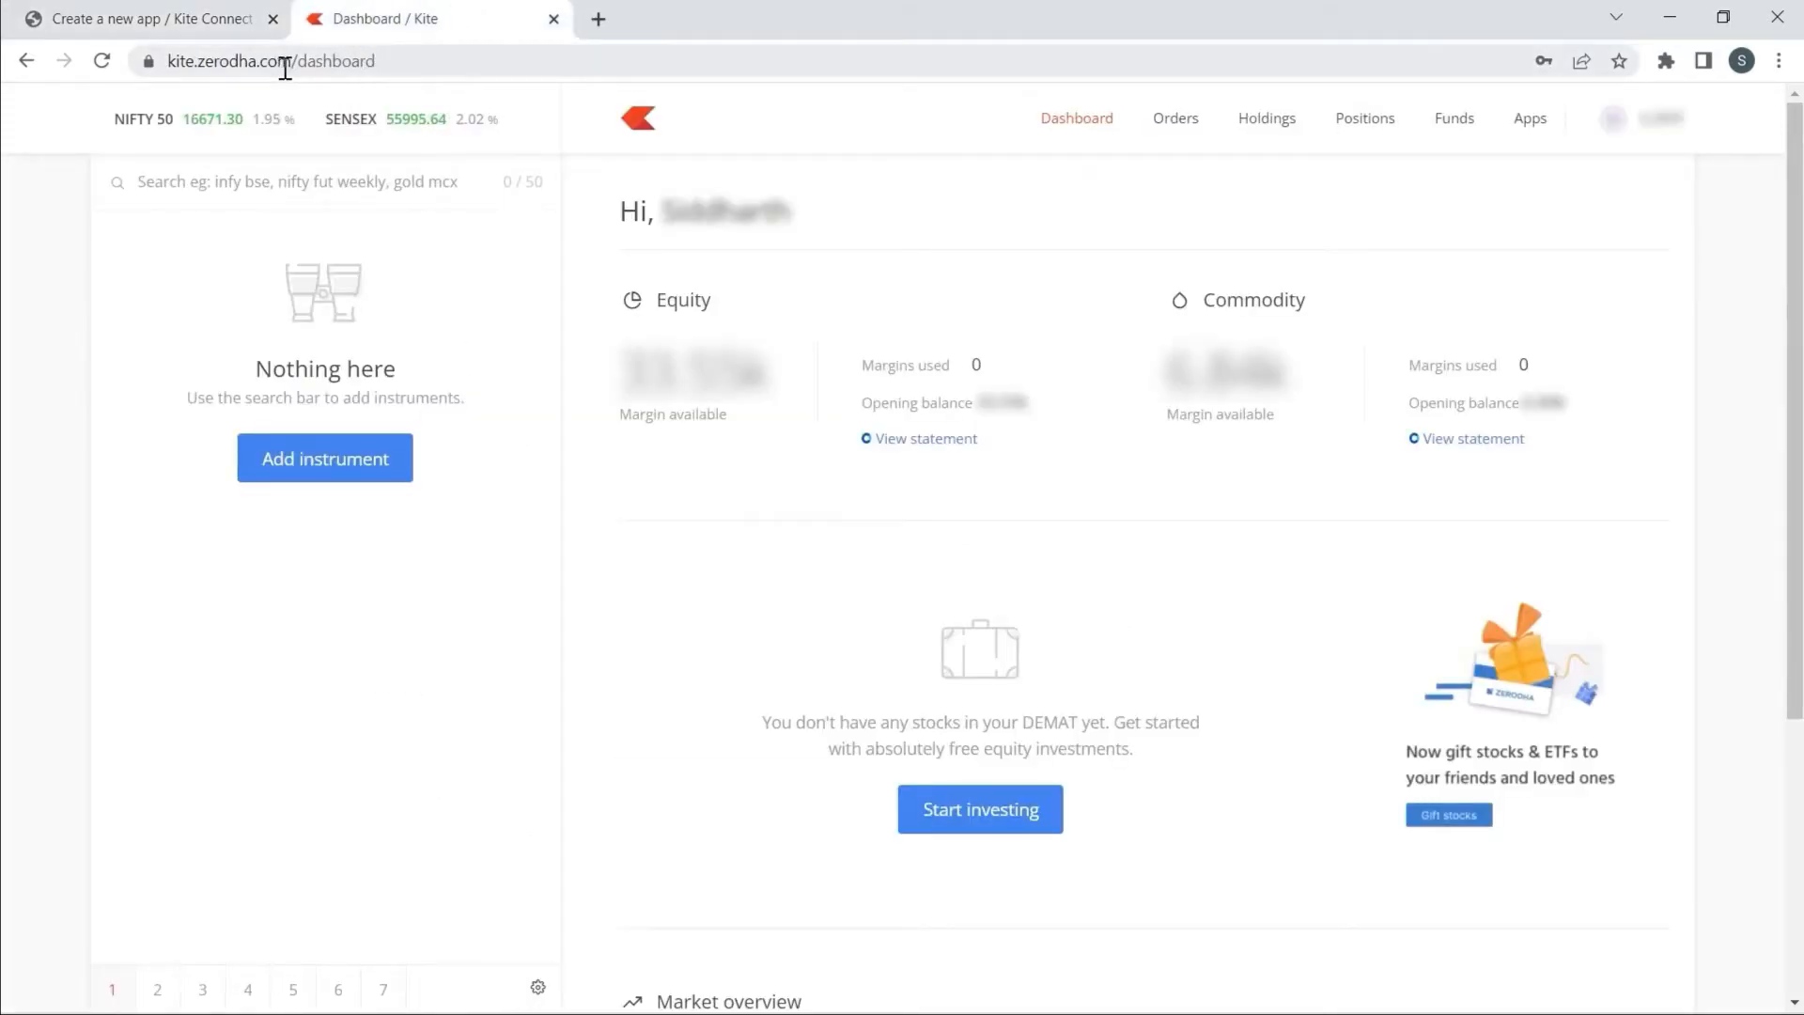
left_click(270, 61)
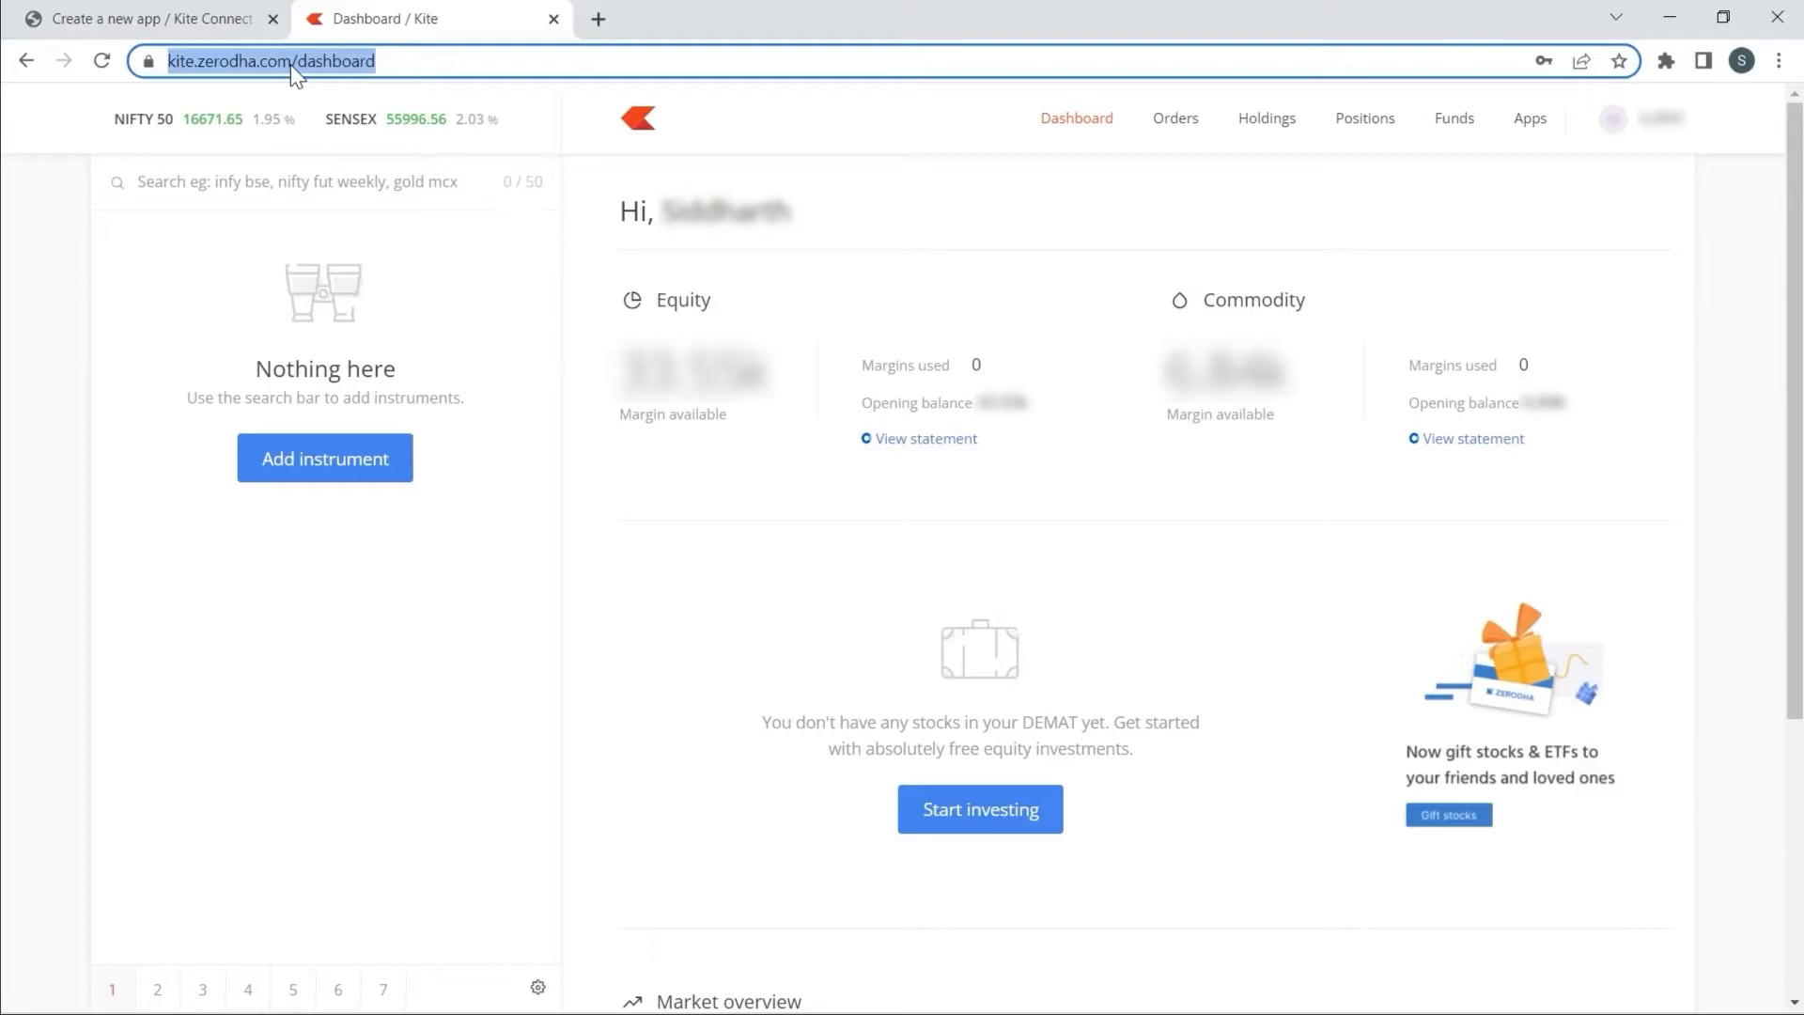
left_click(287, 61)
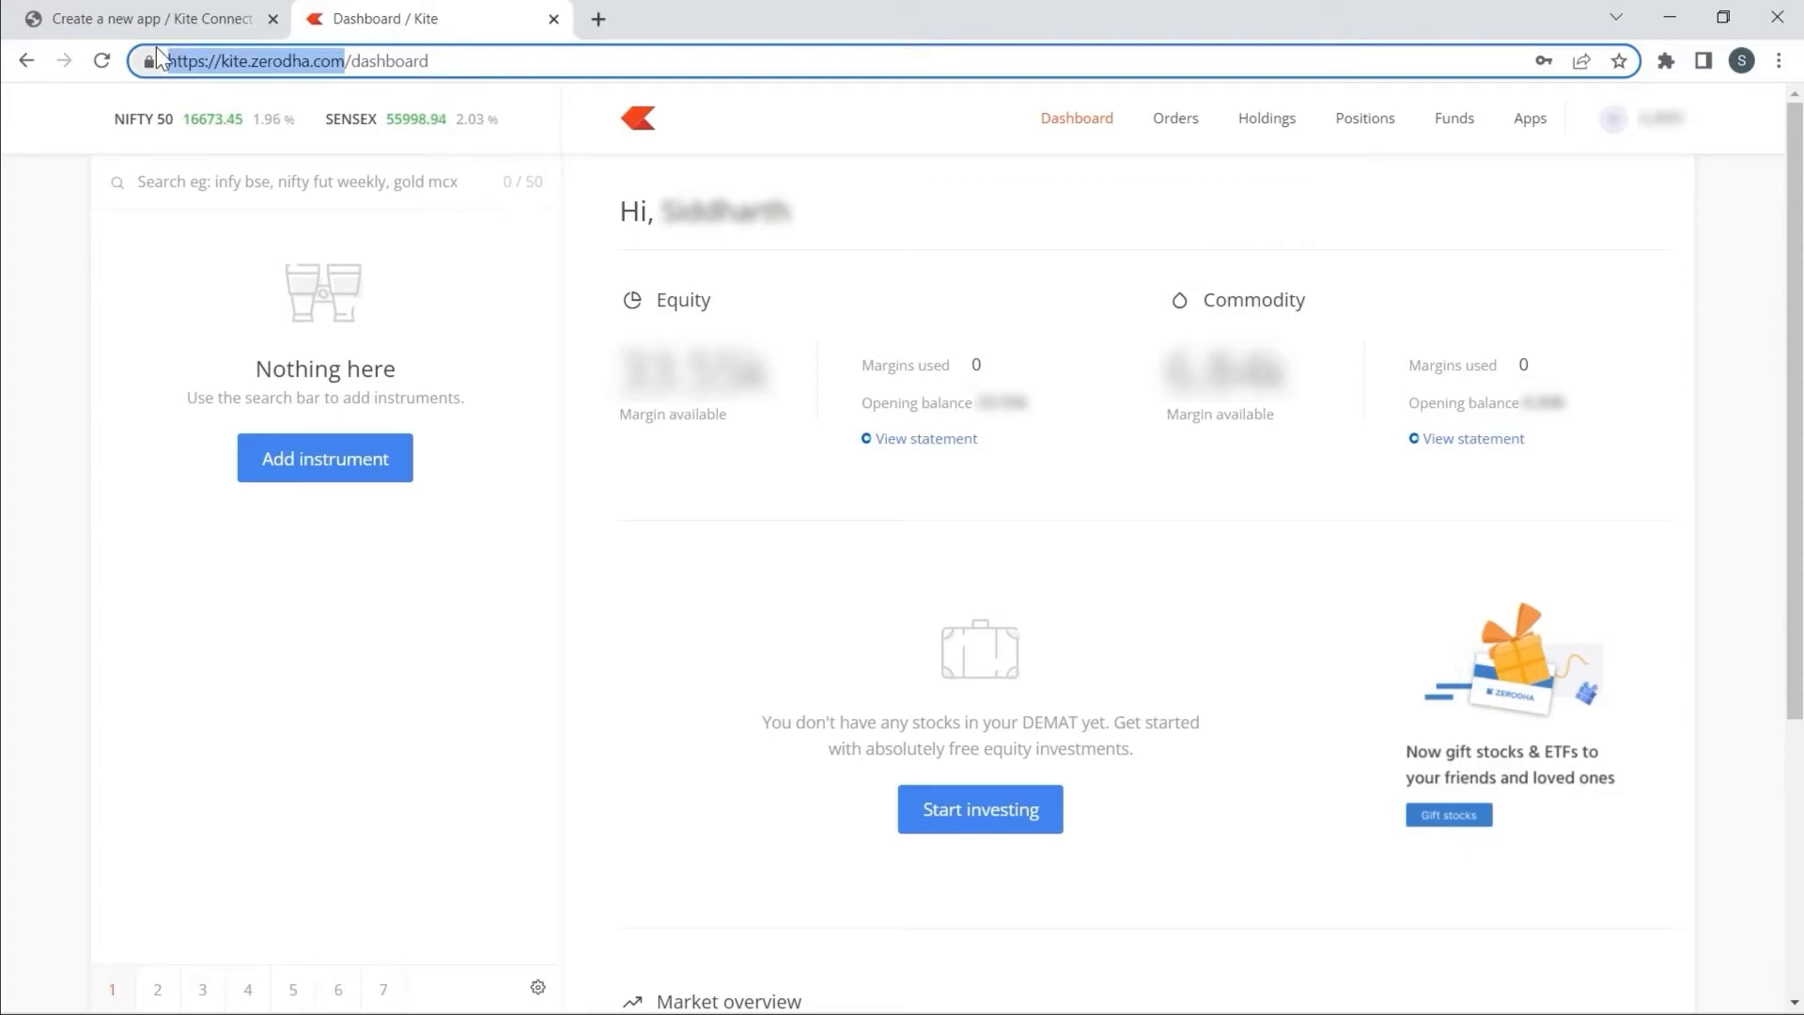
left_click(138, 19)
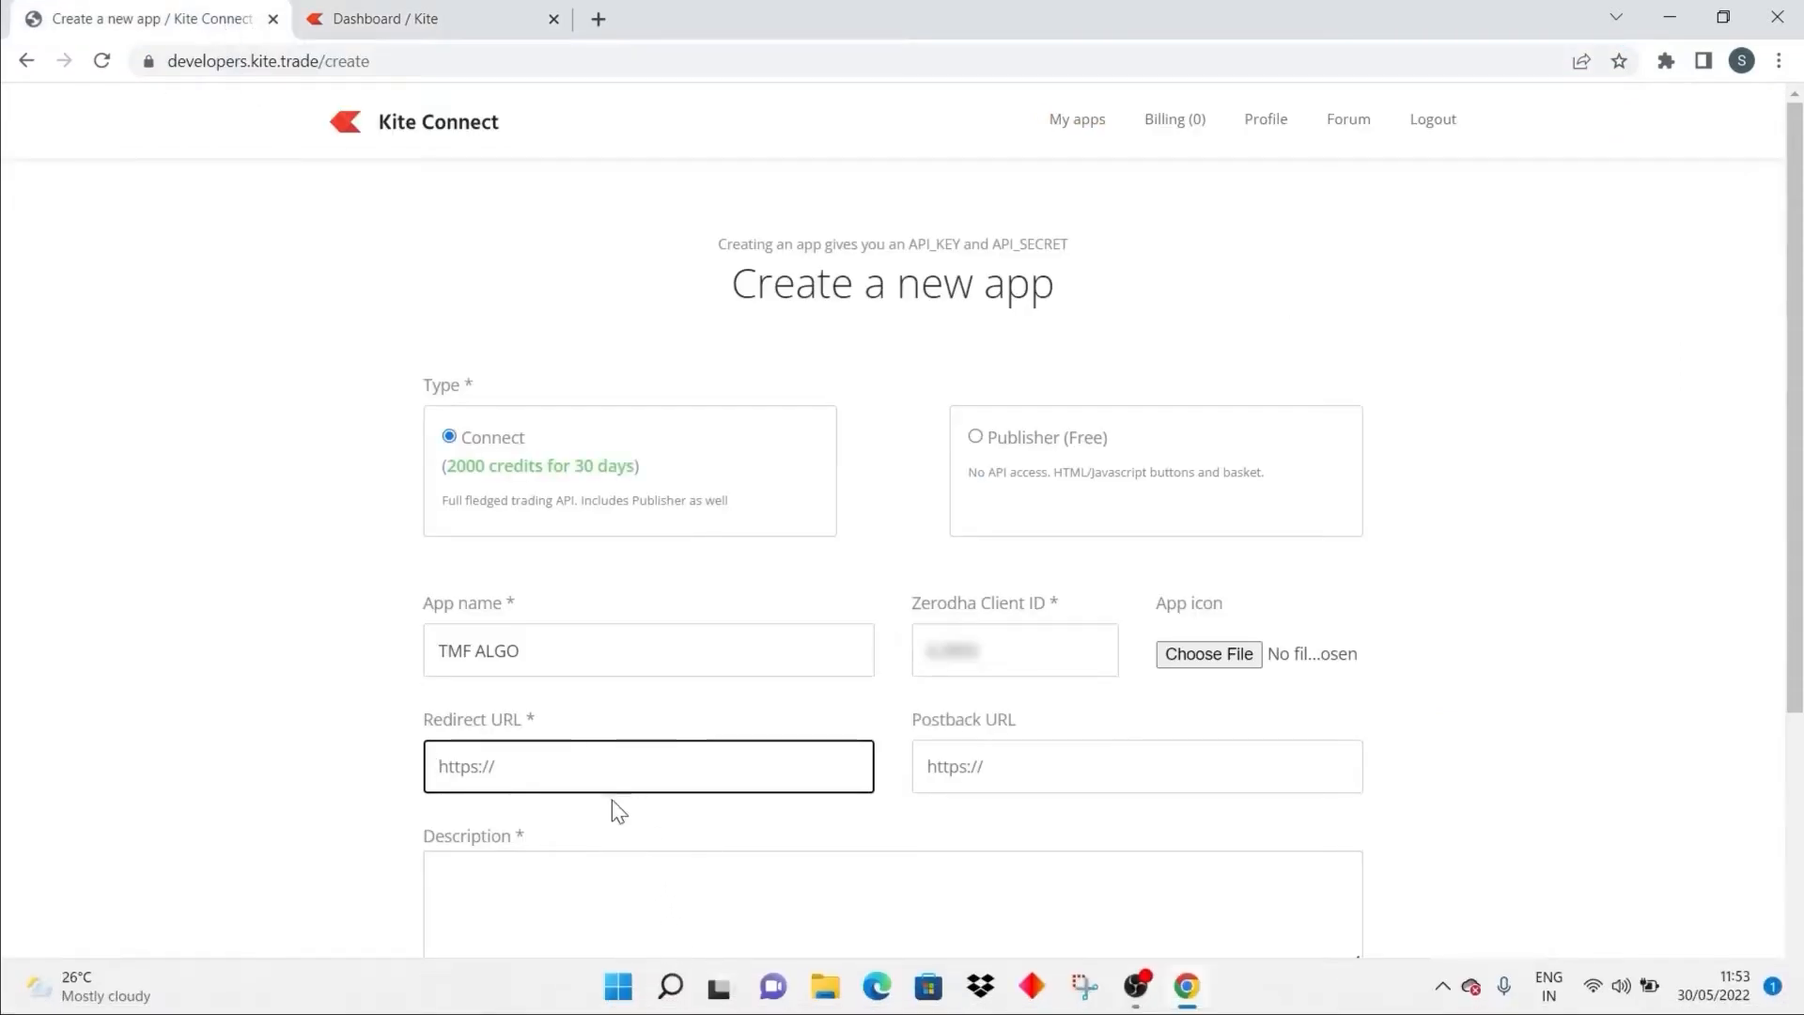
type("https://kite.zerodha.com/")
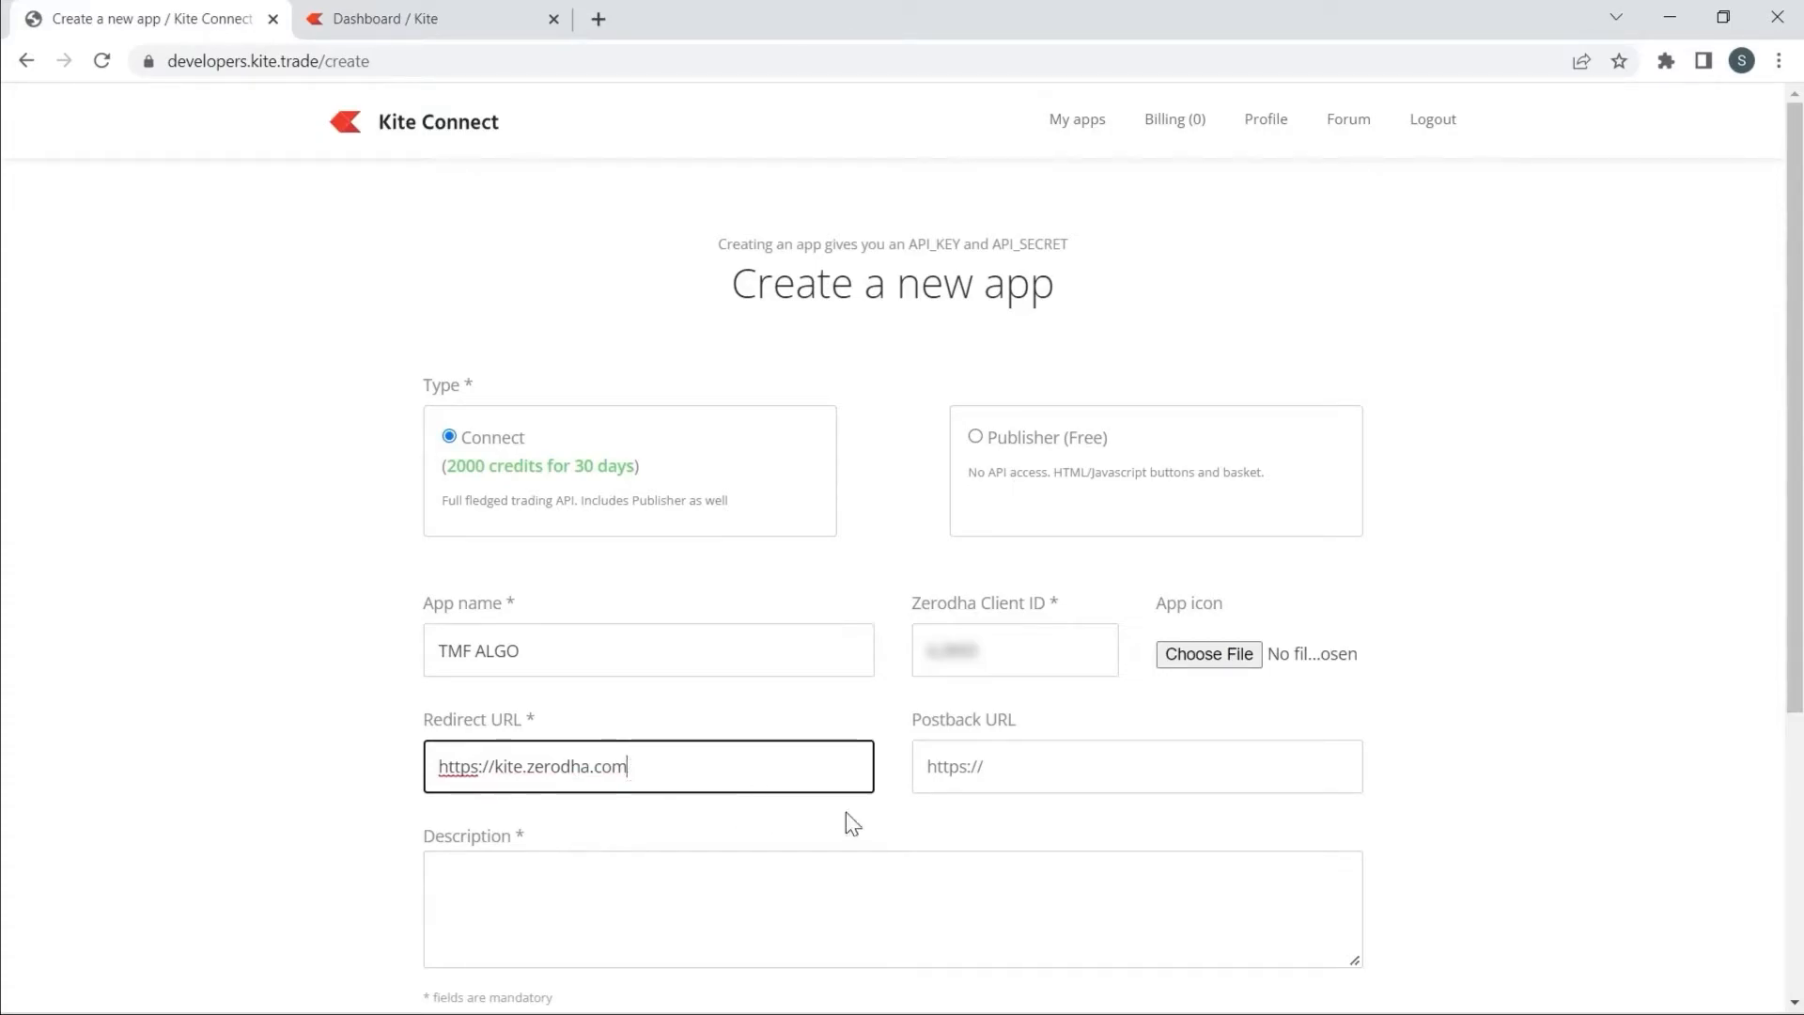
left_click(1136, 765)
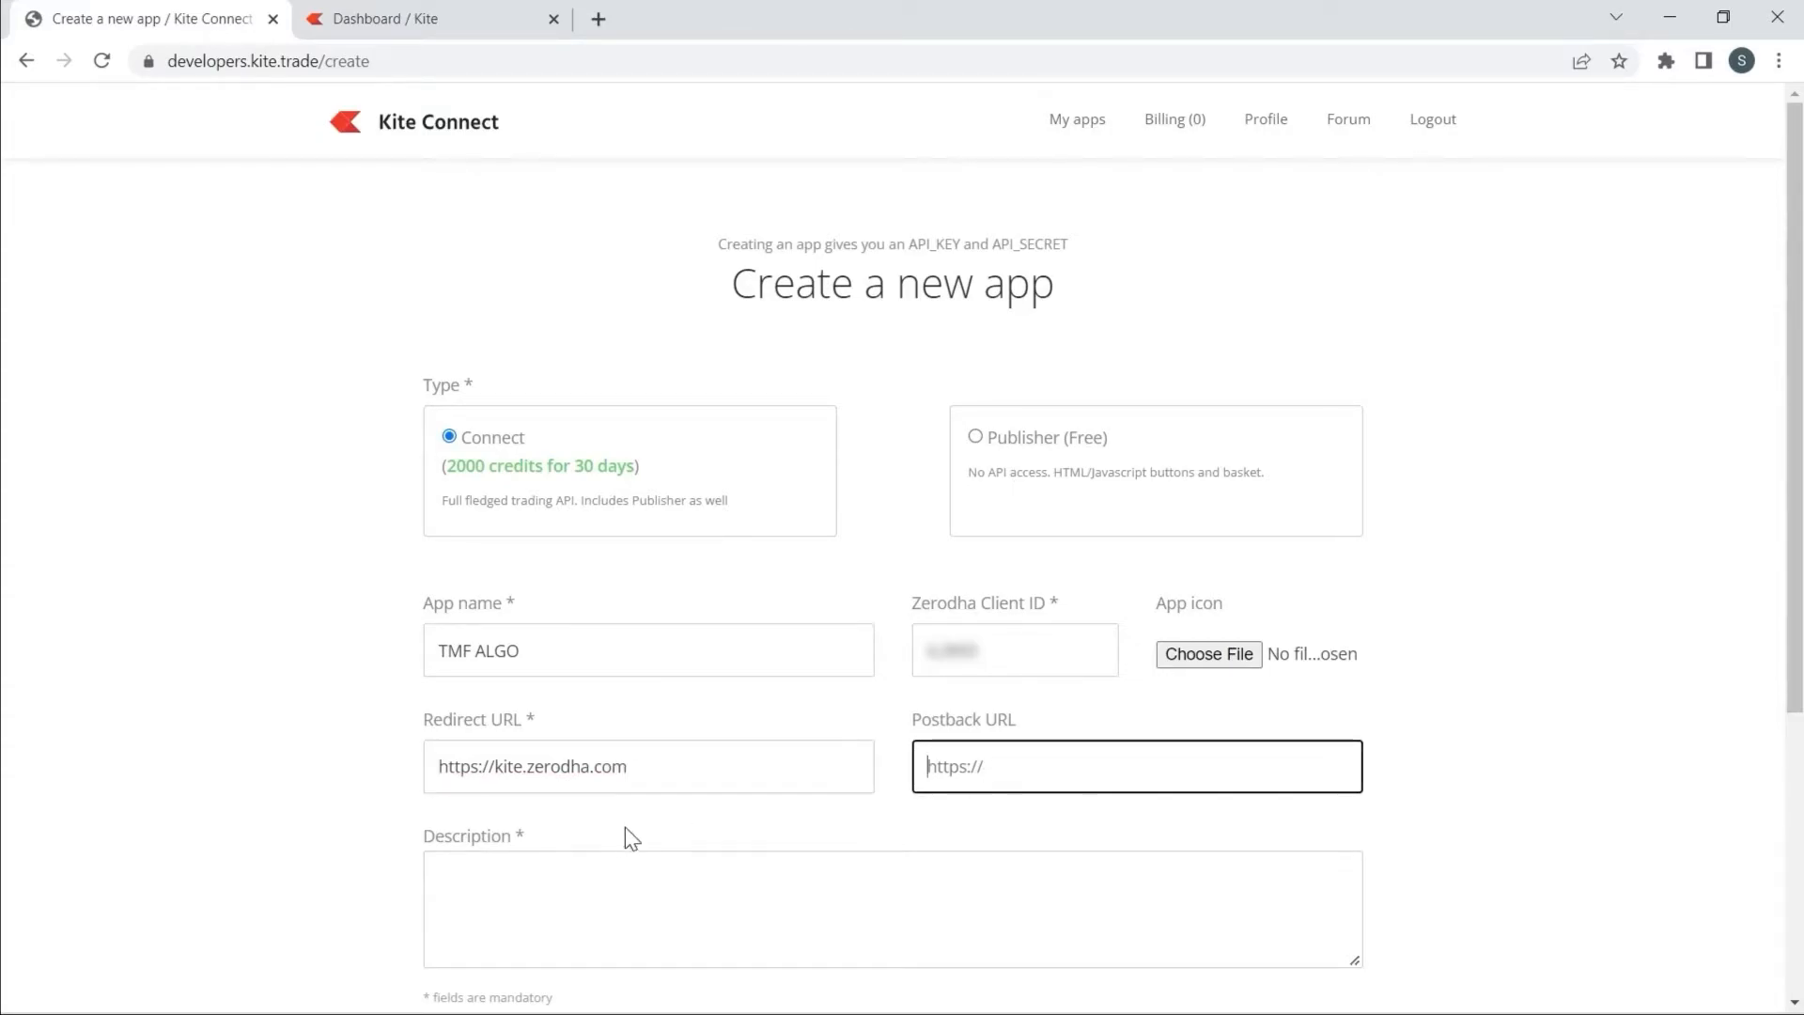
type("https://kite.zerodha.com/")
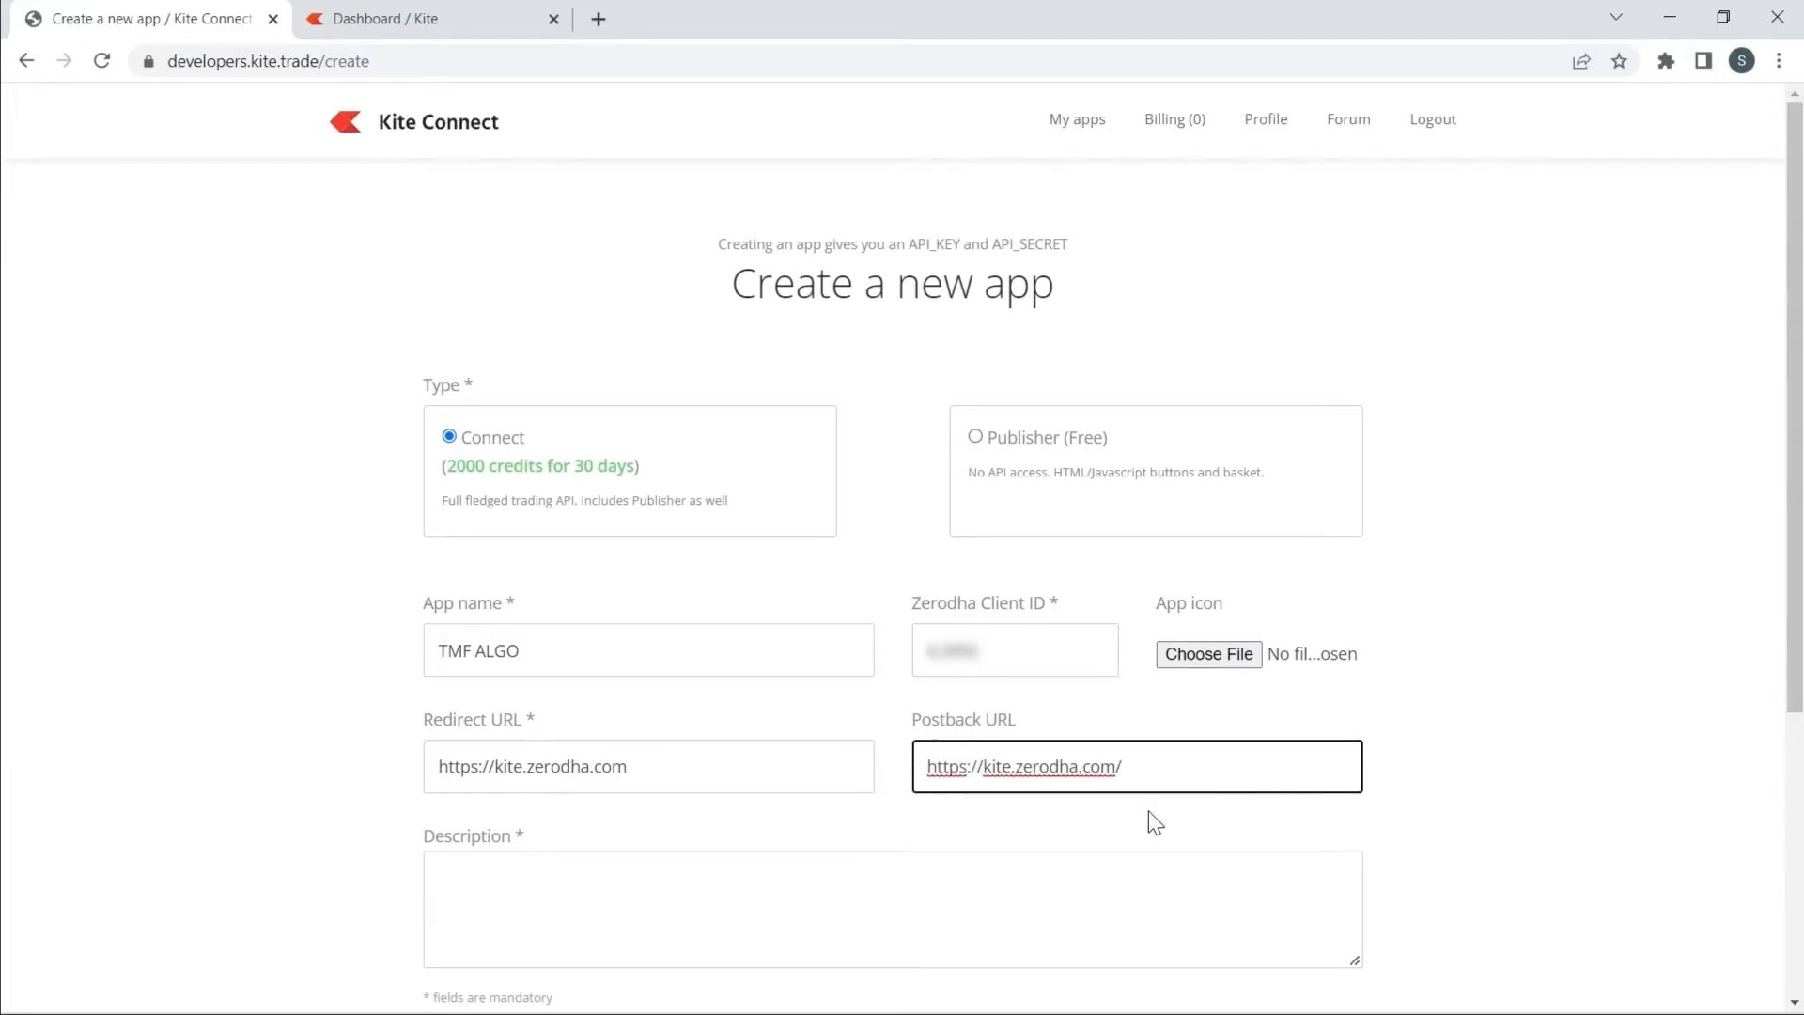
Enter 'I AM TRADER' as the app description
scroll("down", 3)
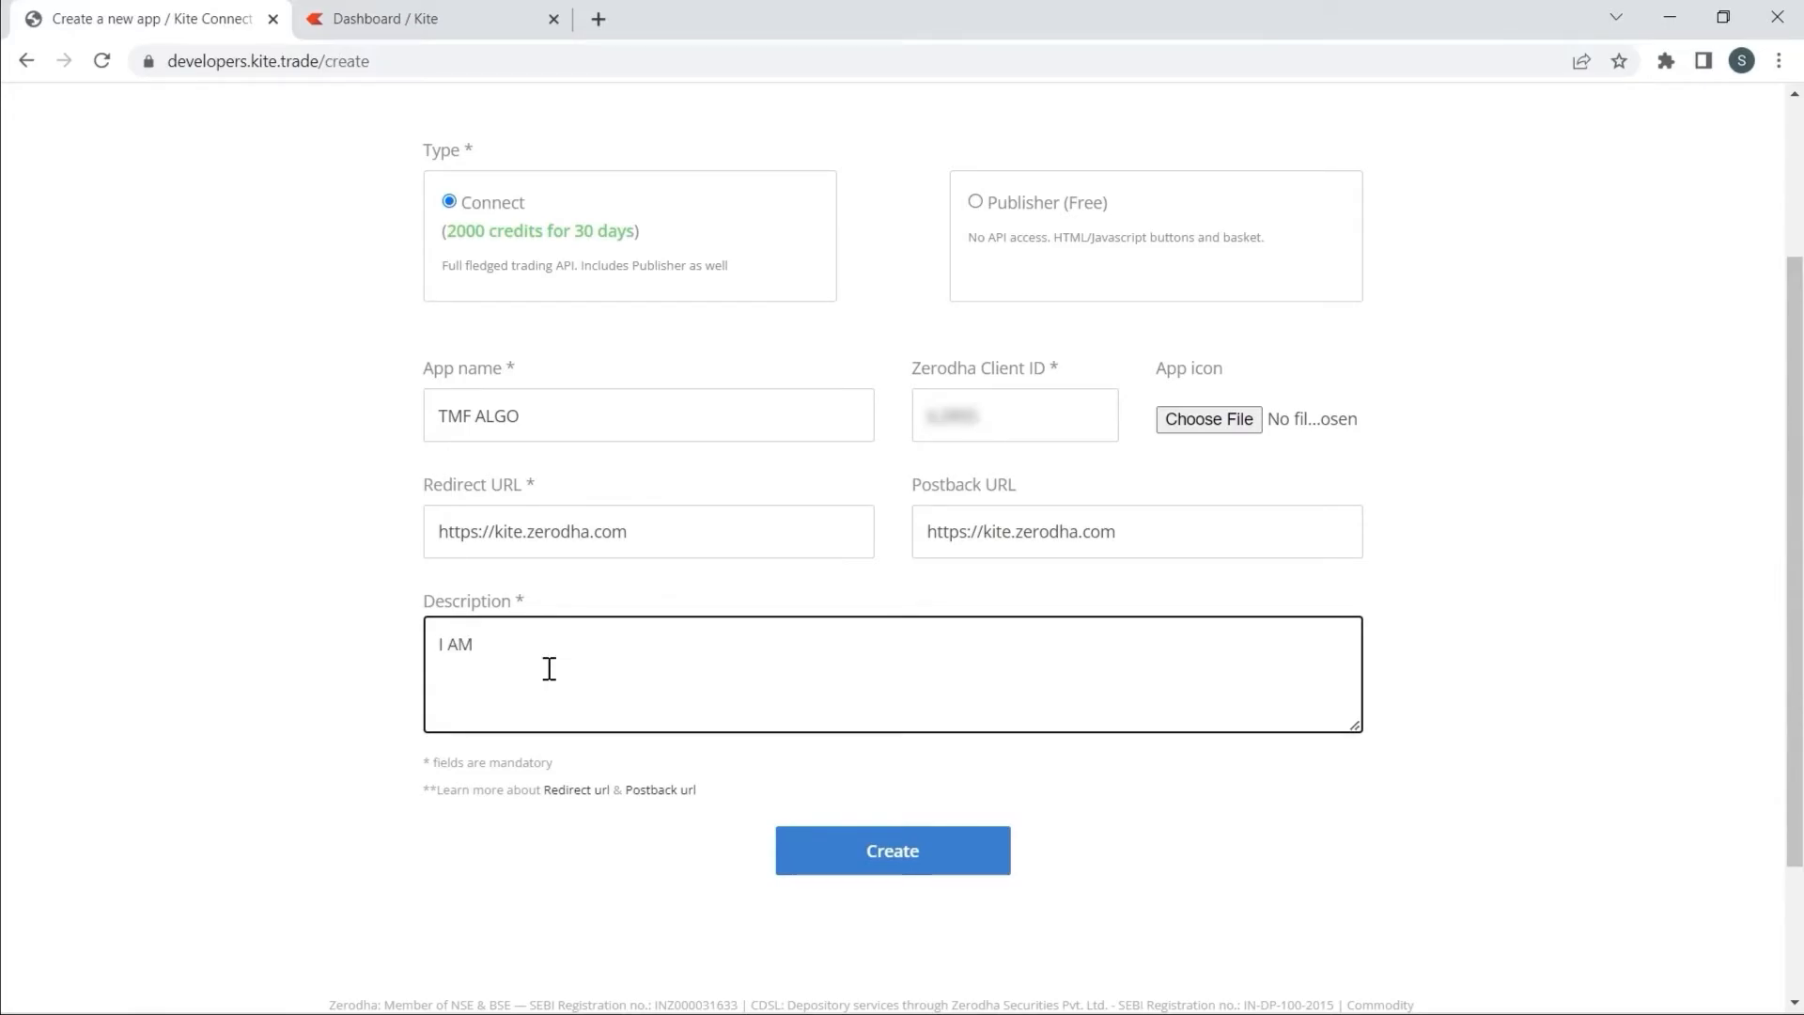
type("TRADE")
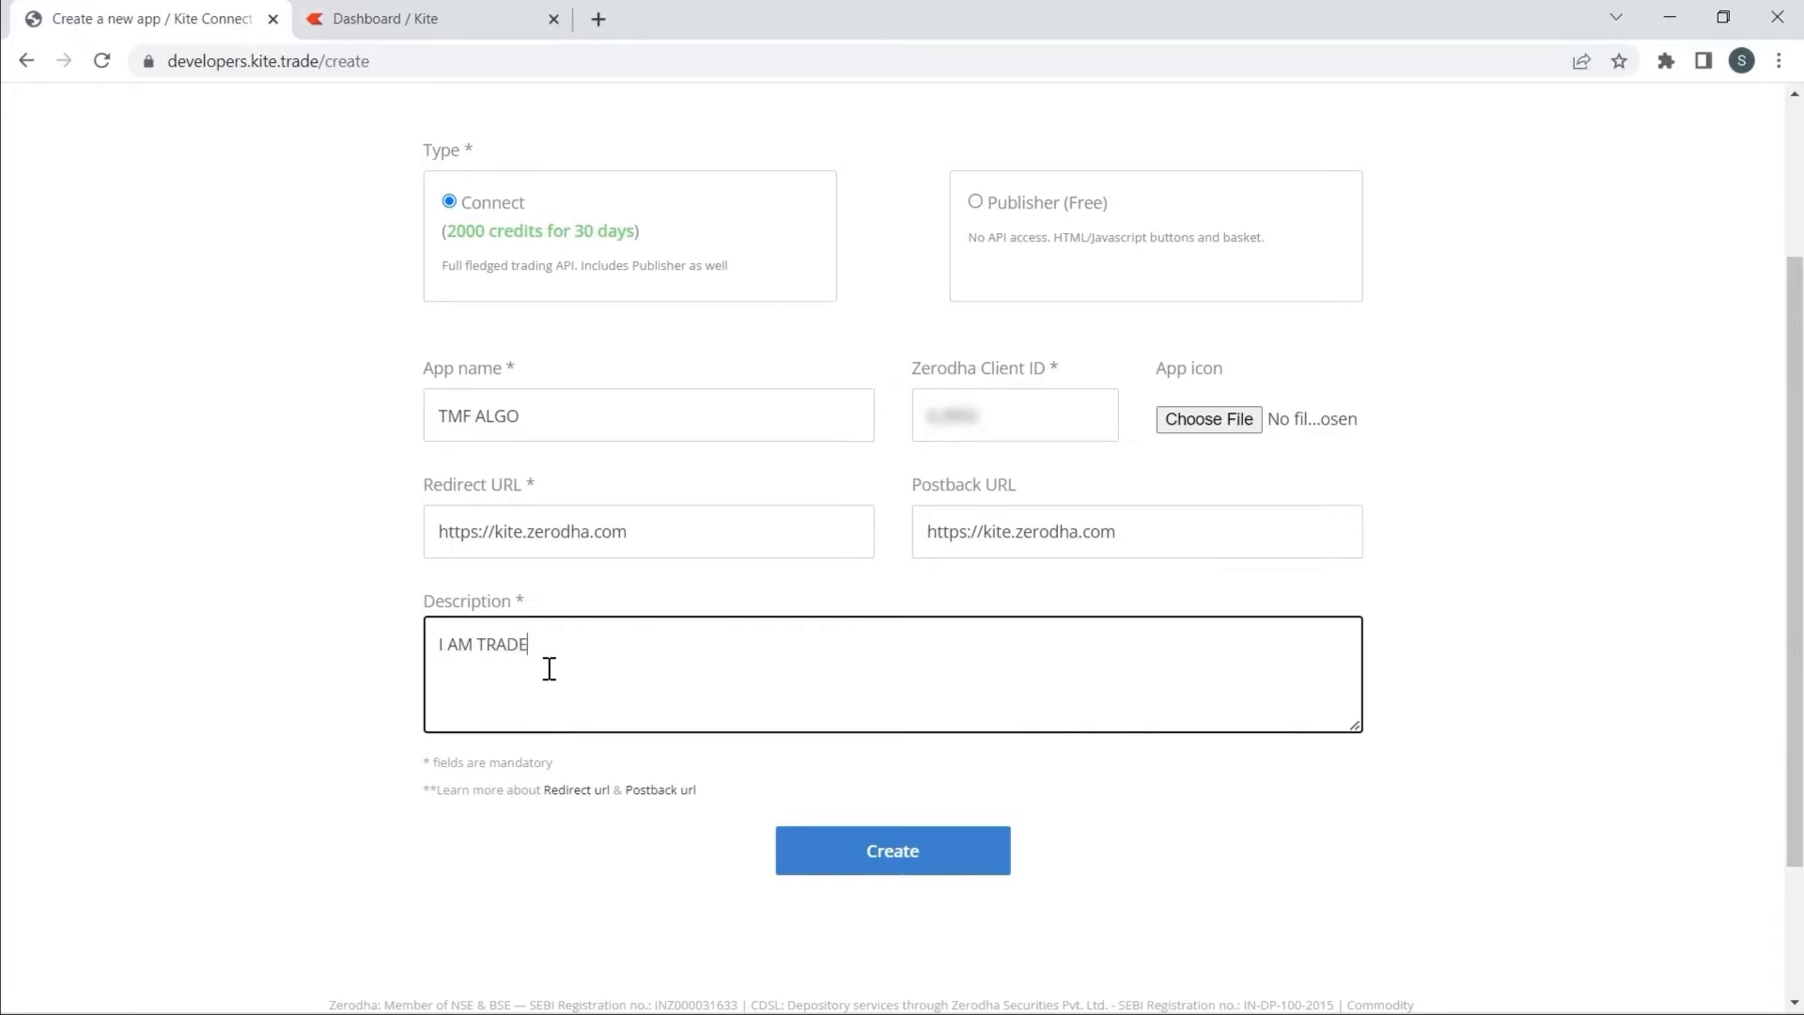
type("R")
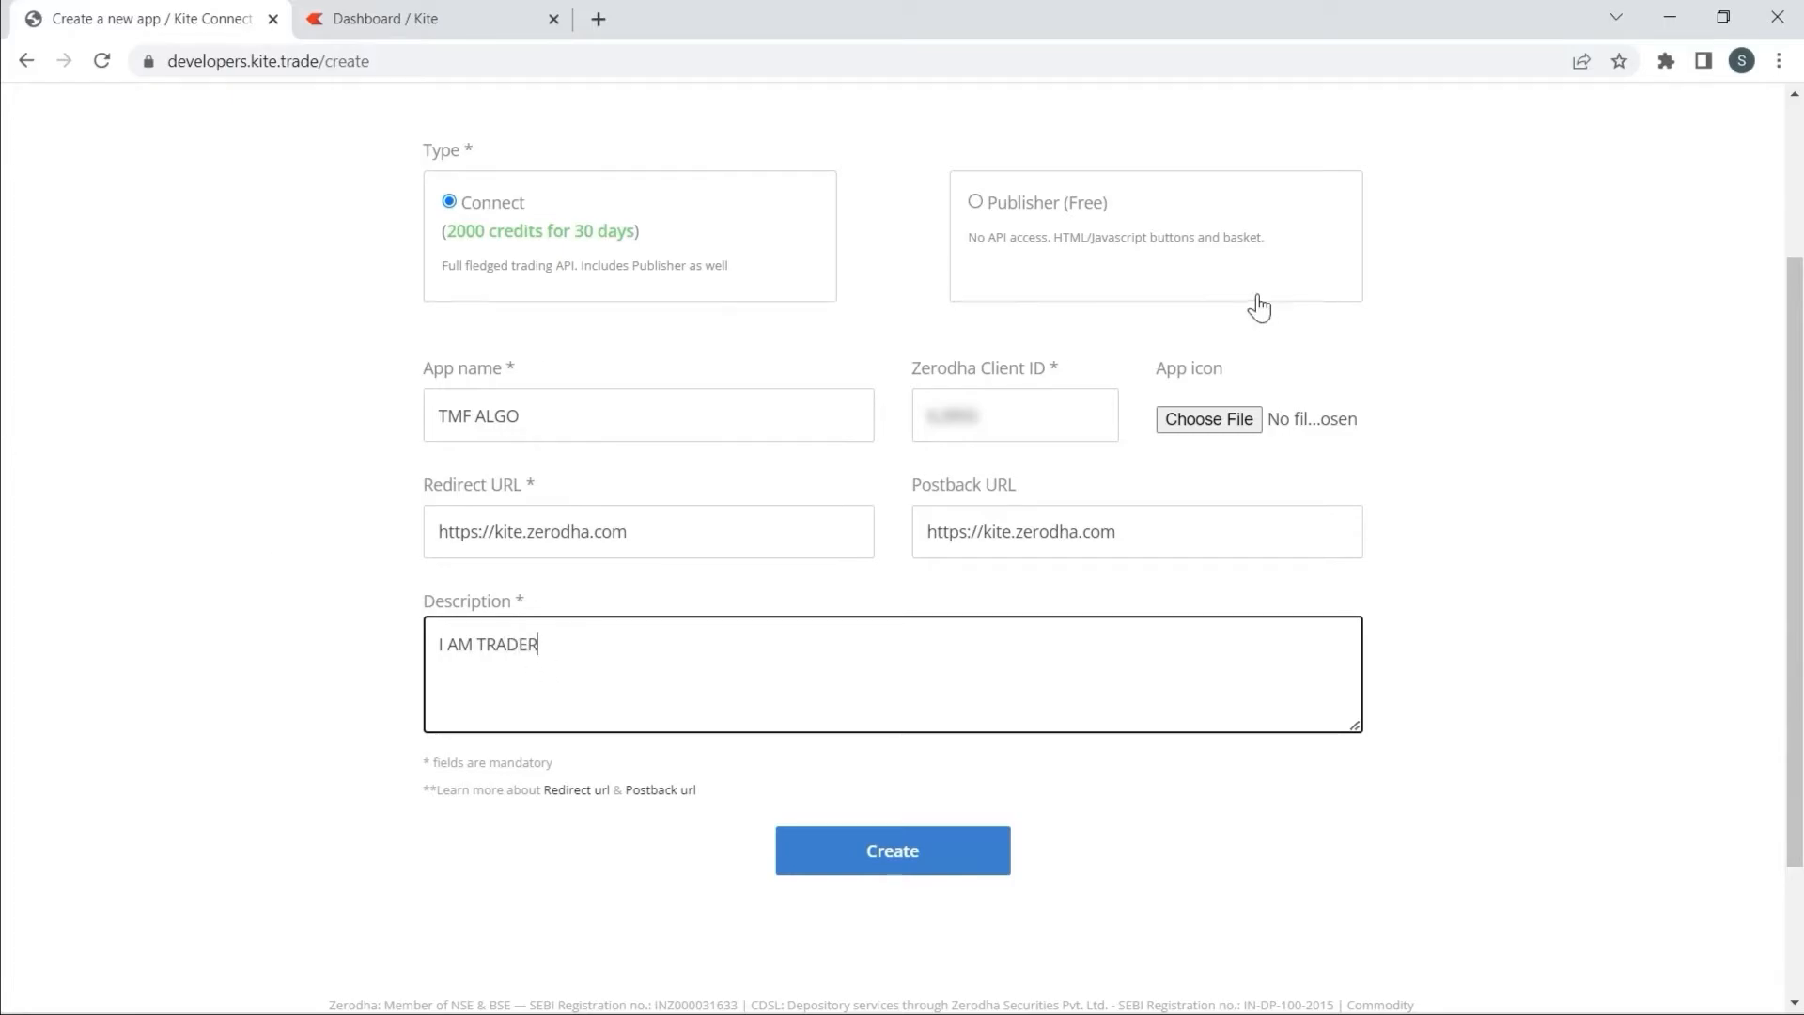
scroll("down", 3)
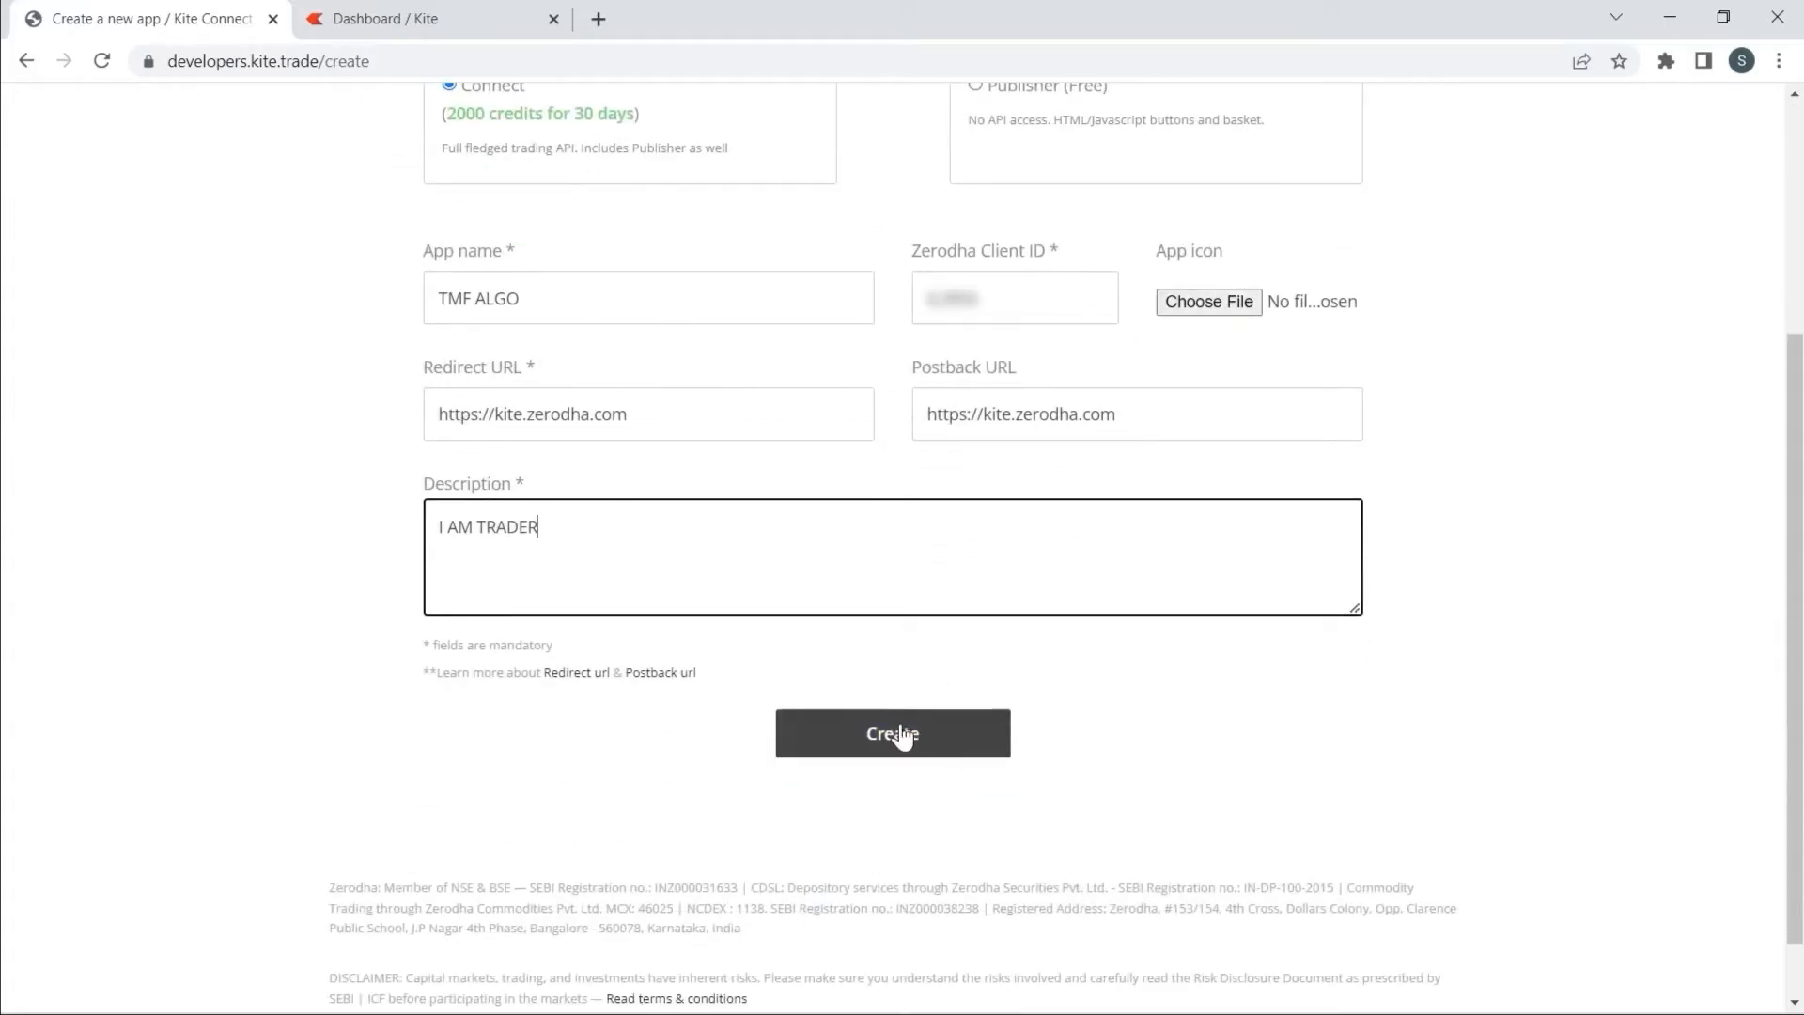
Create the app, confirming the 2000-credit charge by typing 'I UNDERSTAND'
left_click(891, 732)
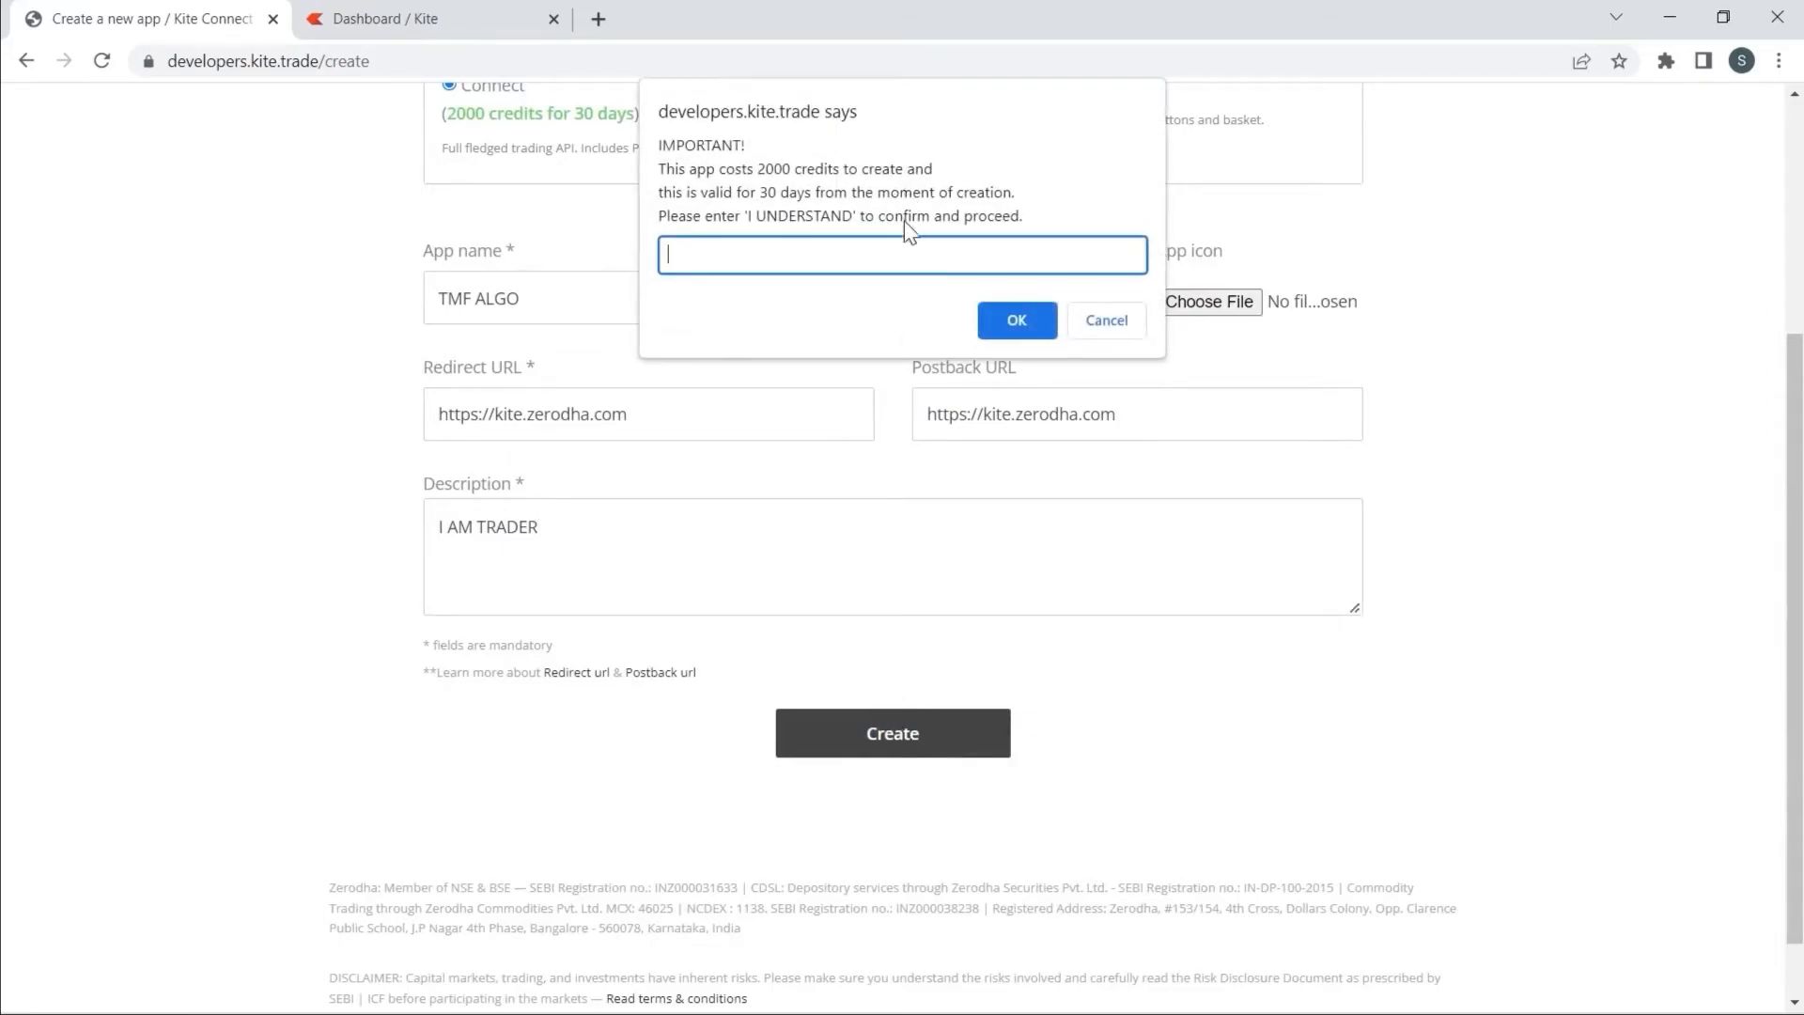
type("I UND")
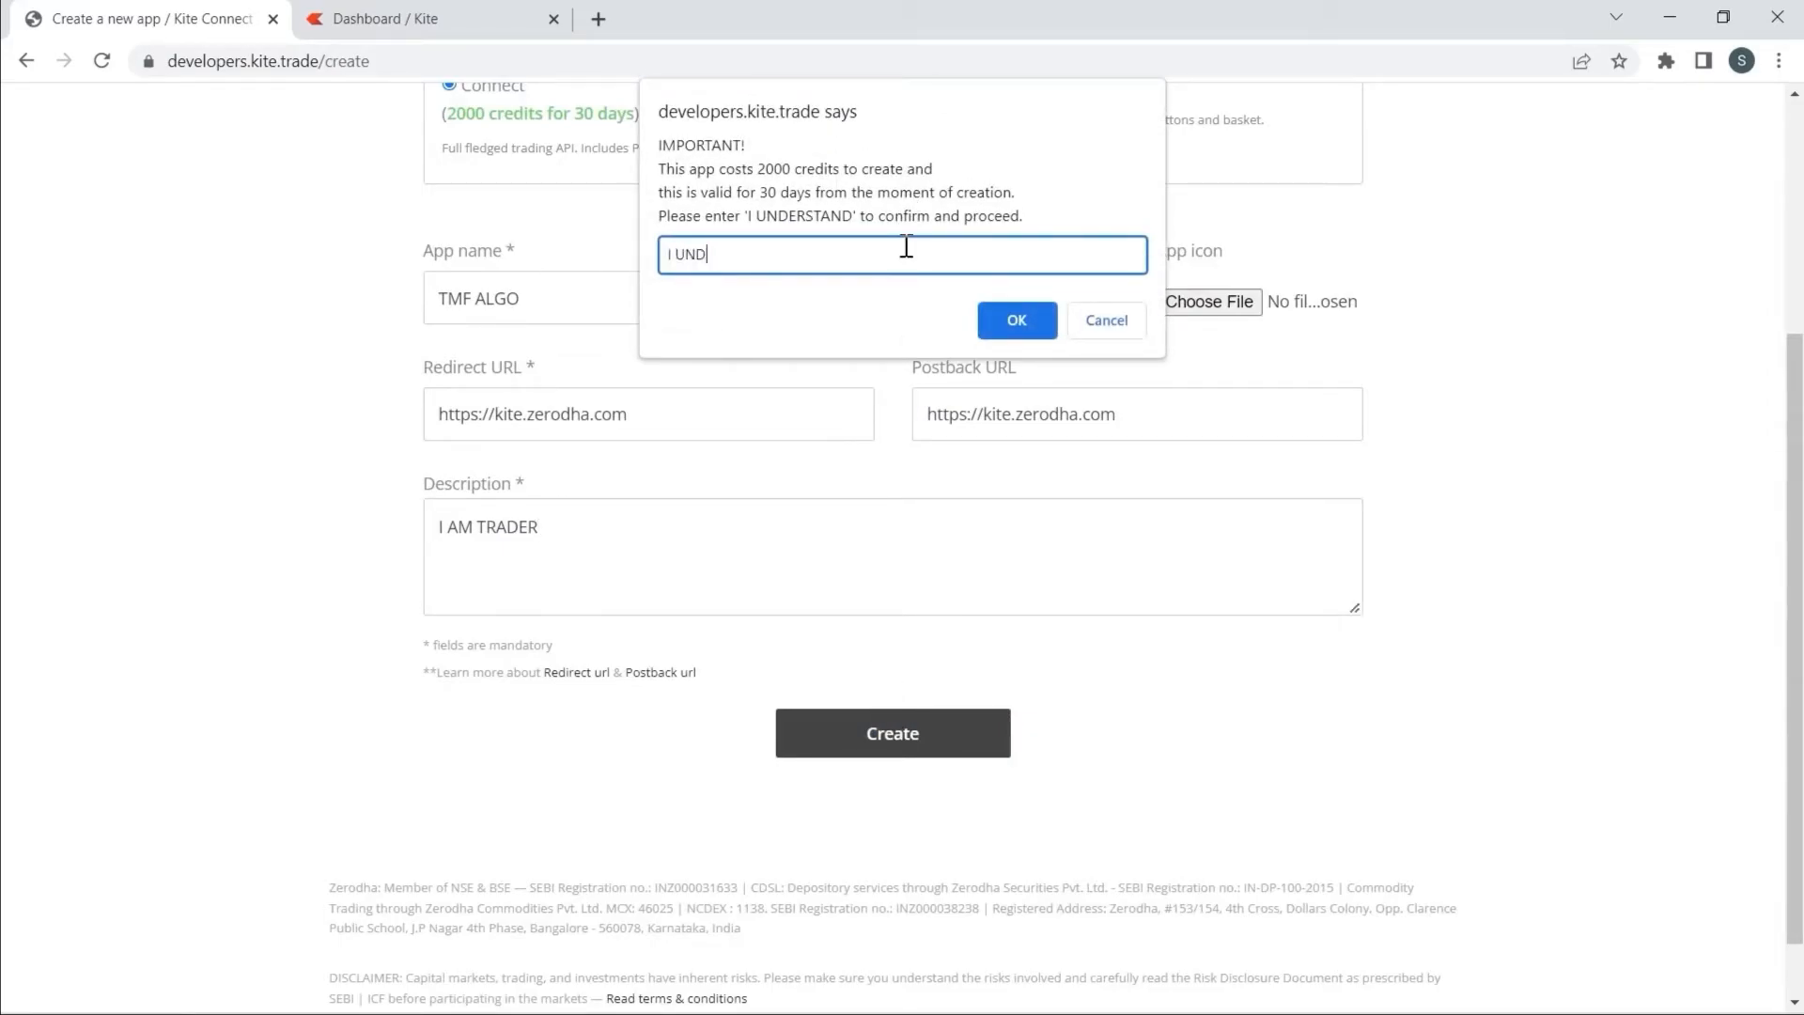
type("ERSTA")
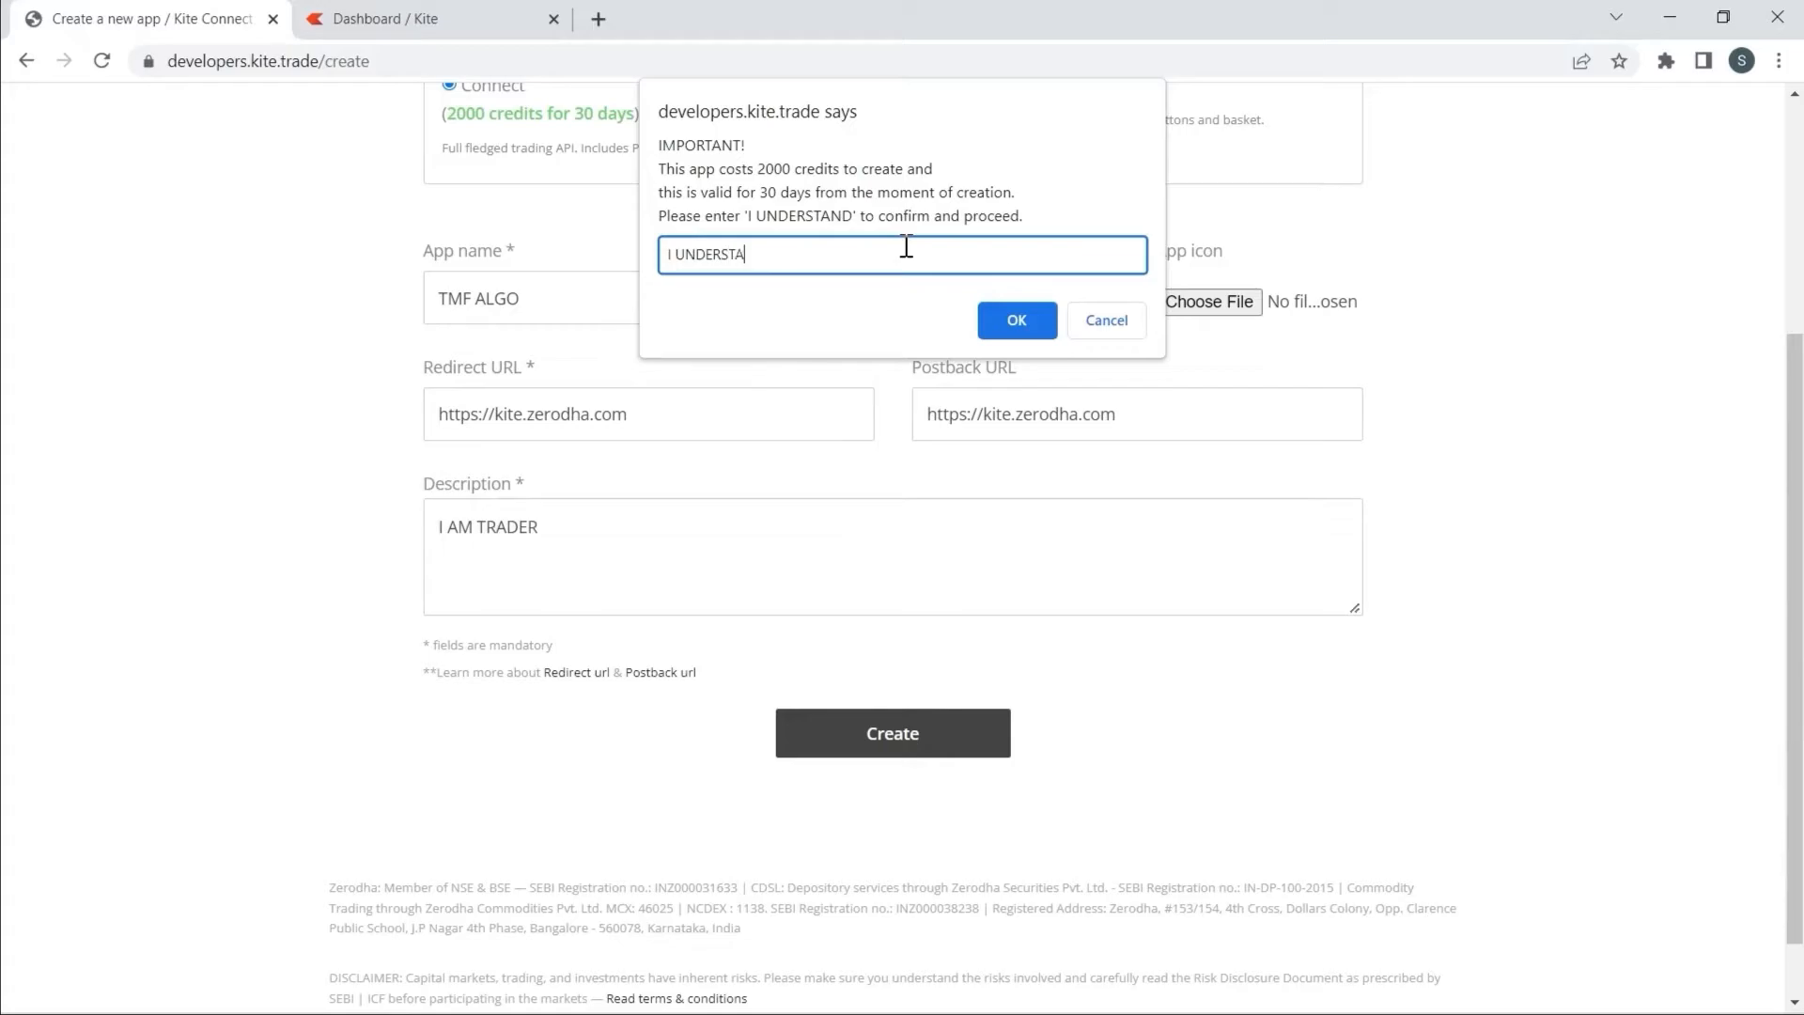
type("ND")
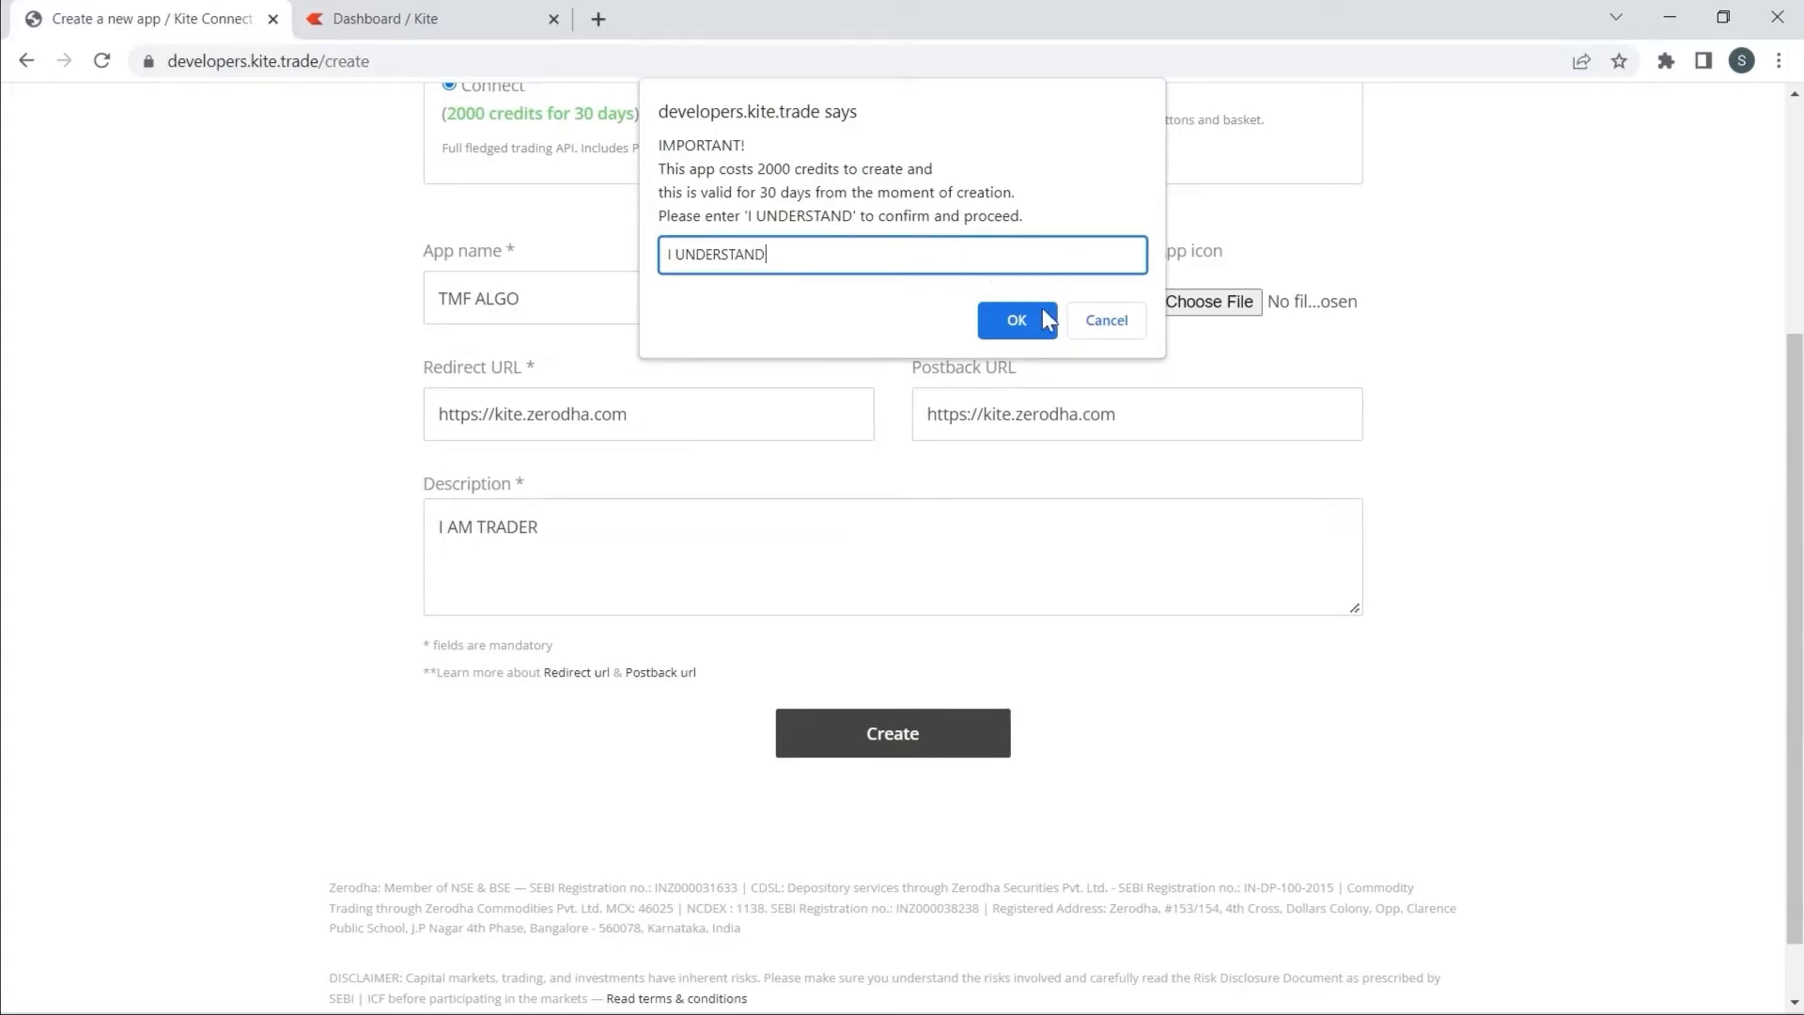
left_click(1014, 320)
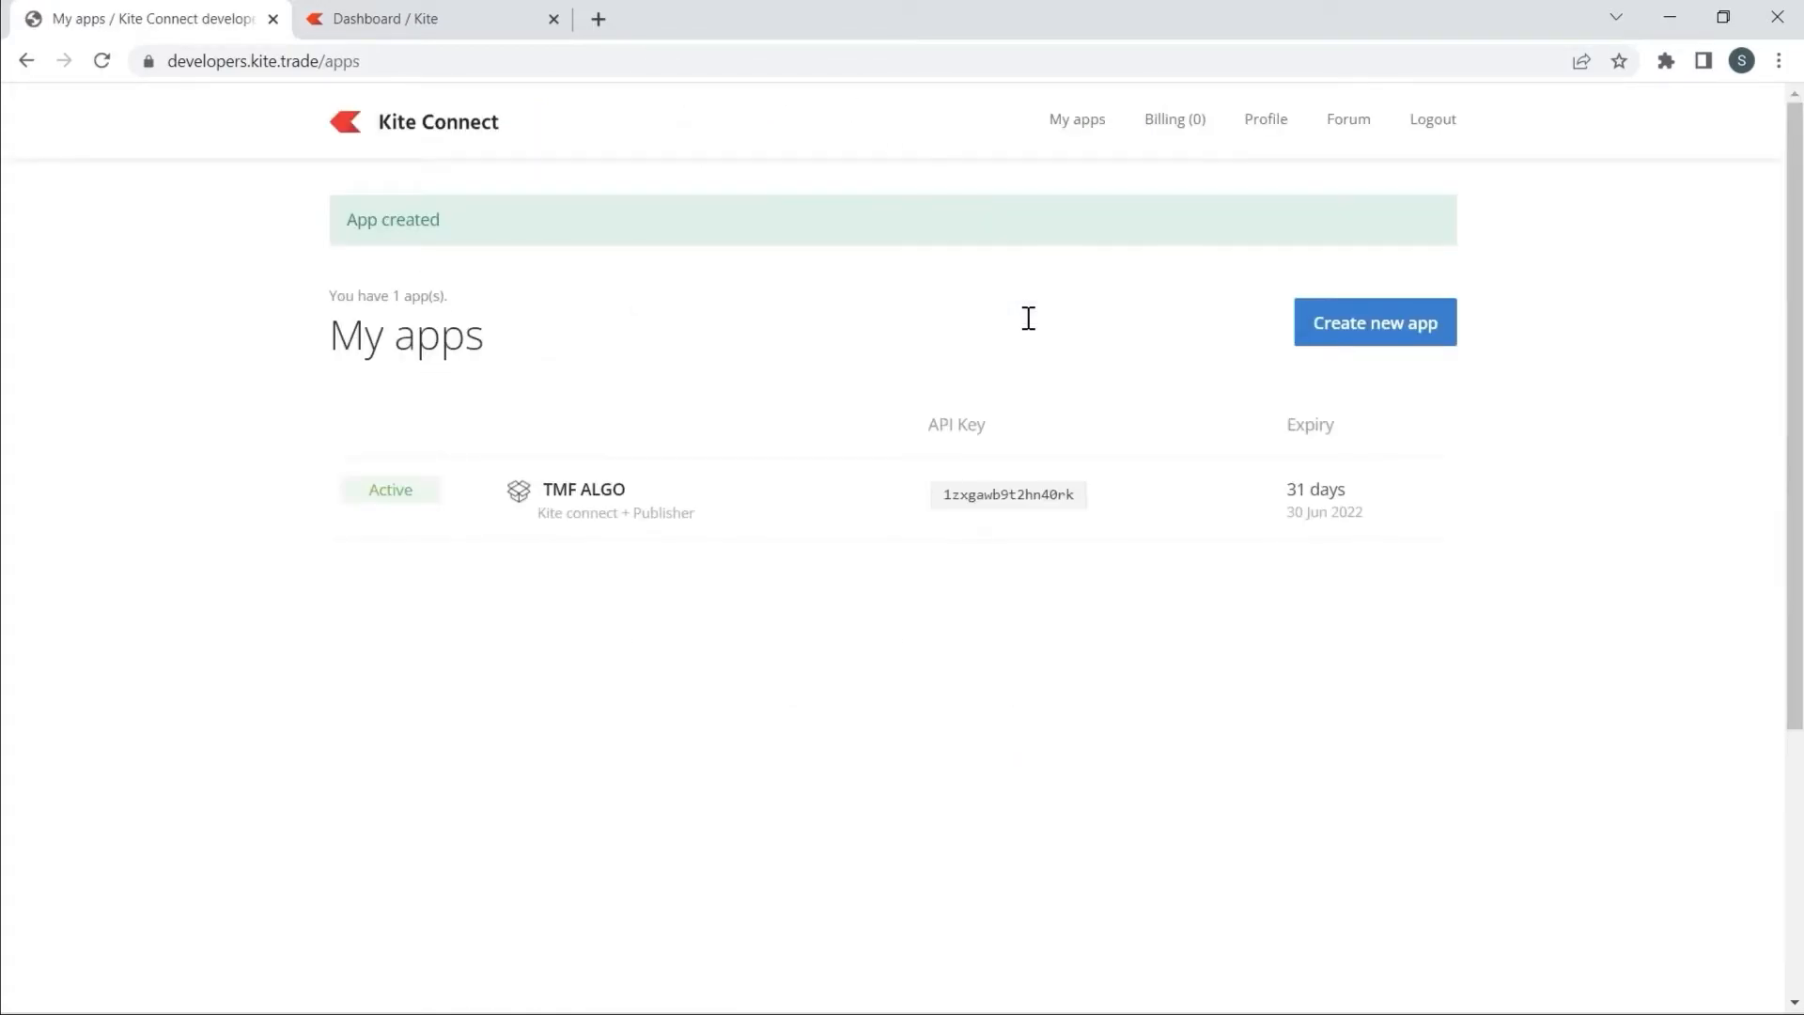
mouse_move(1009, 446)
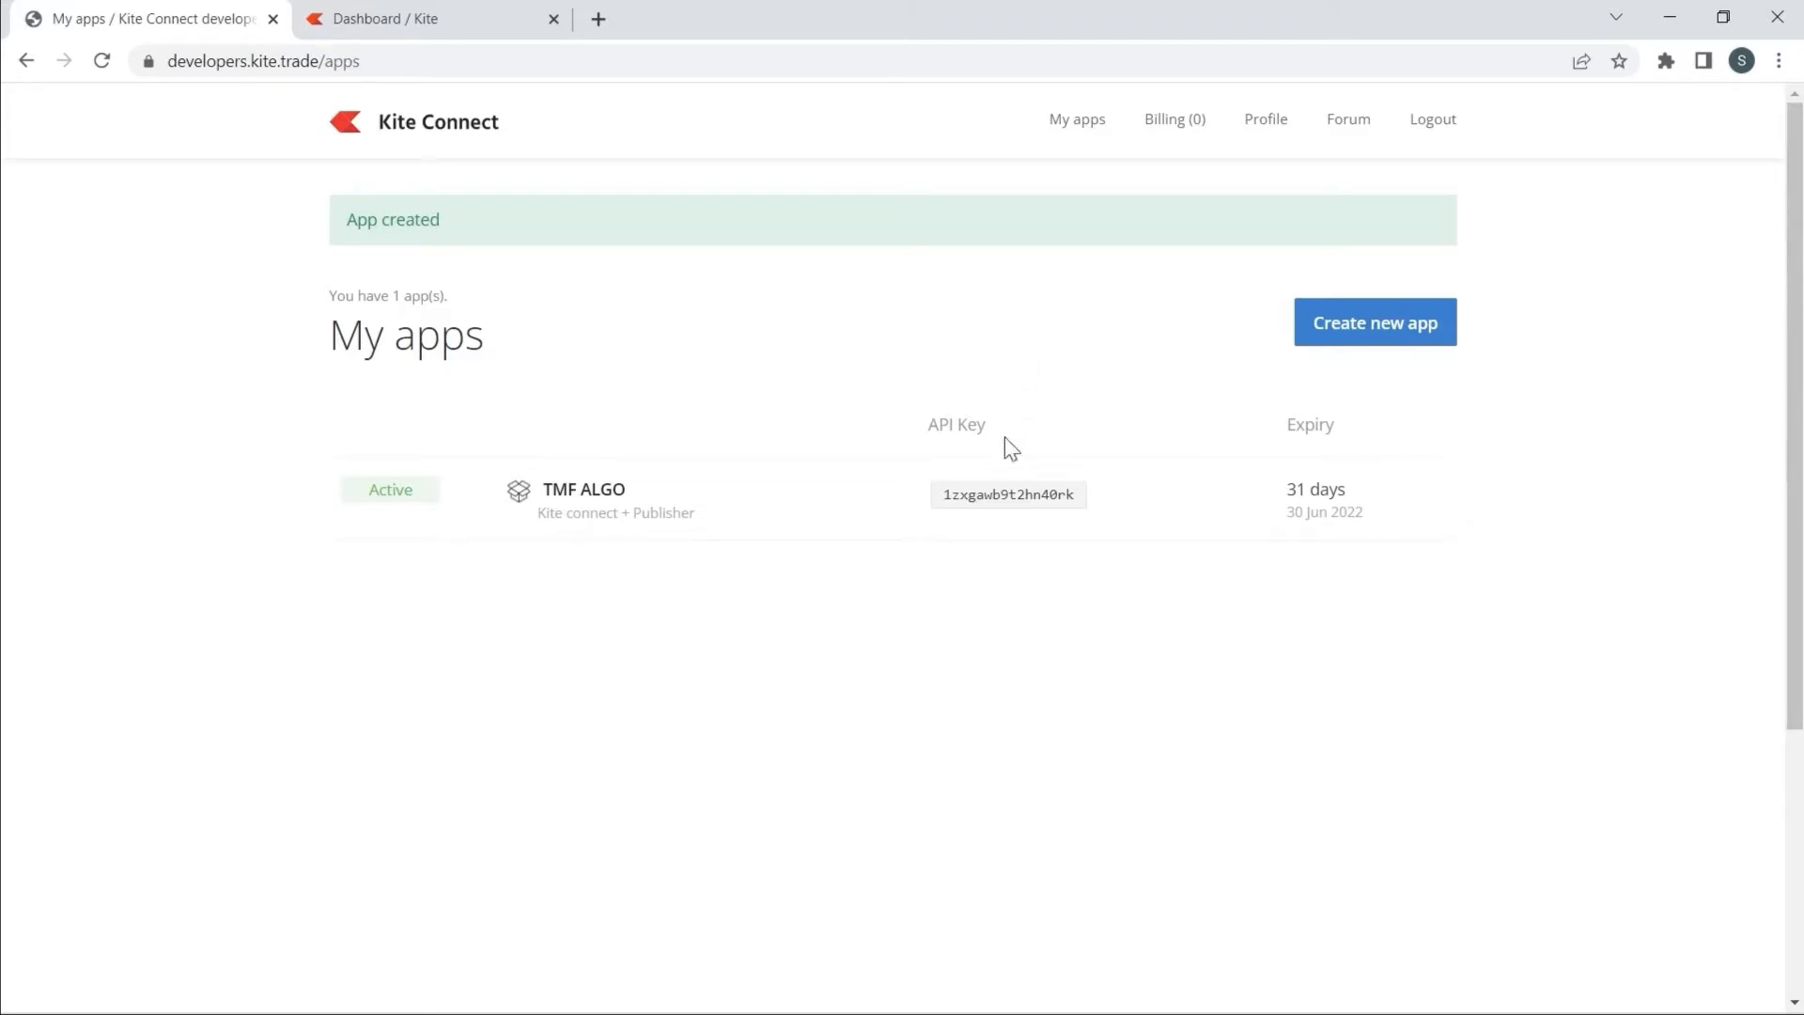
mouse_move(963, 507)
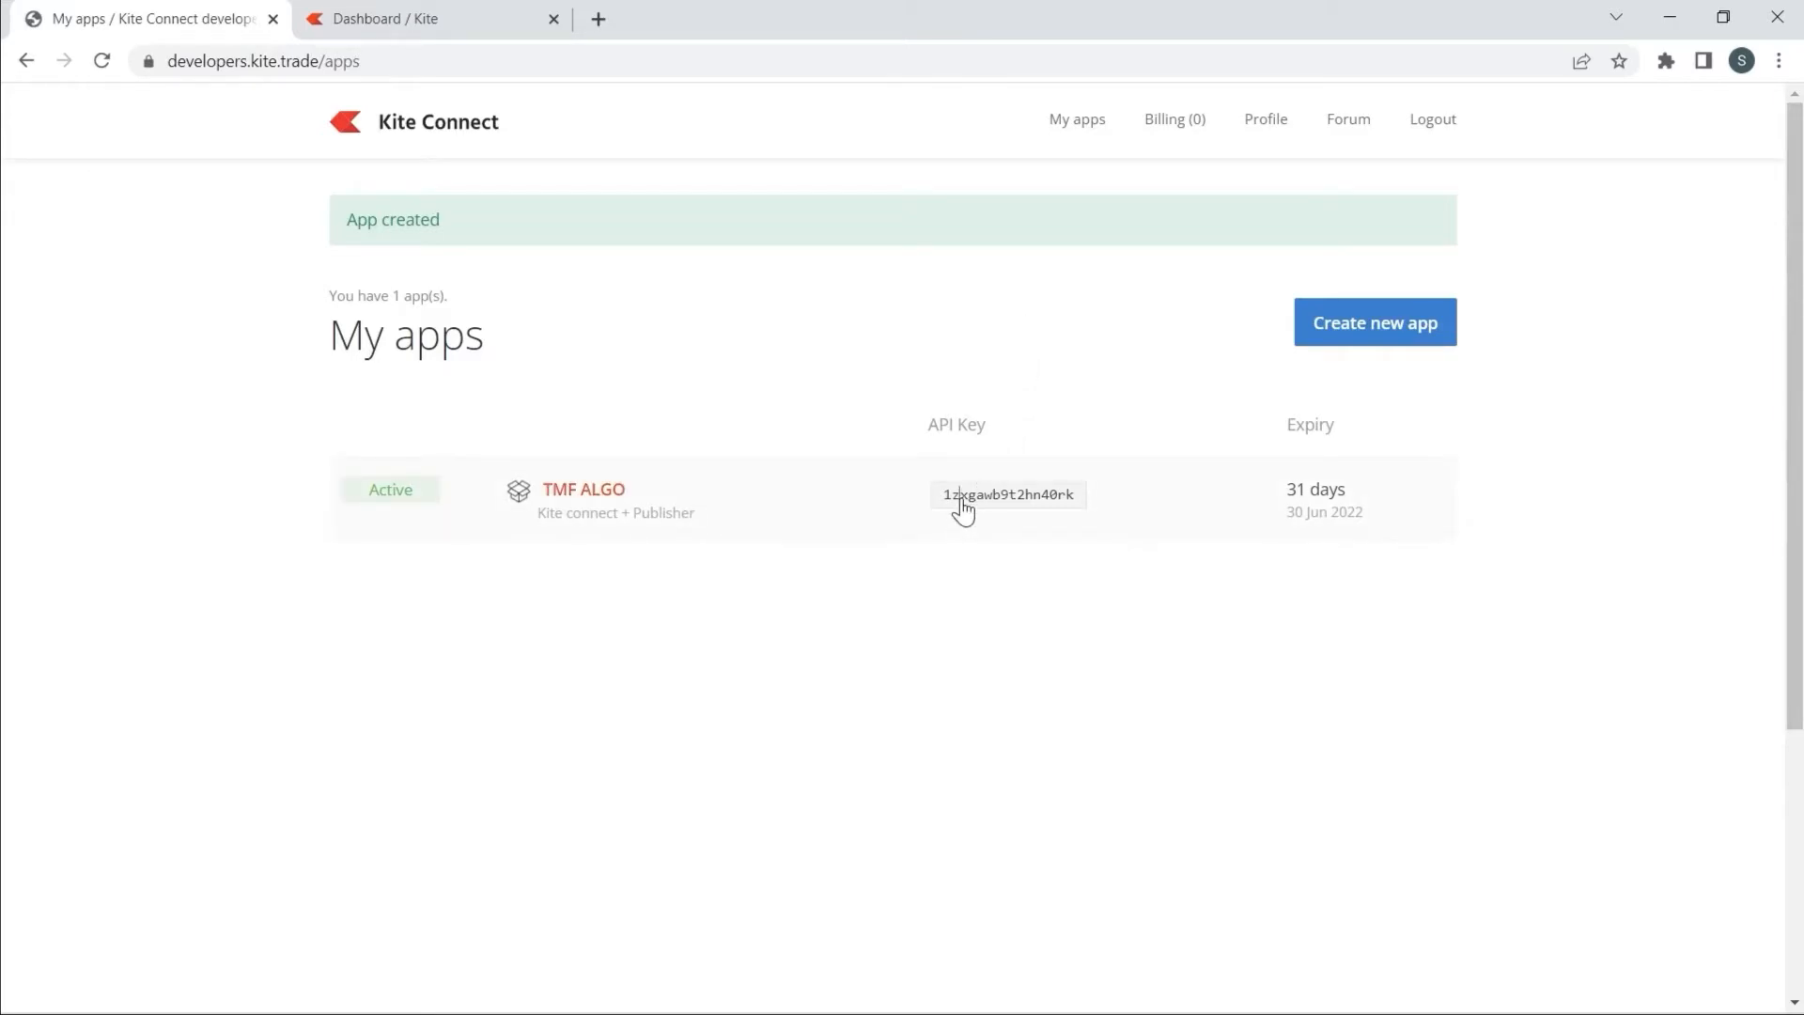
Copy the TMF ALGO app's API key and place it after 'API KEY:-' in API Details
left_click(583, 489)
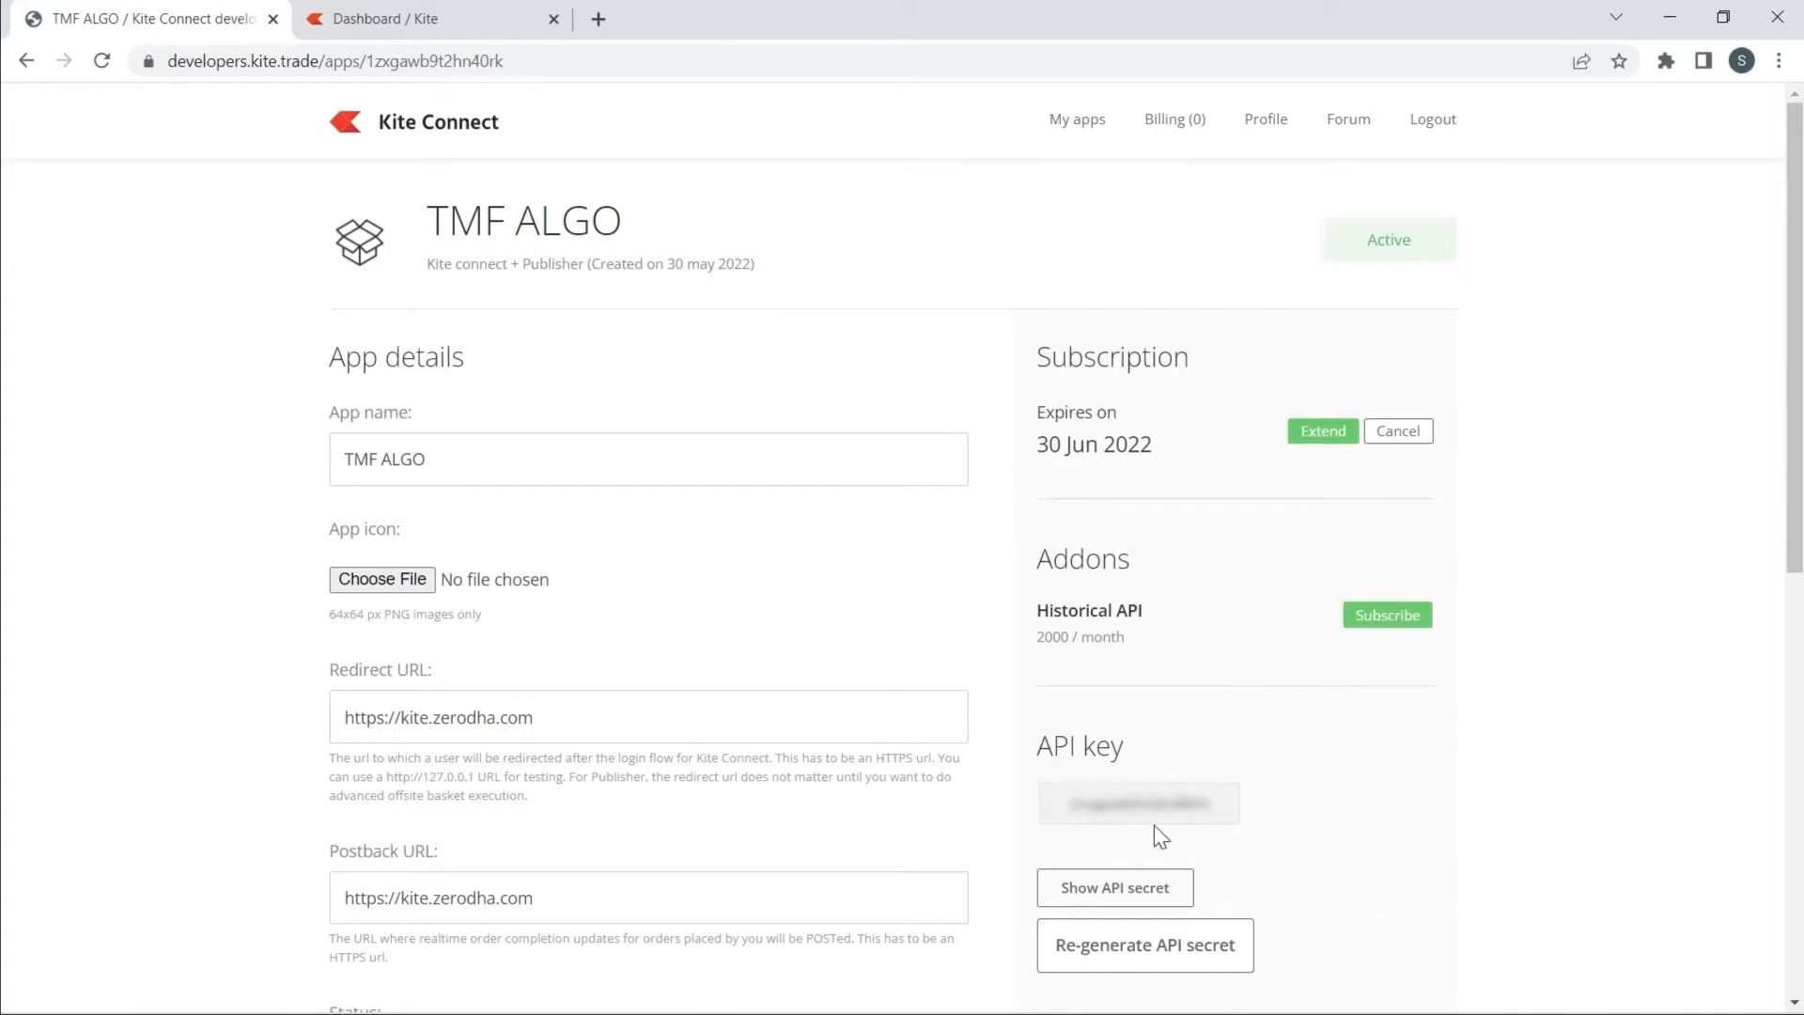
double_click(1137, 801)
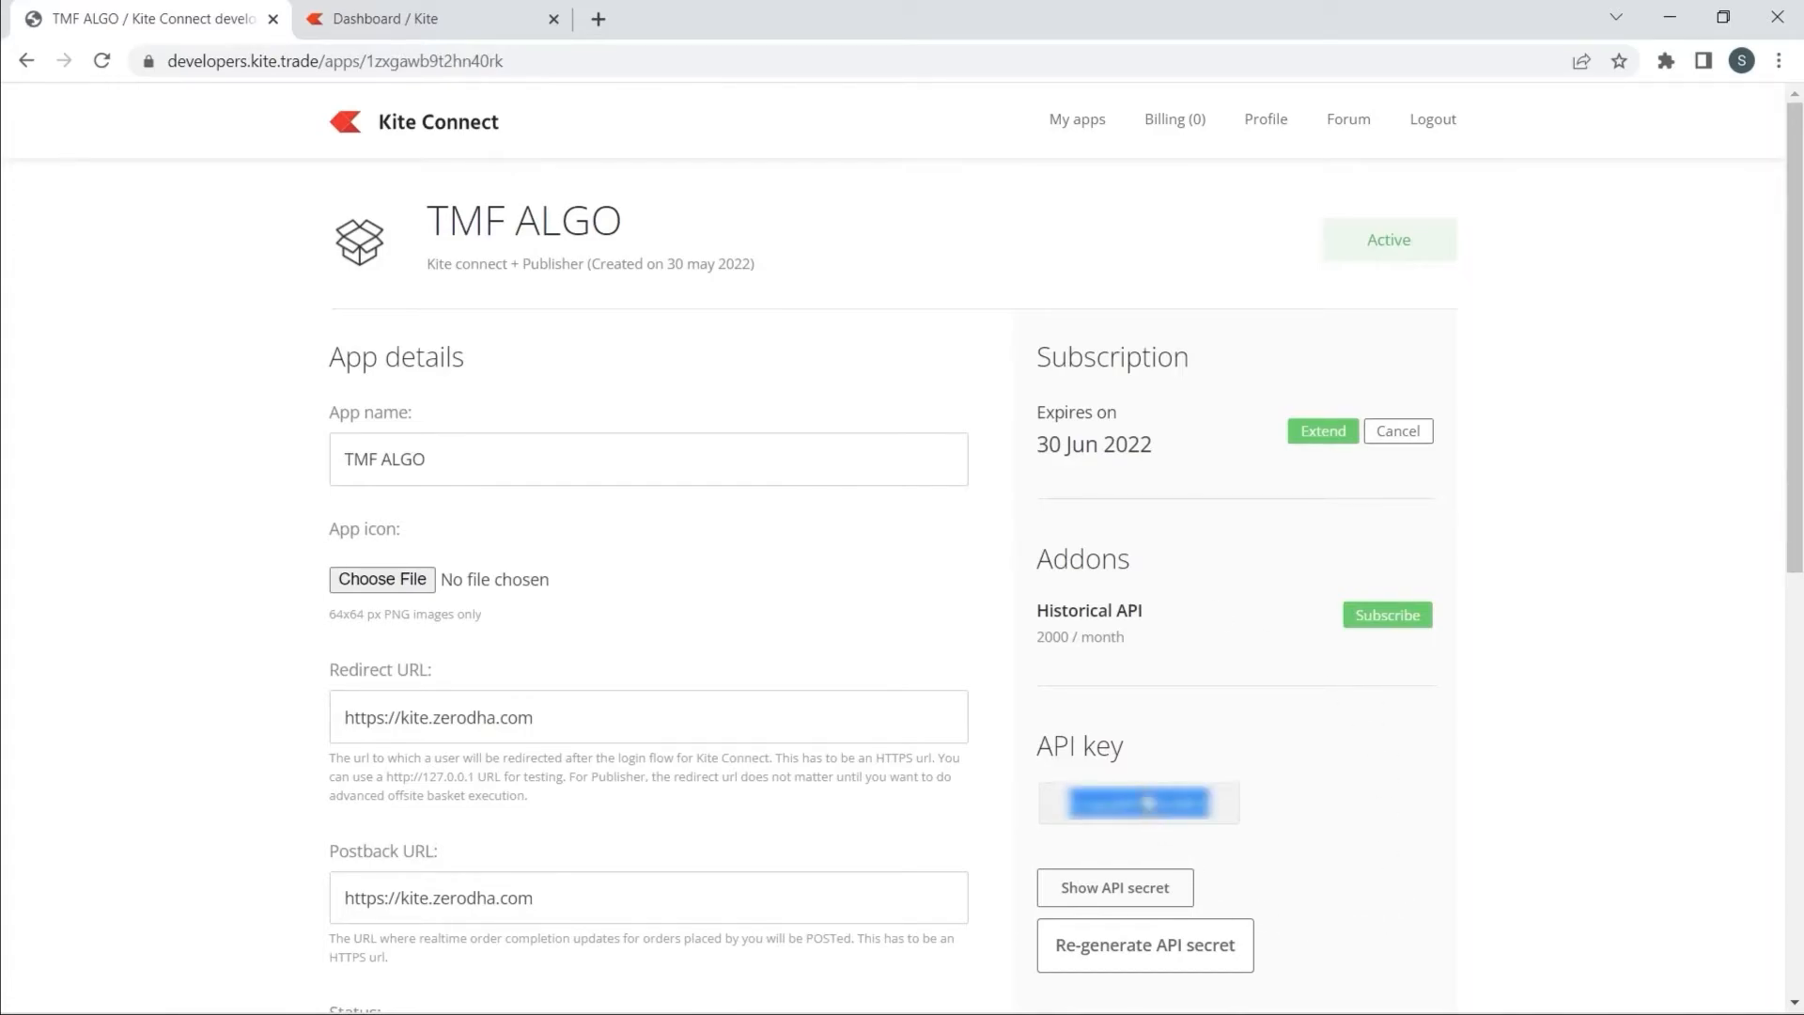
mouse_move(1669, 19)
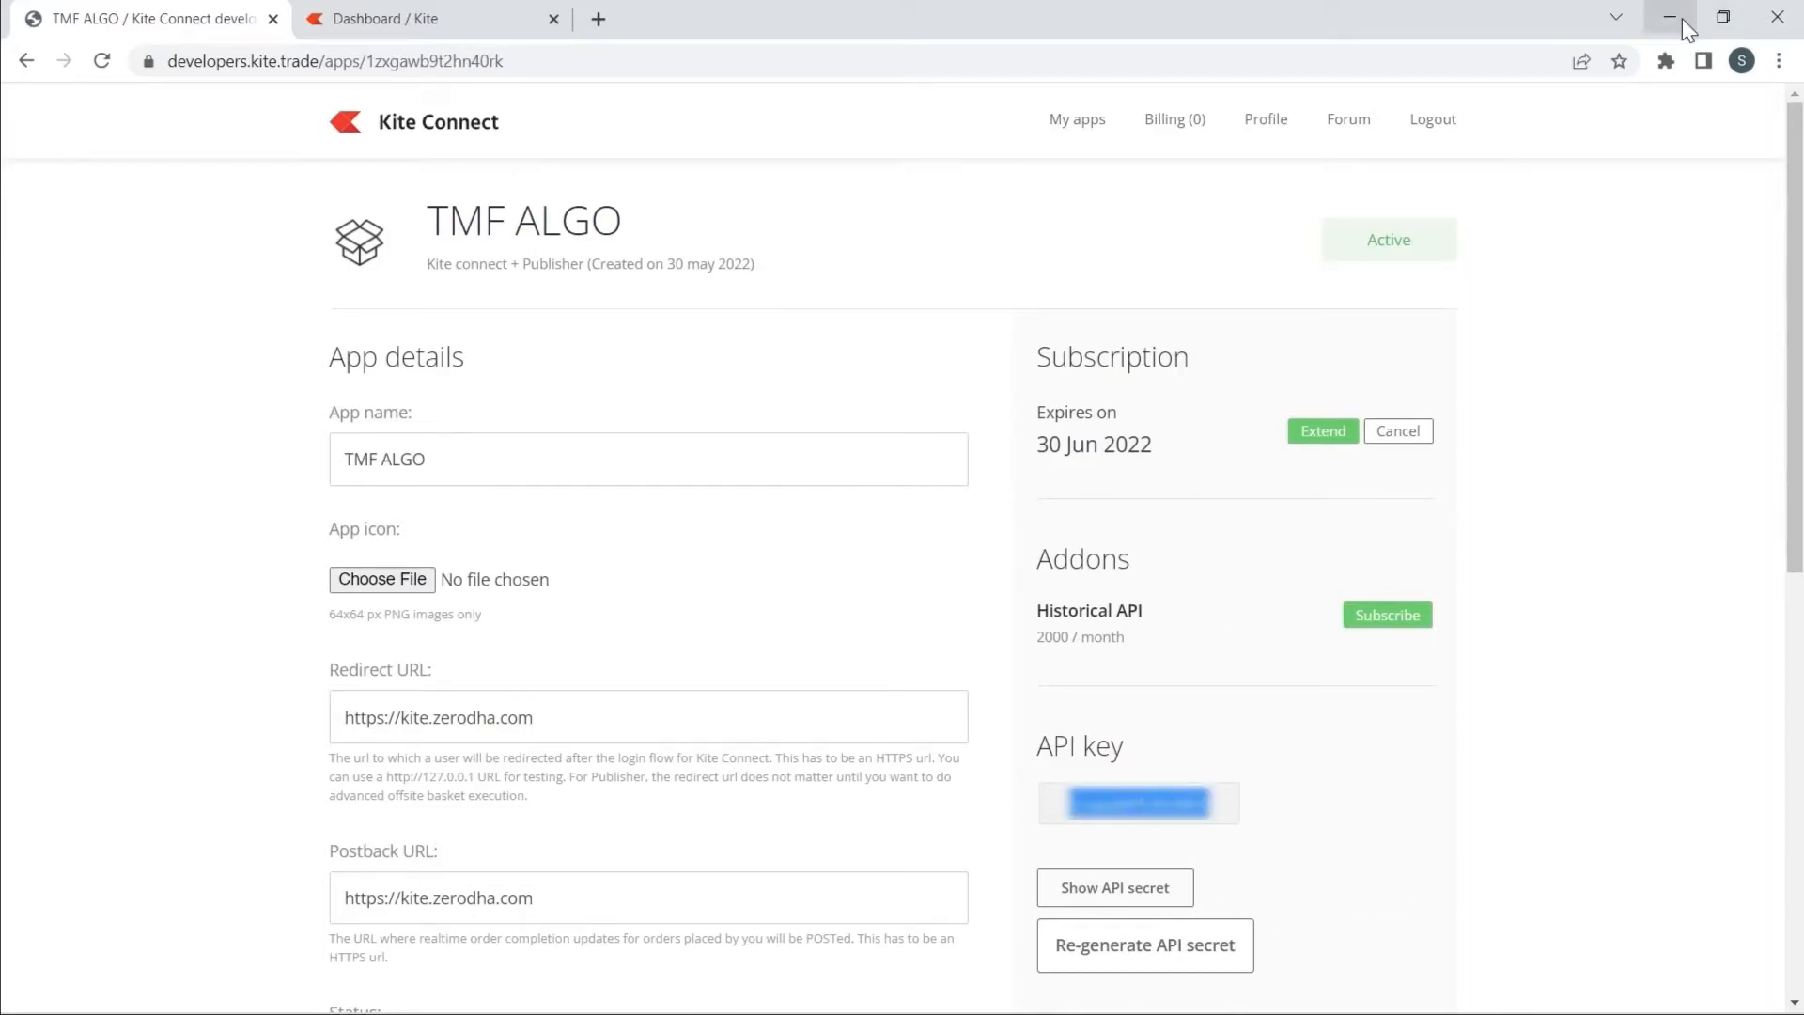
left_click(1676, 20)
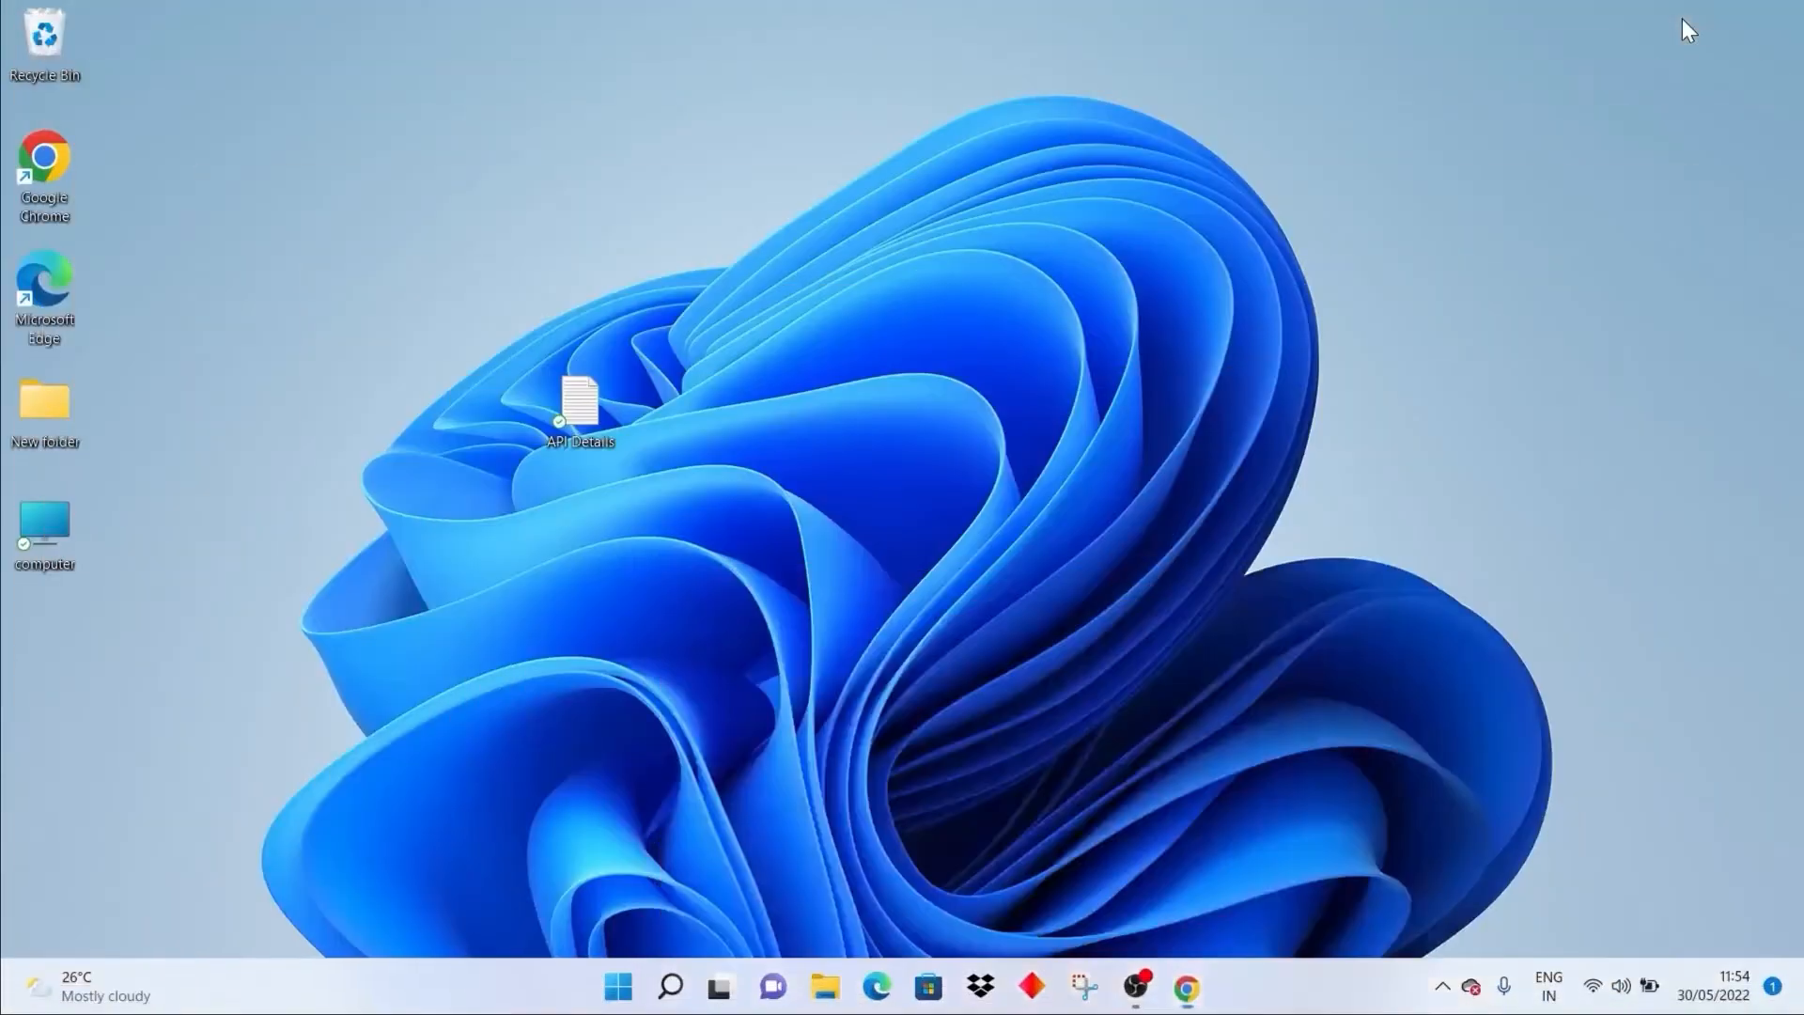
double_click(579, 405)
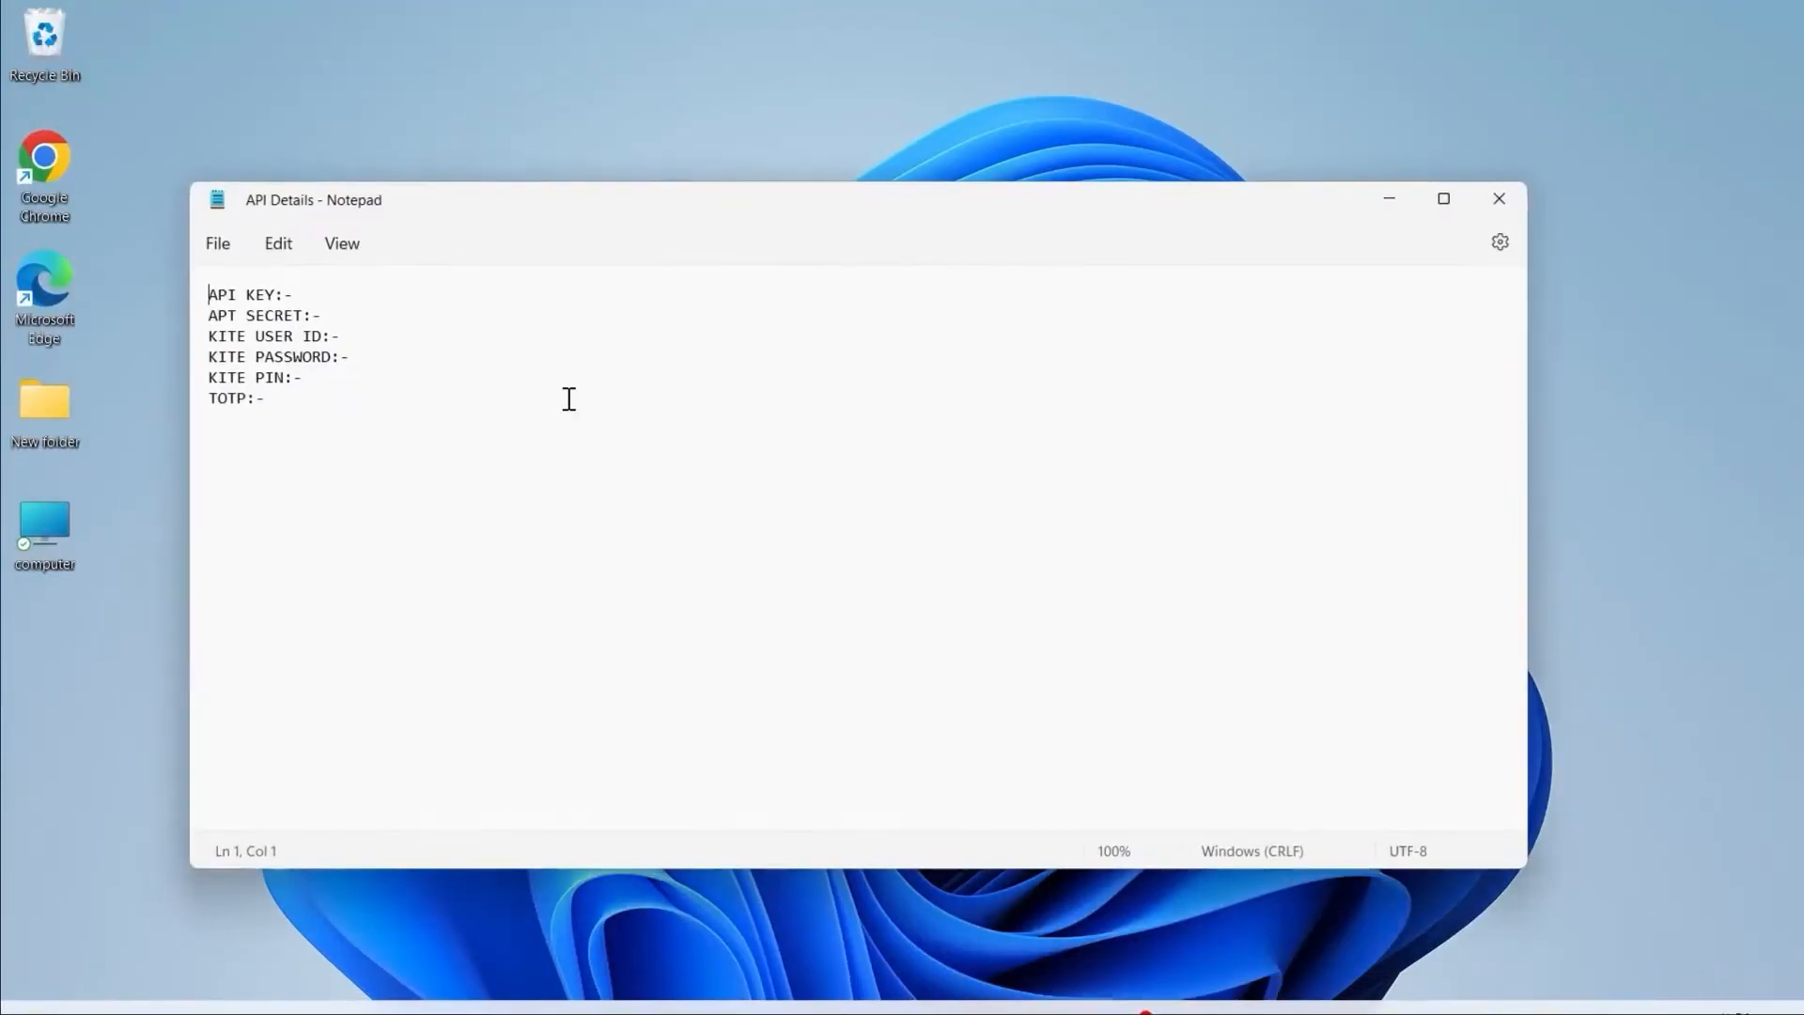
left_click(297, 294)
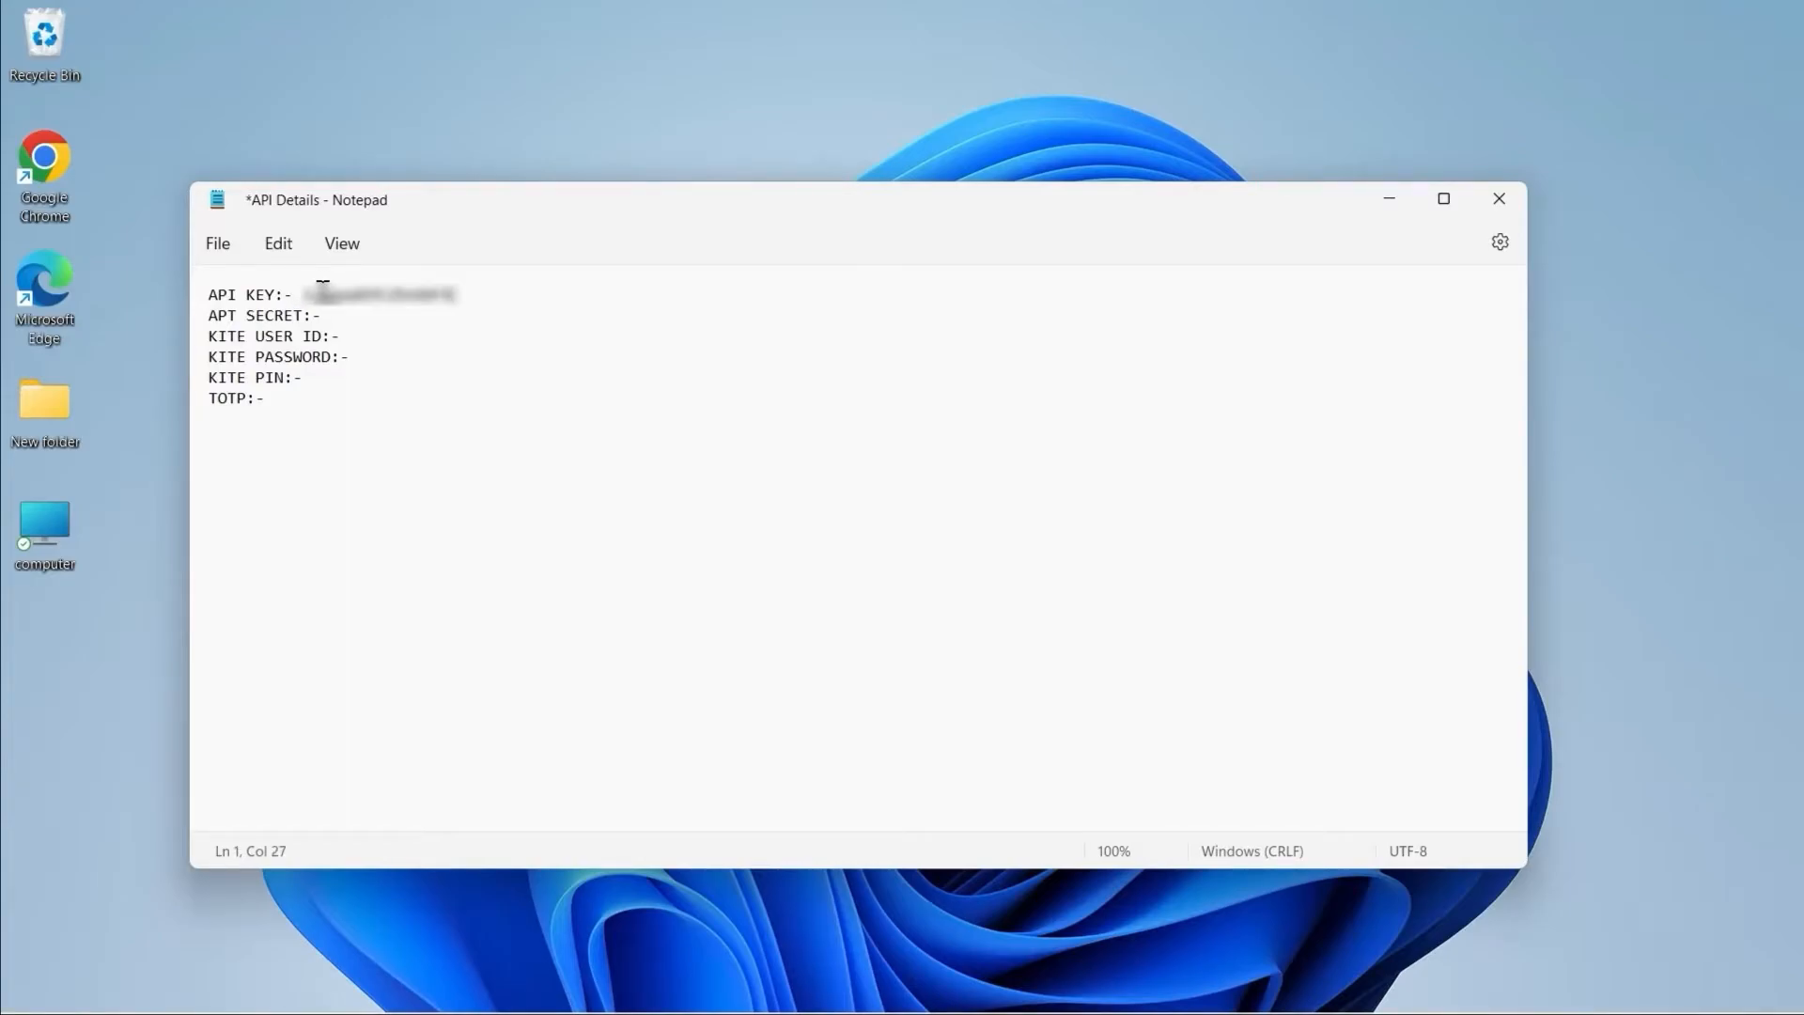
mouse_move(1387, 227)
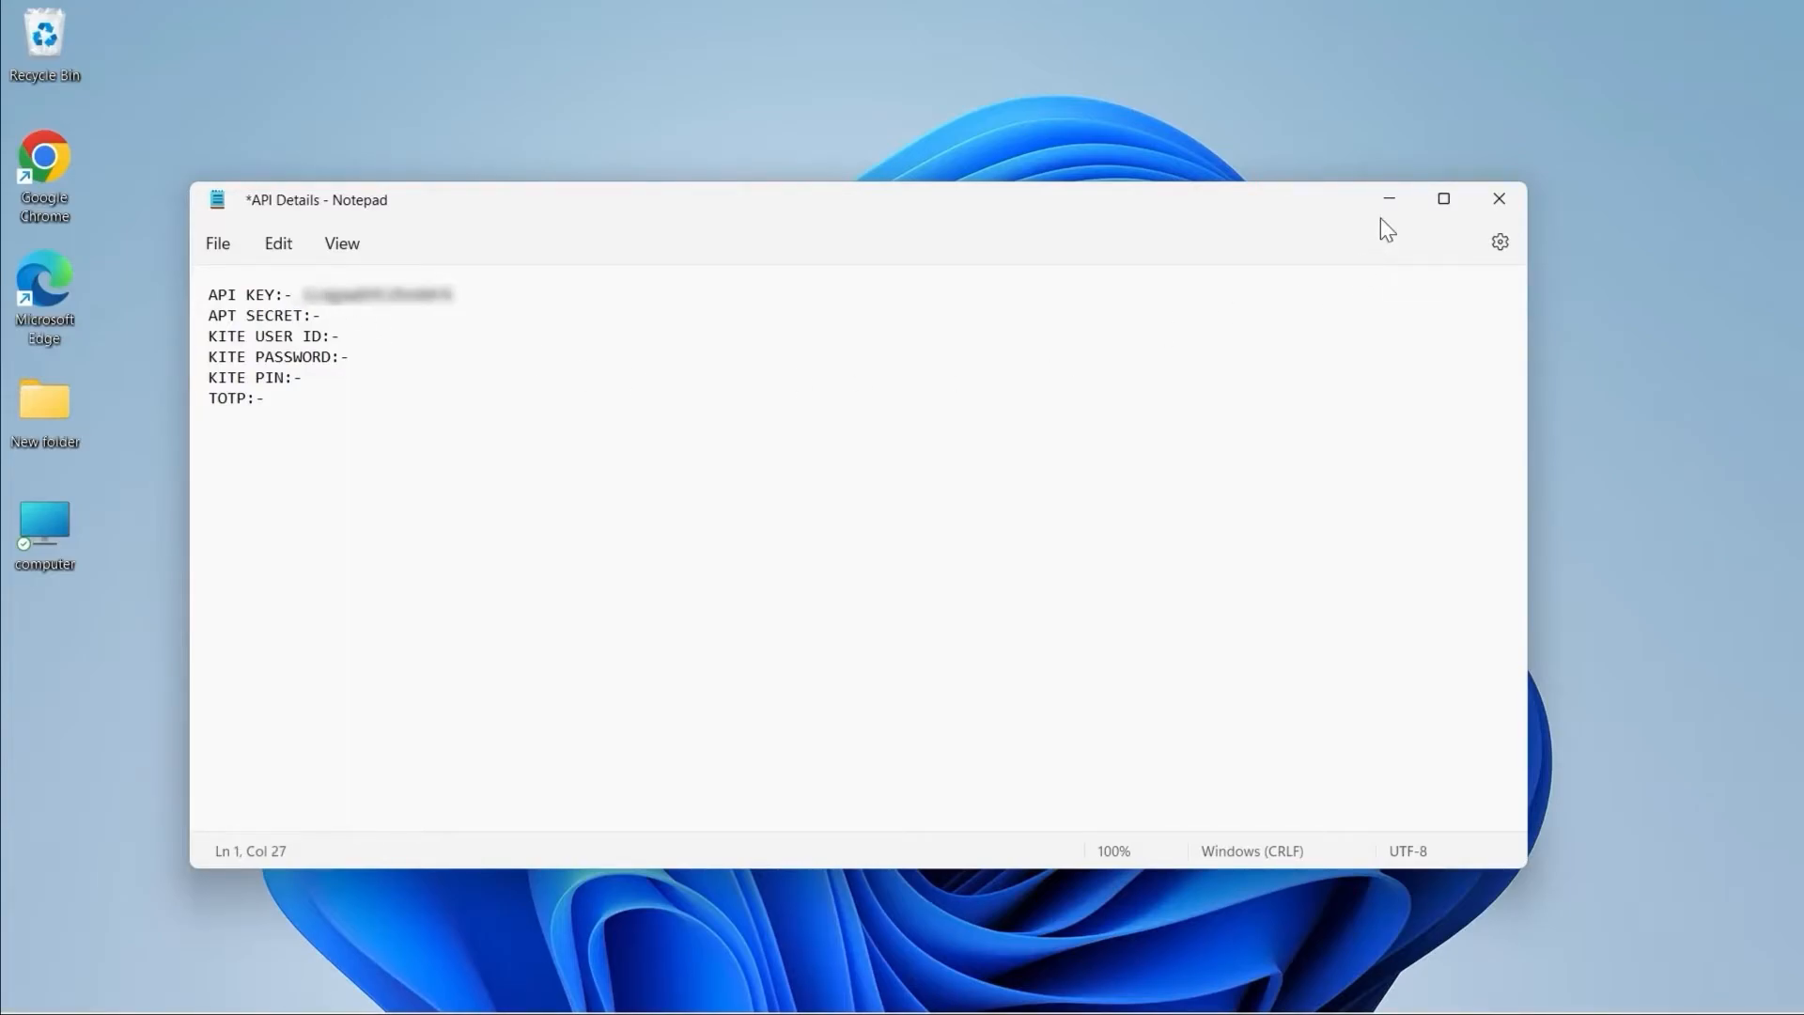
mouse_move(1389, 200)
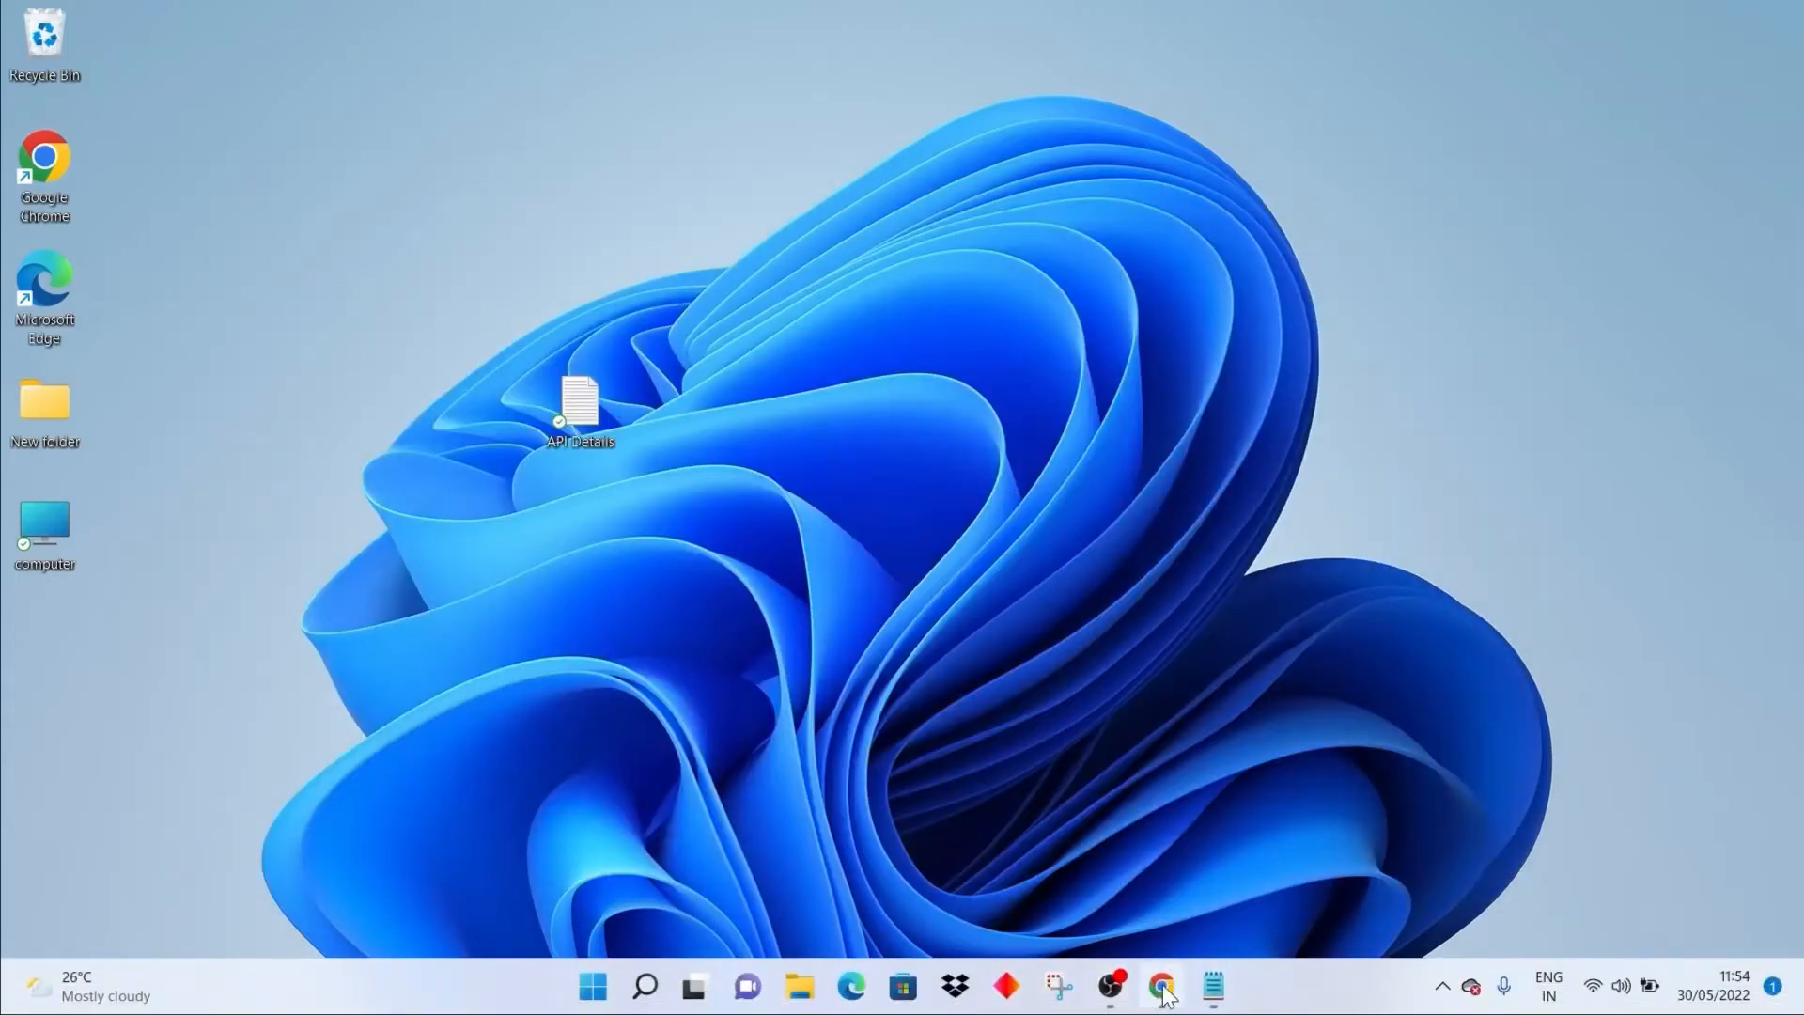
Reveal and copy the TMF ALGO API secret for the API SECRET line
left_click(1159, 985)
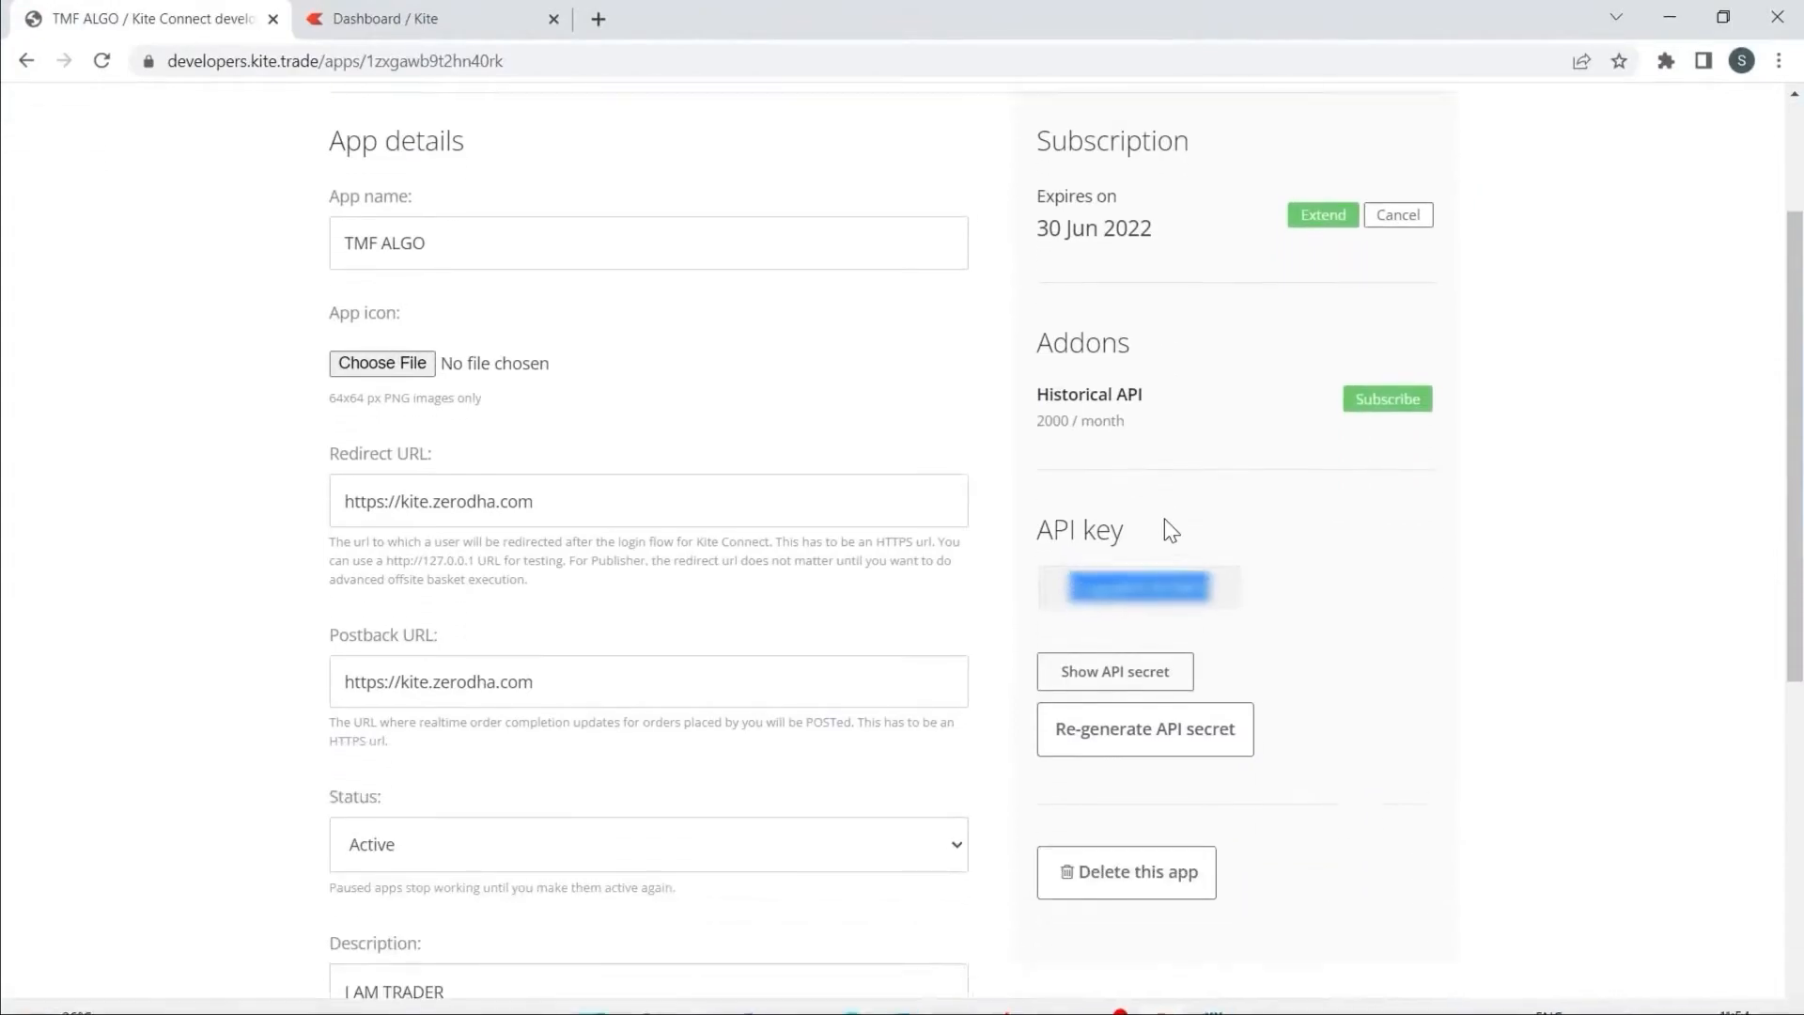
left_click(1112, 670)
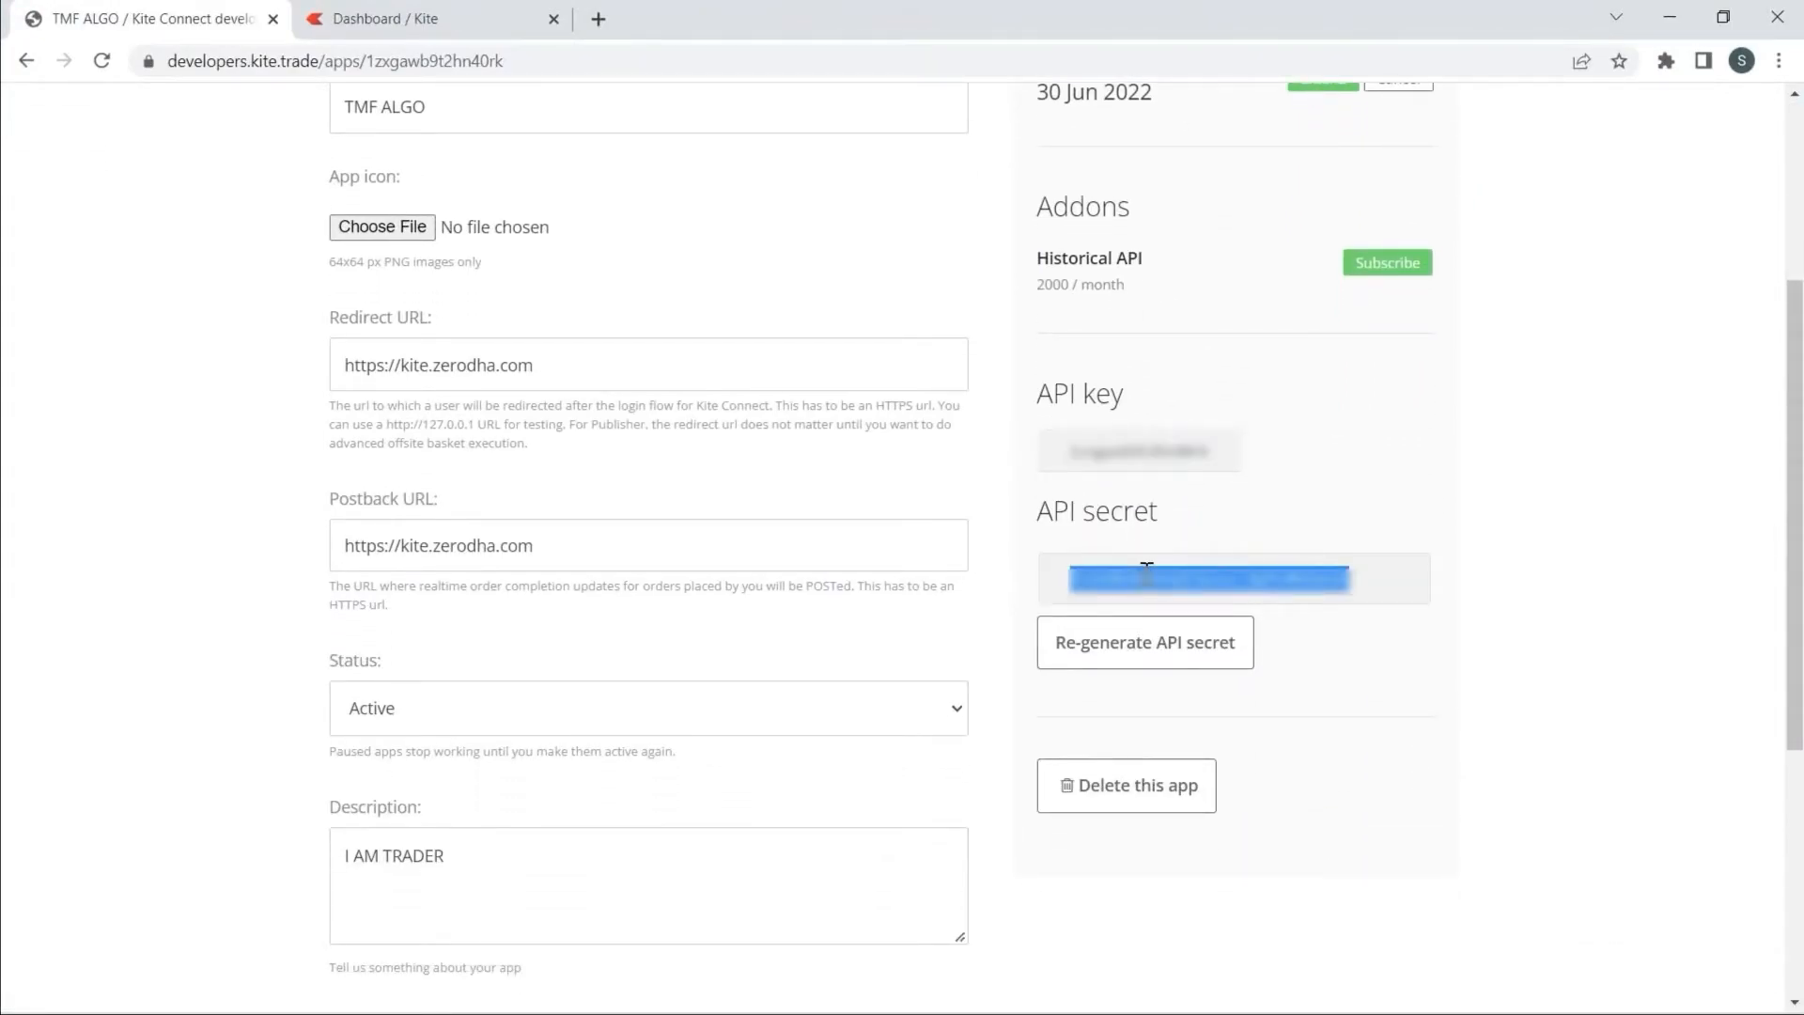
left_click(1211, 985)
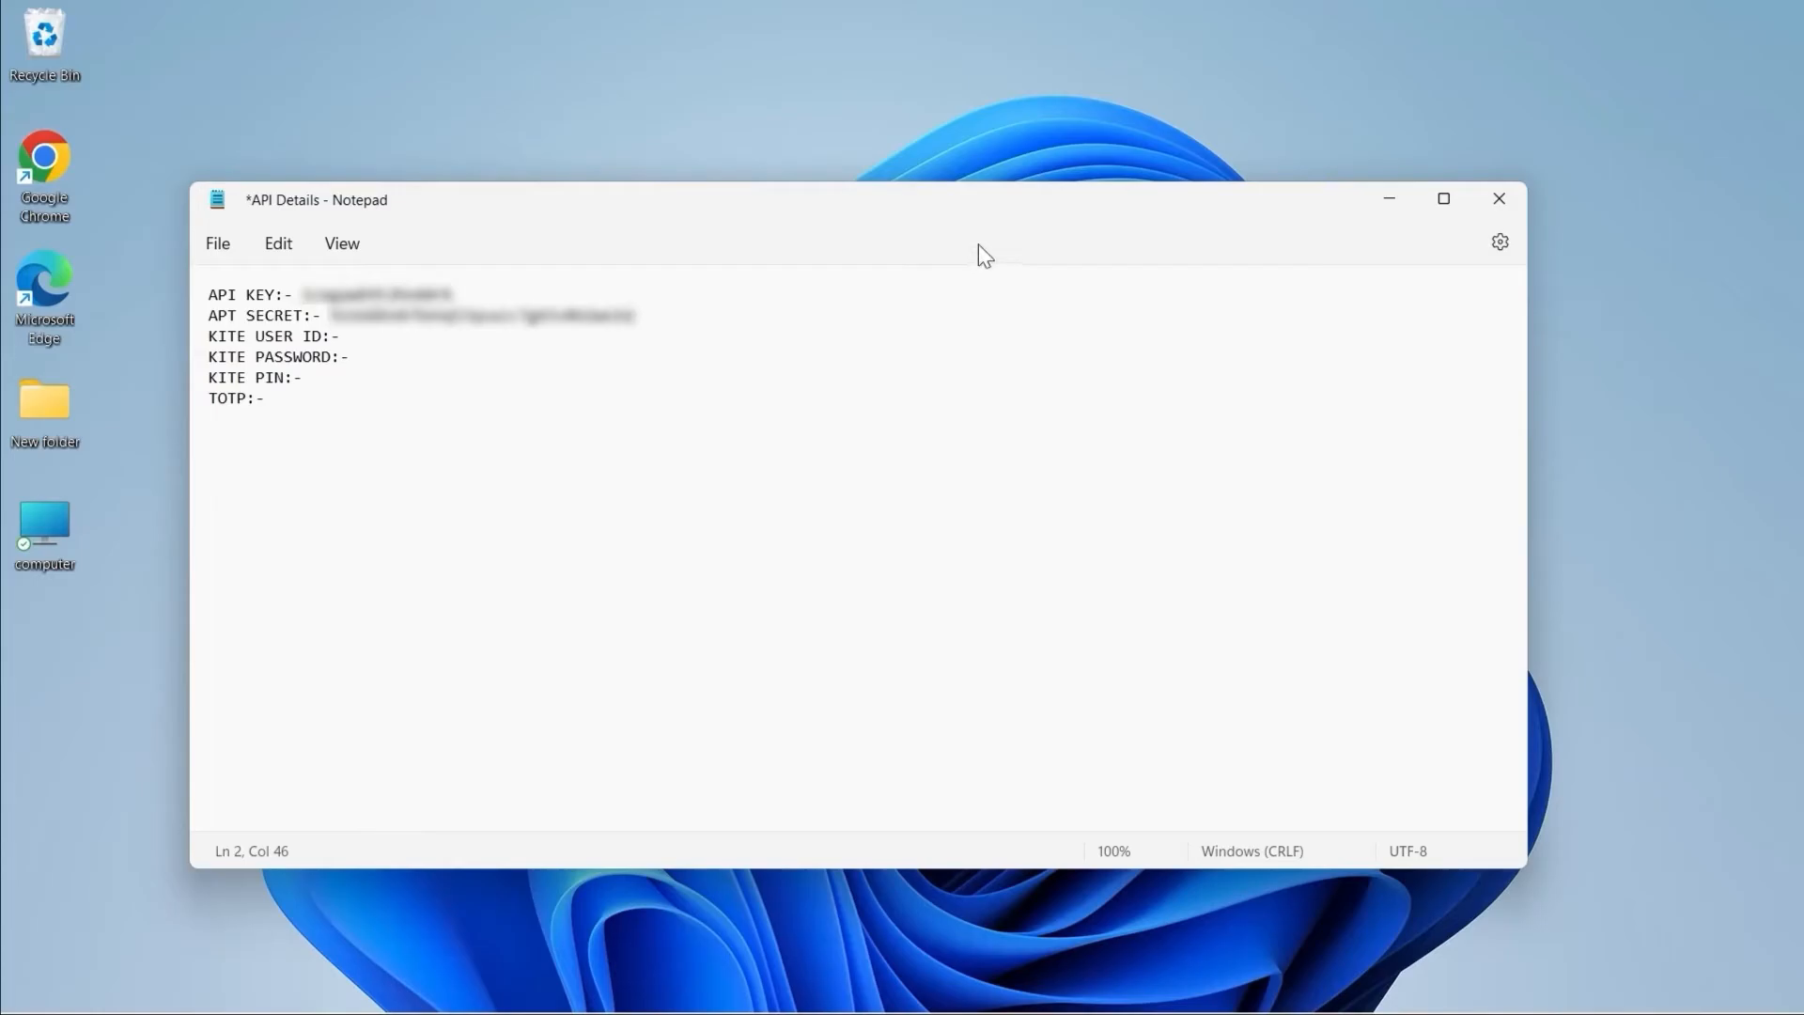
mouse_move(1499, 198)
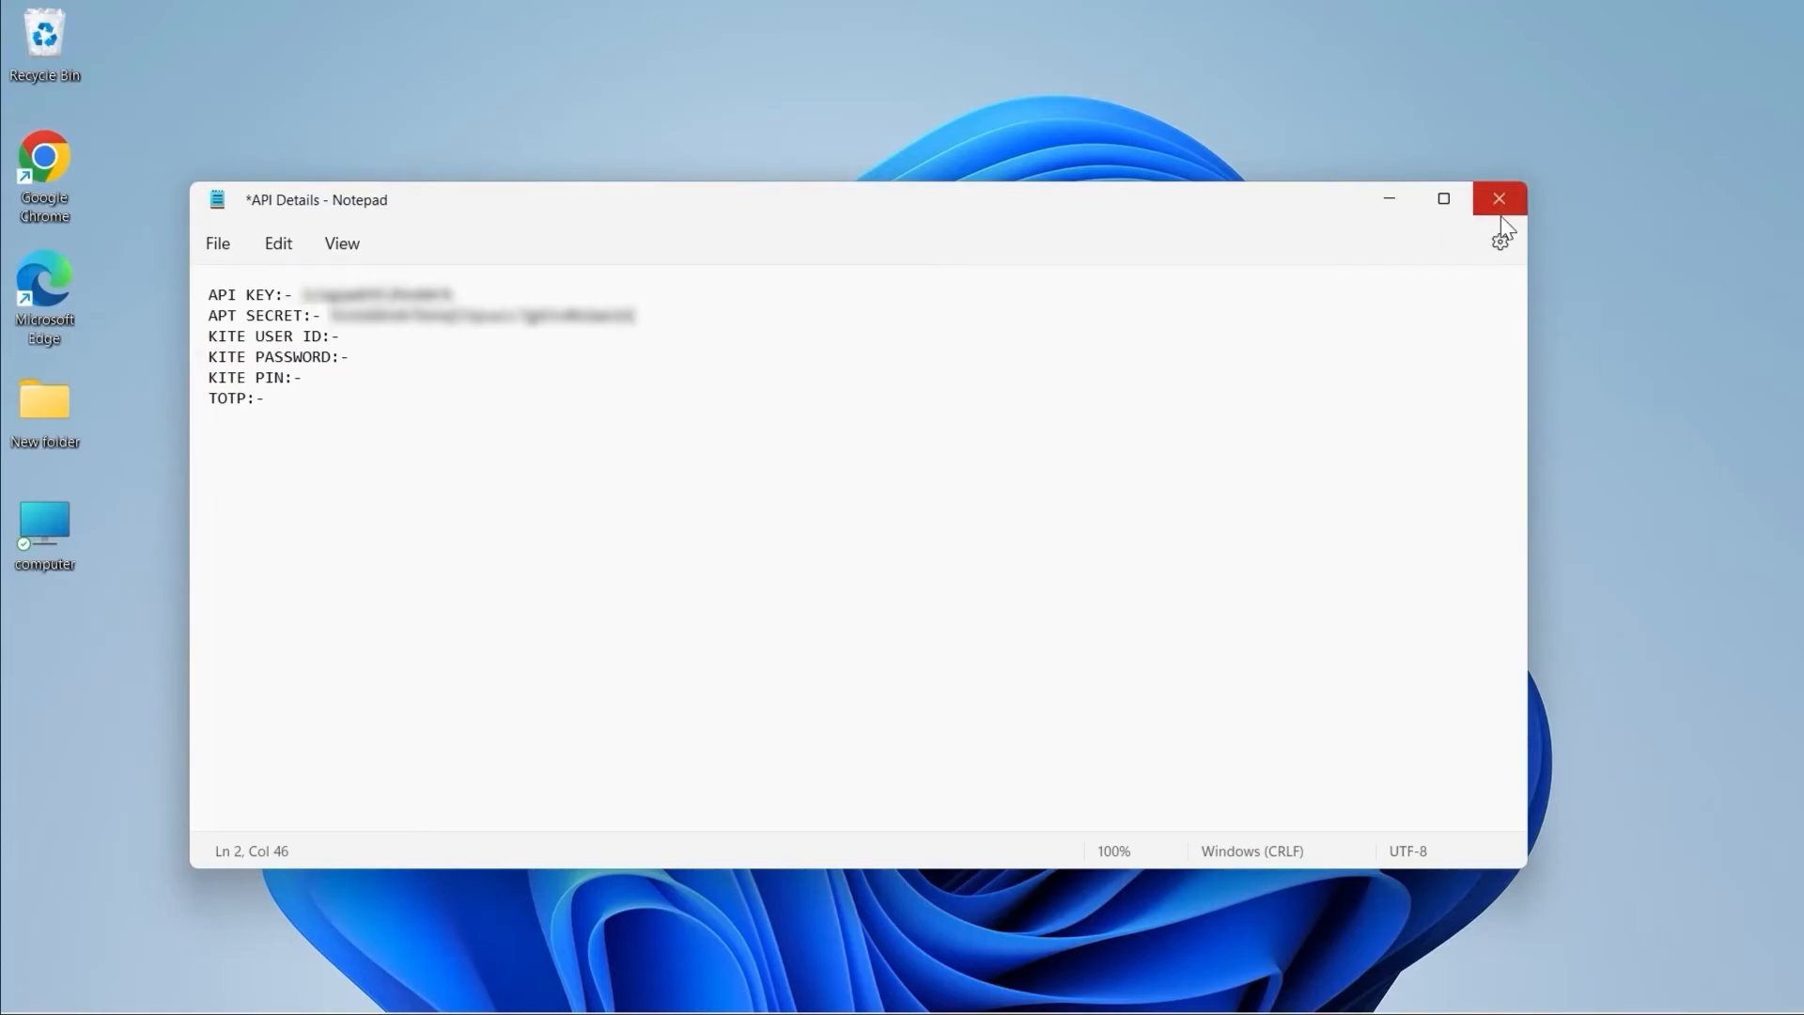
mouse_move(1390, 201)
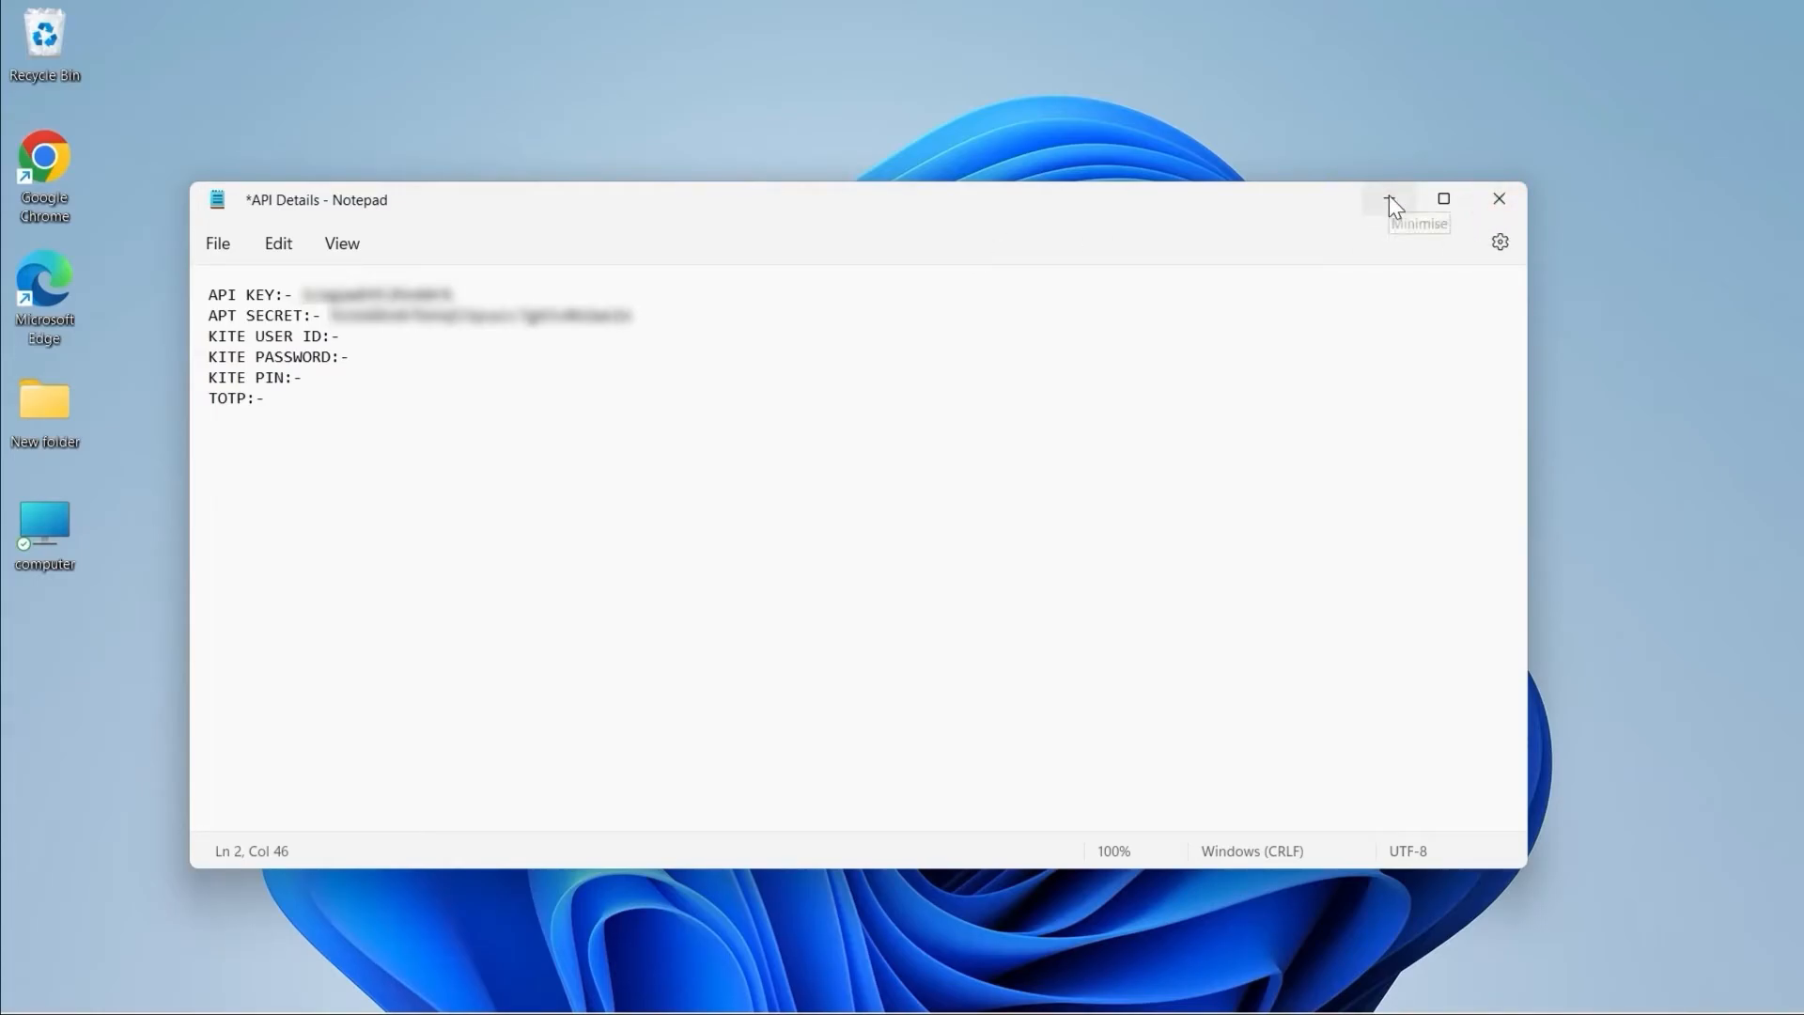
Minimise Notepad and scroll the TMF ALGO app page back to the top
left_click(1390, 200)
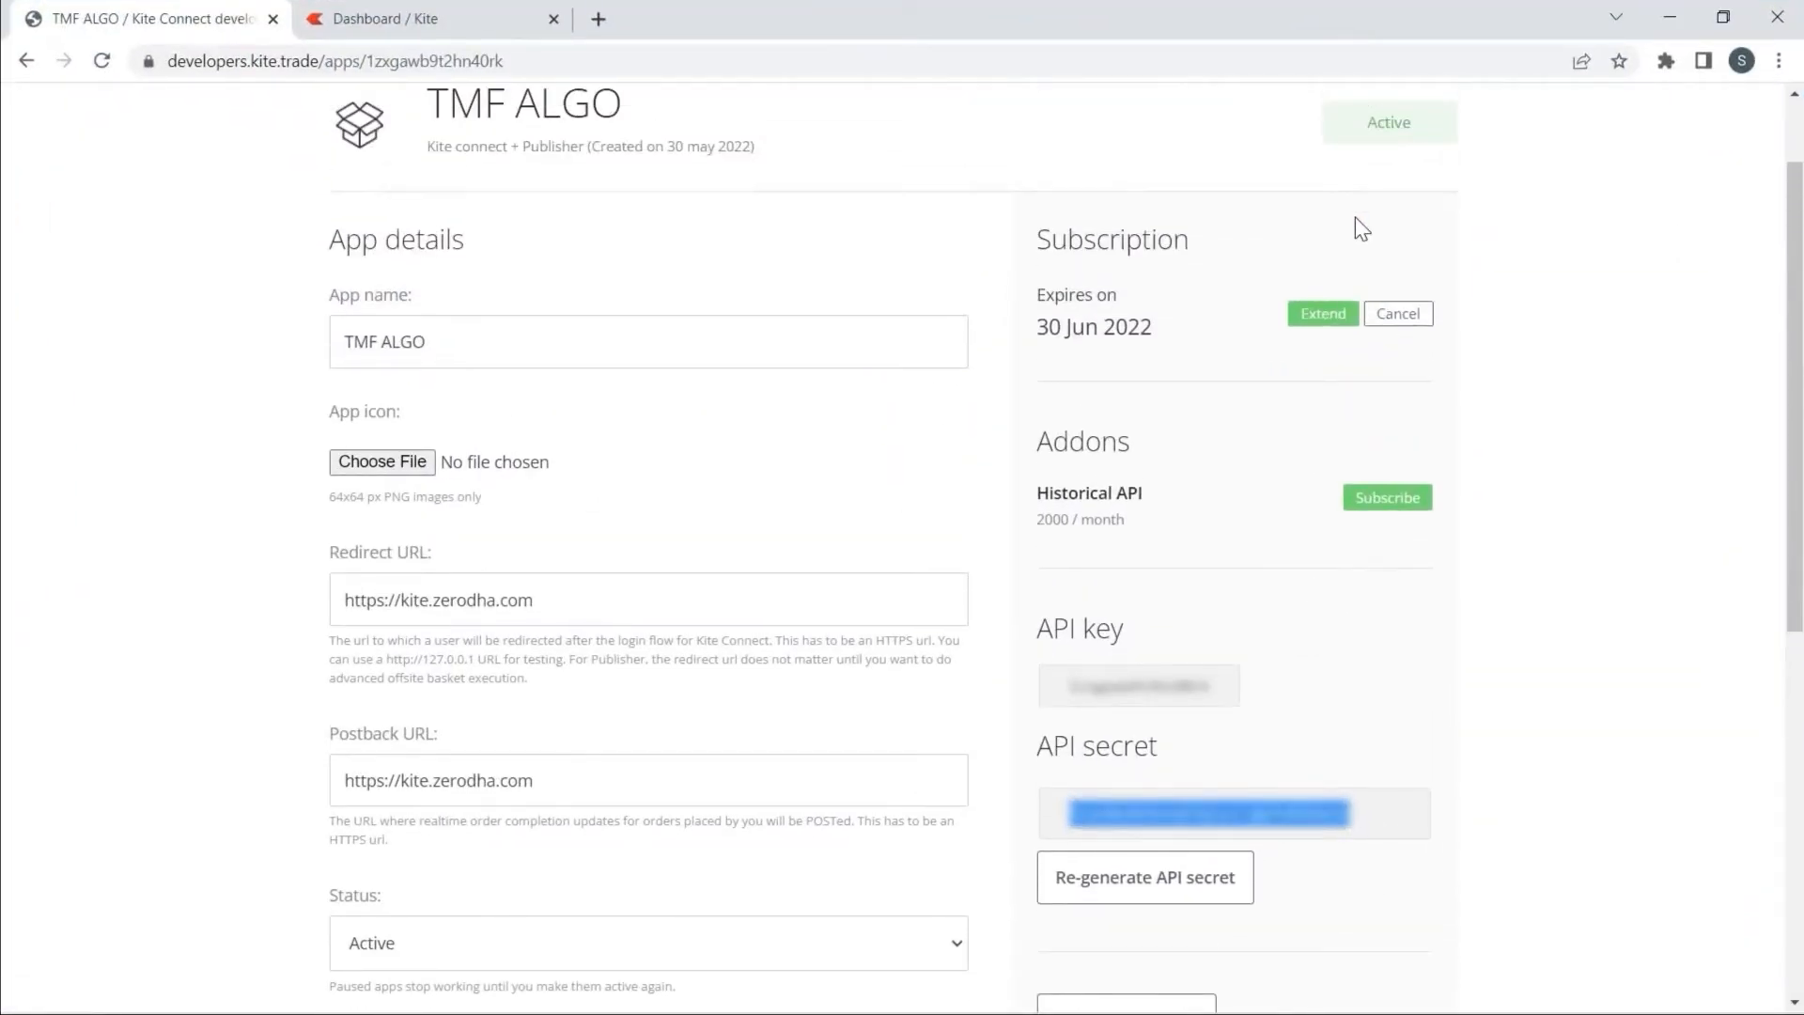
scroll("up", 3)
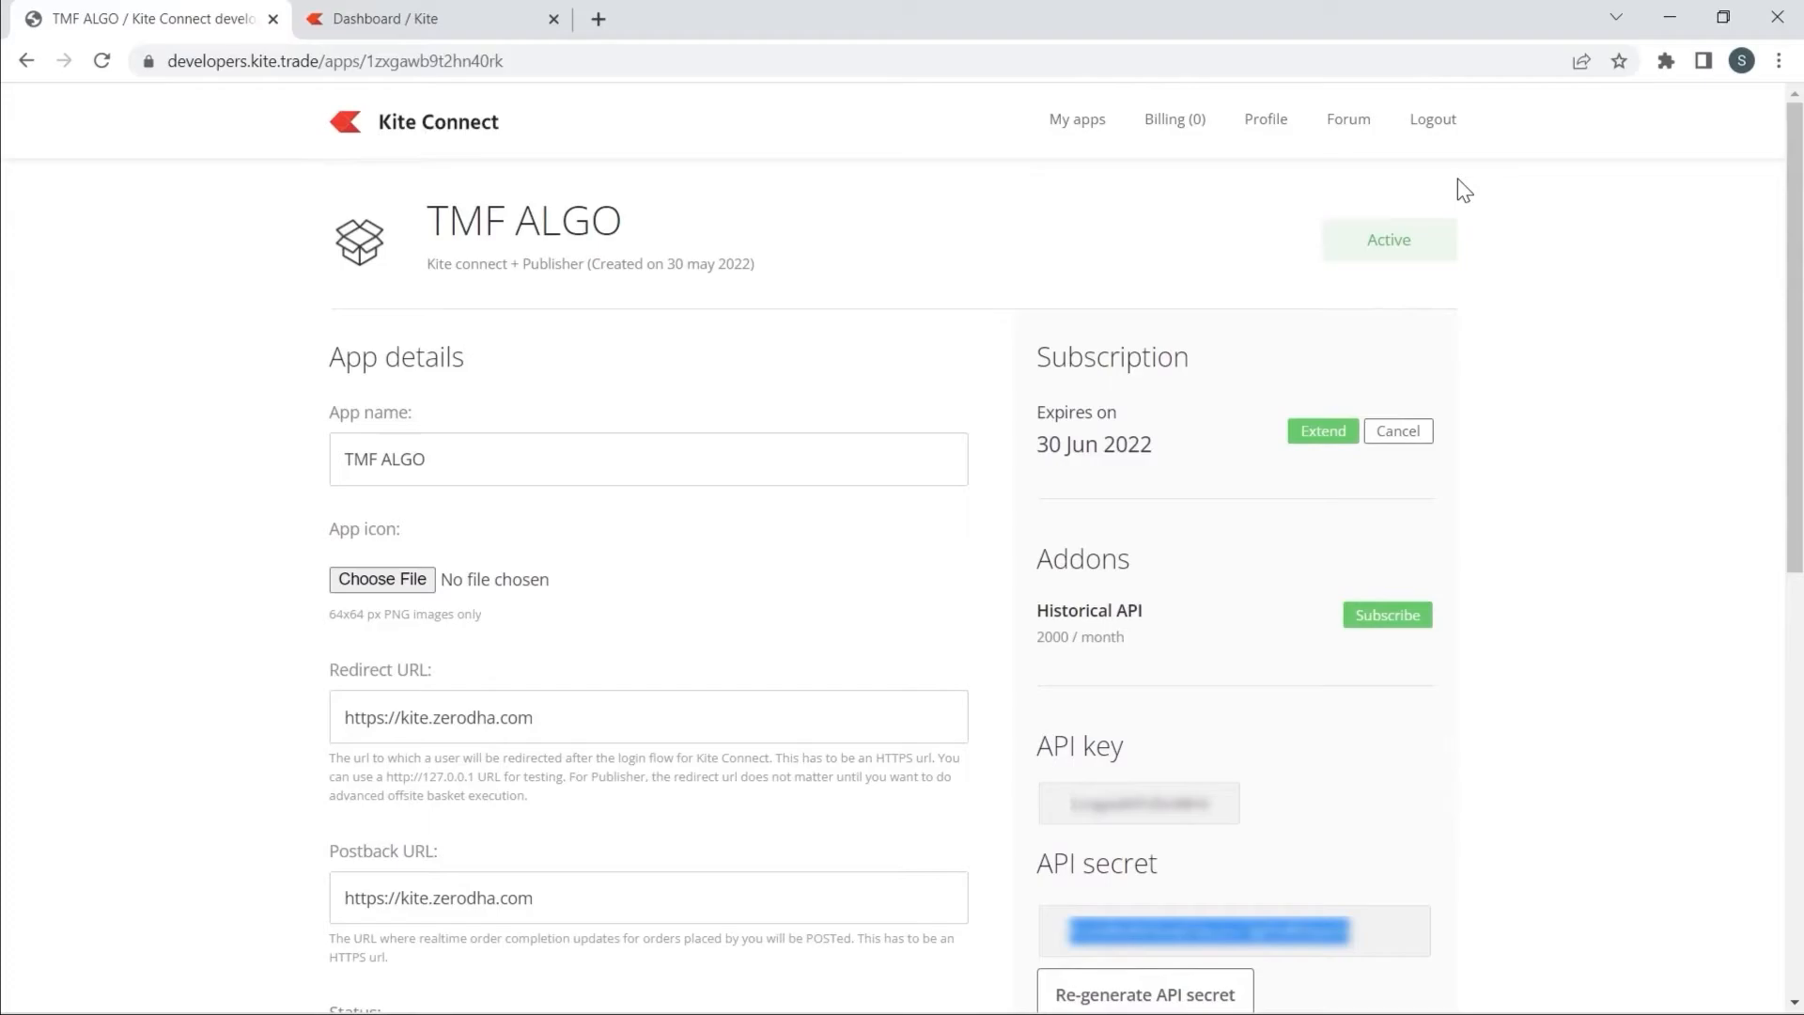
mouse_move(1681, 15)
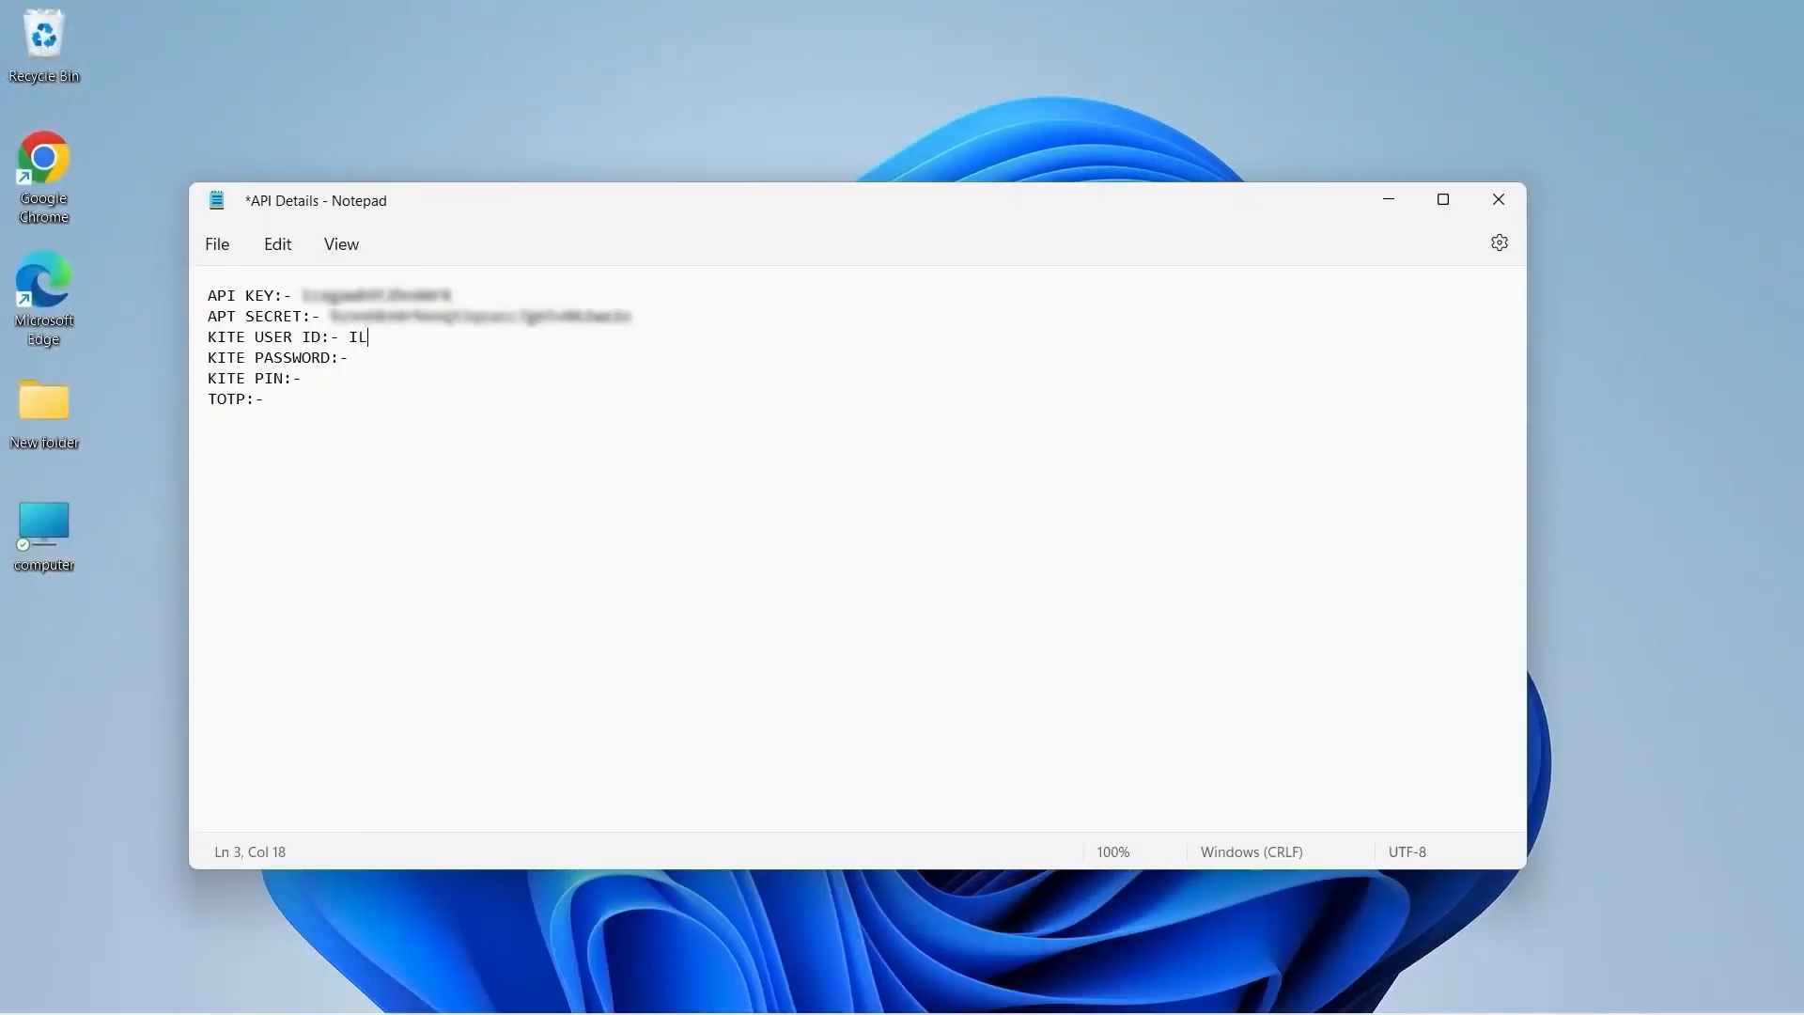
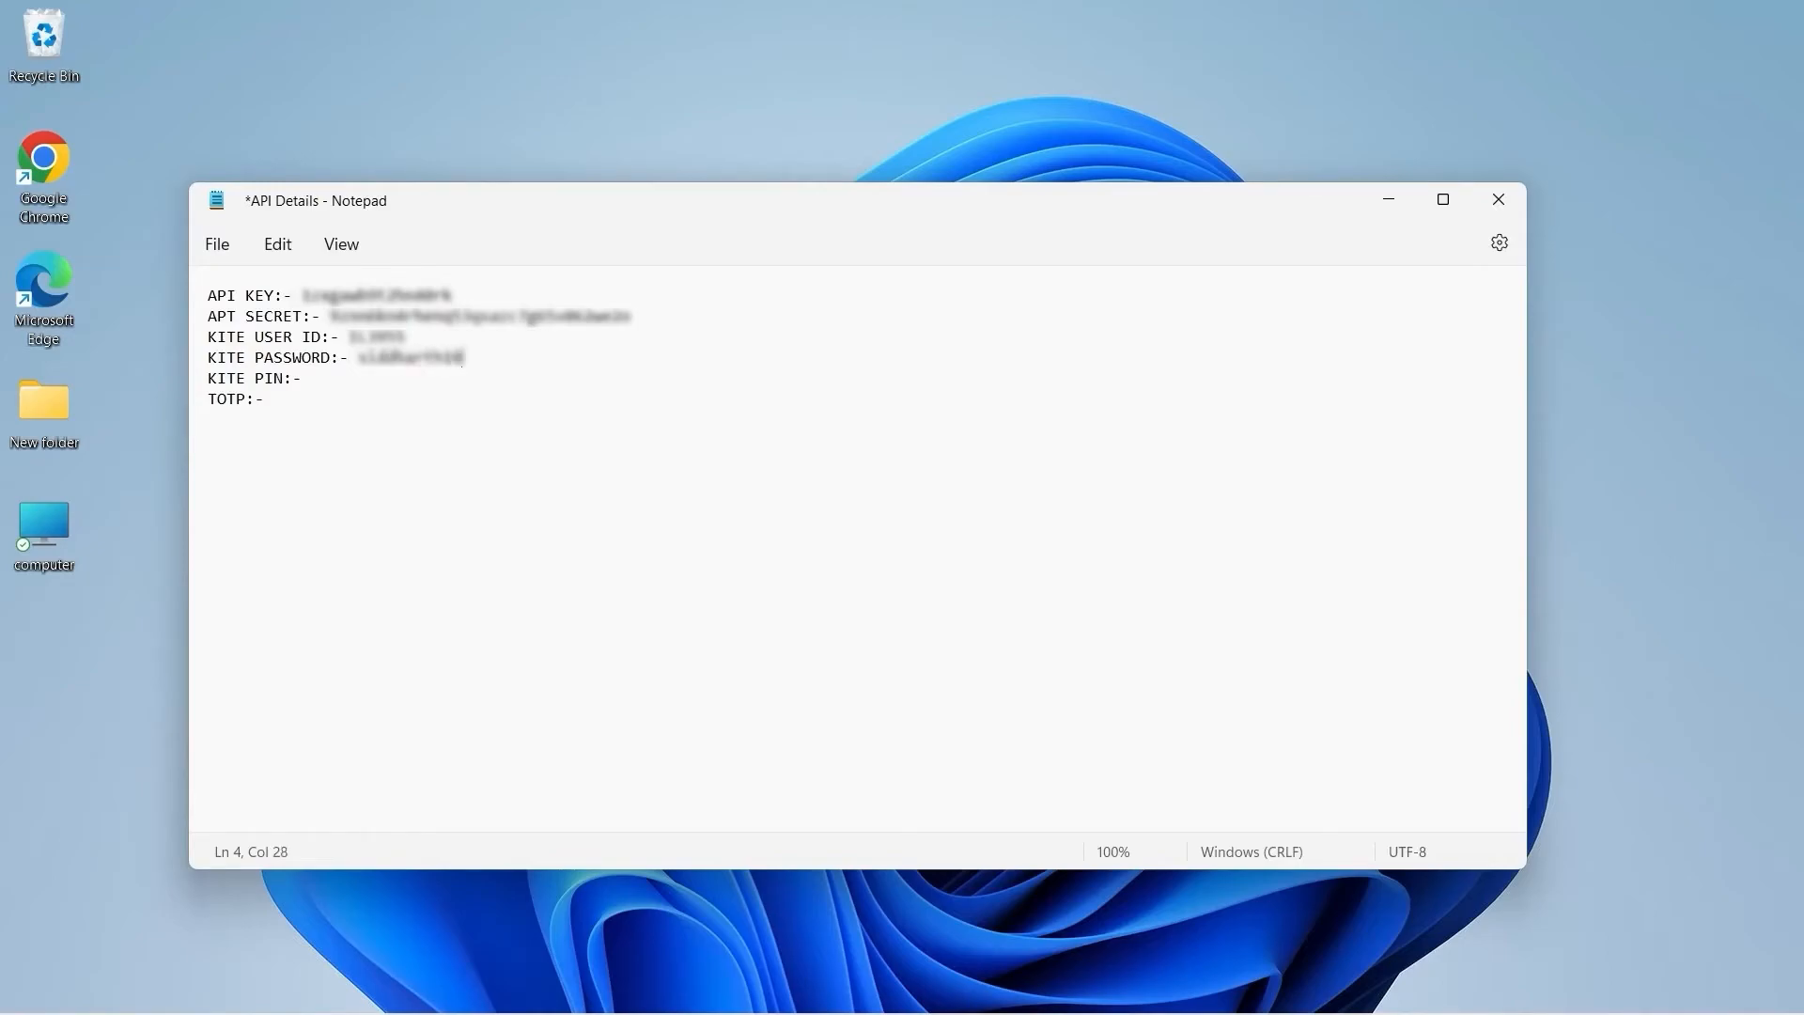
Type the Kite user ID, password and PIN into API Details, leaving TOTP blank
left_click(308, 379)
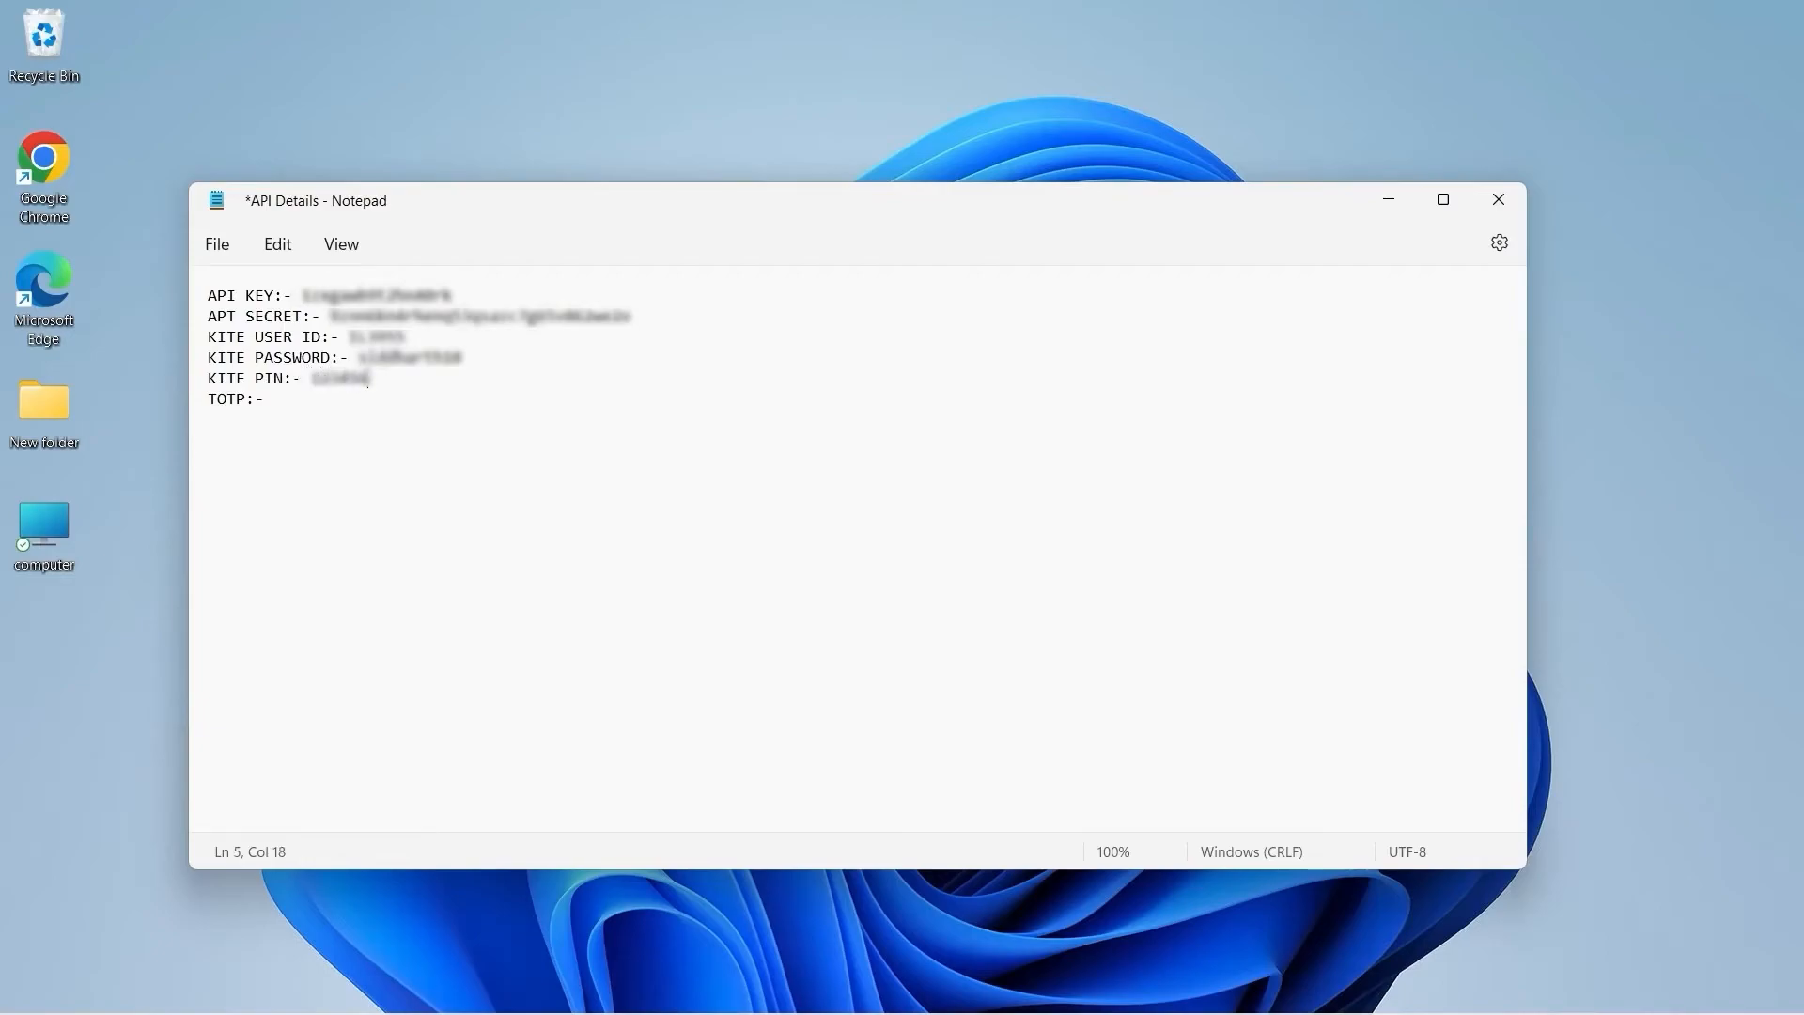
mouse_move(228, 387)
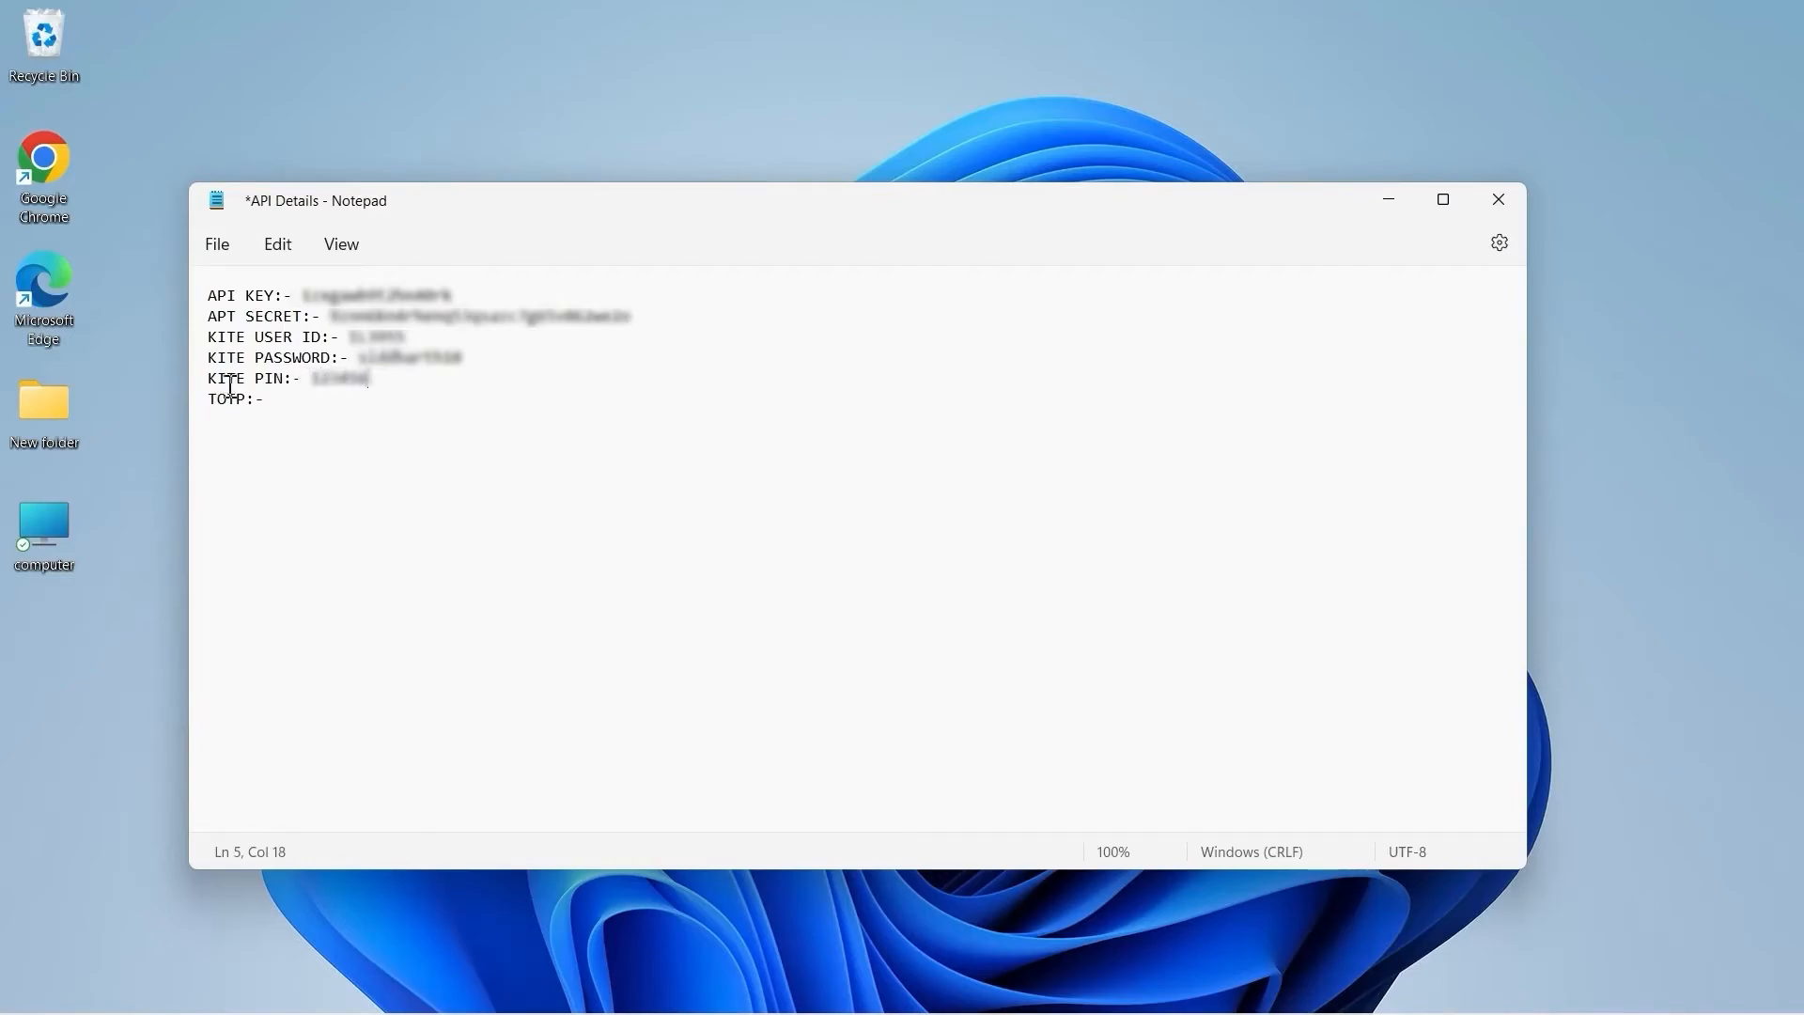
left_click(242, 399)
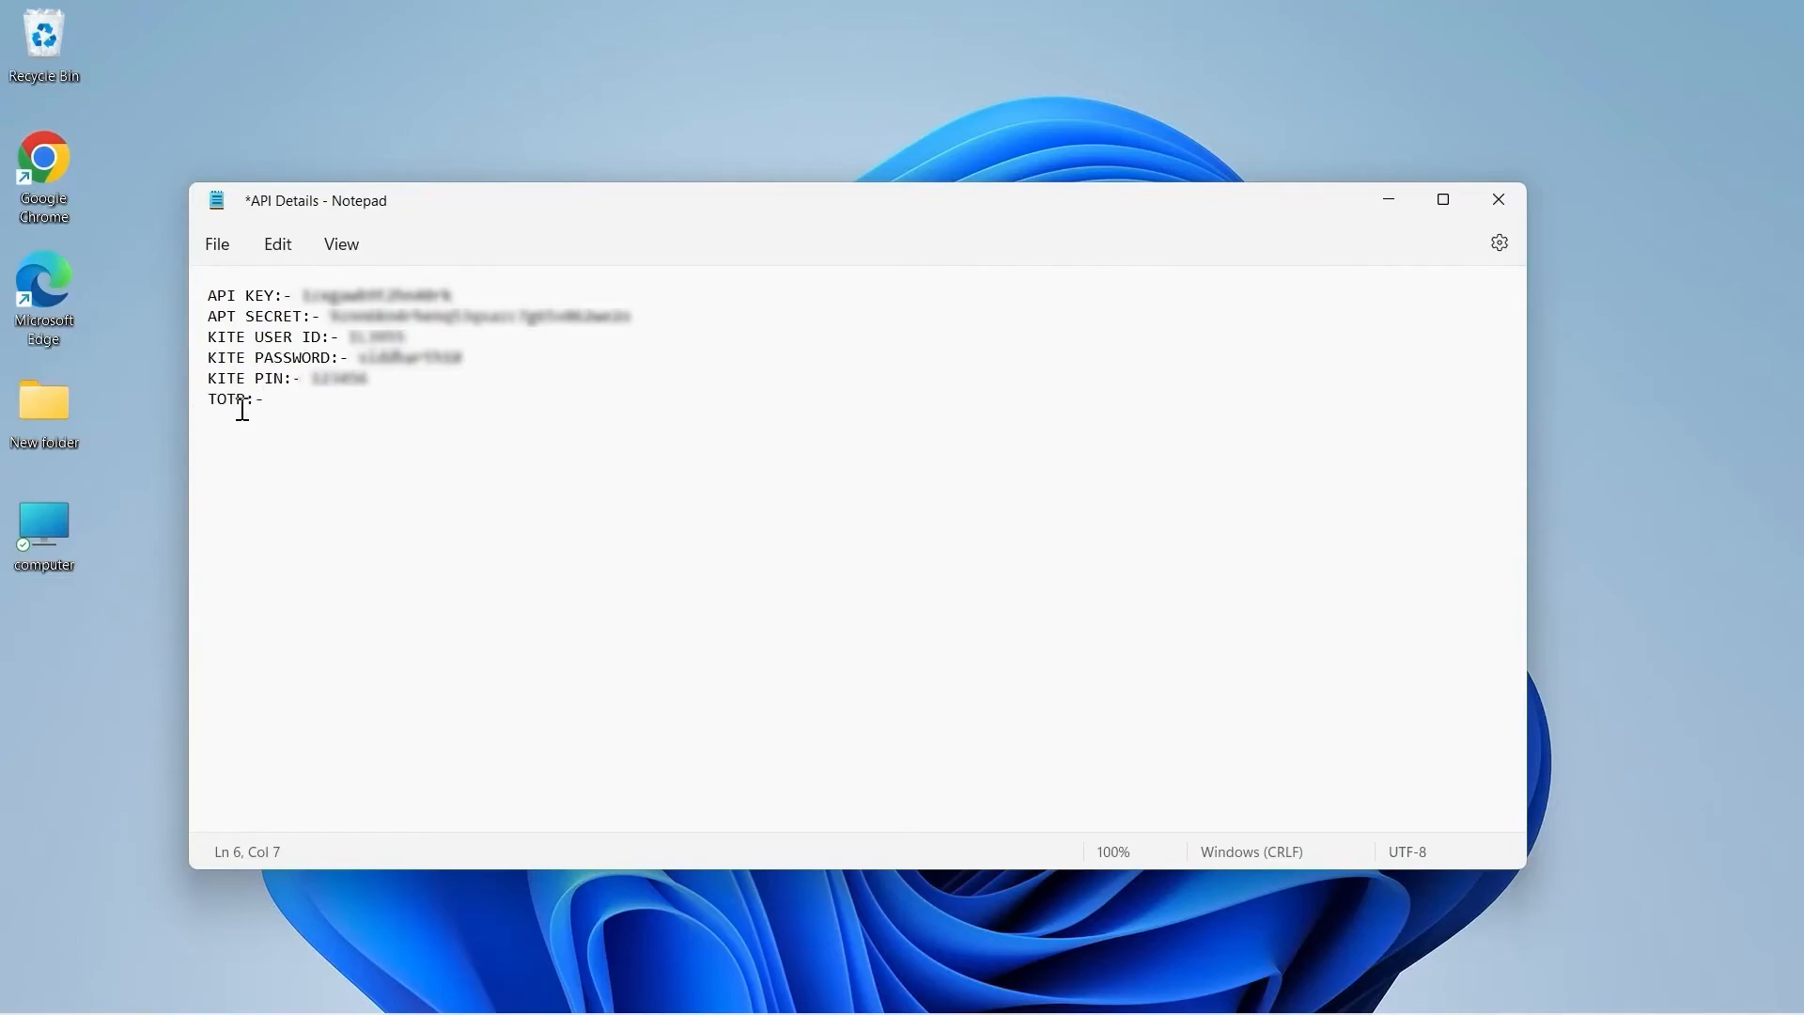
mouse_move(1303, 316)
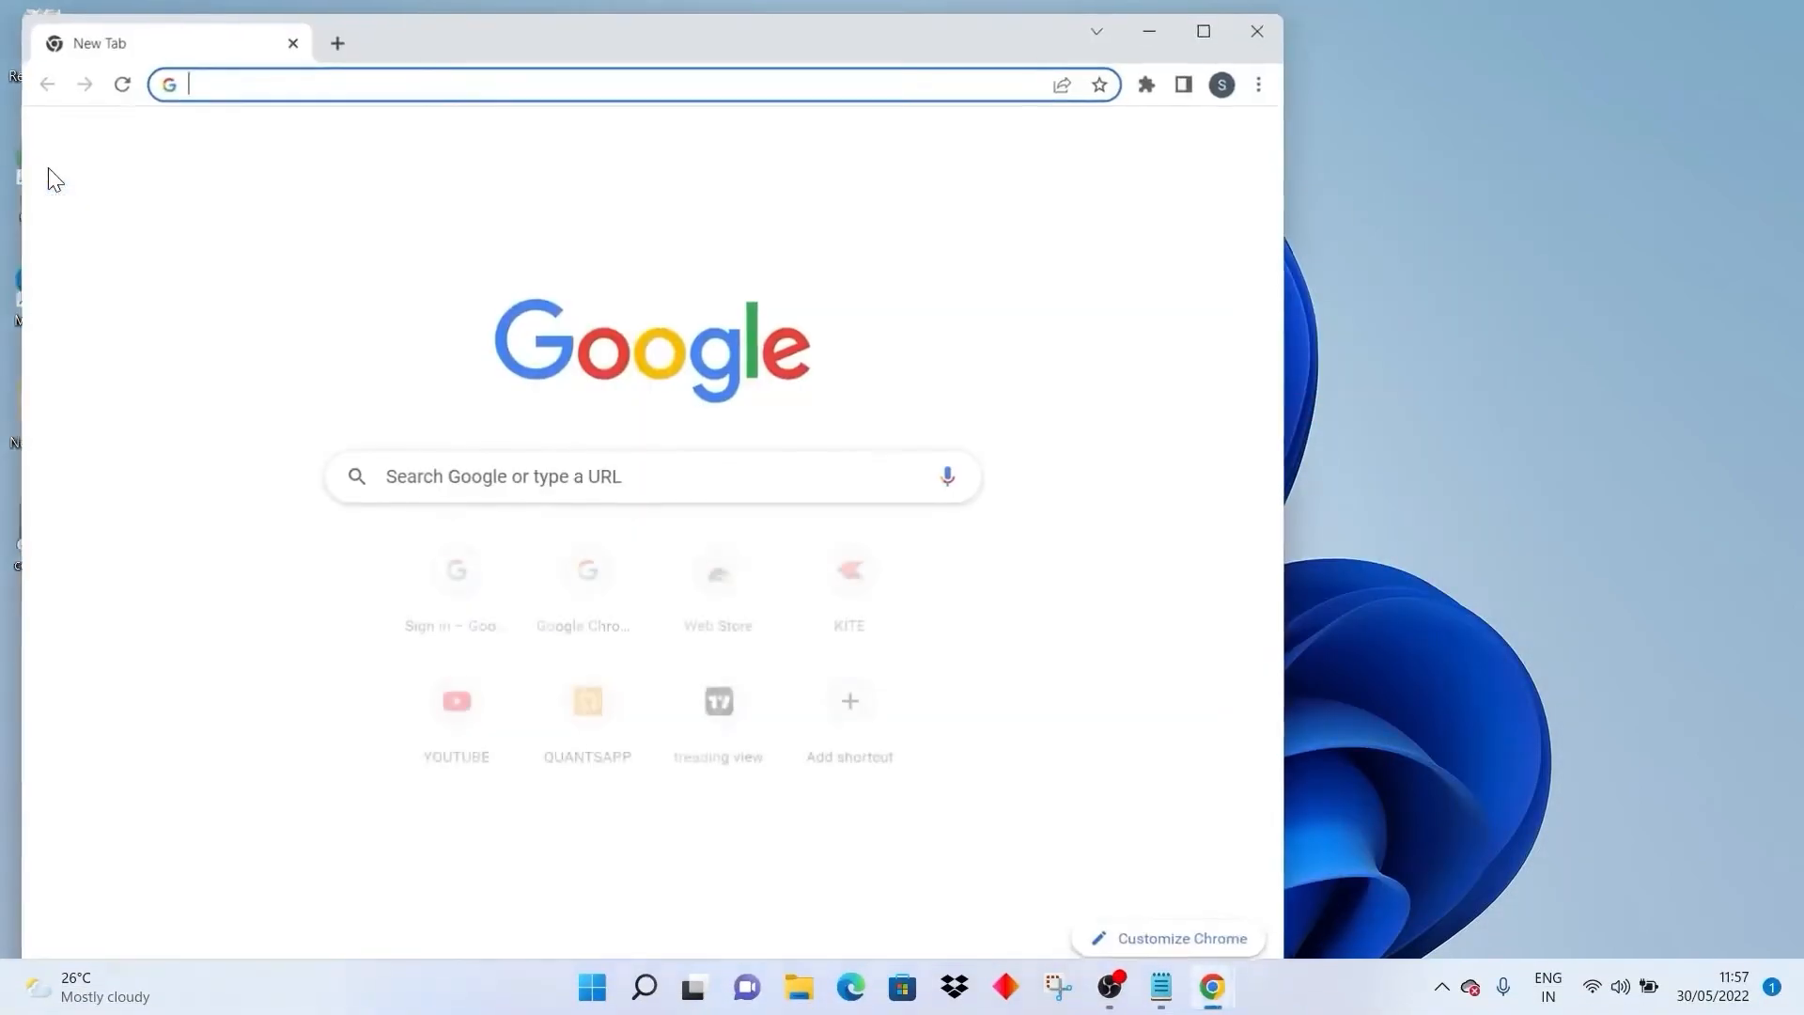
Maximise Chrome, open the Kite site and log in with password and PIN
left_click(575, 83)
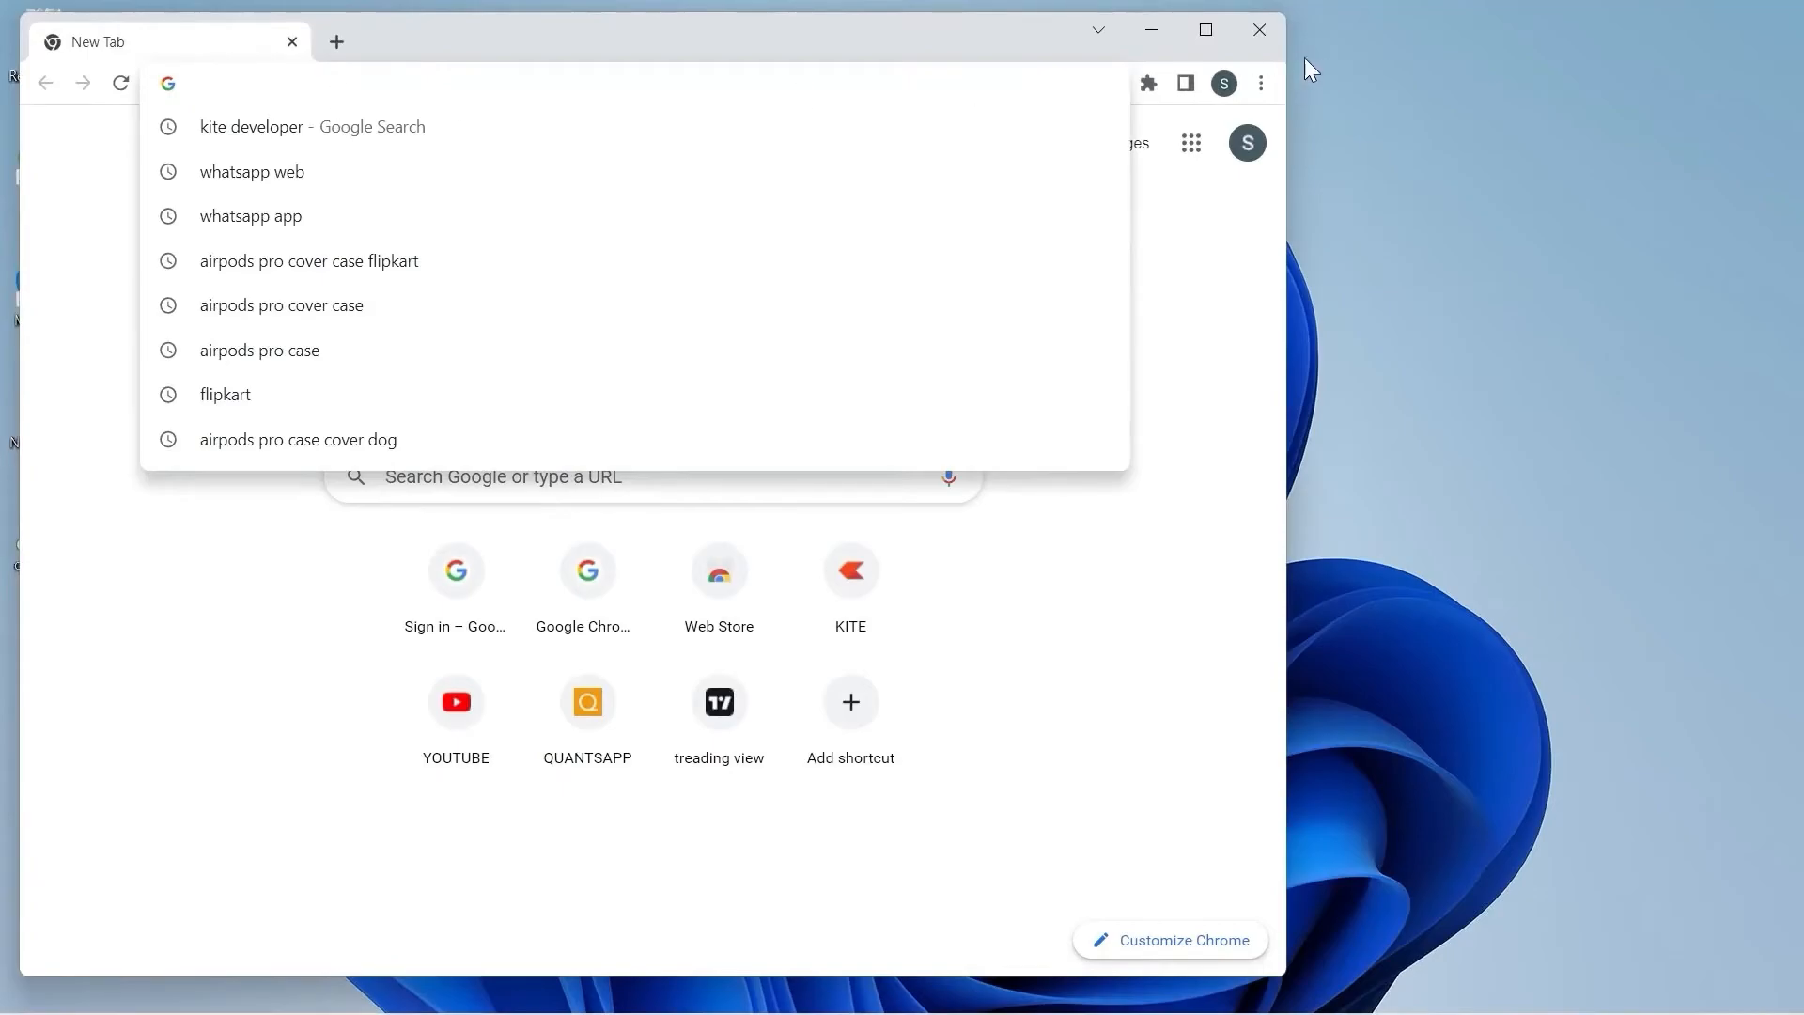
left_click(1205, 29)
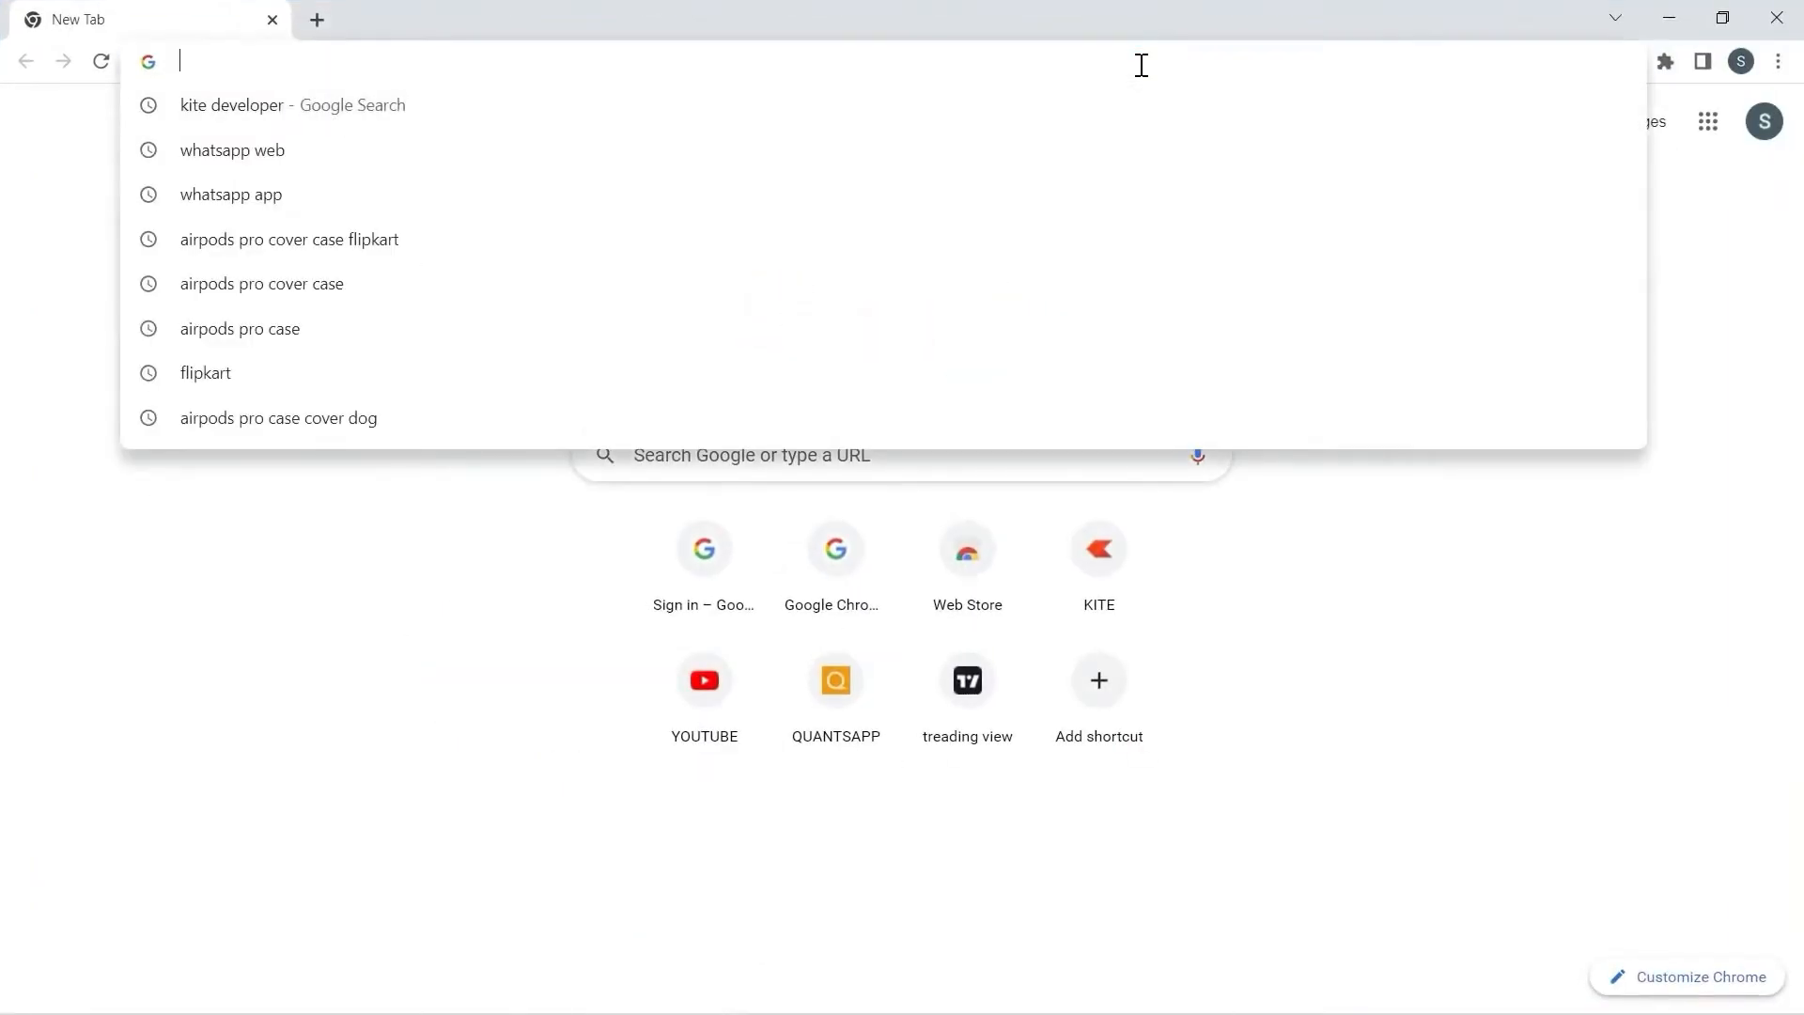
mouse_move(1097, 564)
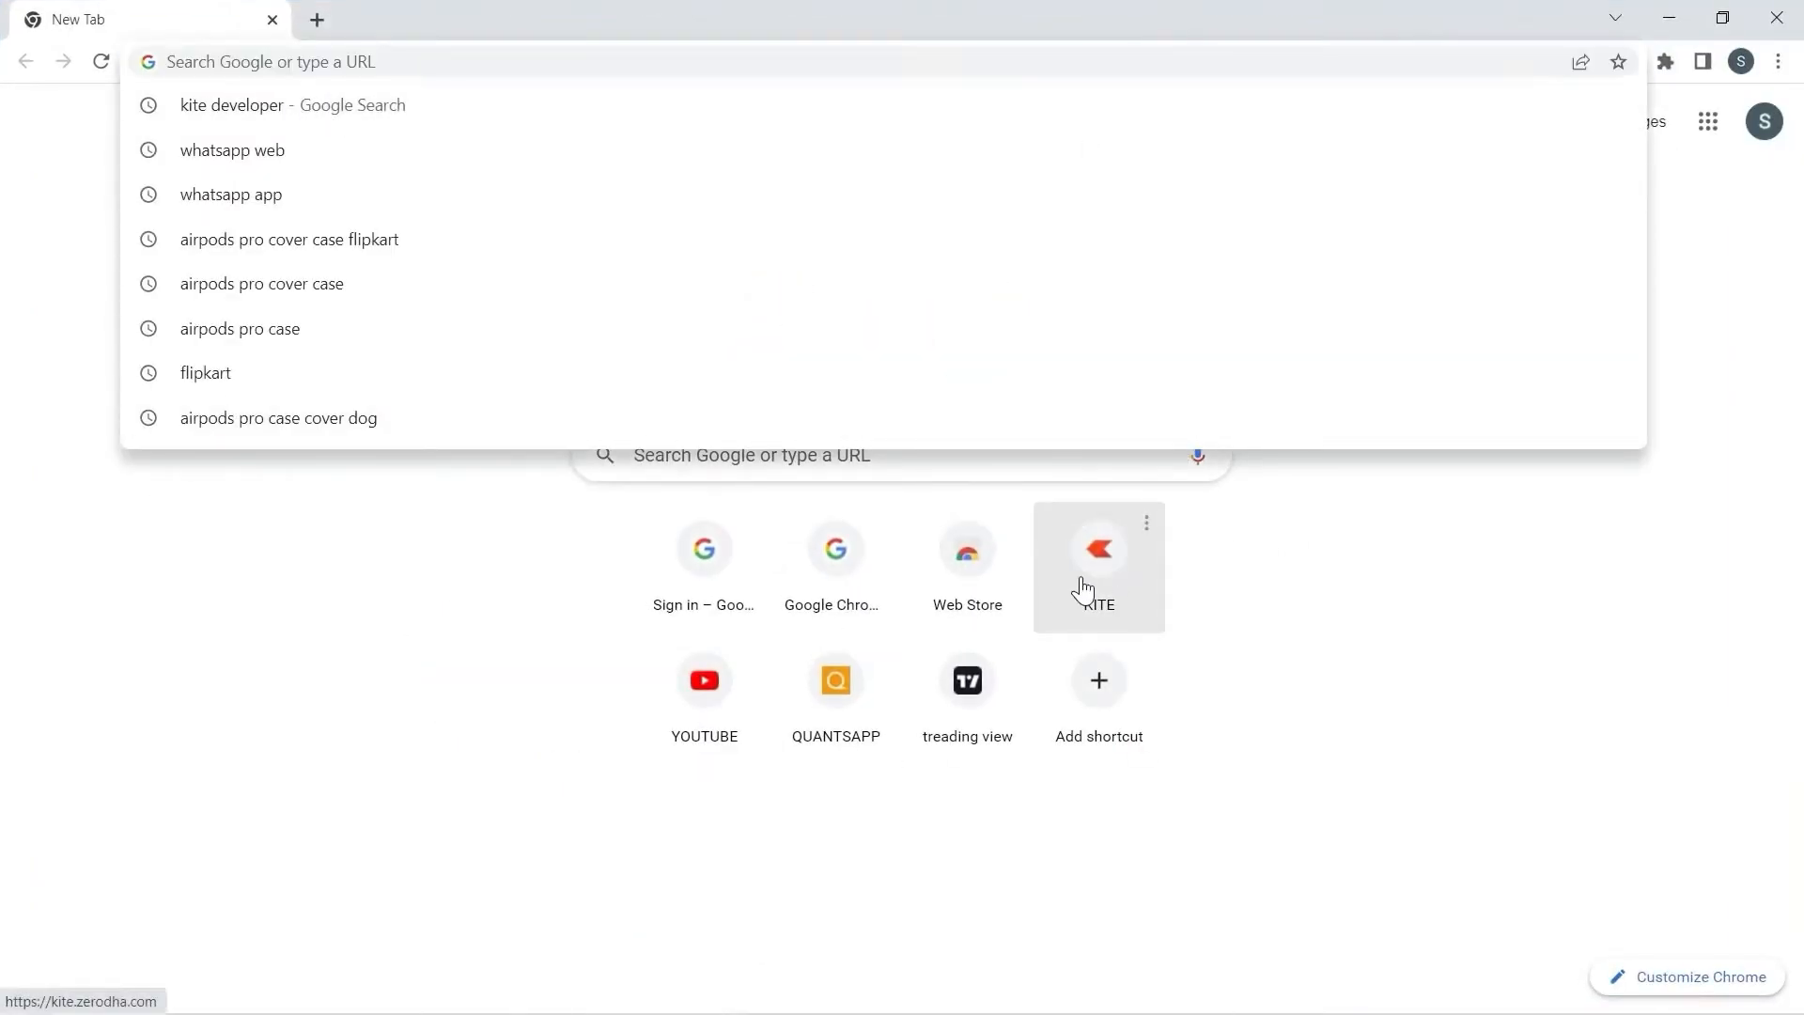
left_click(1097, 547)
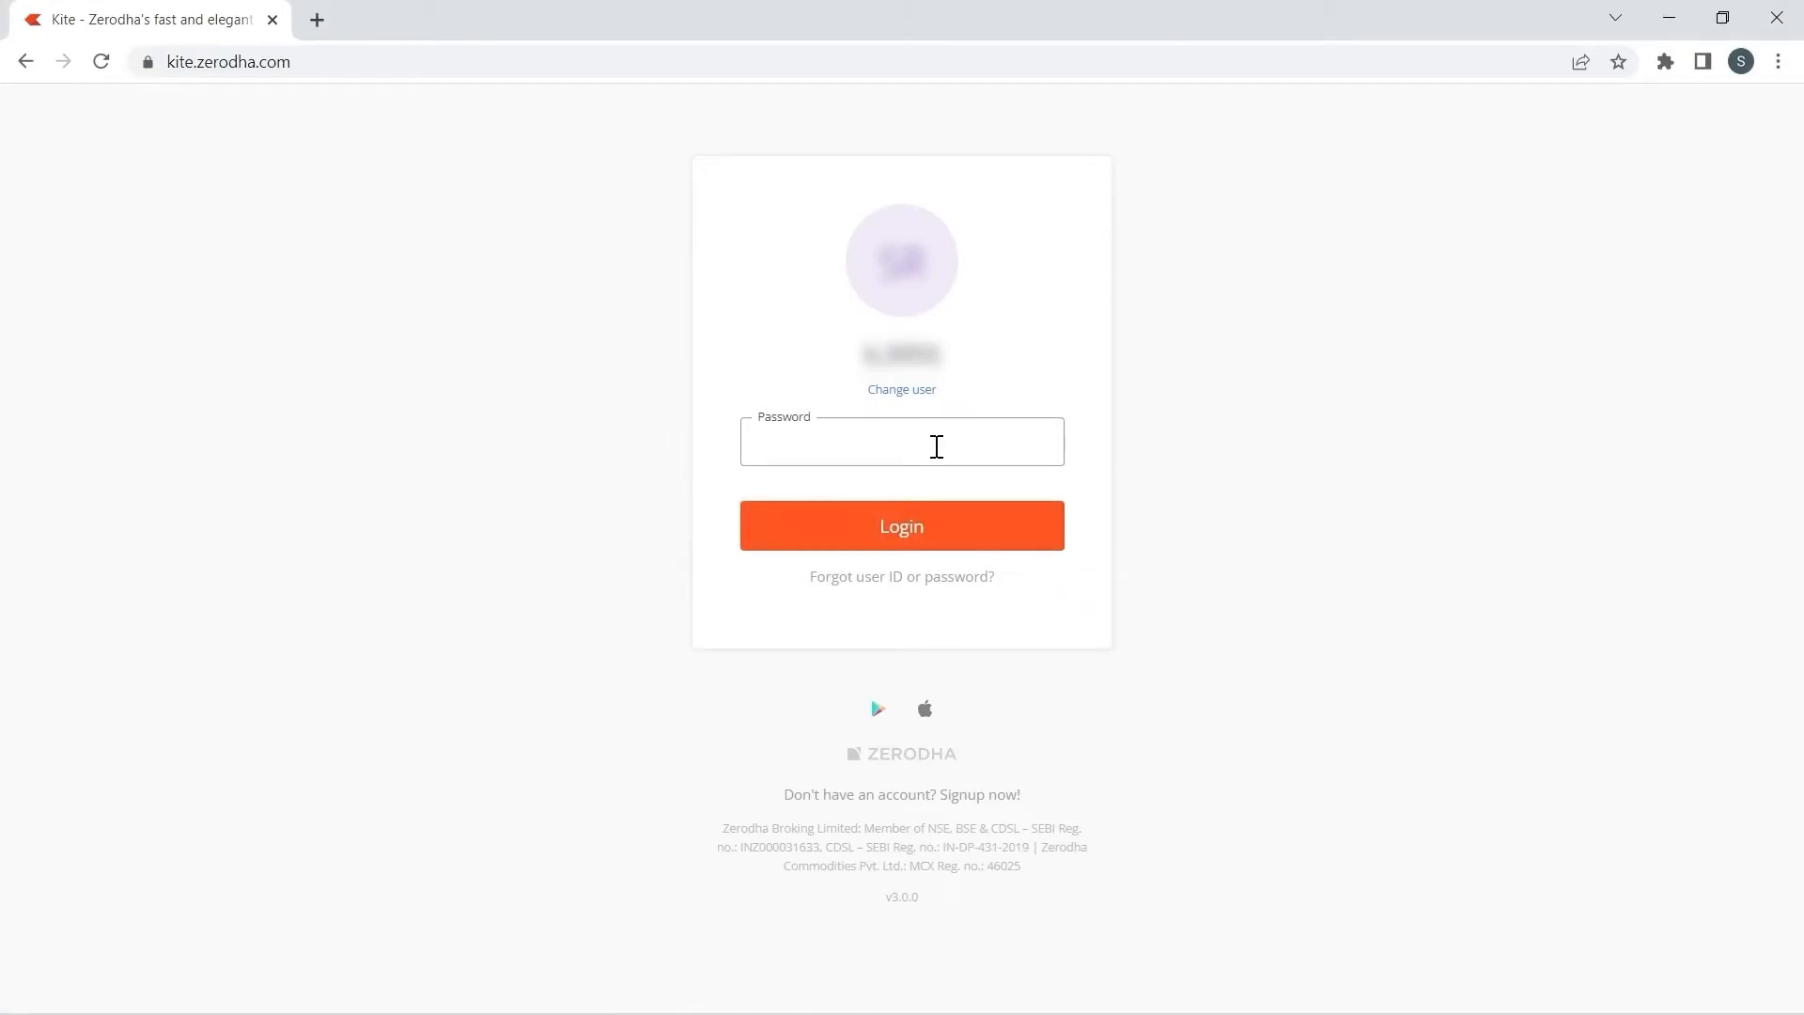
type("••••")
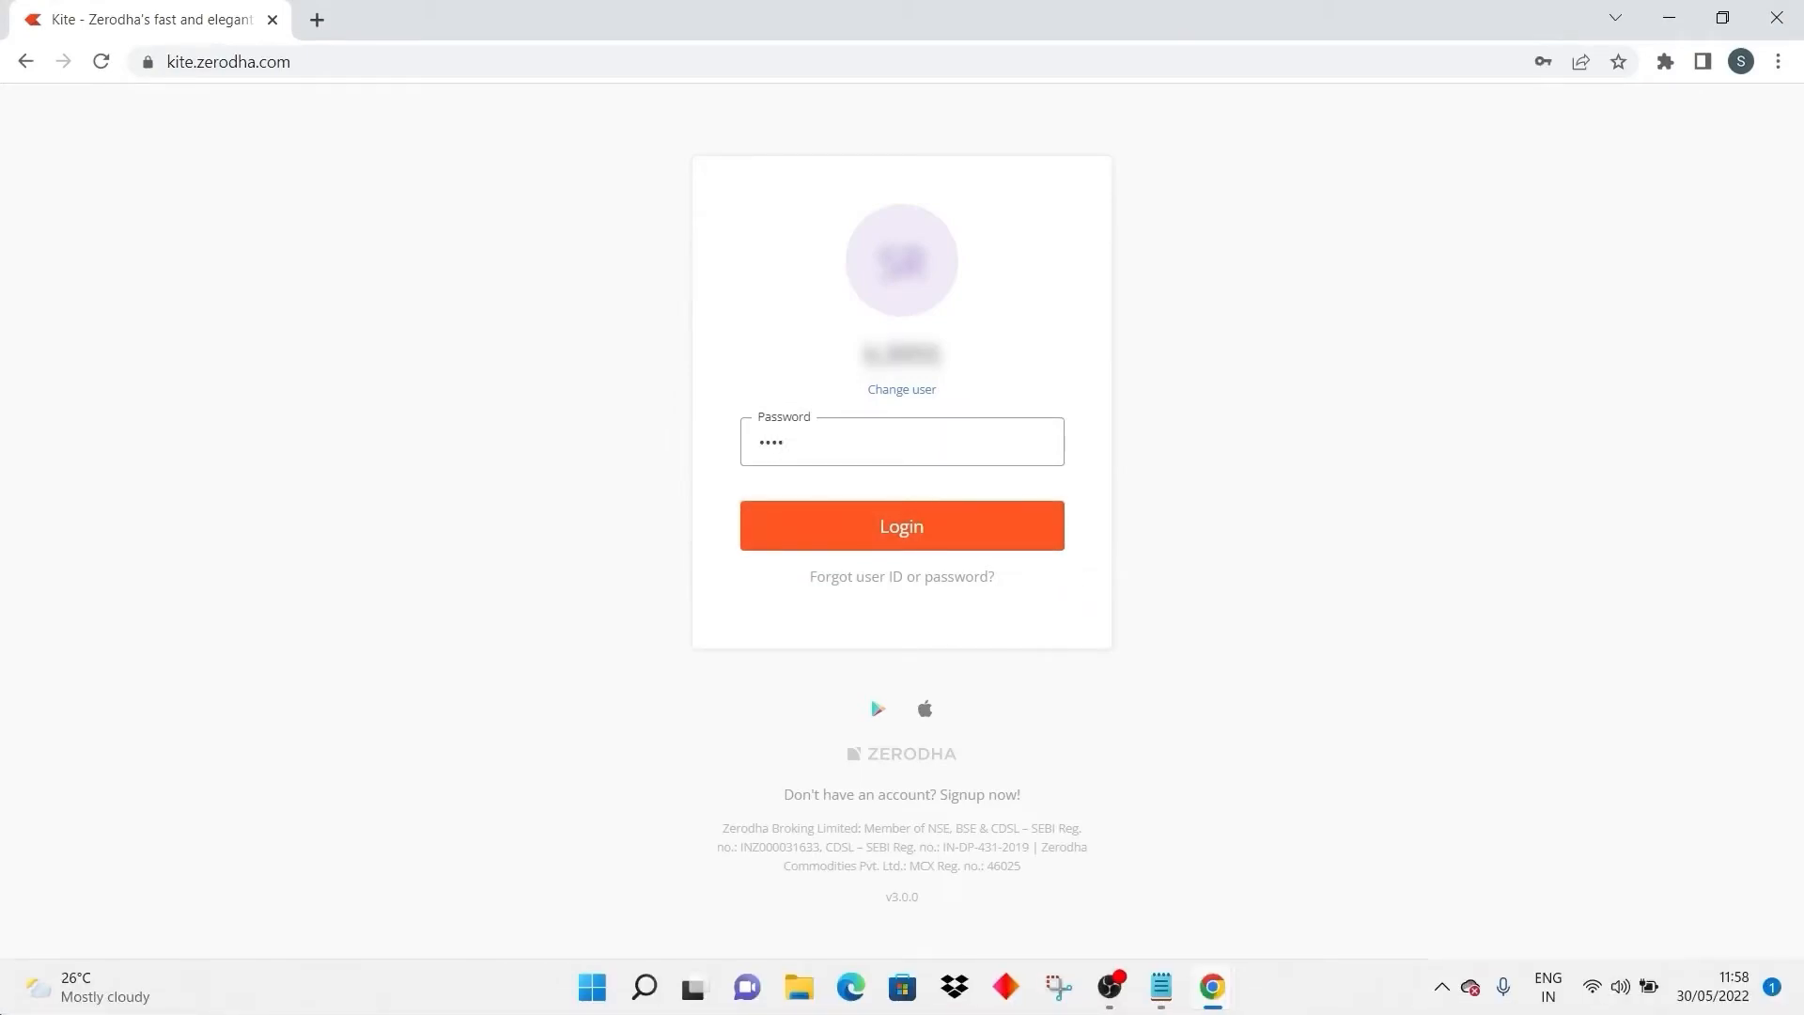
type("password")
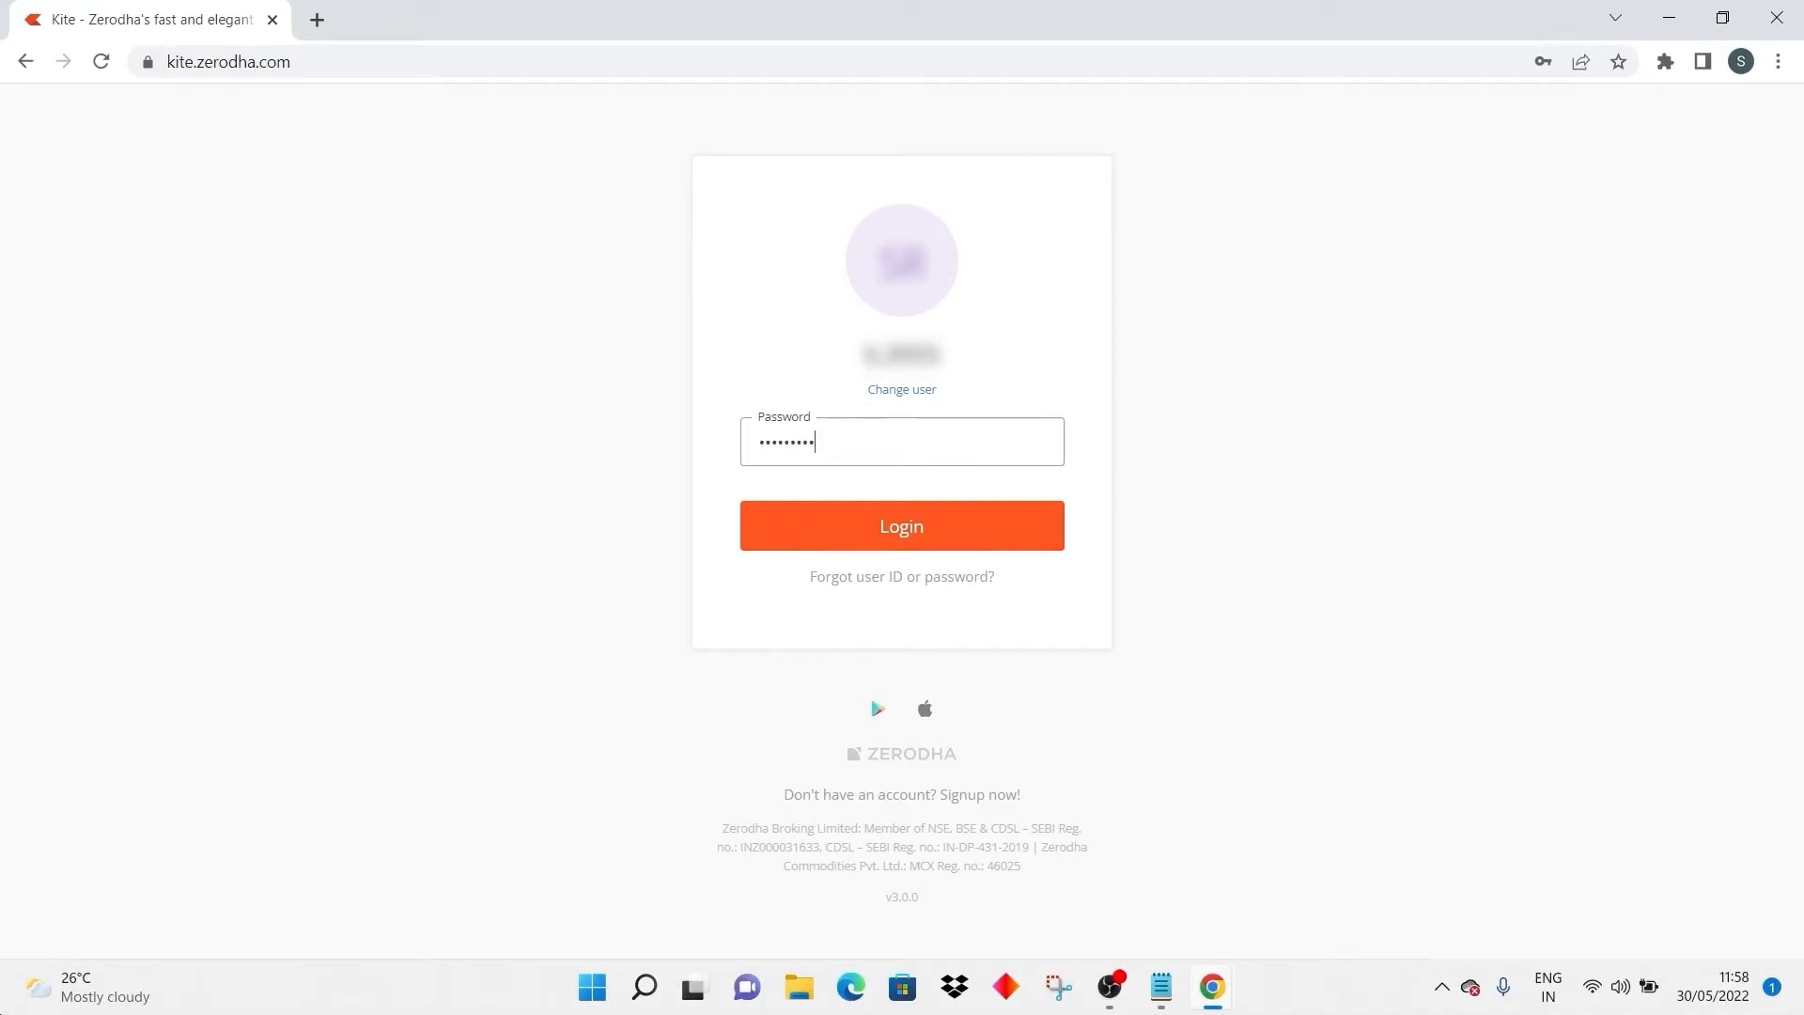
left_click(902, 526)
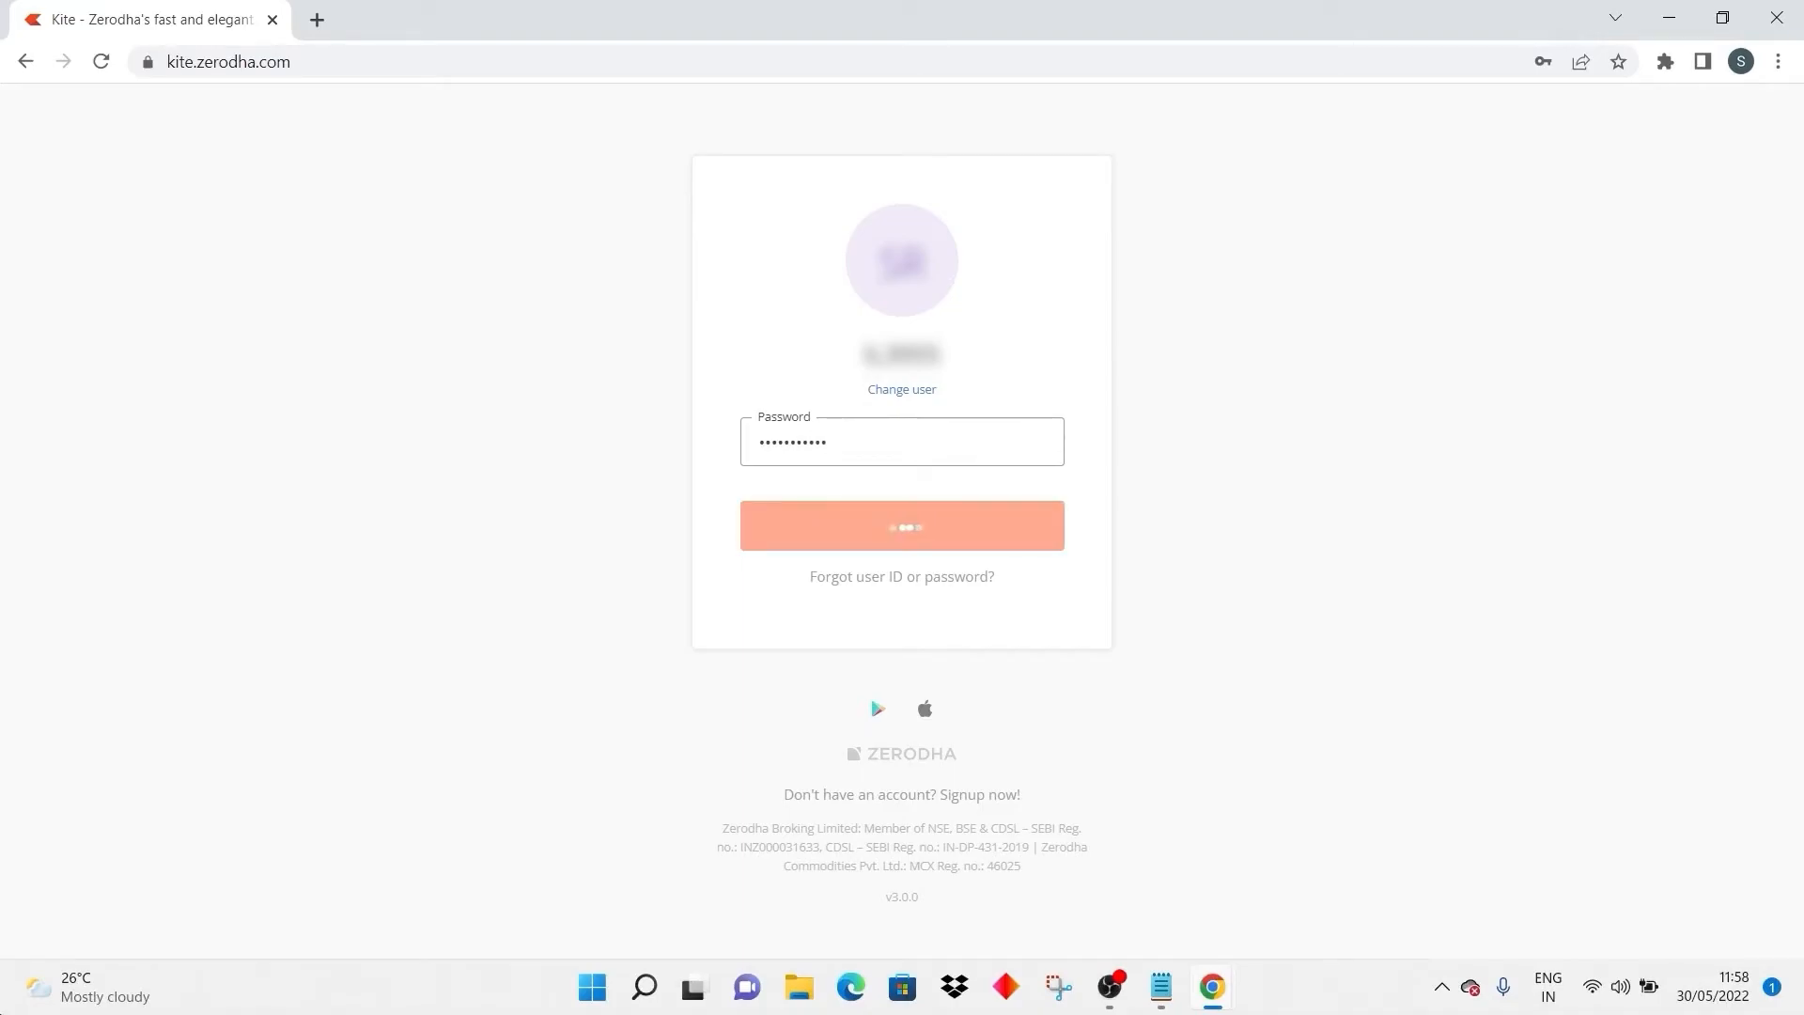
left_click(901, 526)
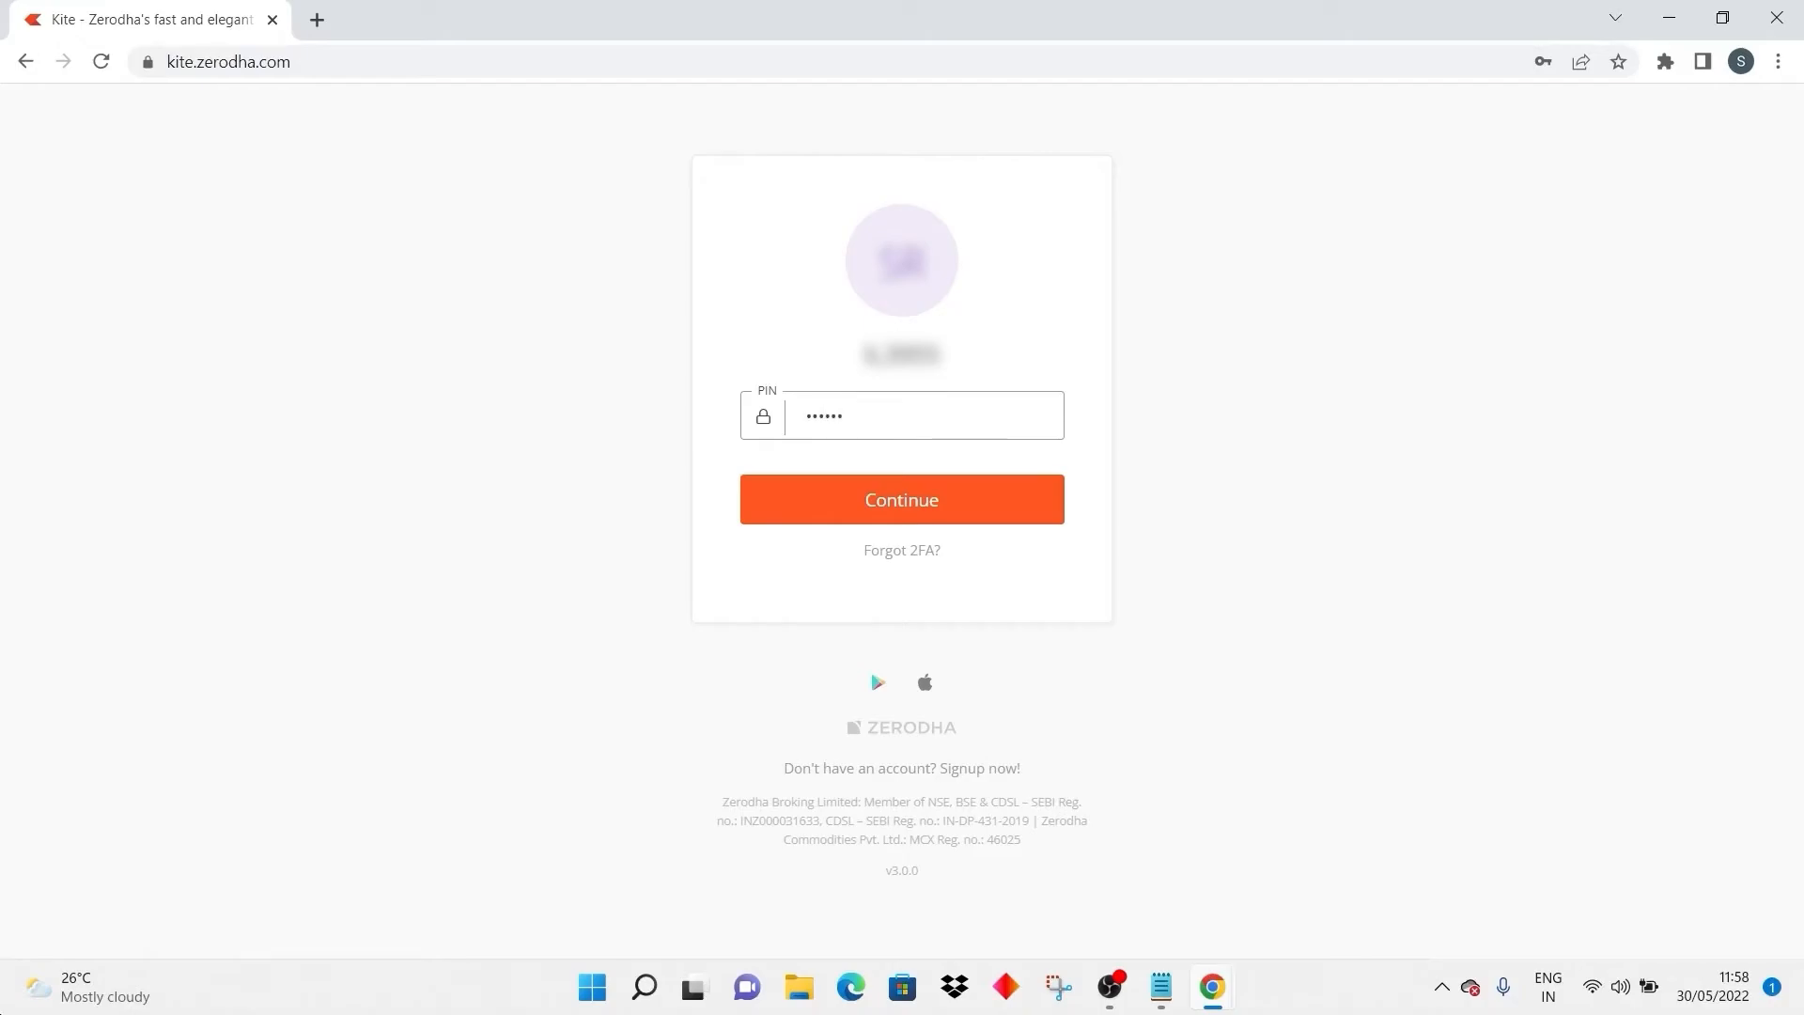
left_click(902, 499)
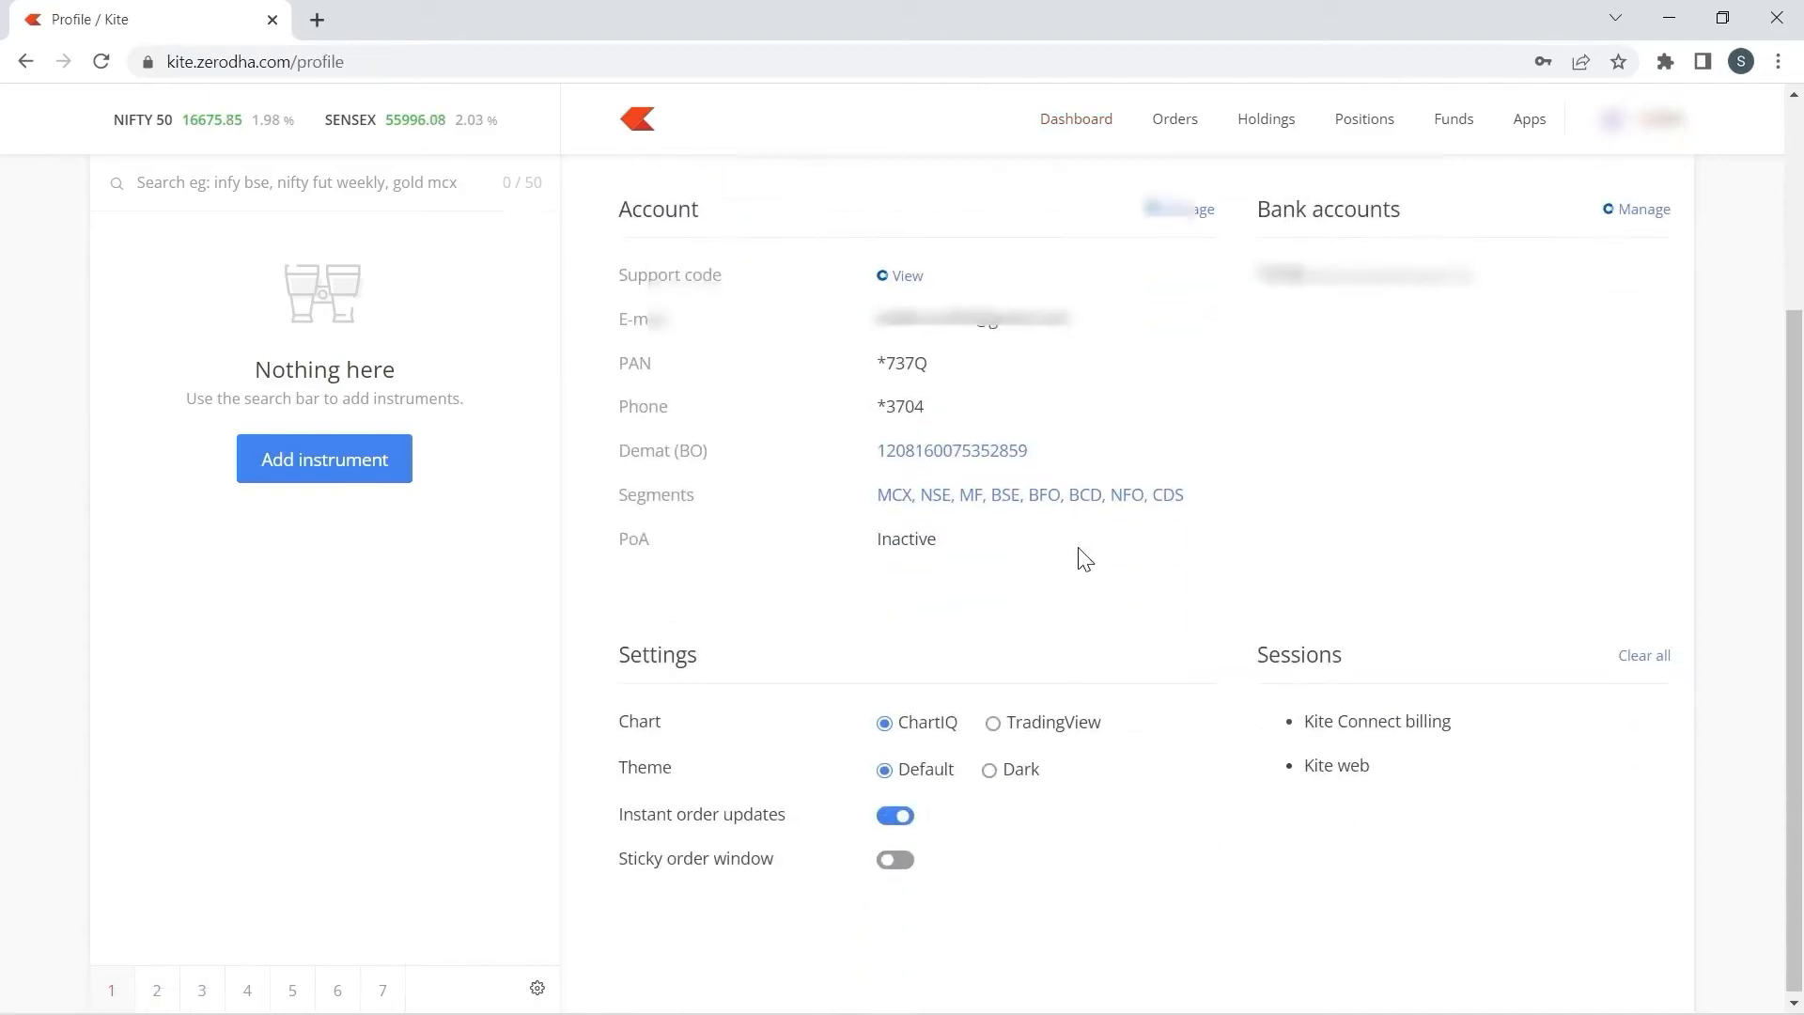
Open password and security settings and start enabling 2Factor TOTP
scroll("up", 3)
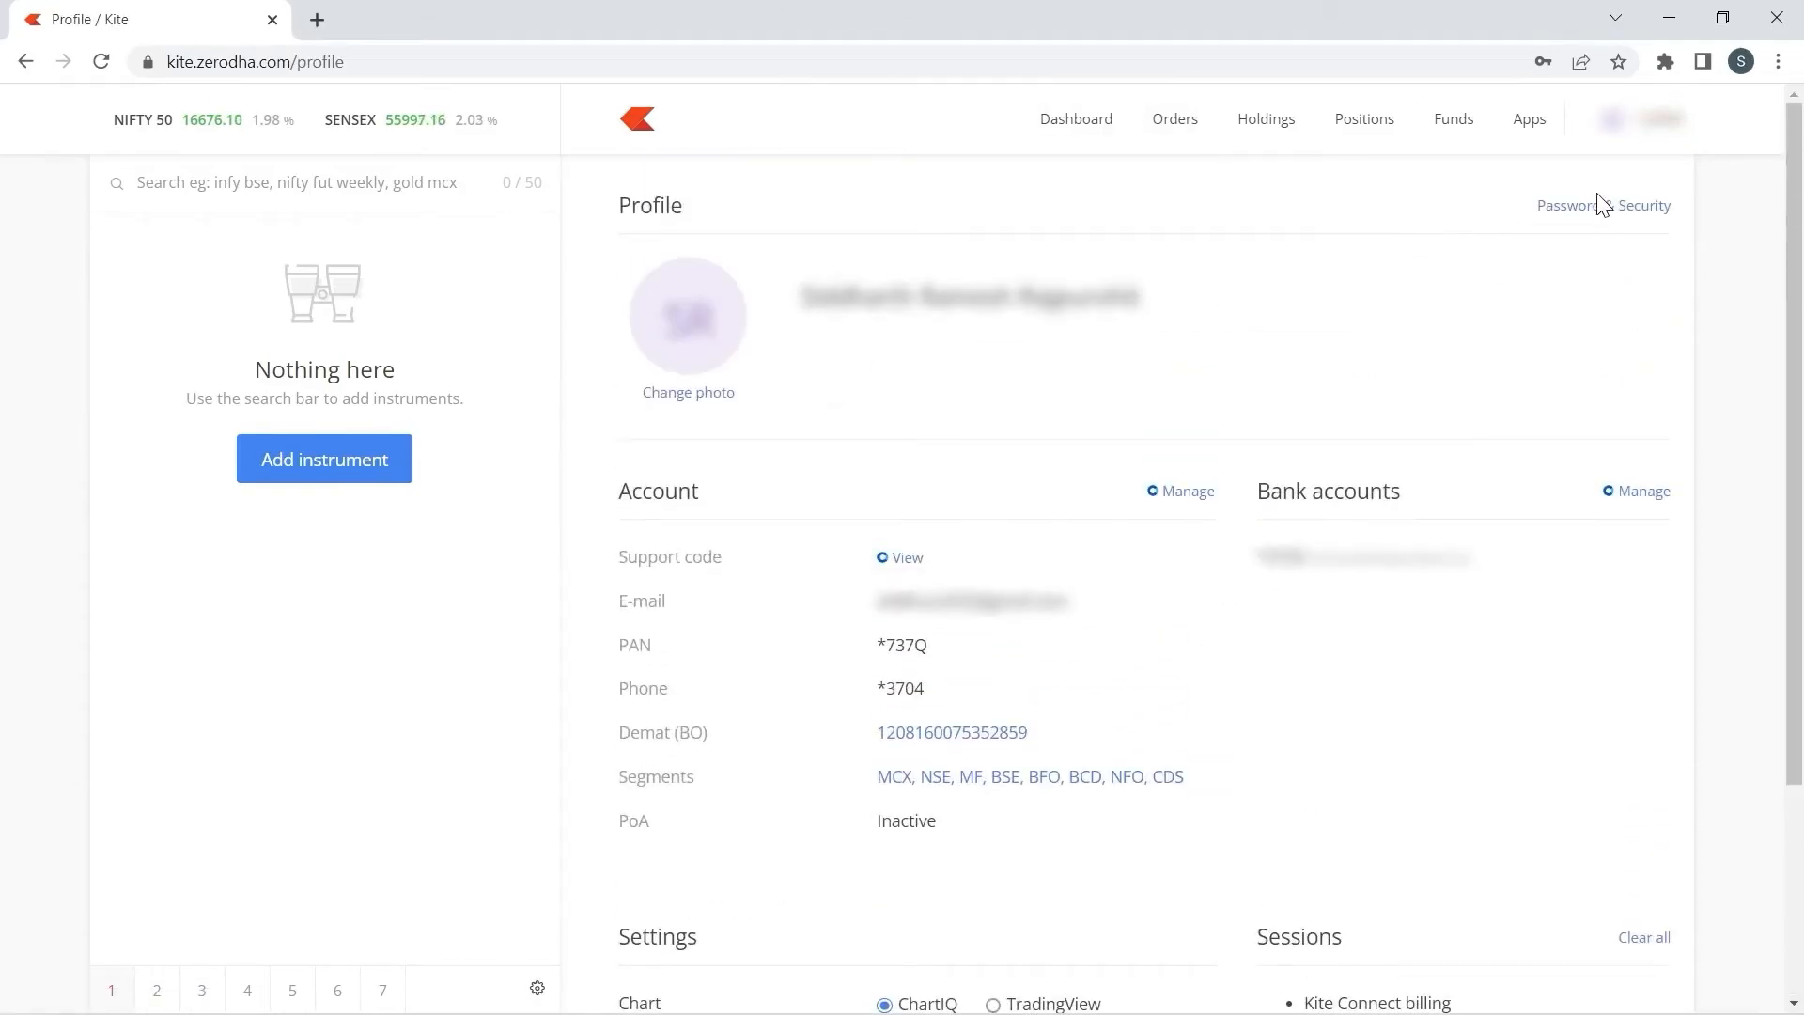
left_click(1565, 205)
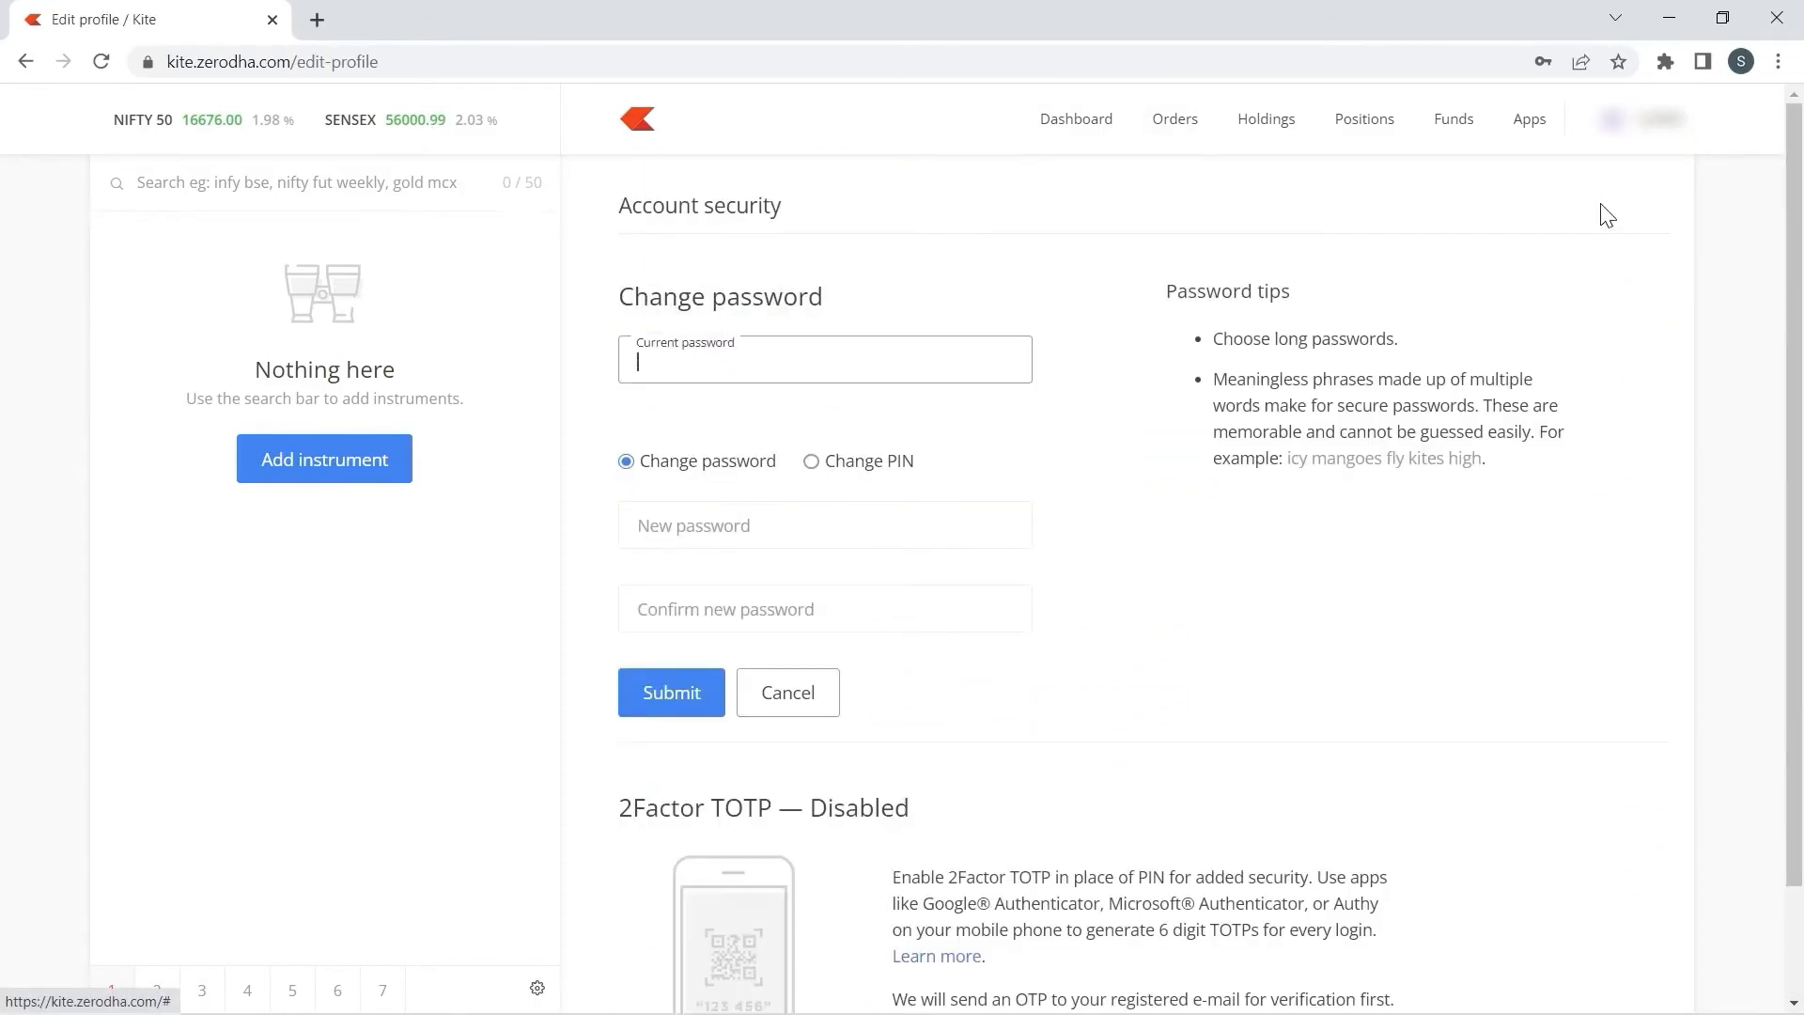
scroll("down", 3)
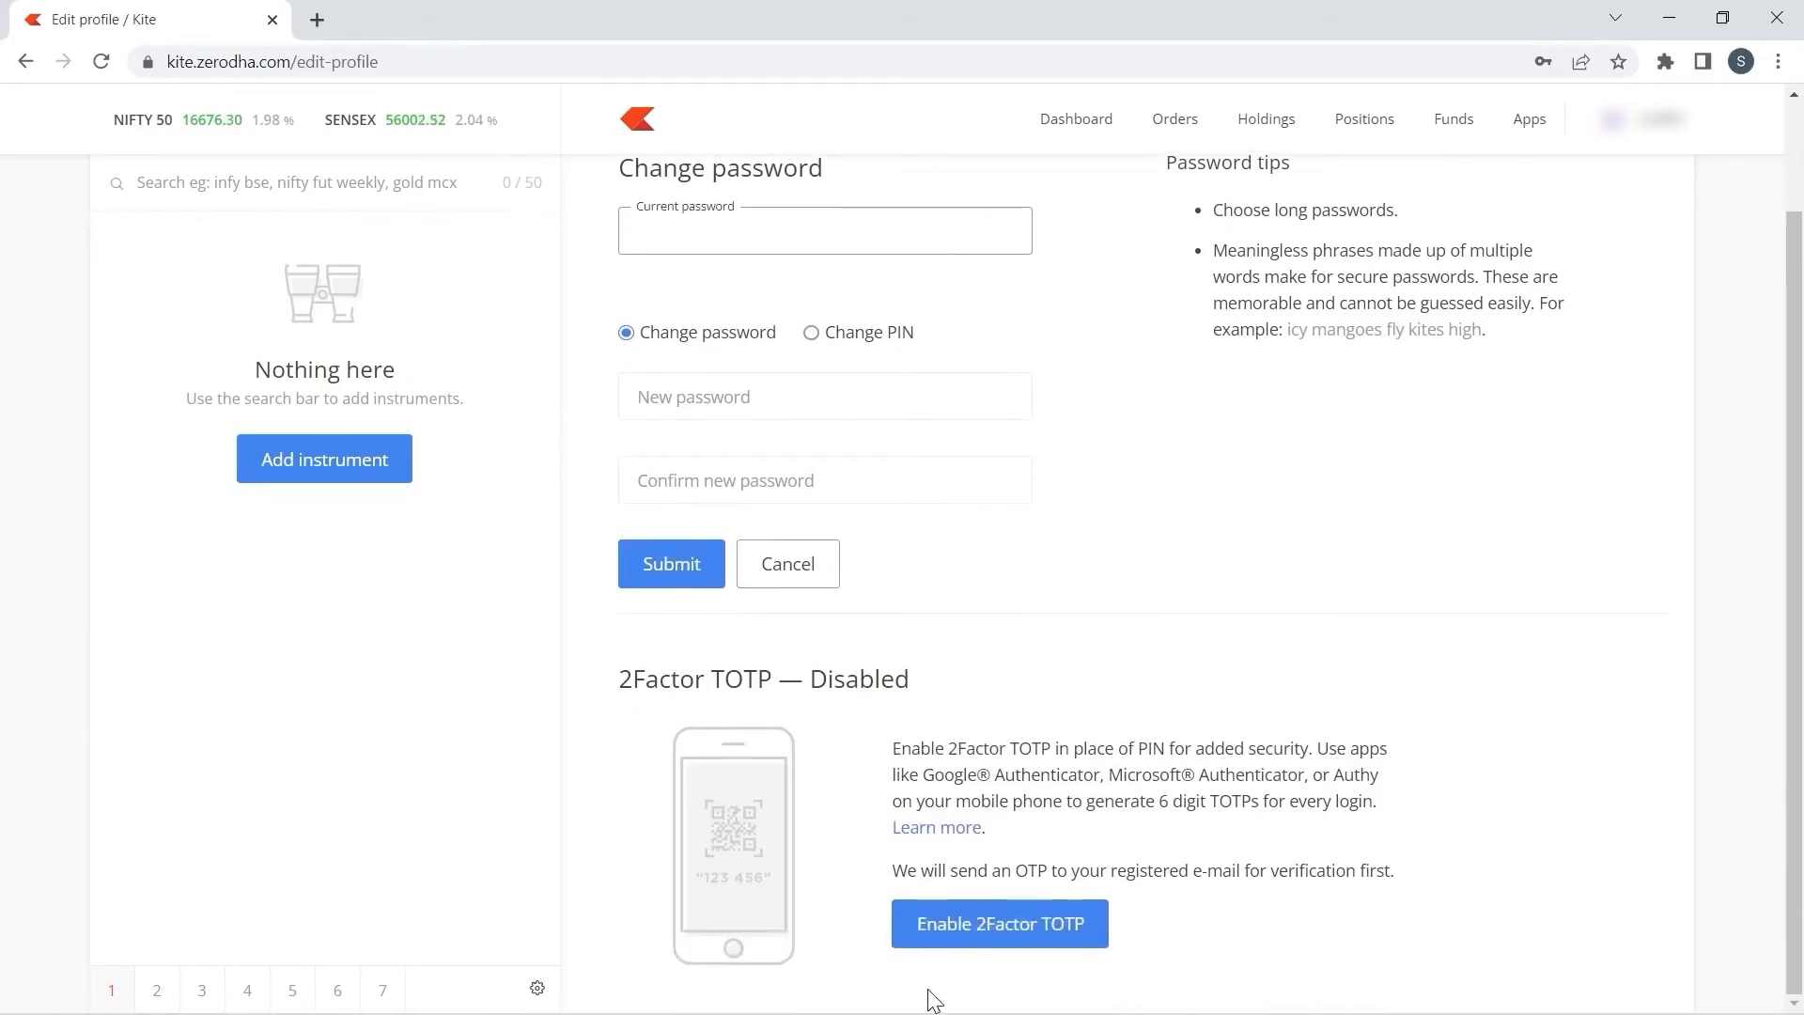
left_click(999, 923)
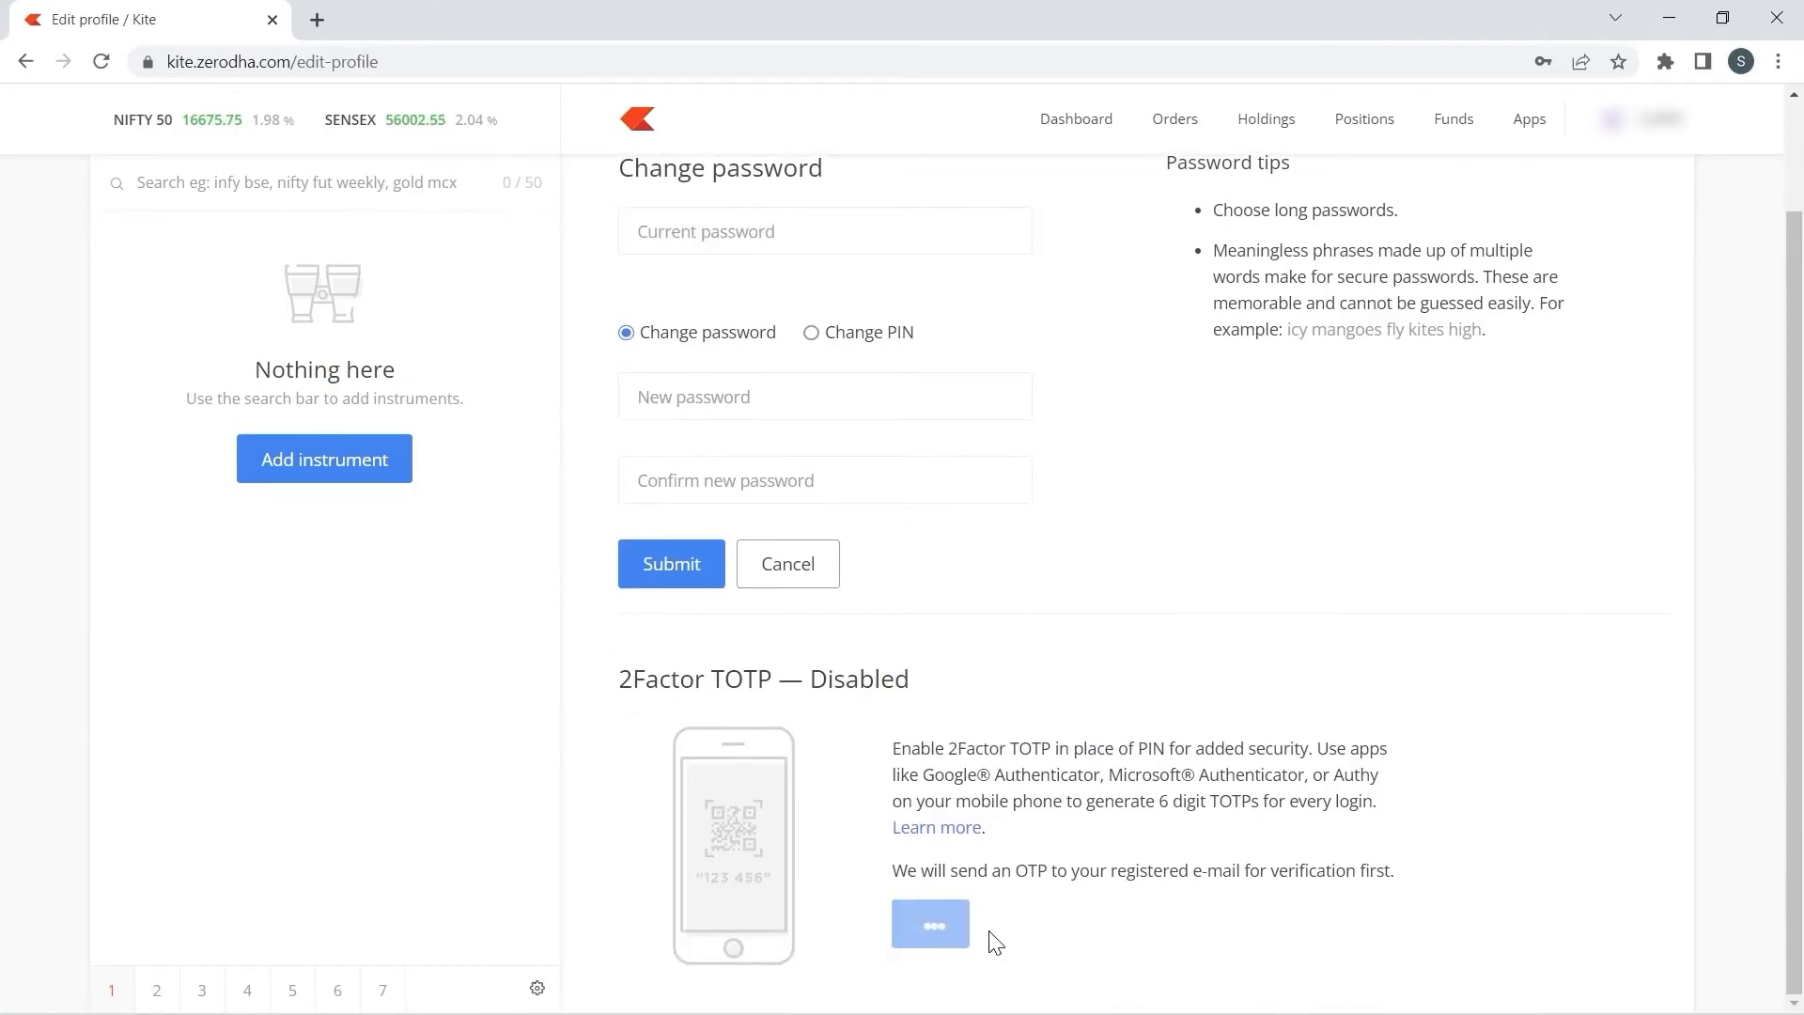
left_click(929, 924)
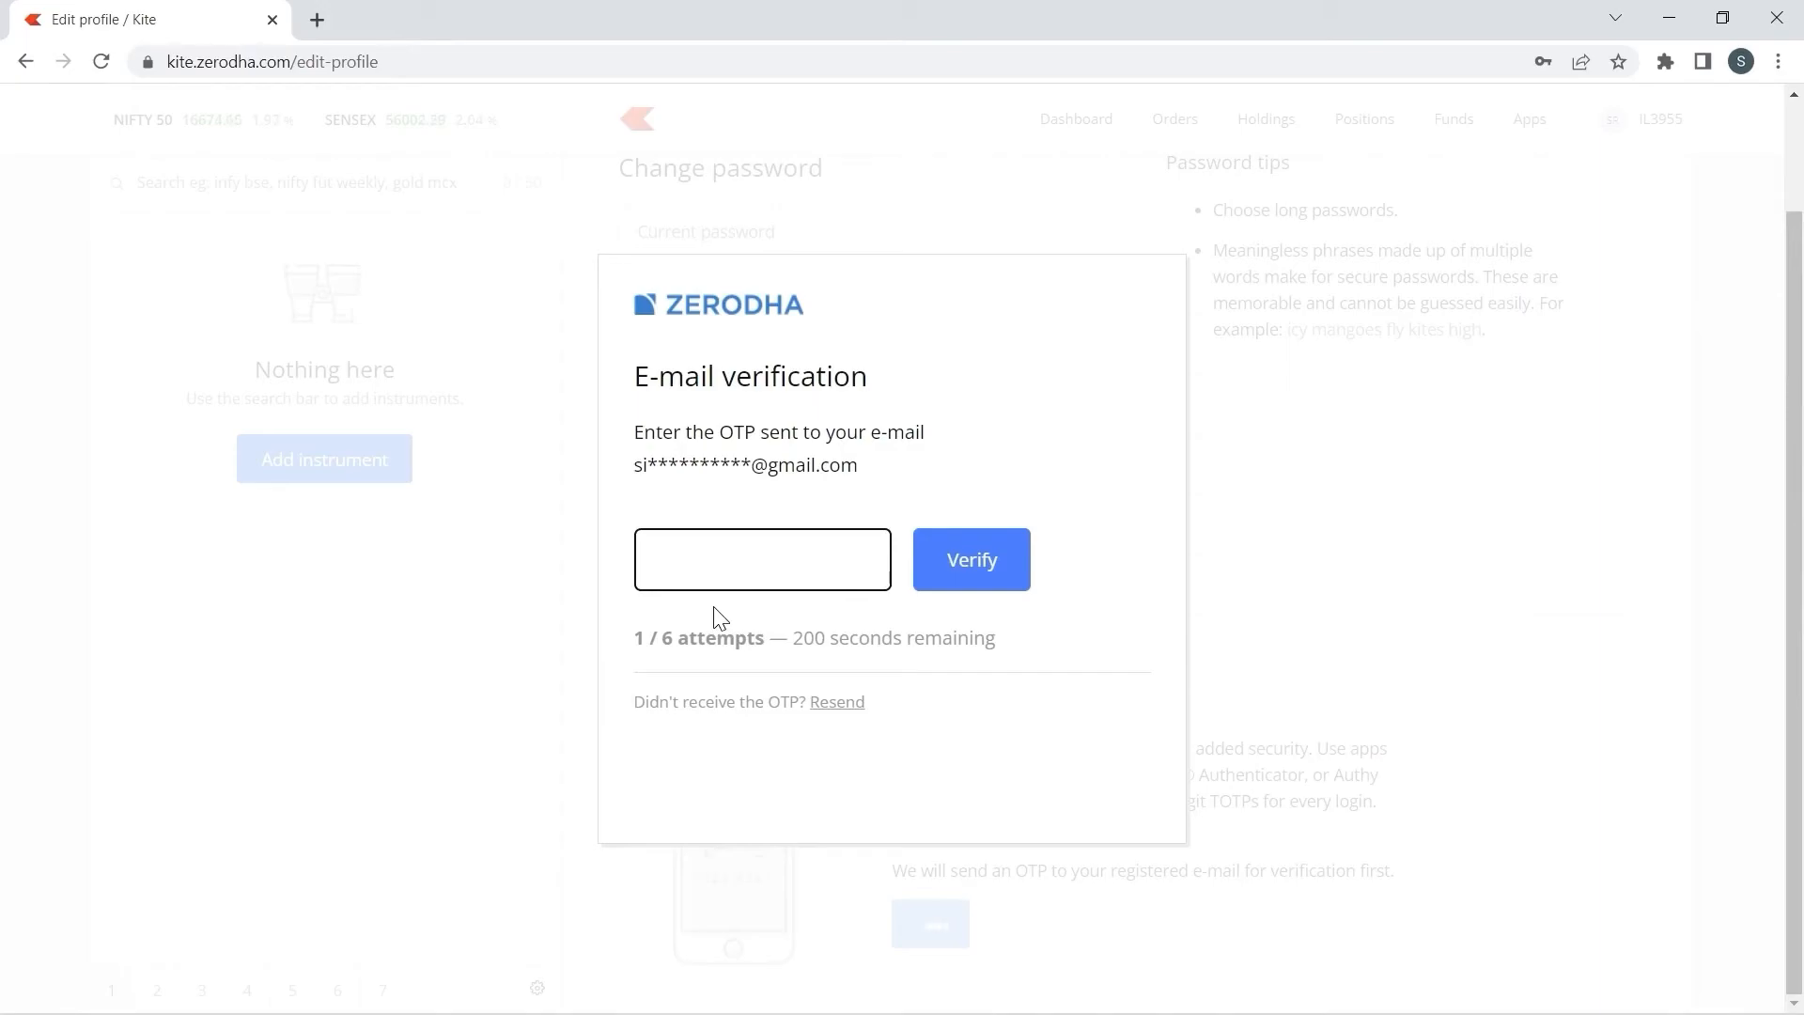
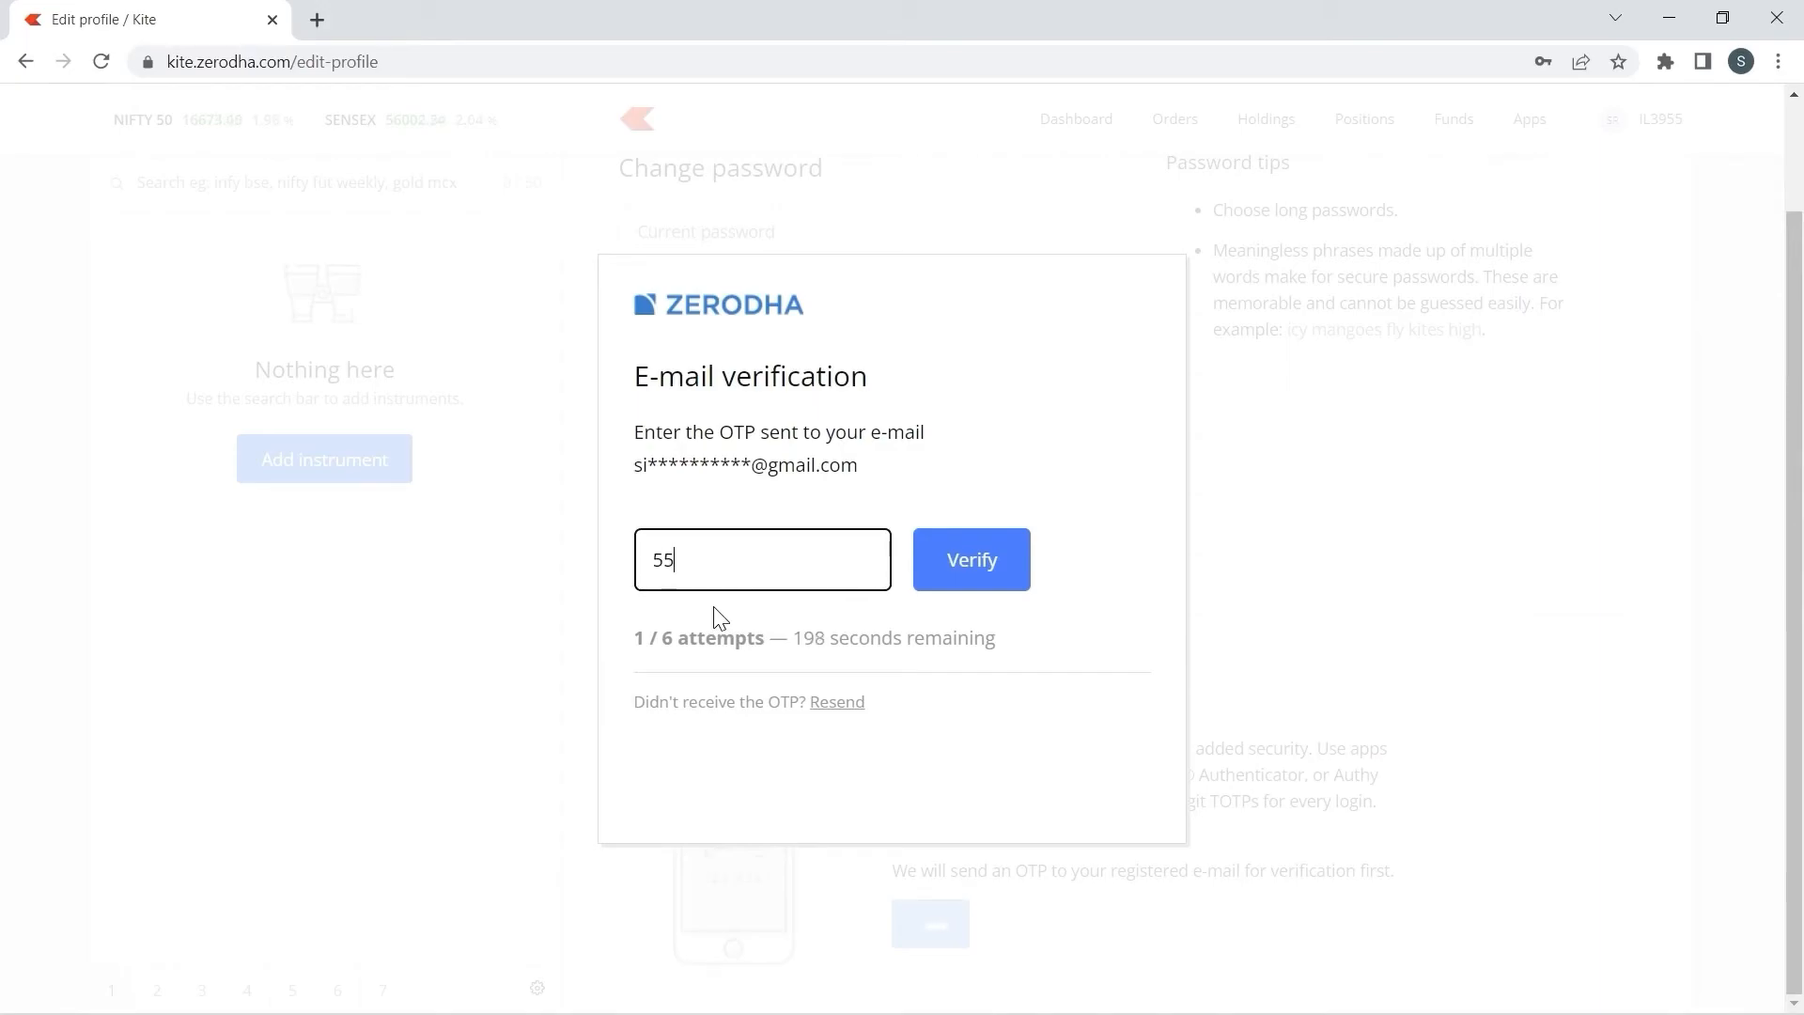
key("Backspace")
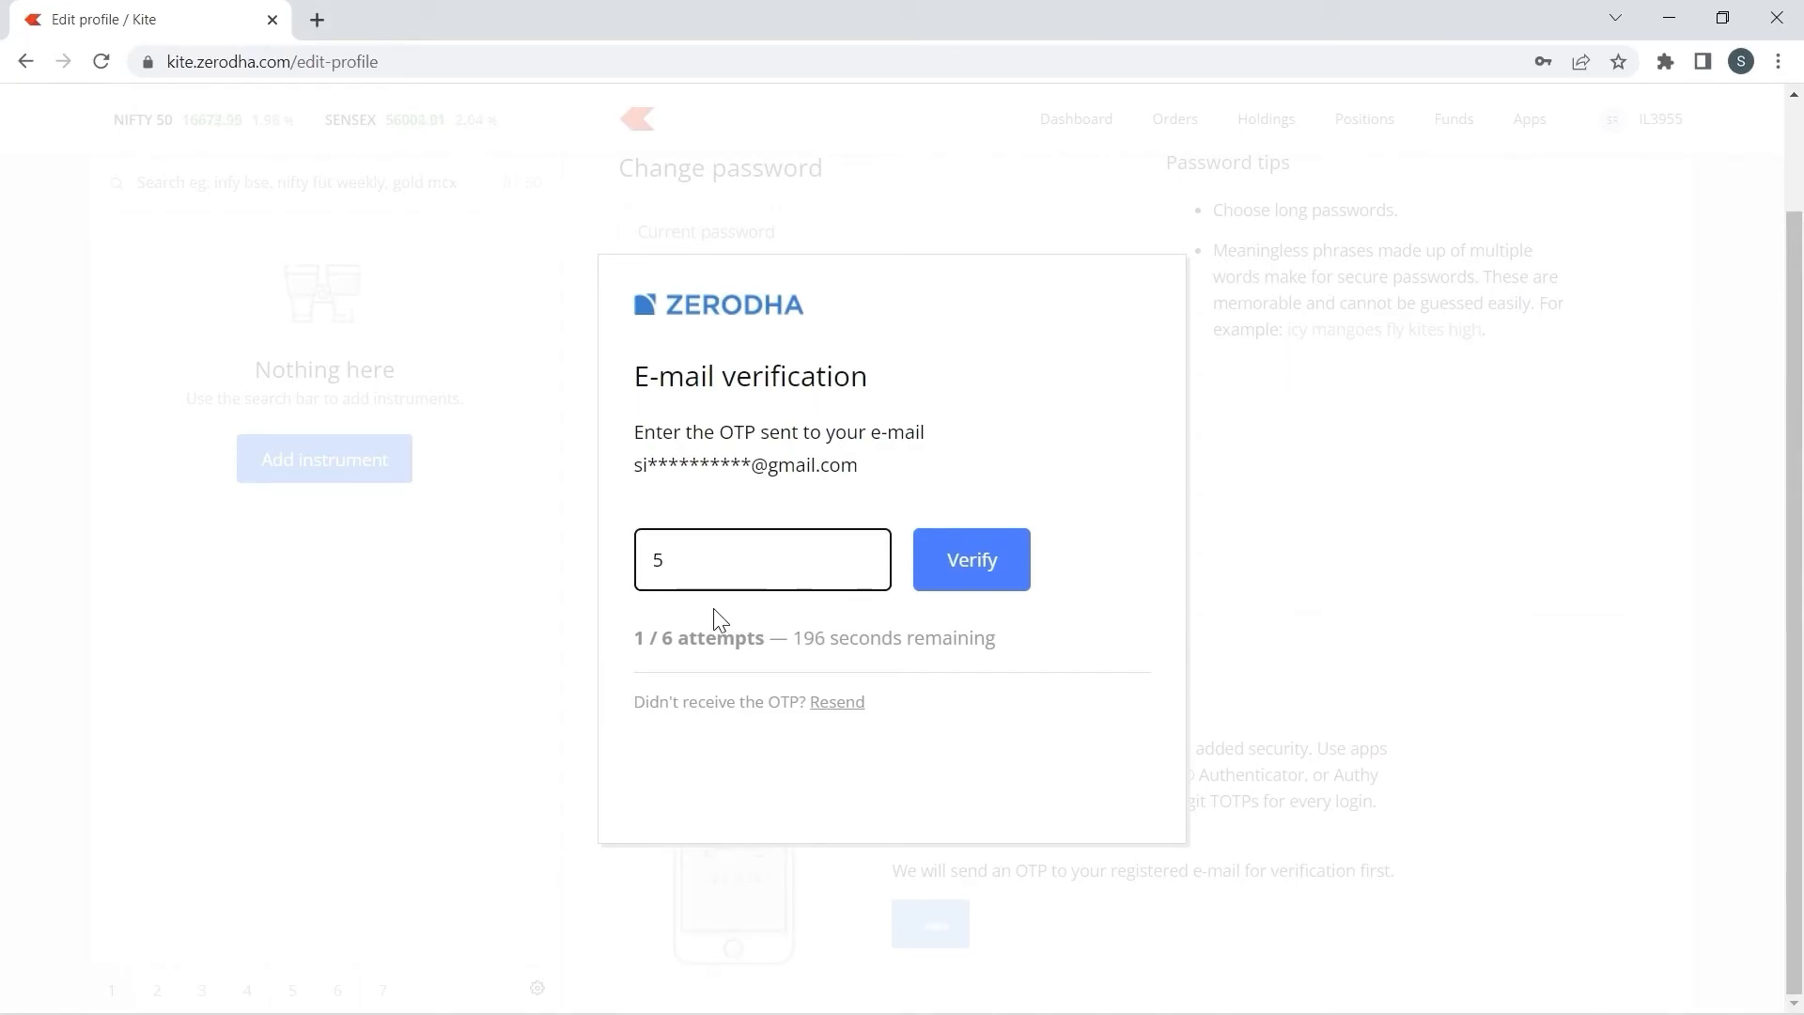
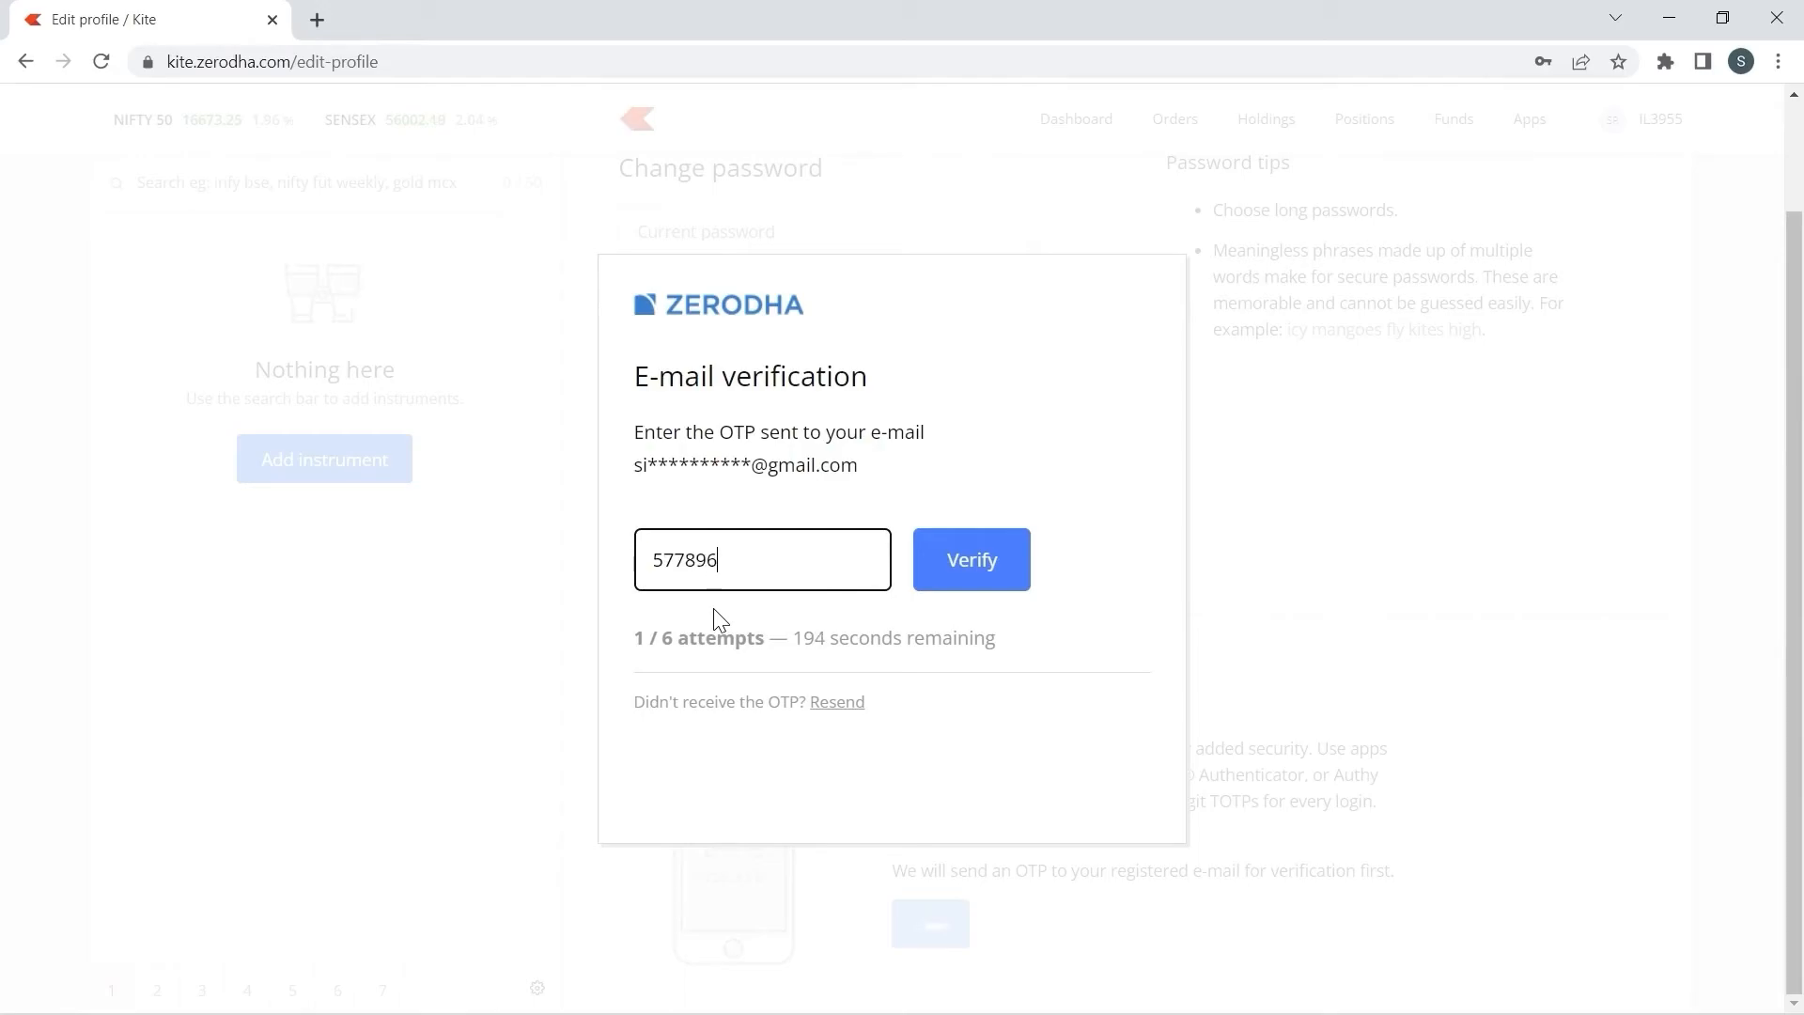
left_click(970, 559)
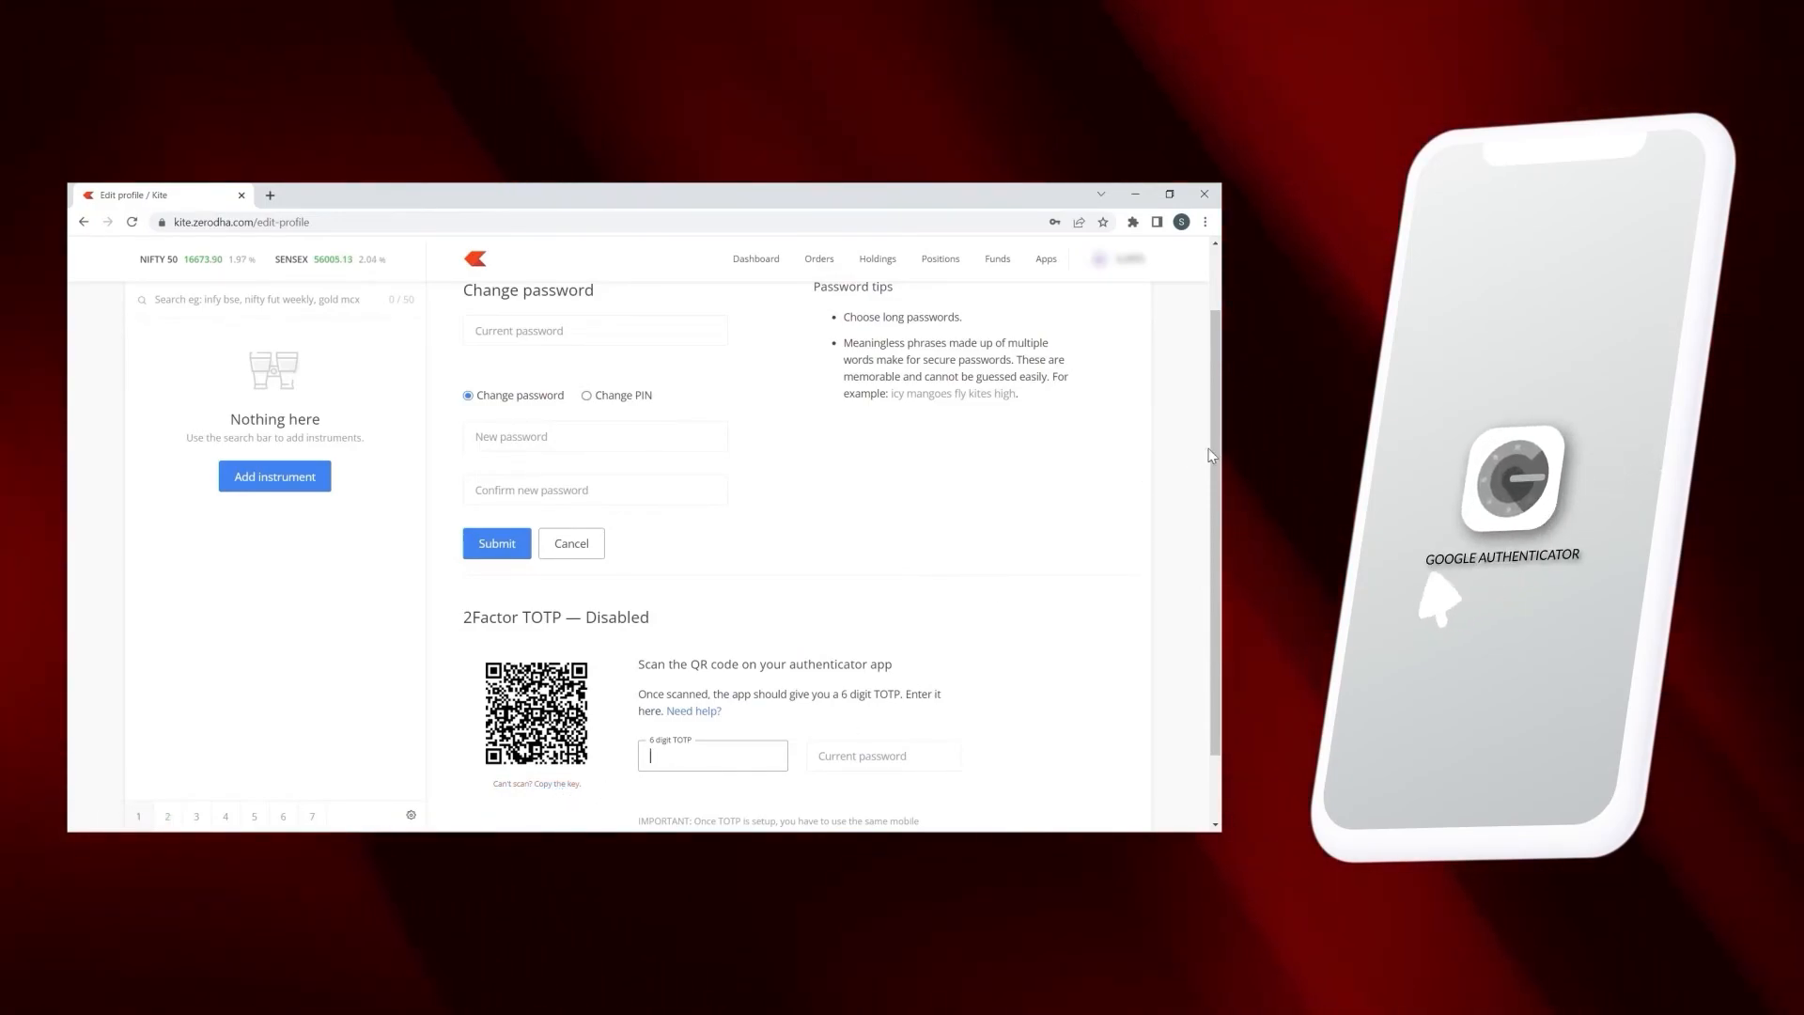
Scroll to the TOTP QR code and reveal its copyable text key
scroll("down", 3)
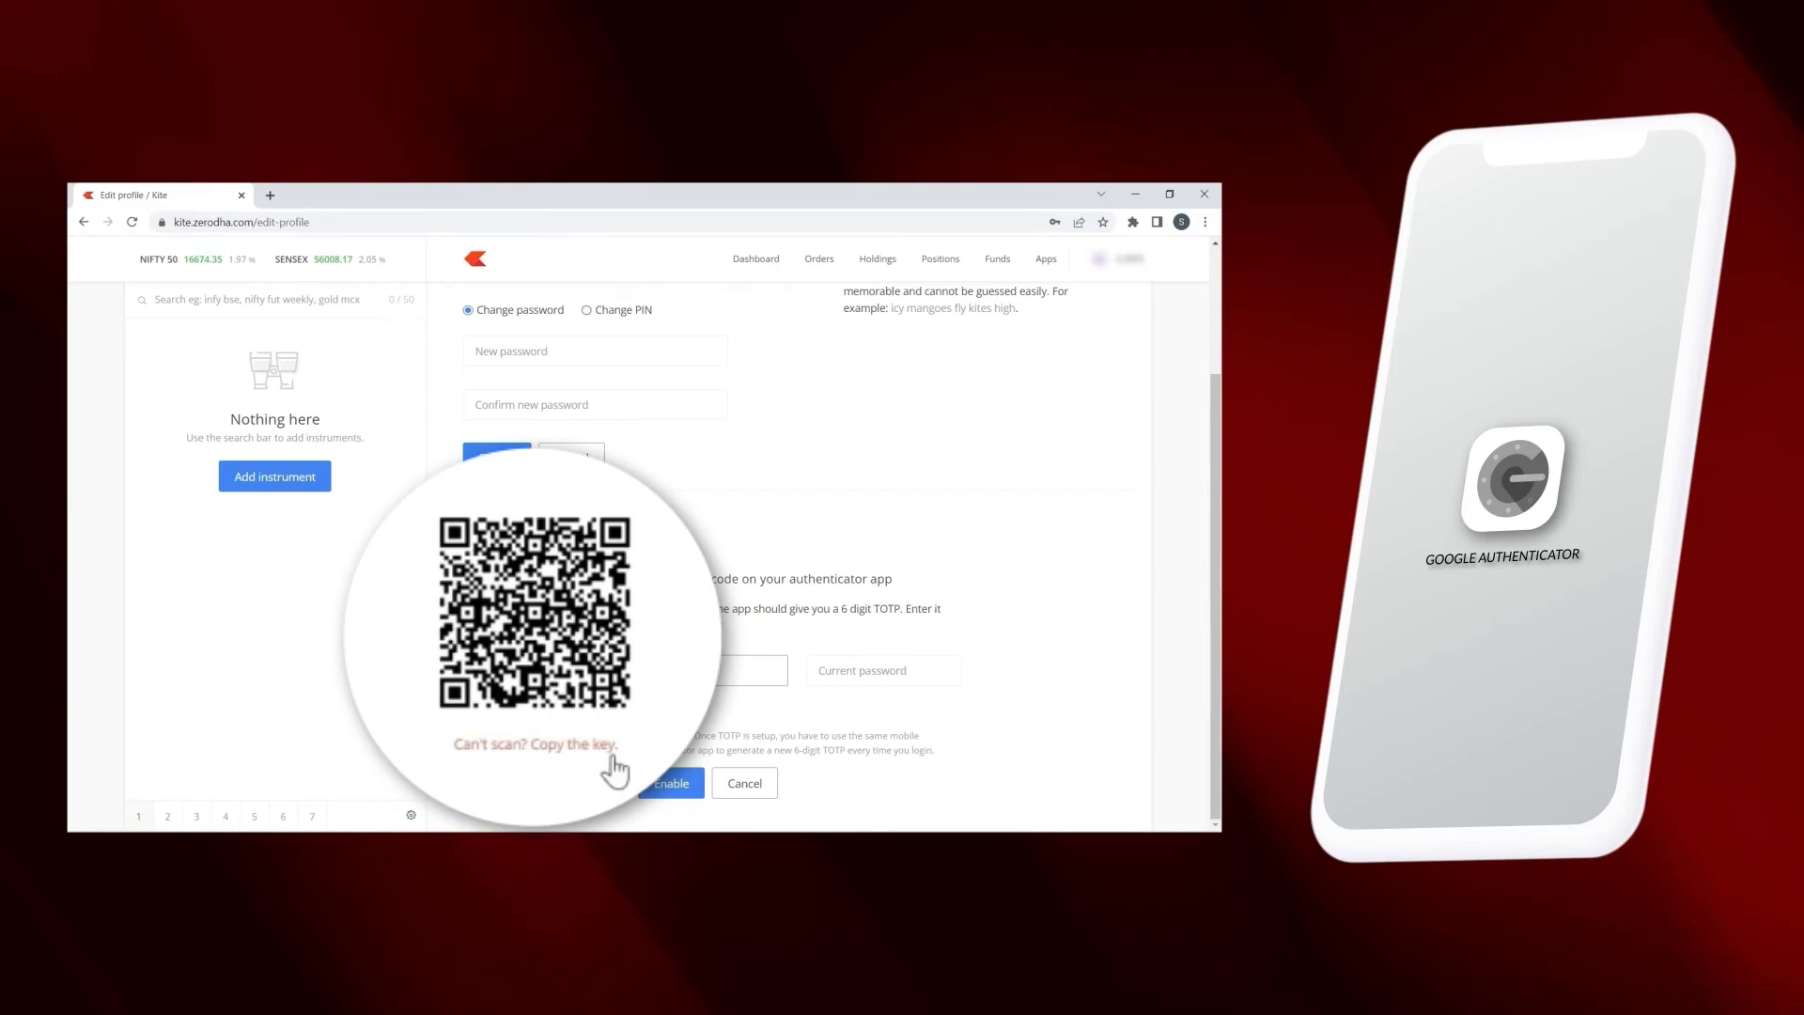
mouse_move(601, 785)
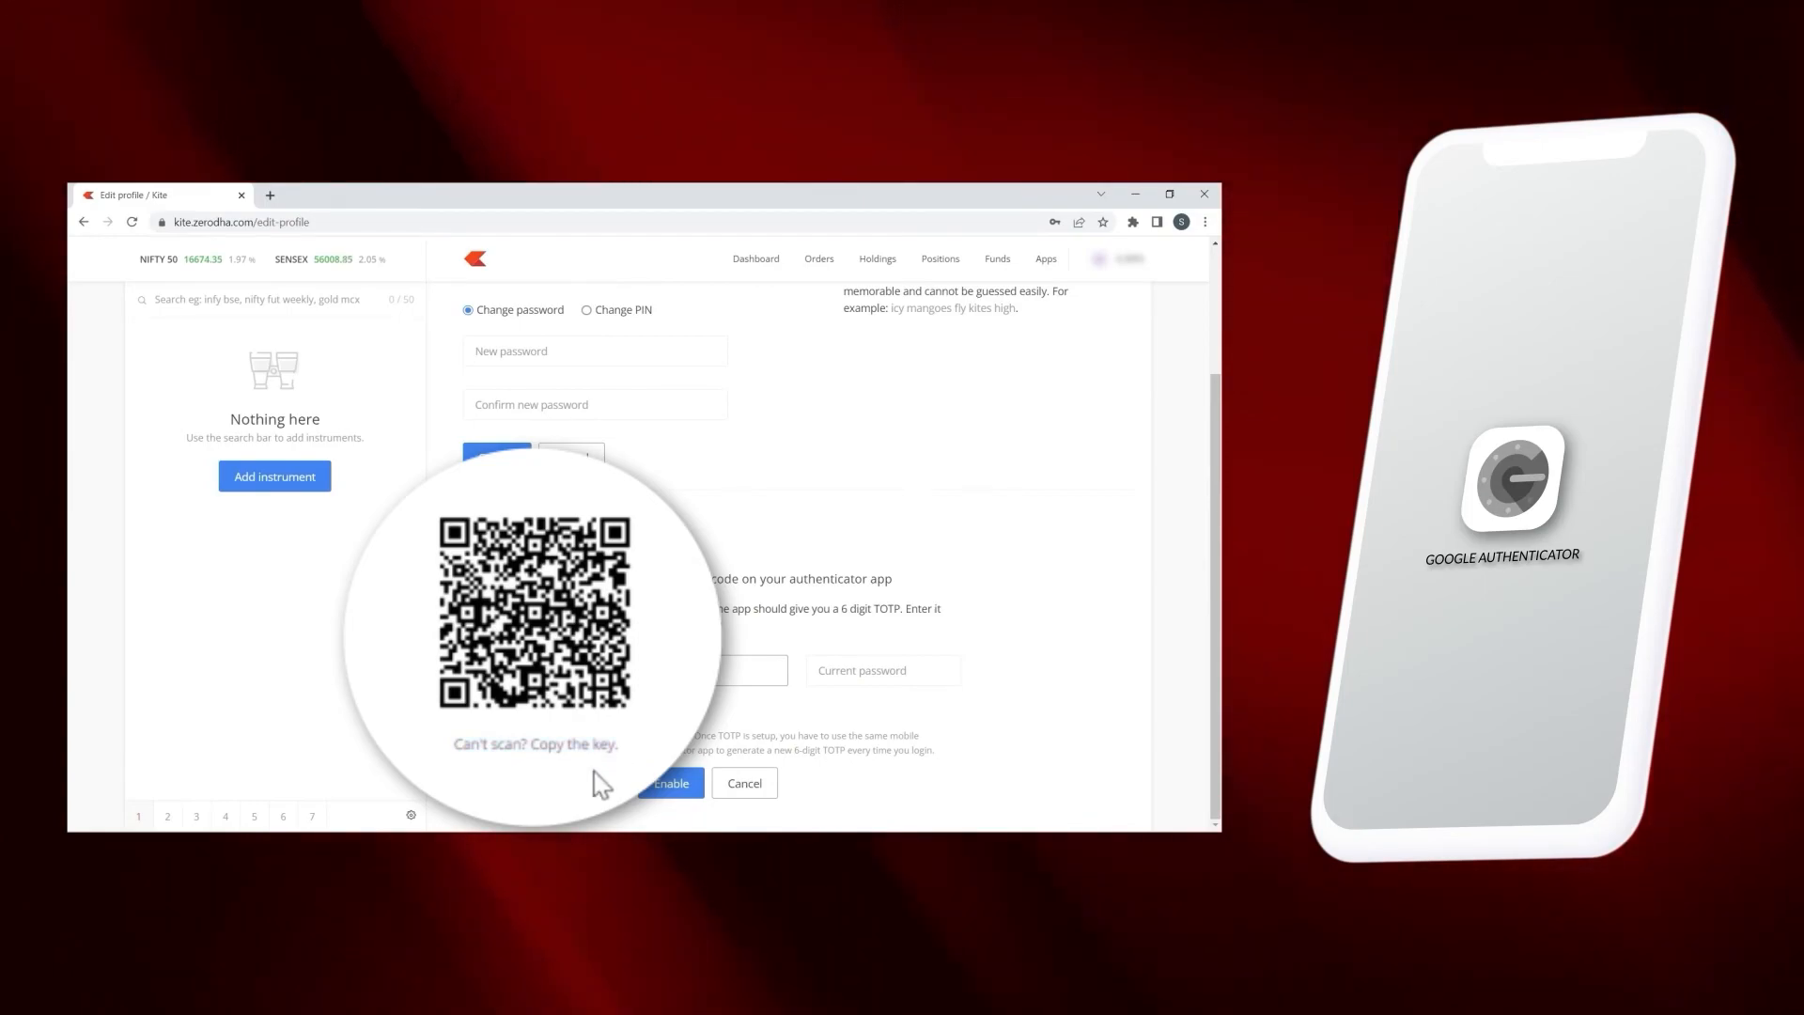
left_click(590, 743)
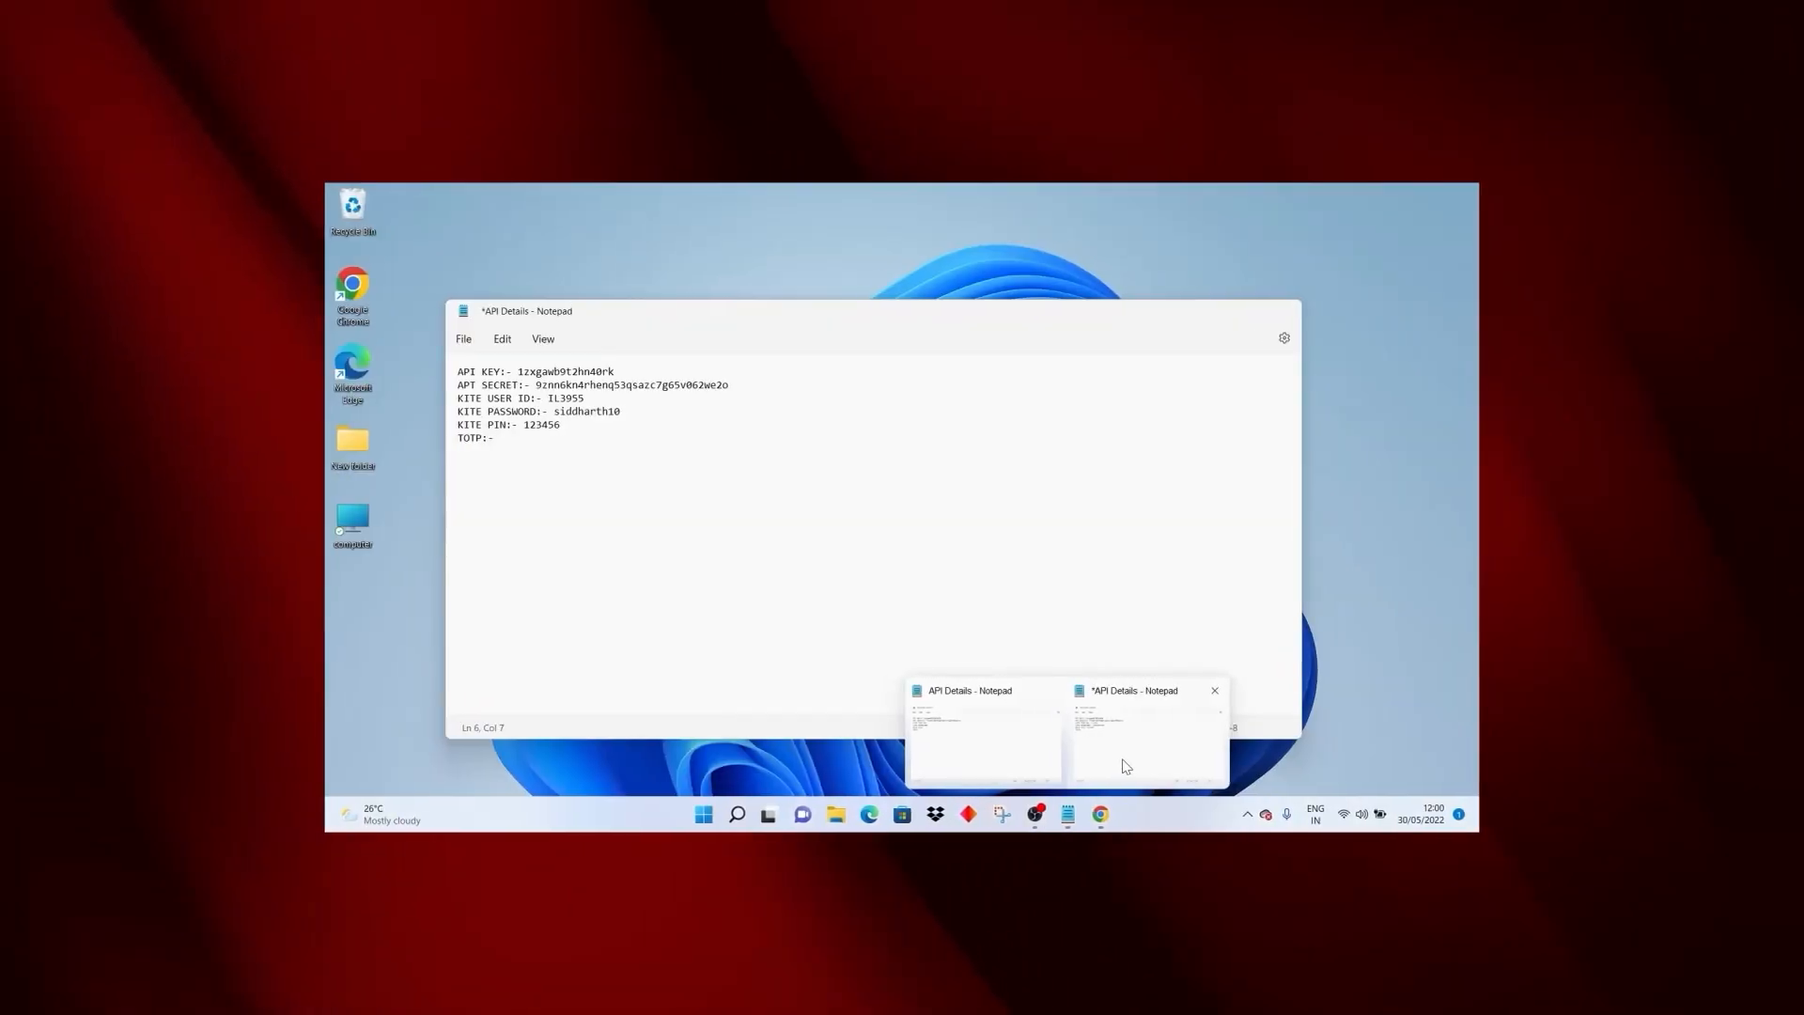
Put the TOTP key on the TOTP line of API Details and close Notepad
left_click(1143, 736)
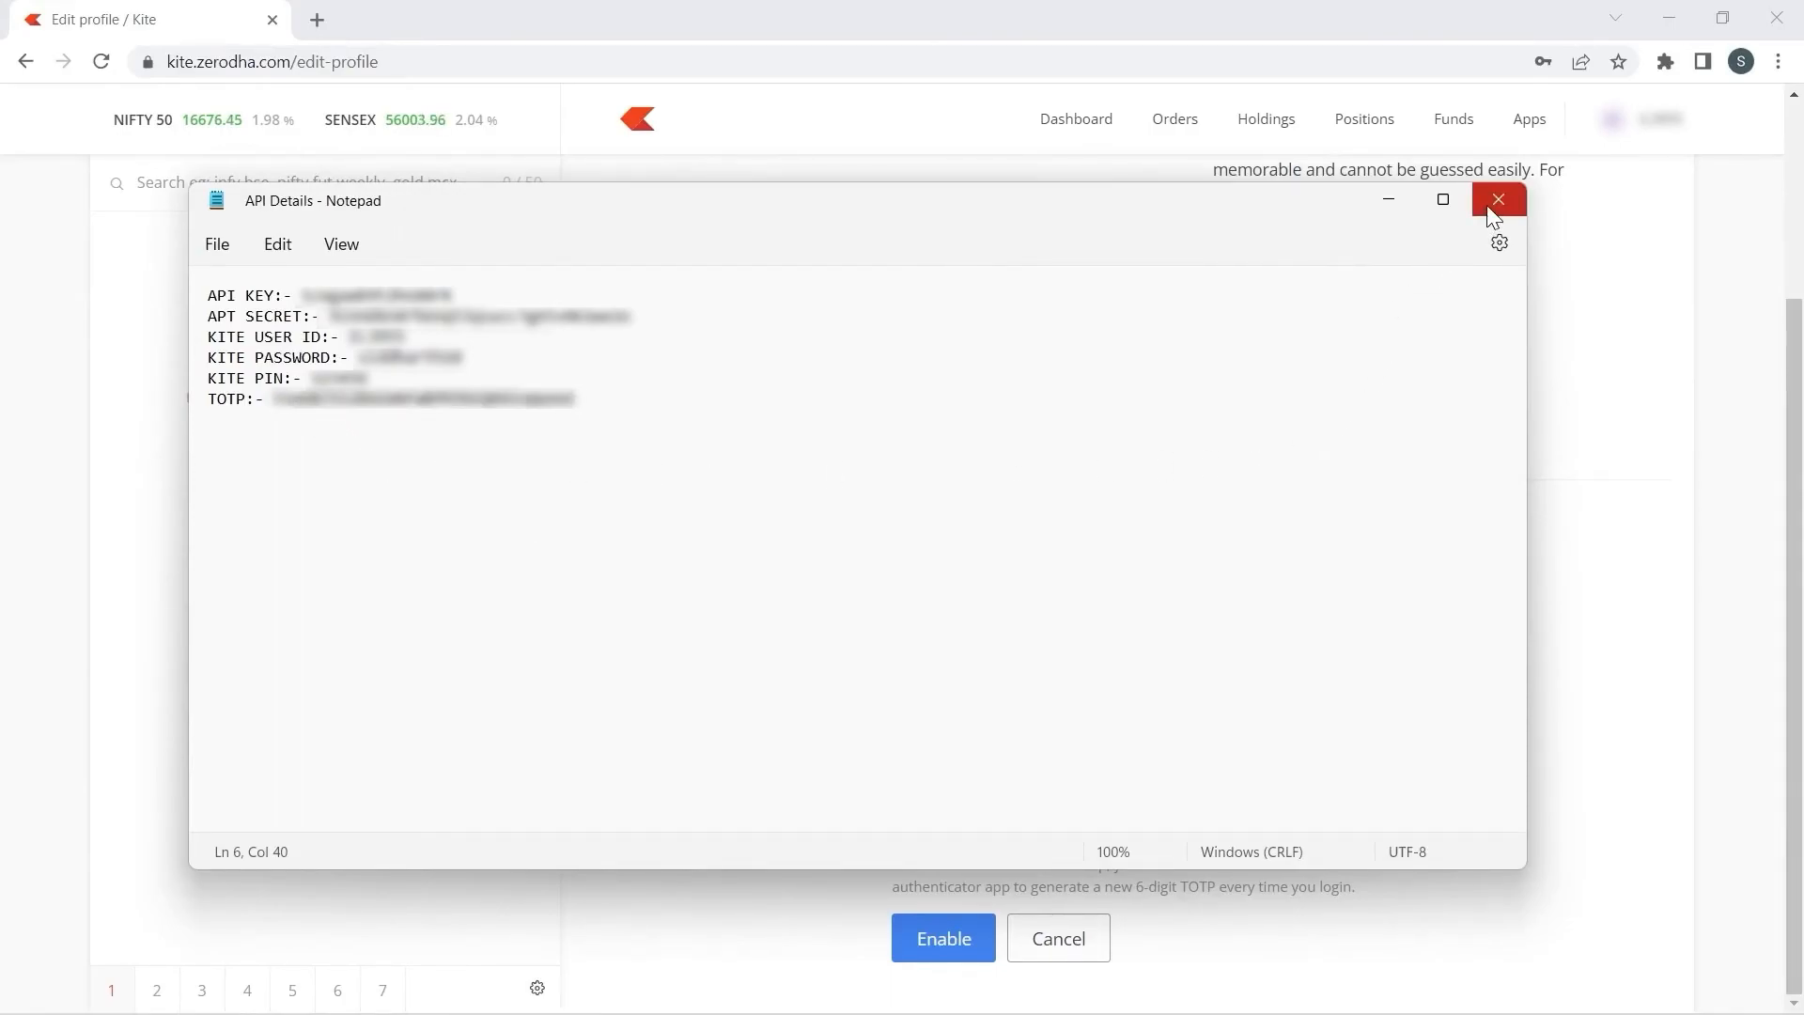
left_click(1498, 199)
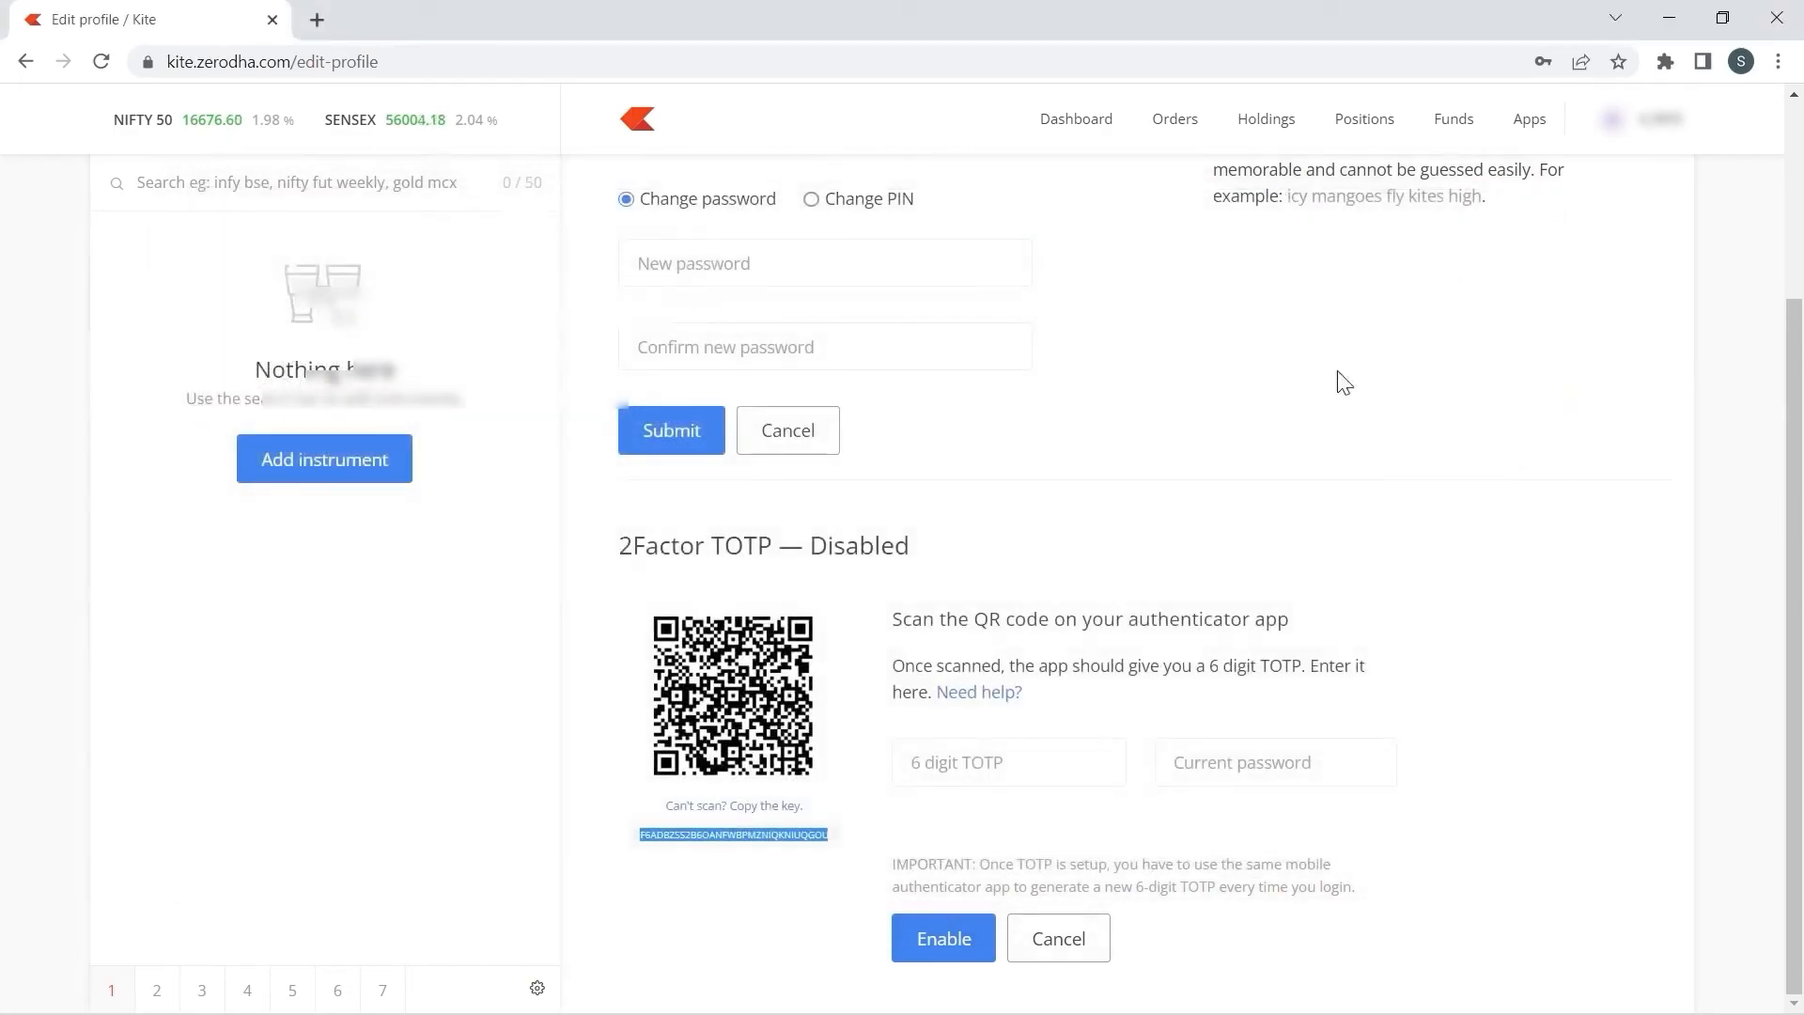
Confirm with the account password and 6-digit TOTP, enable 2Factor TOTP, and dismiss the notice
left_click(1274, 762)
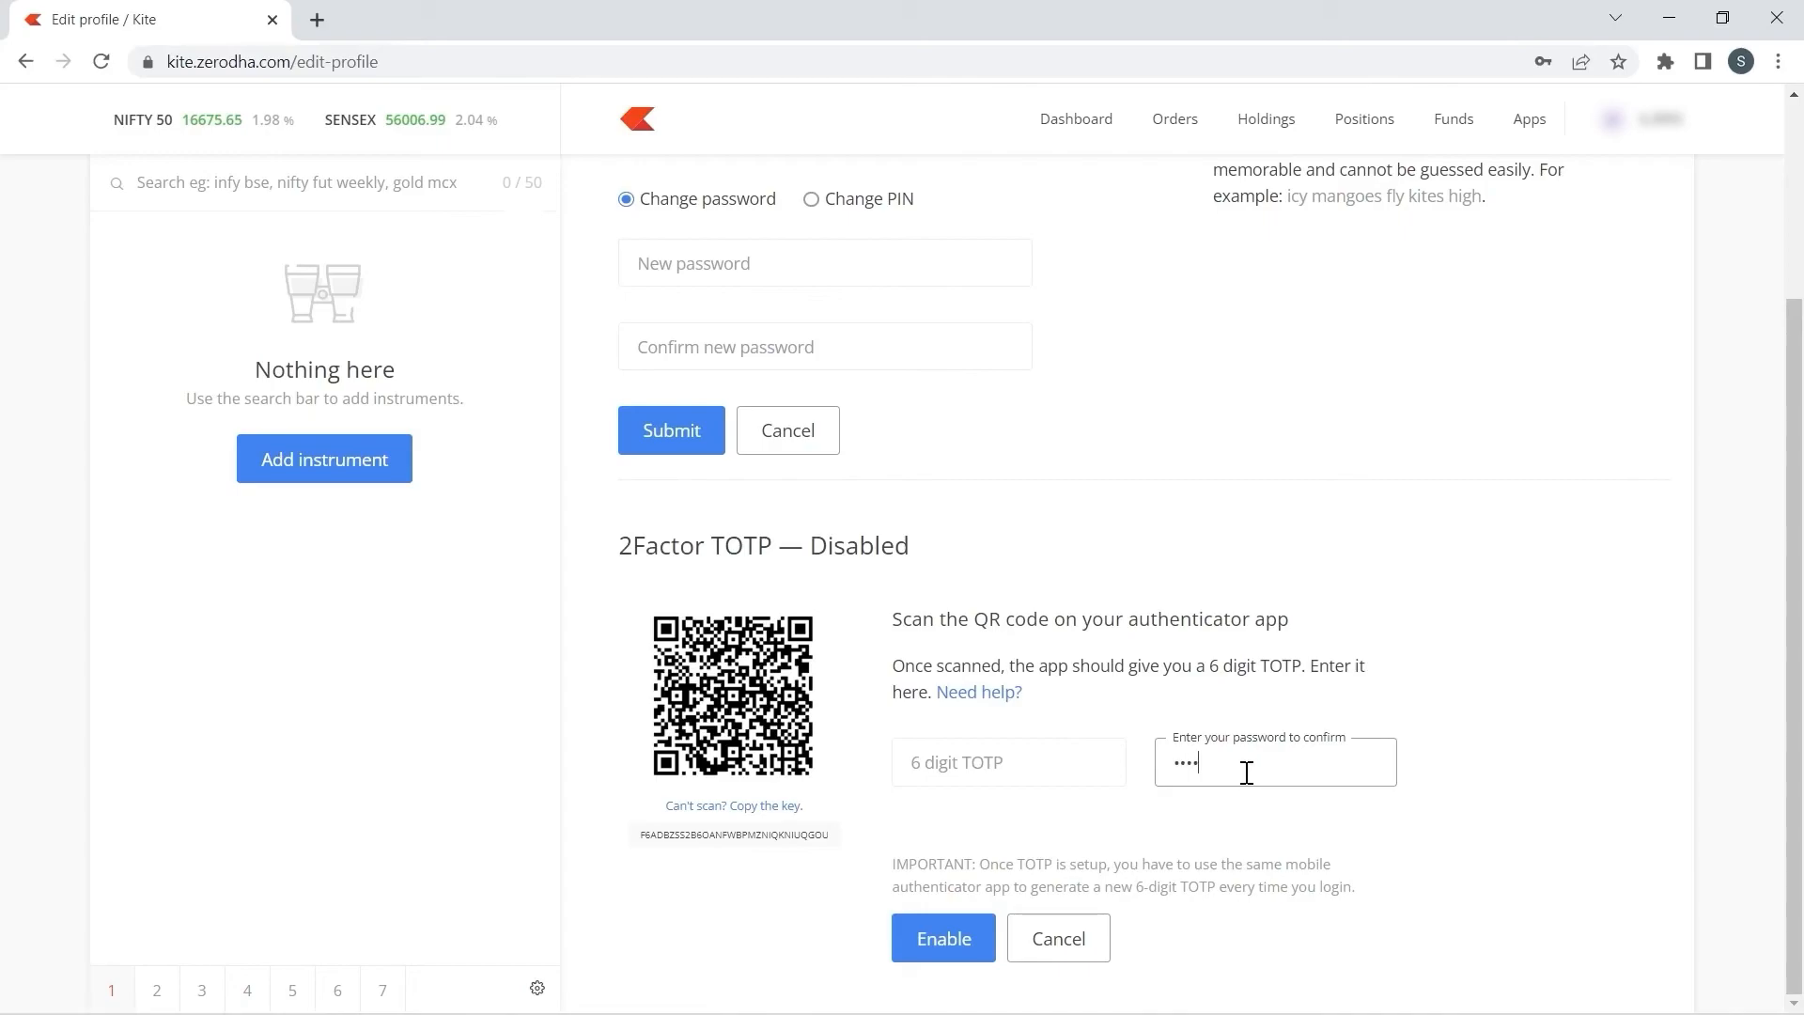
type("password")
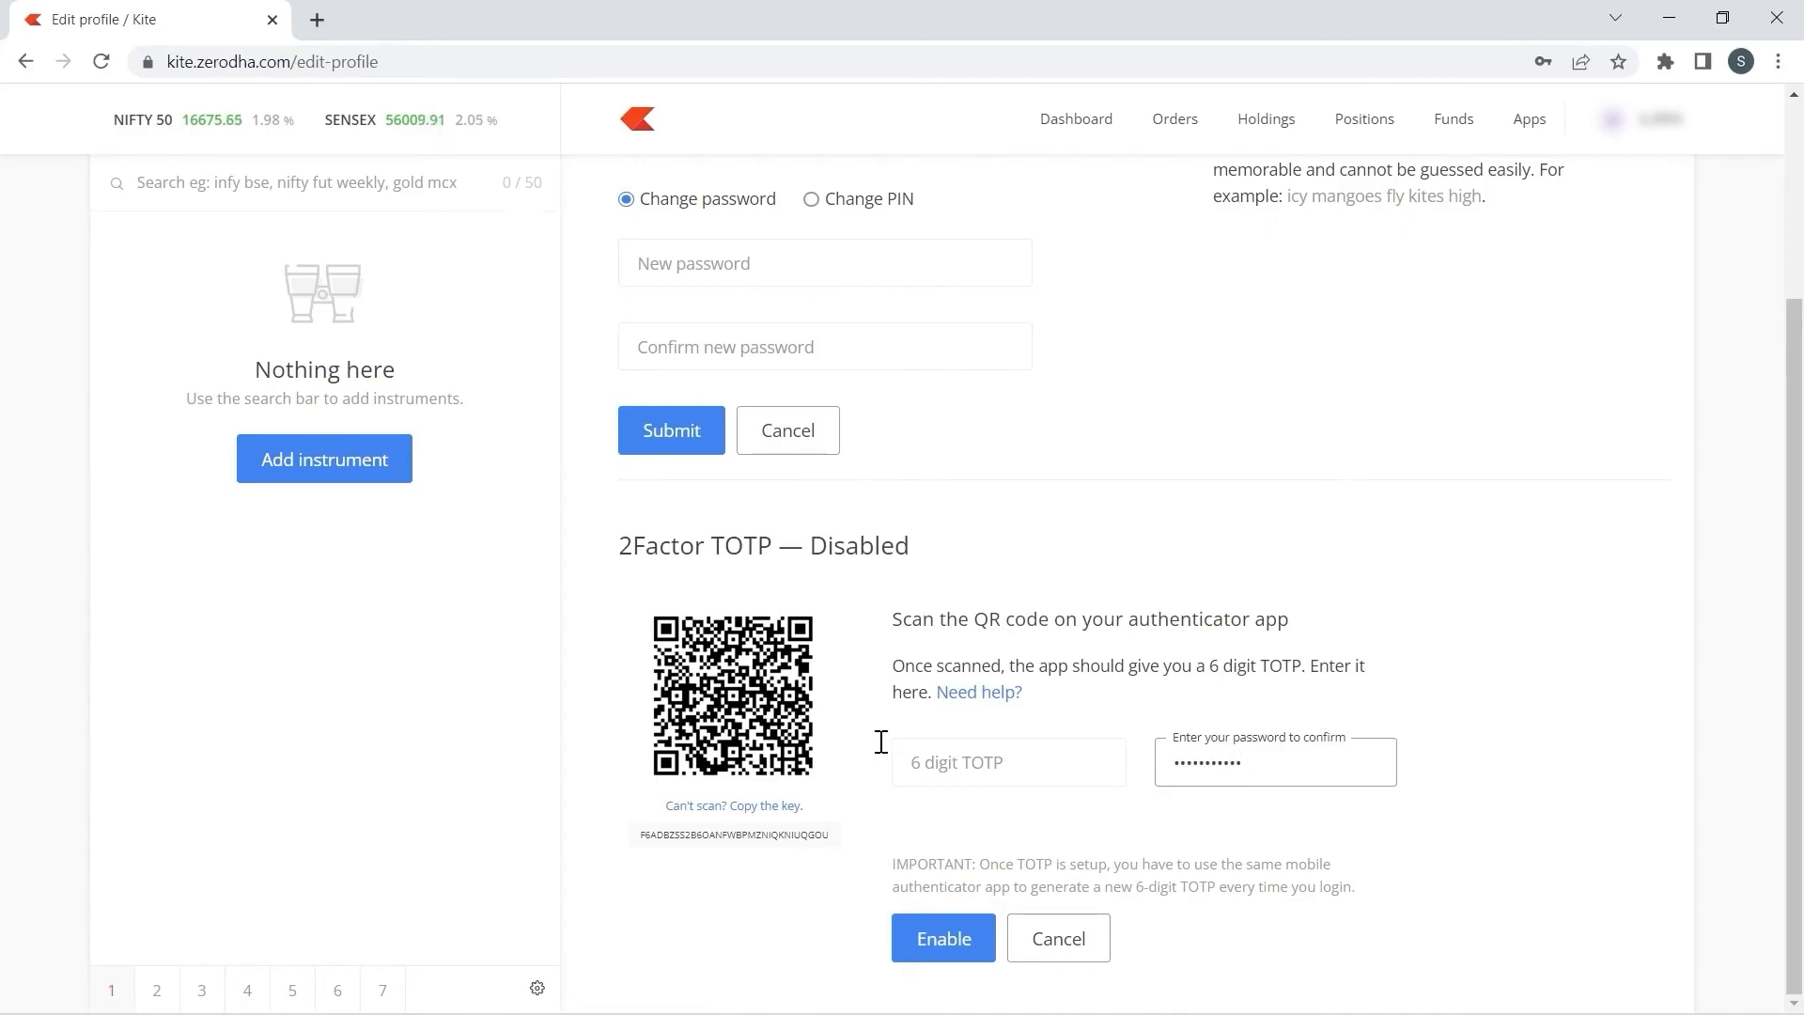
left_click(1008, 760)
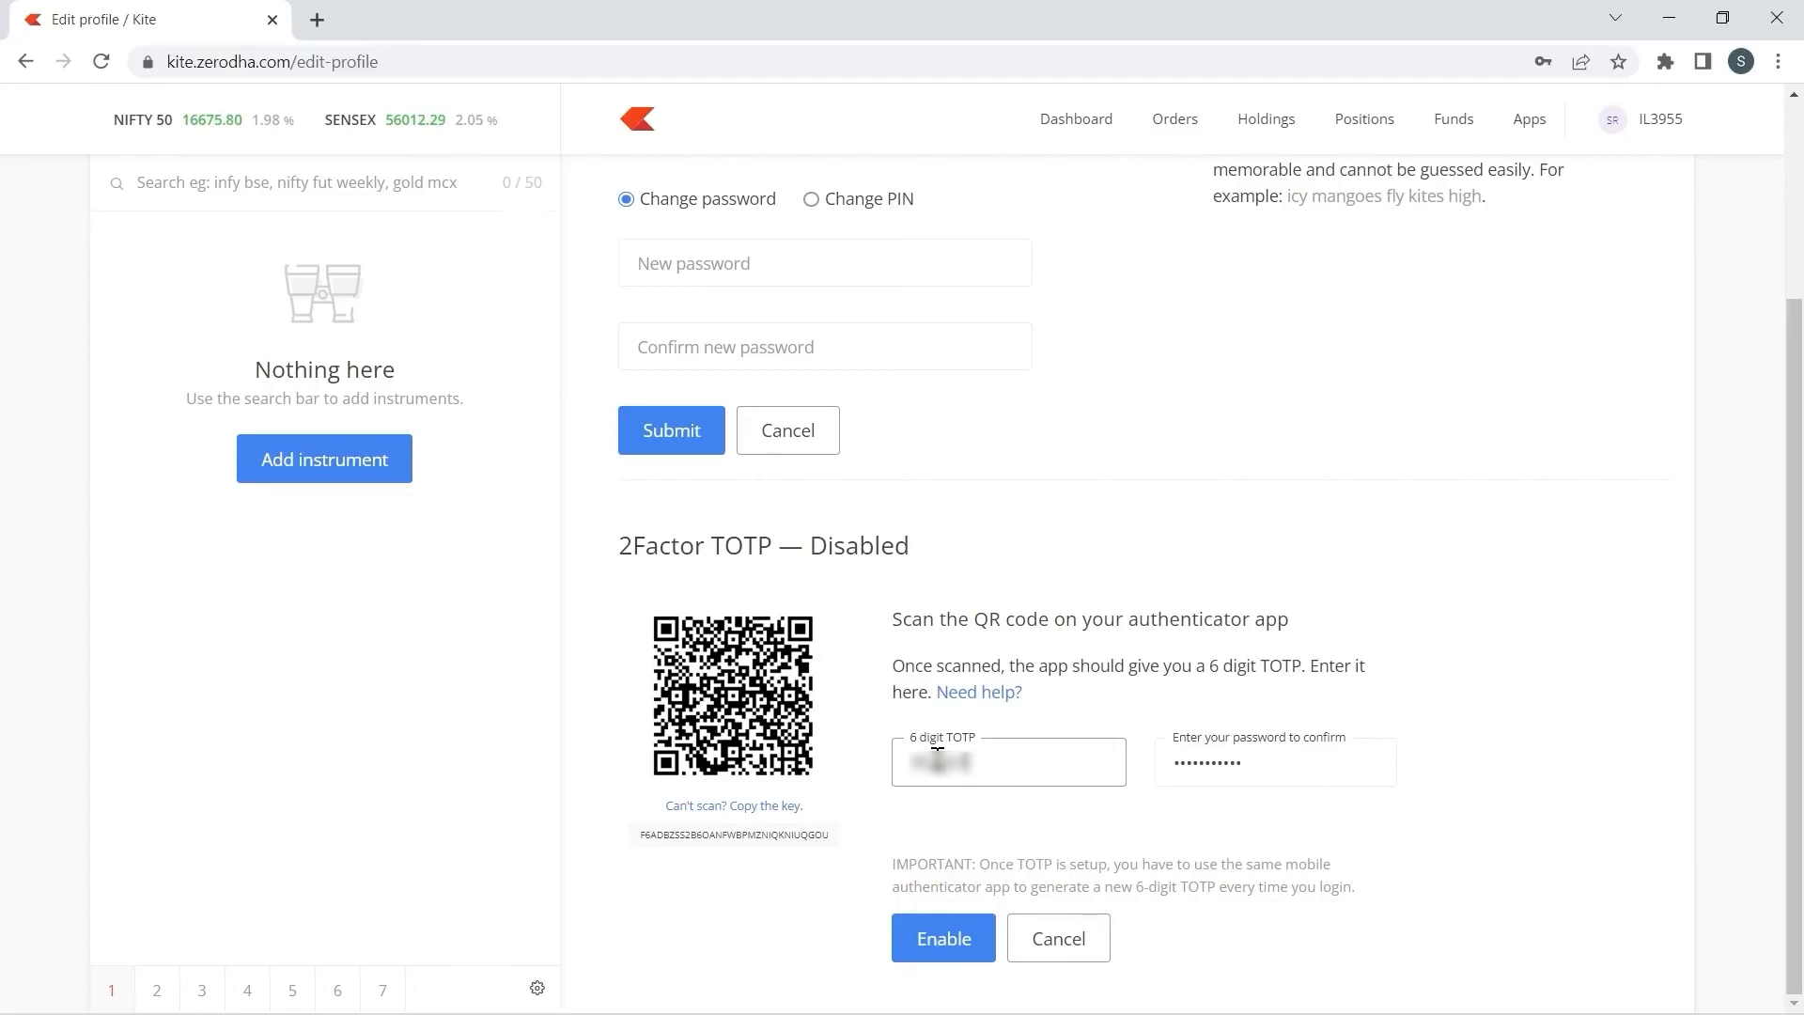
left_click(942, 938)
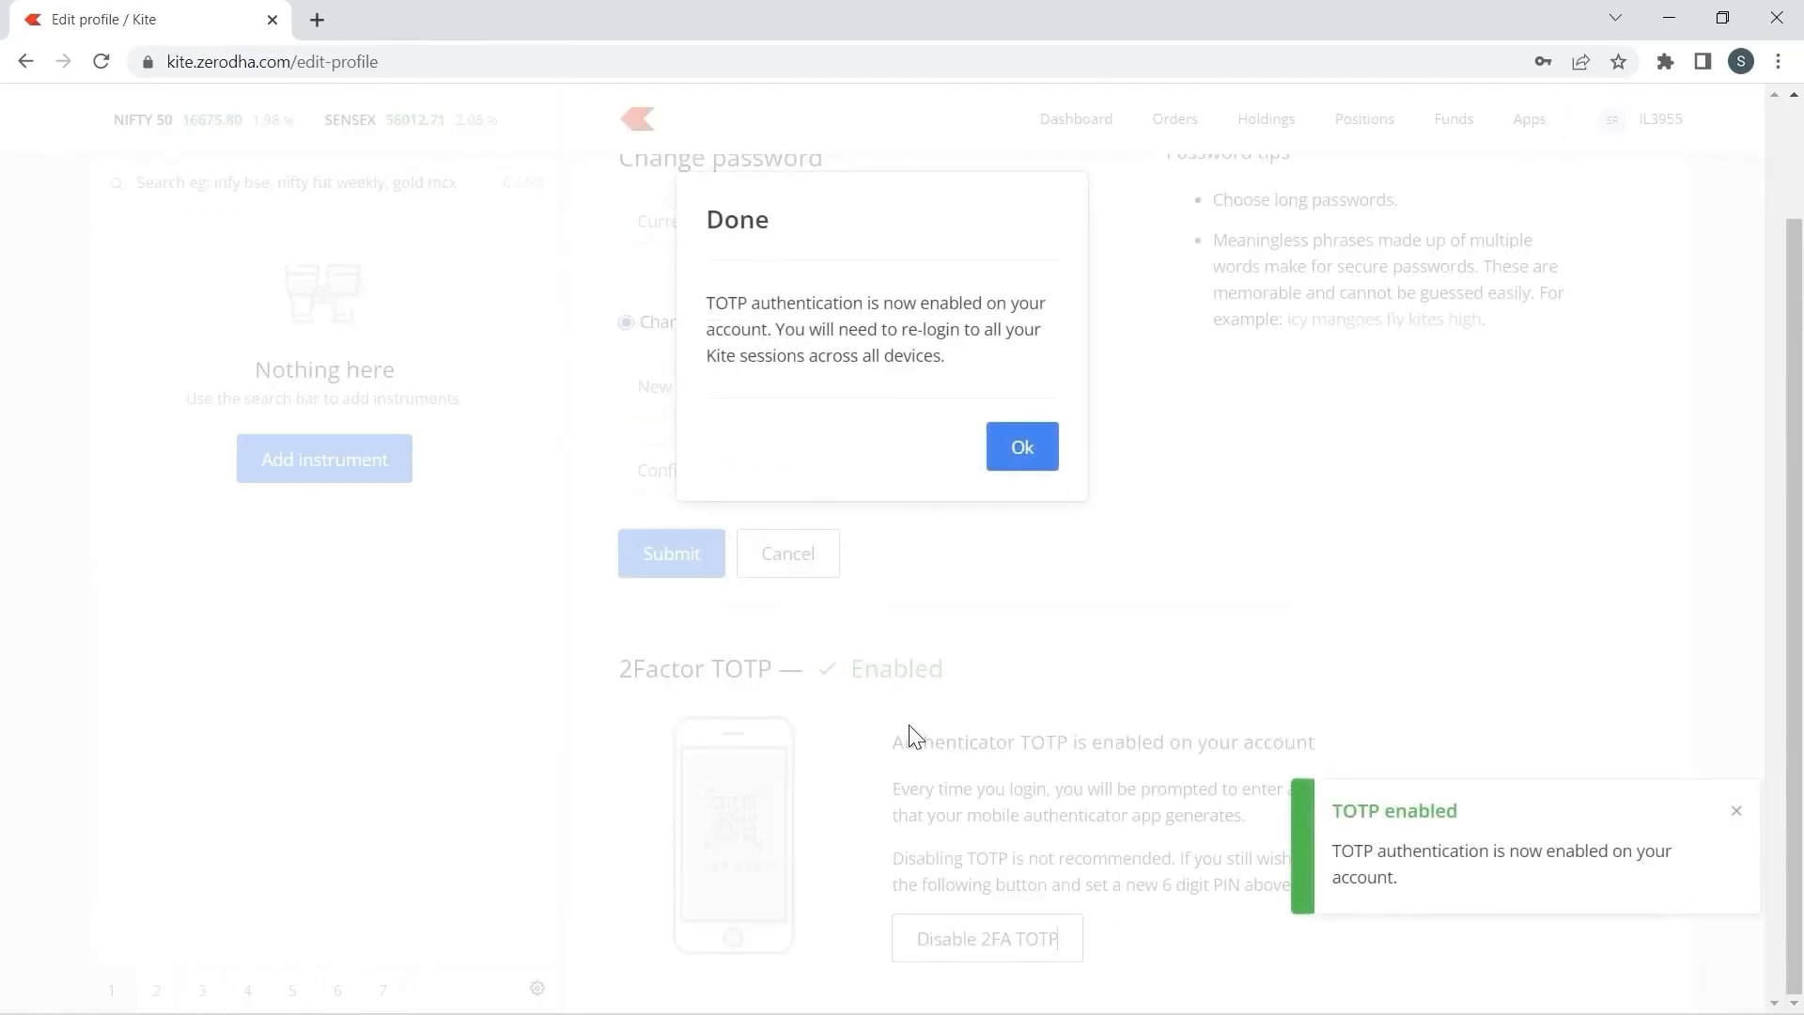
left_click(1020, 446)
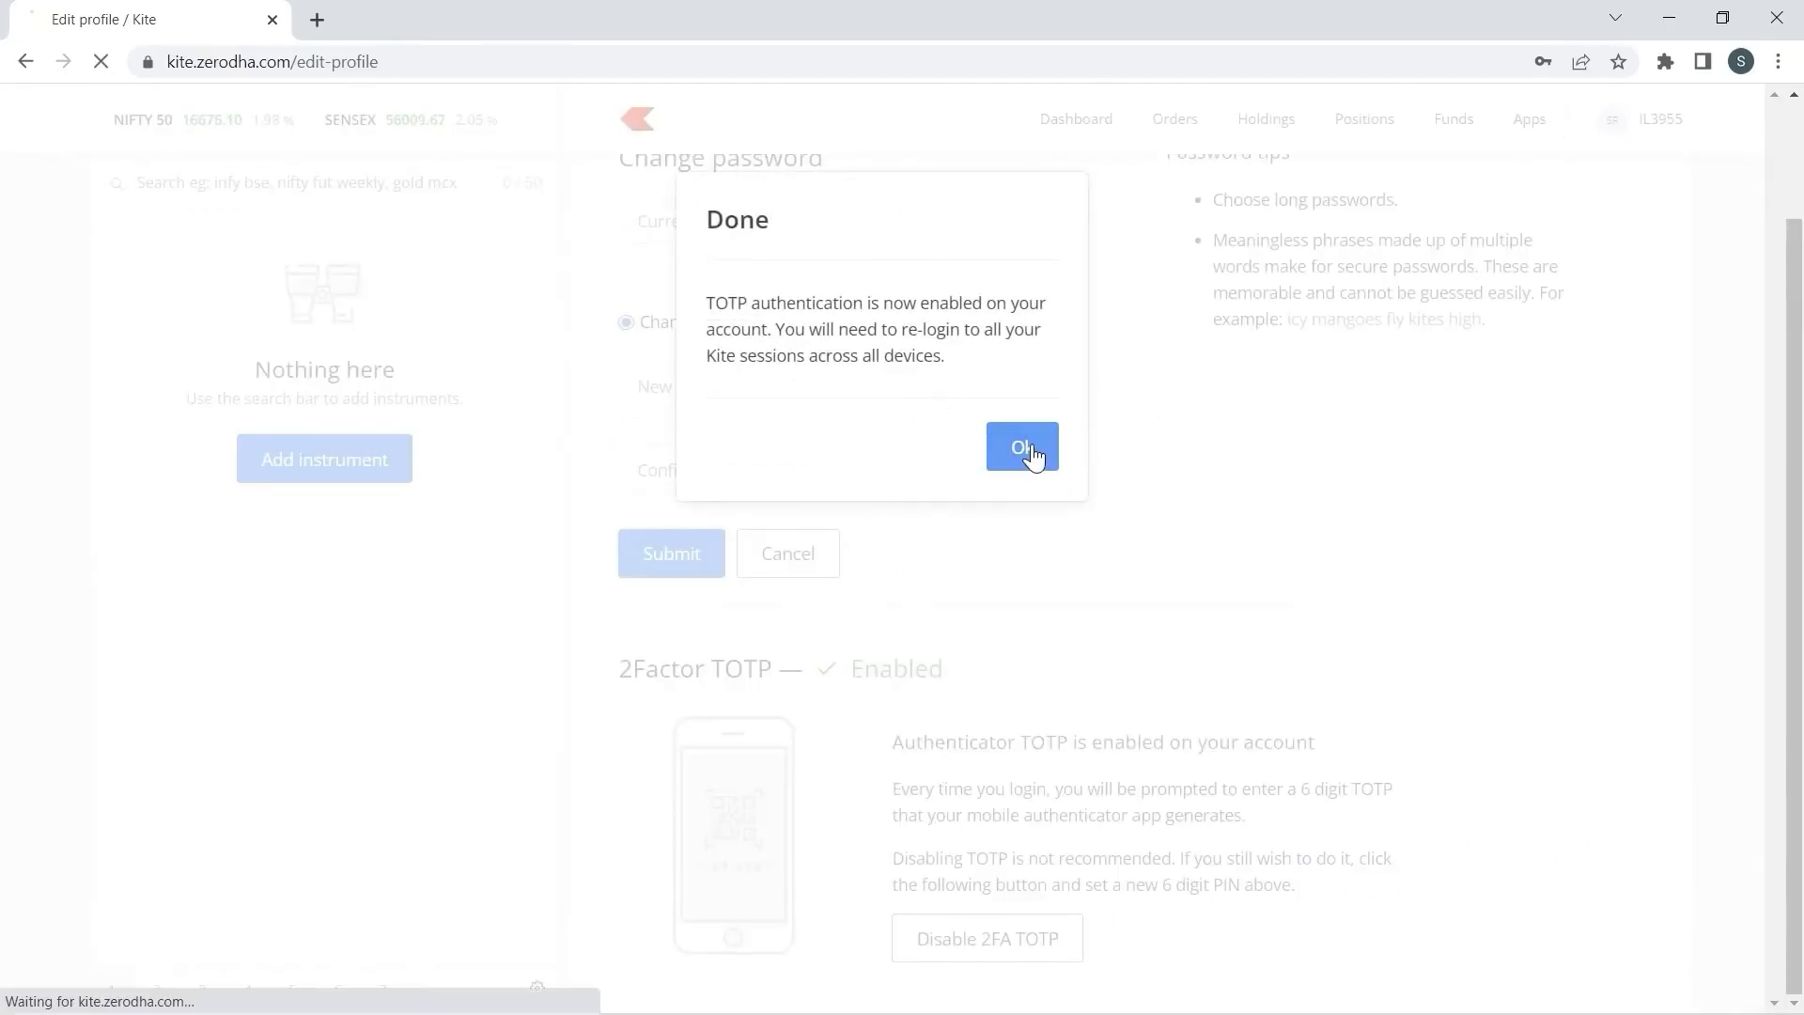
left_click(1020, 446)
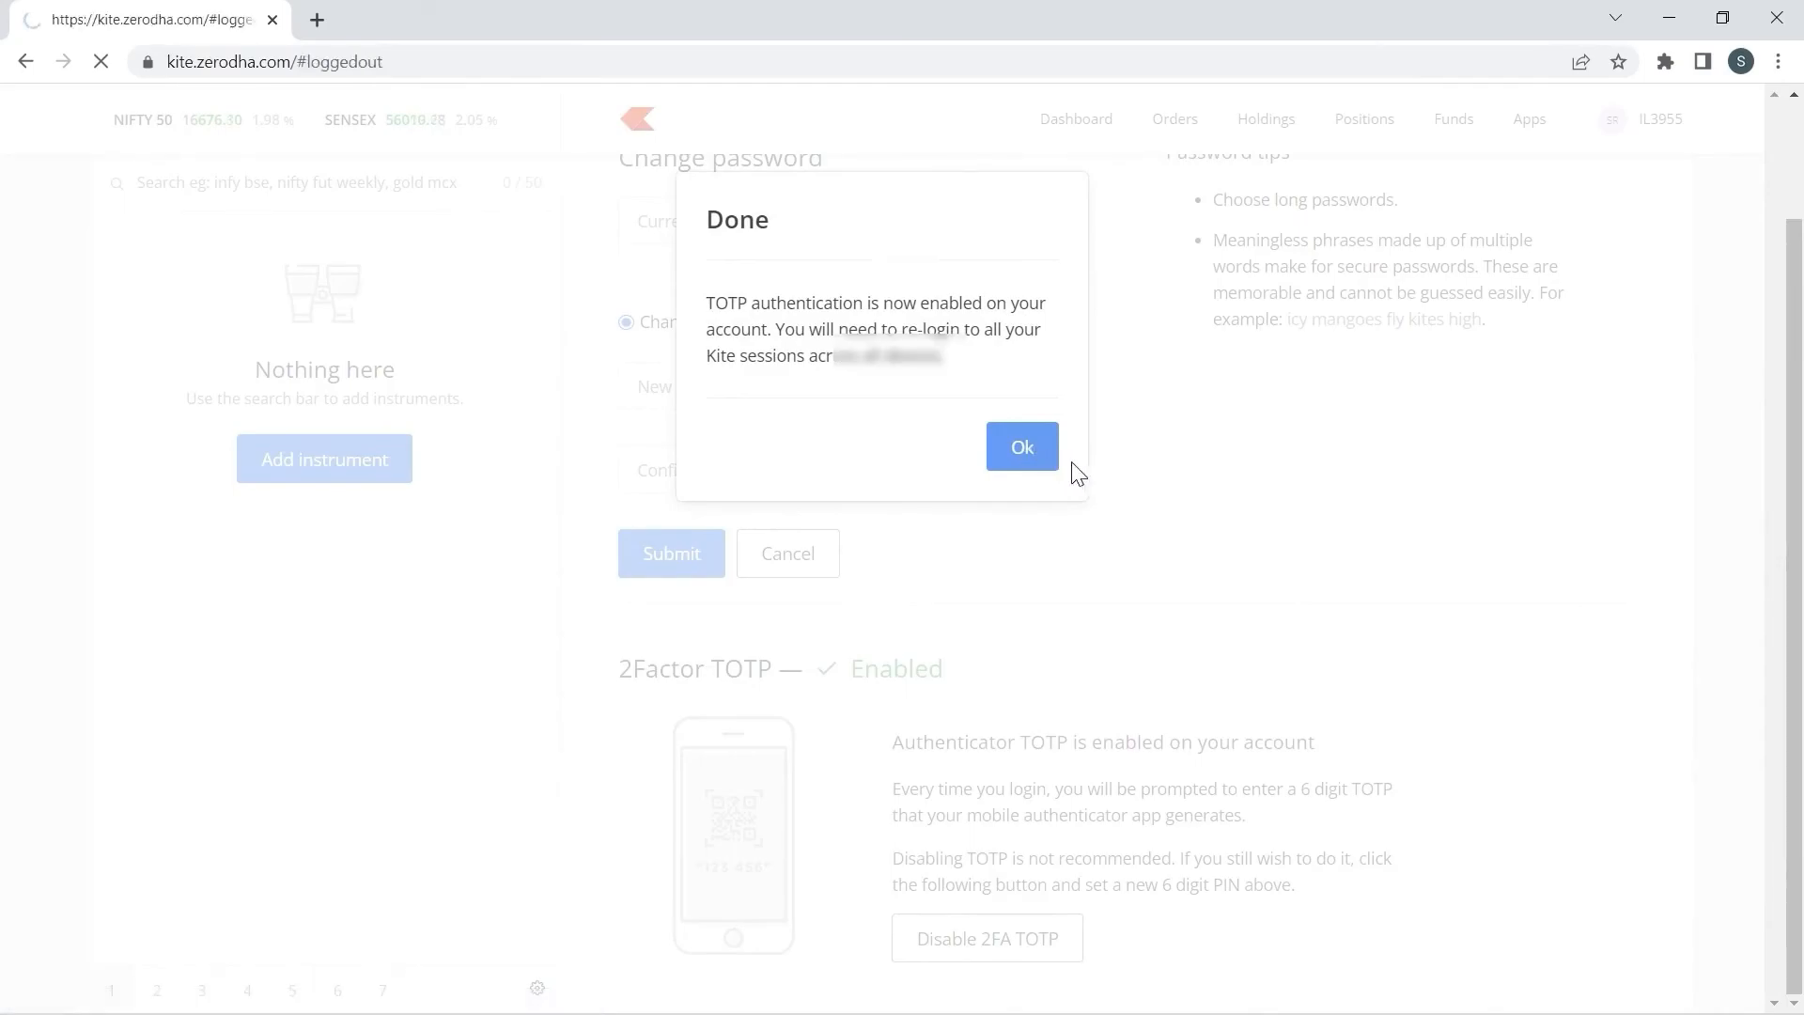
left_click(1019, 447)
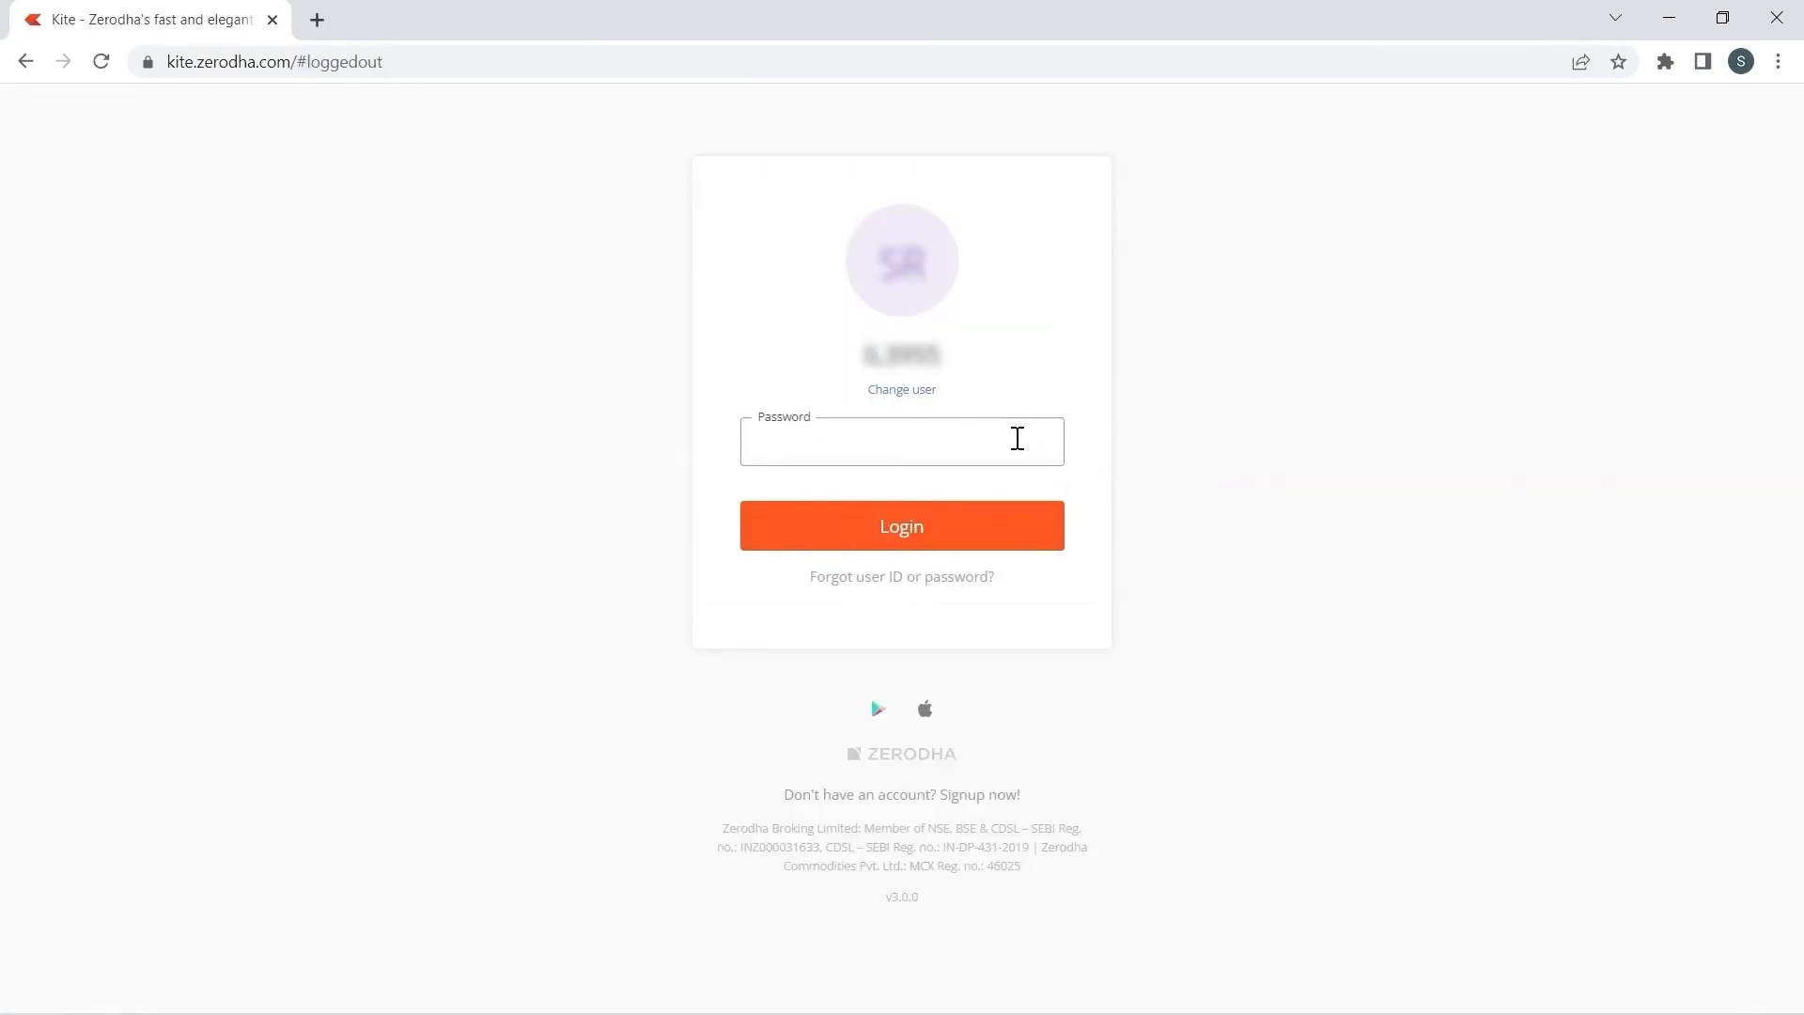
type("•")
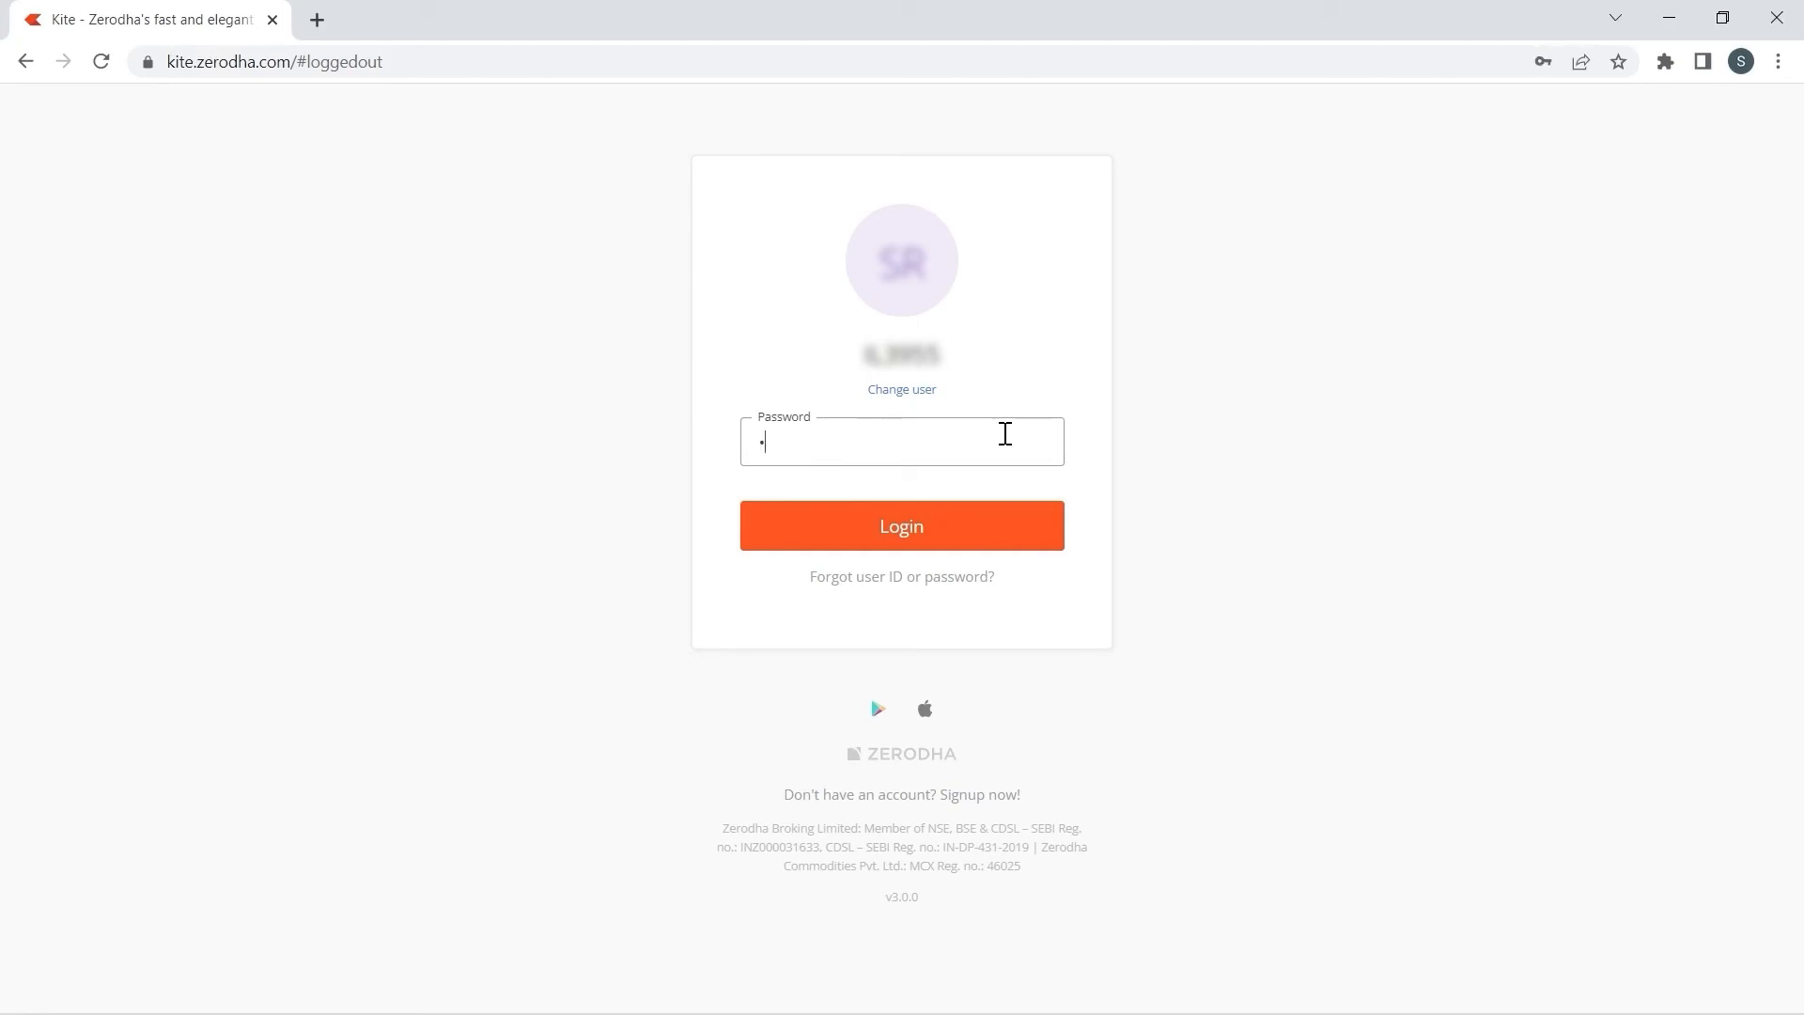
type("password")
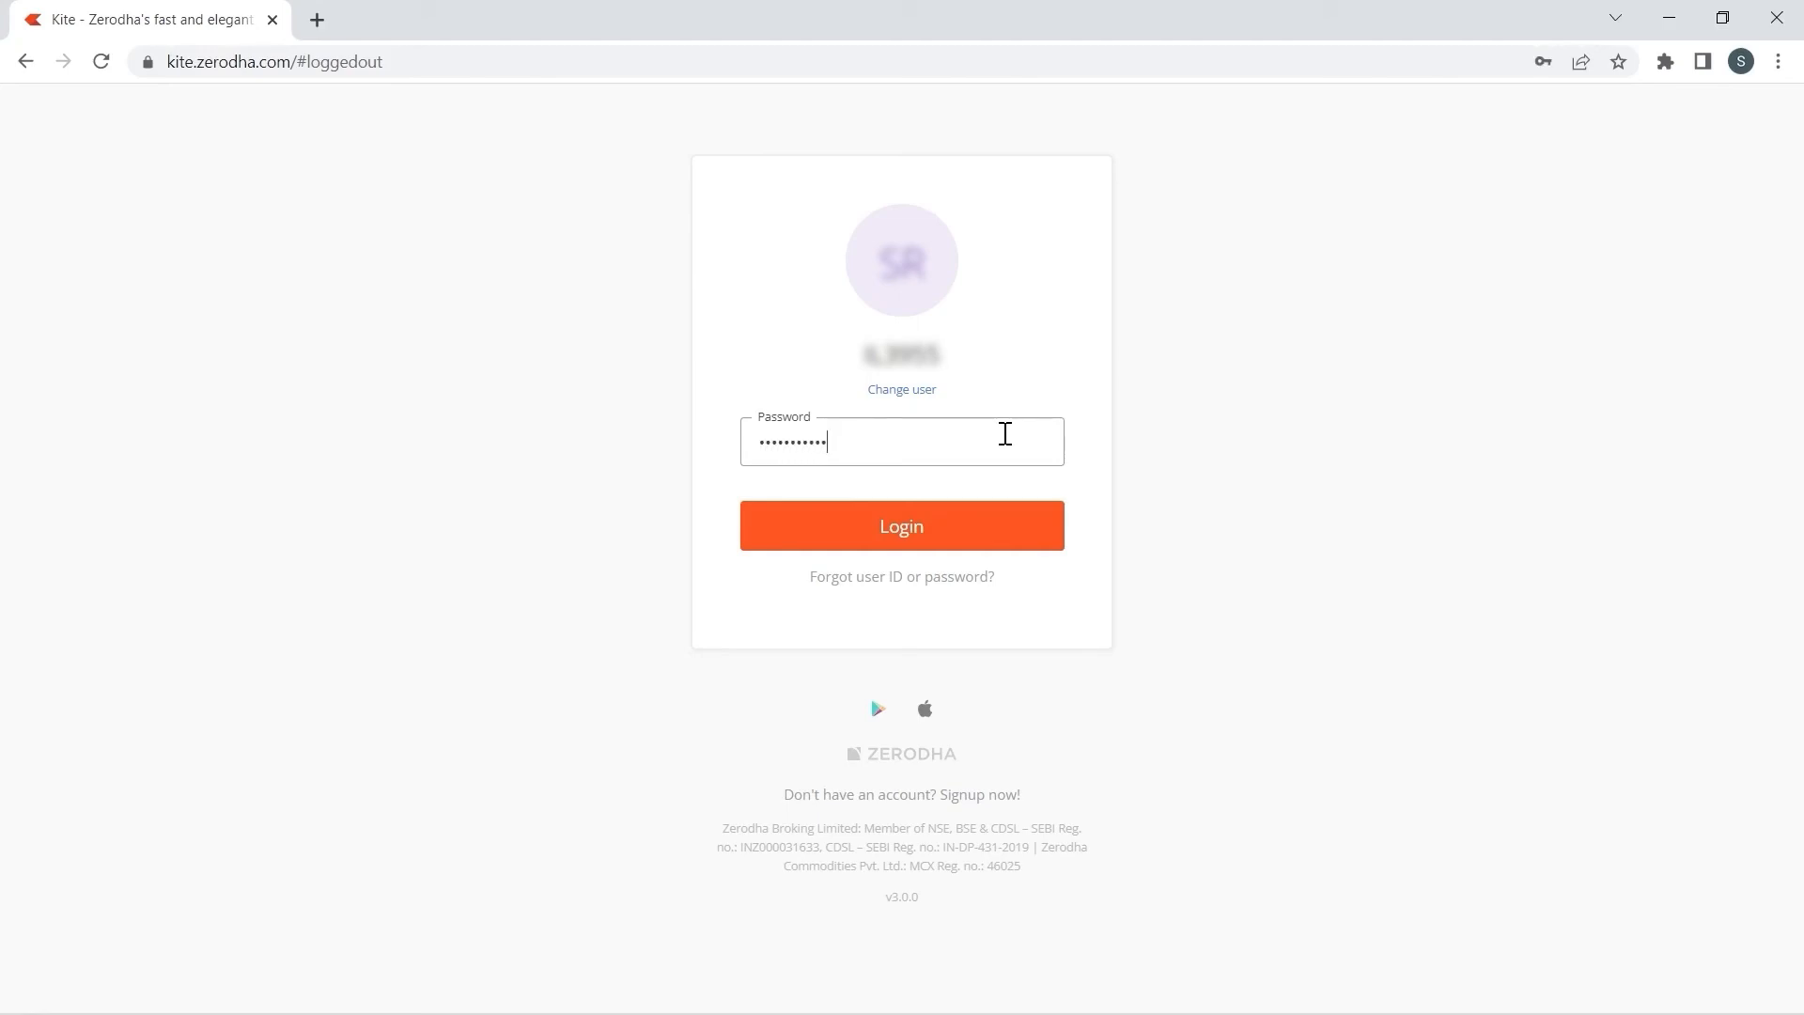
left_click(901, 526)
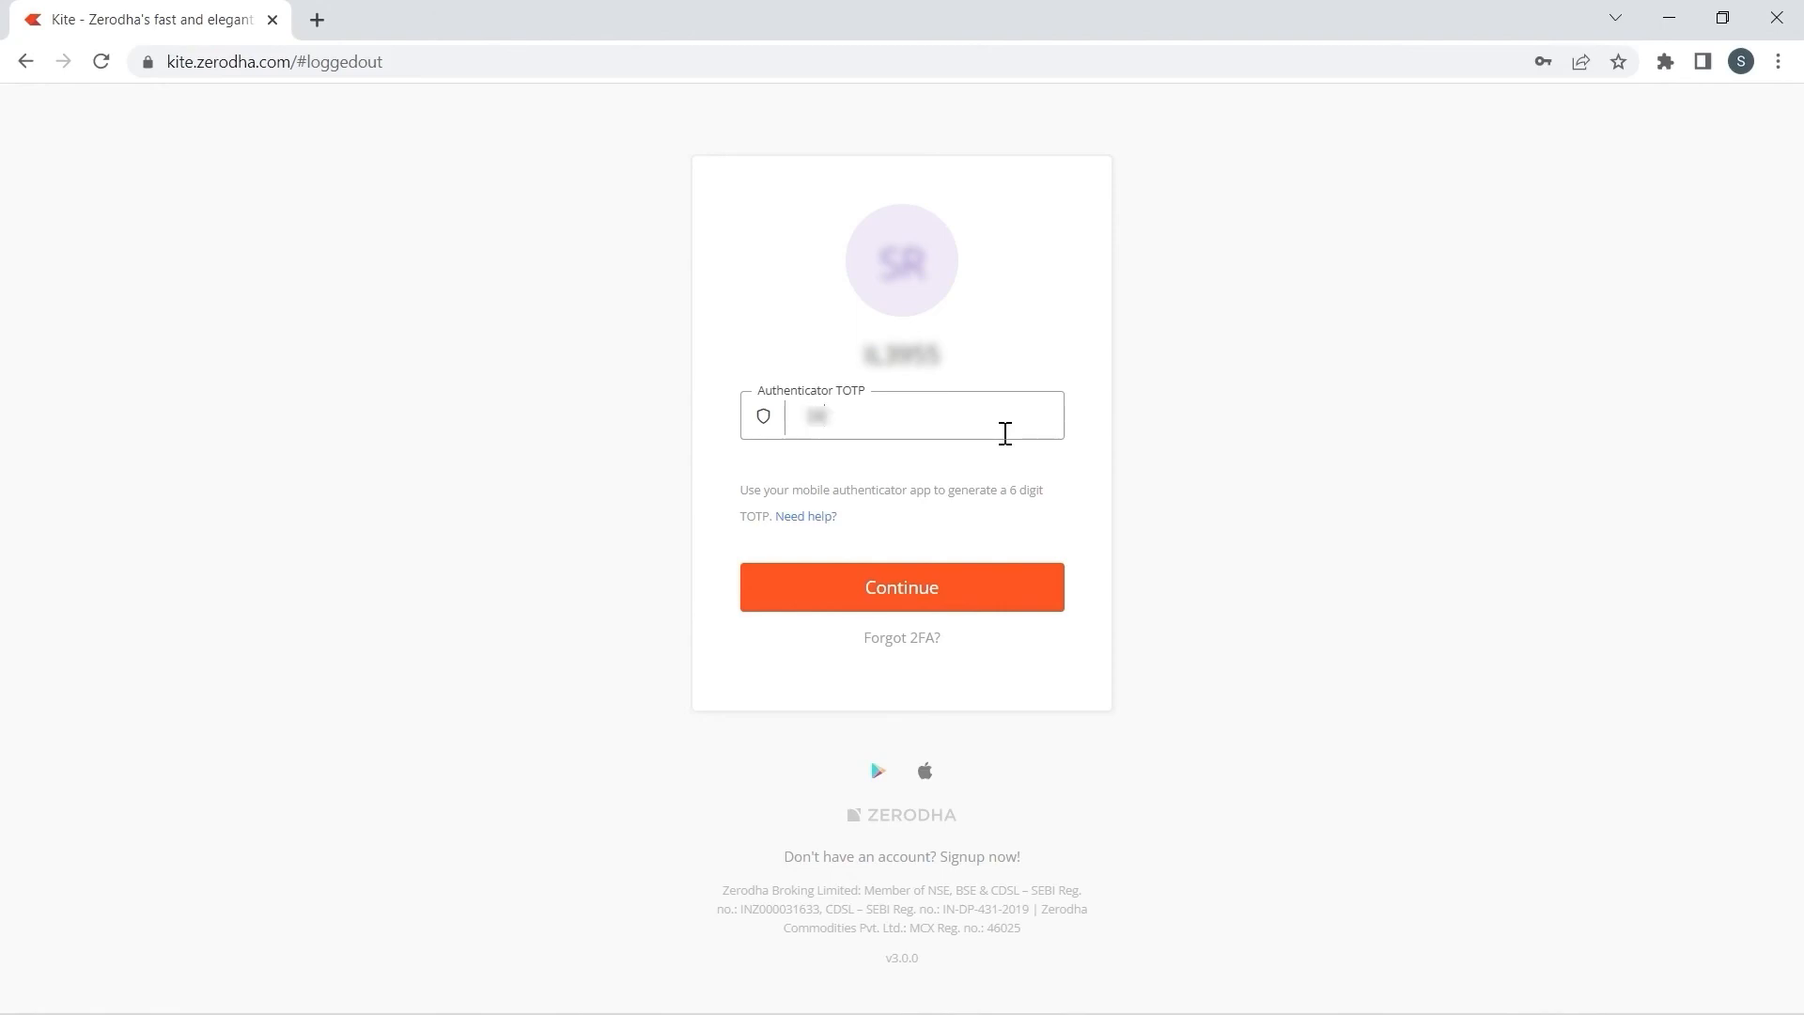
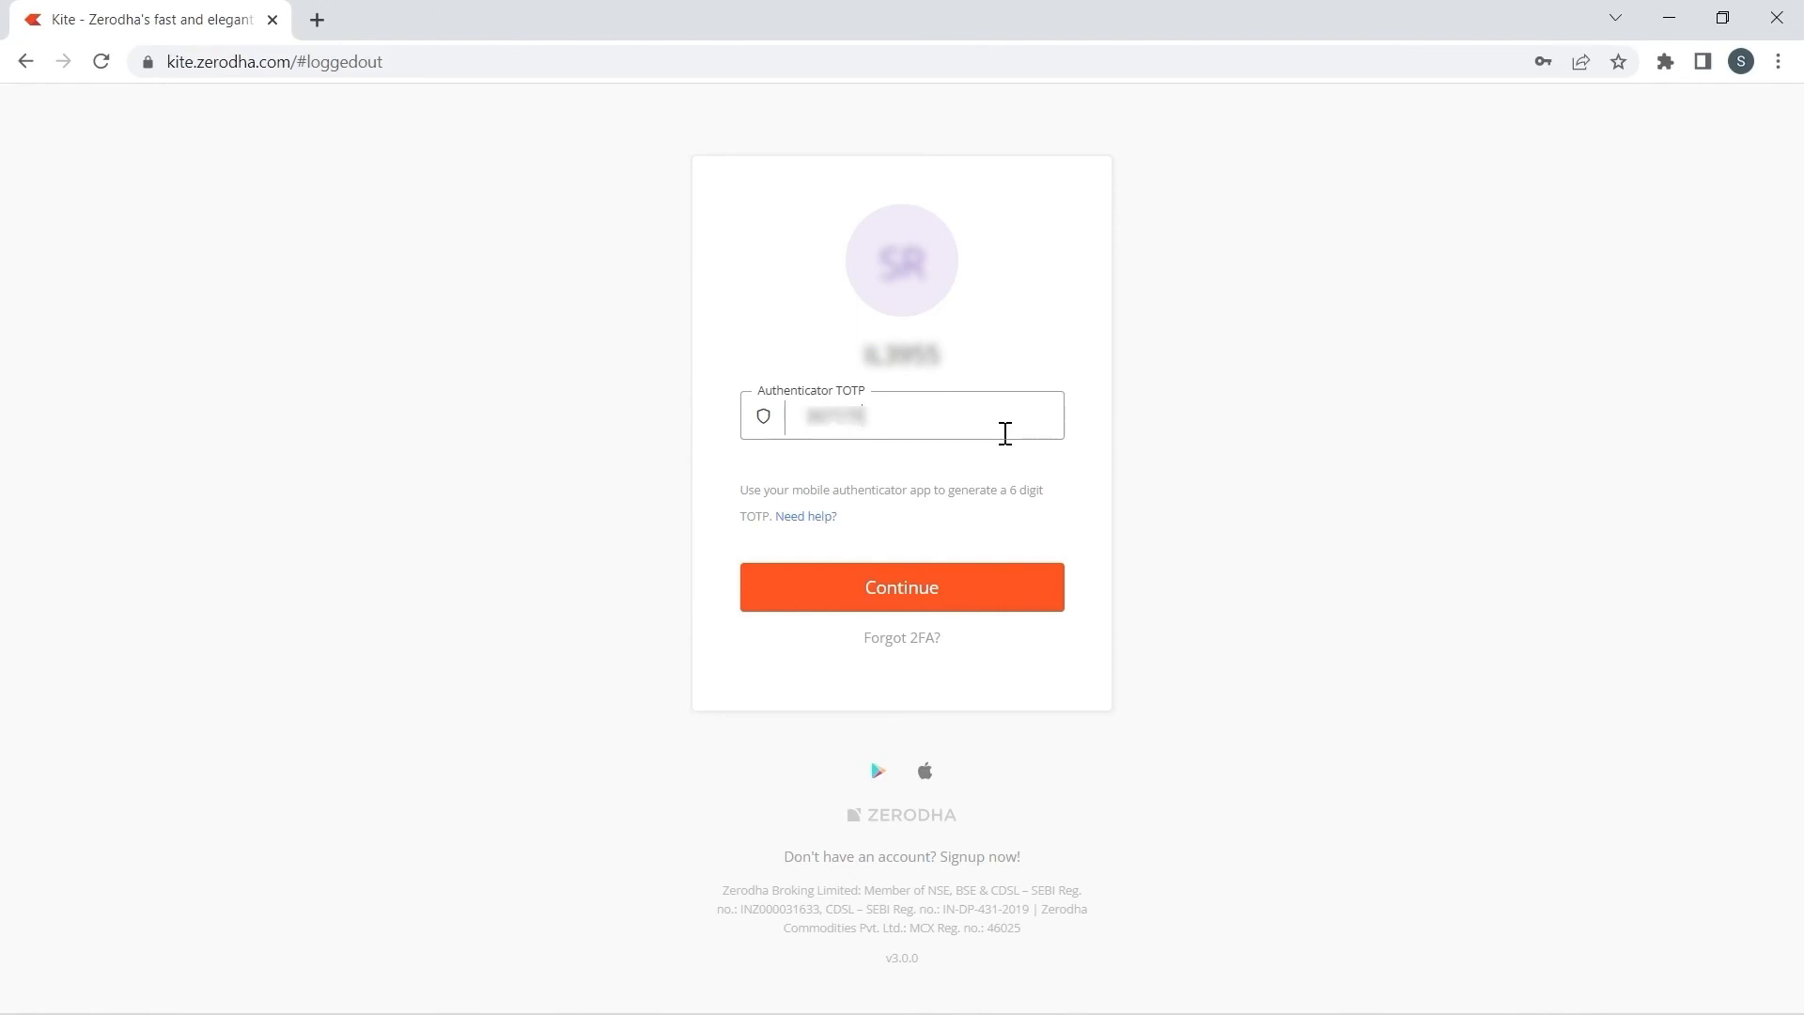
left_click(901, 586)
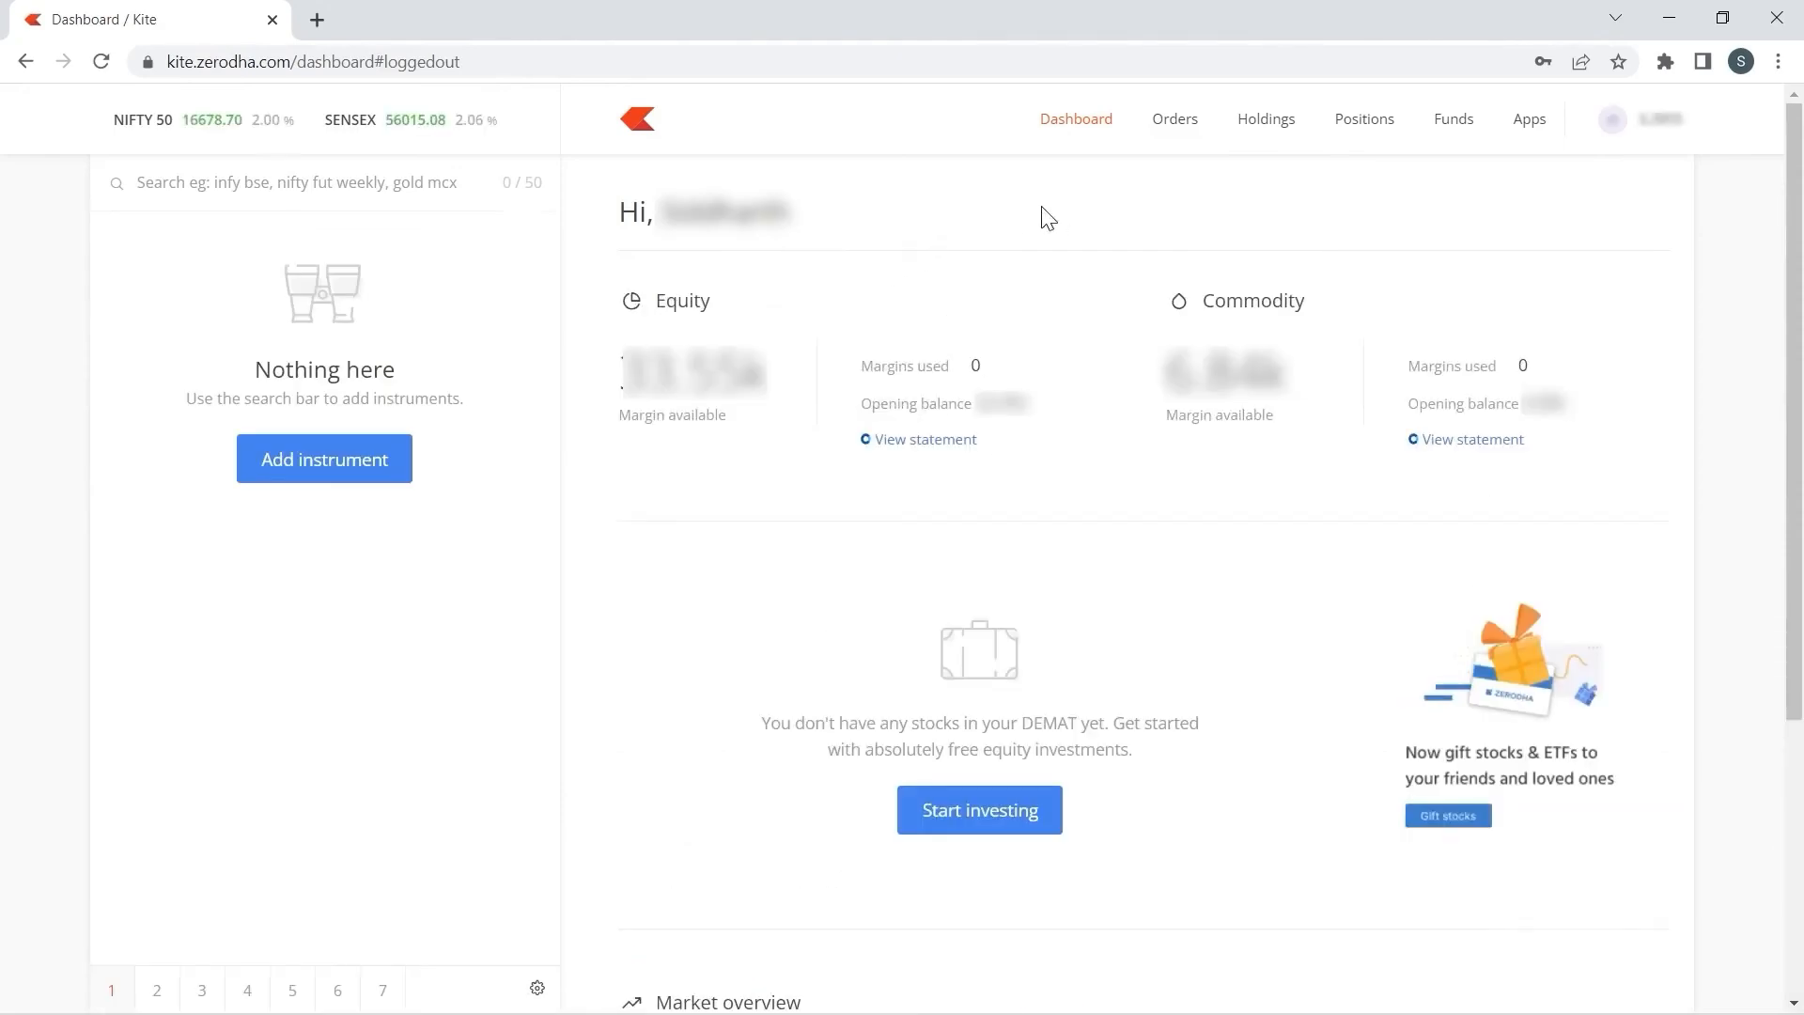
left_click(1655, 119)
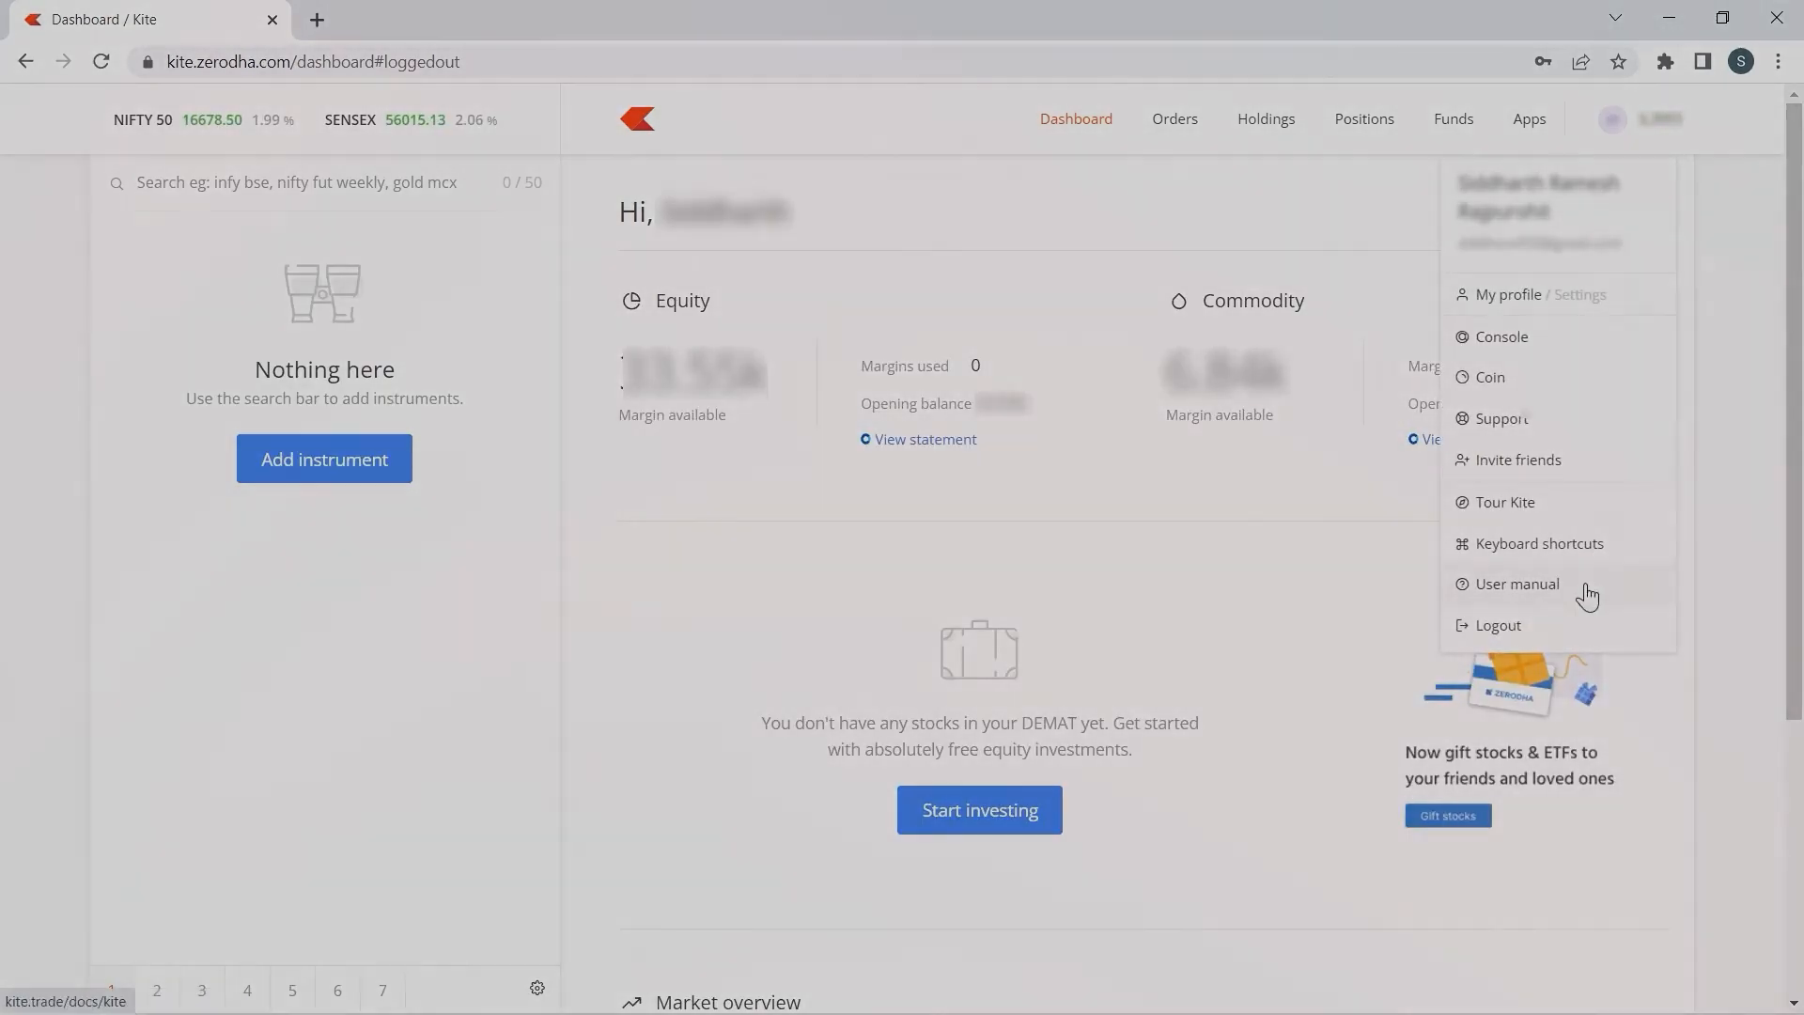